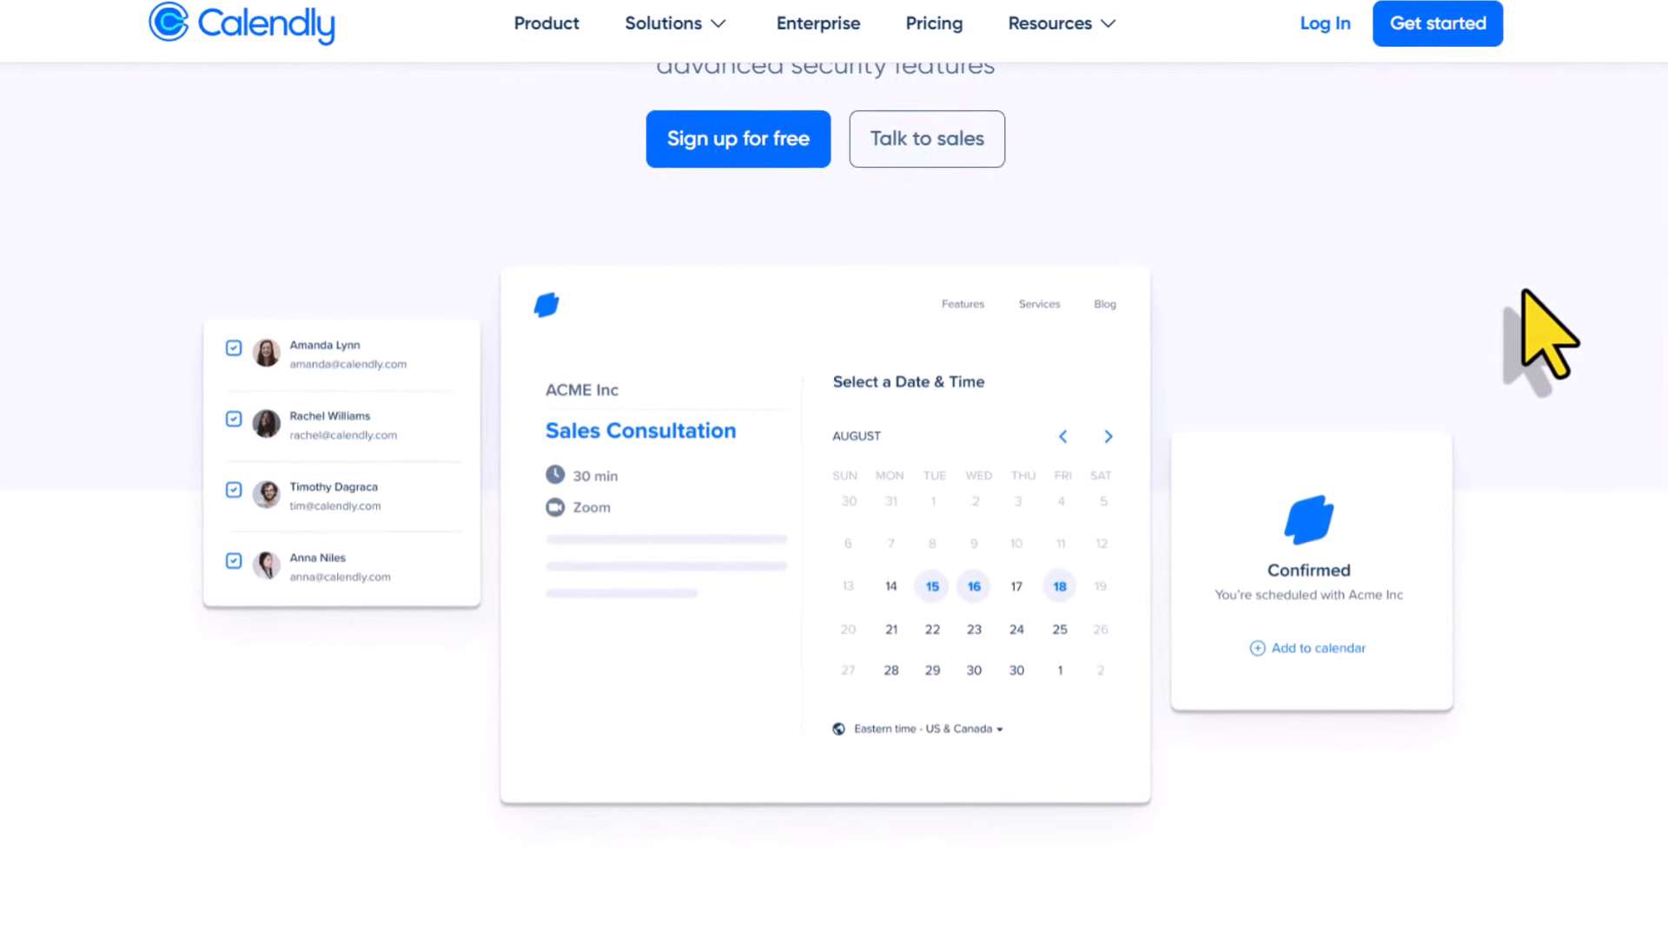
Step: Scroll down the Discovery Call booking page to see the February 4–10 dates
scroll(down, 3)
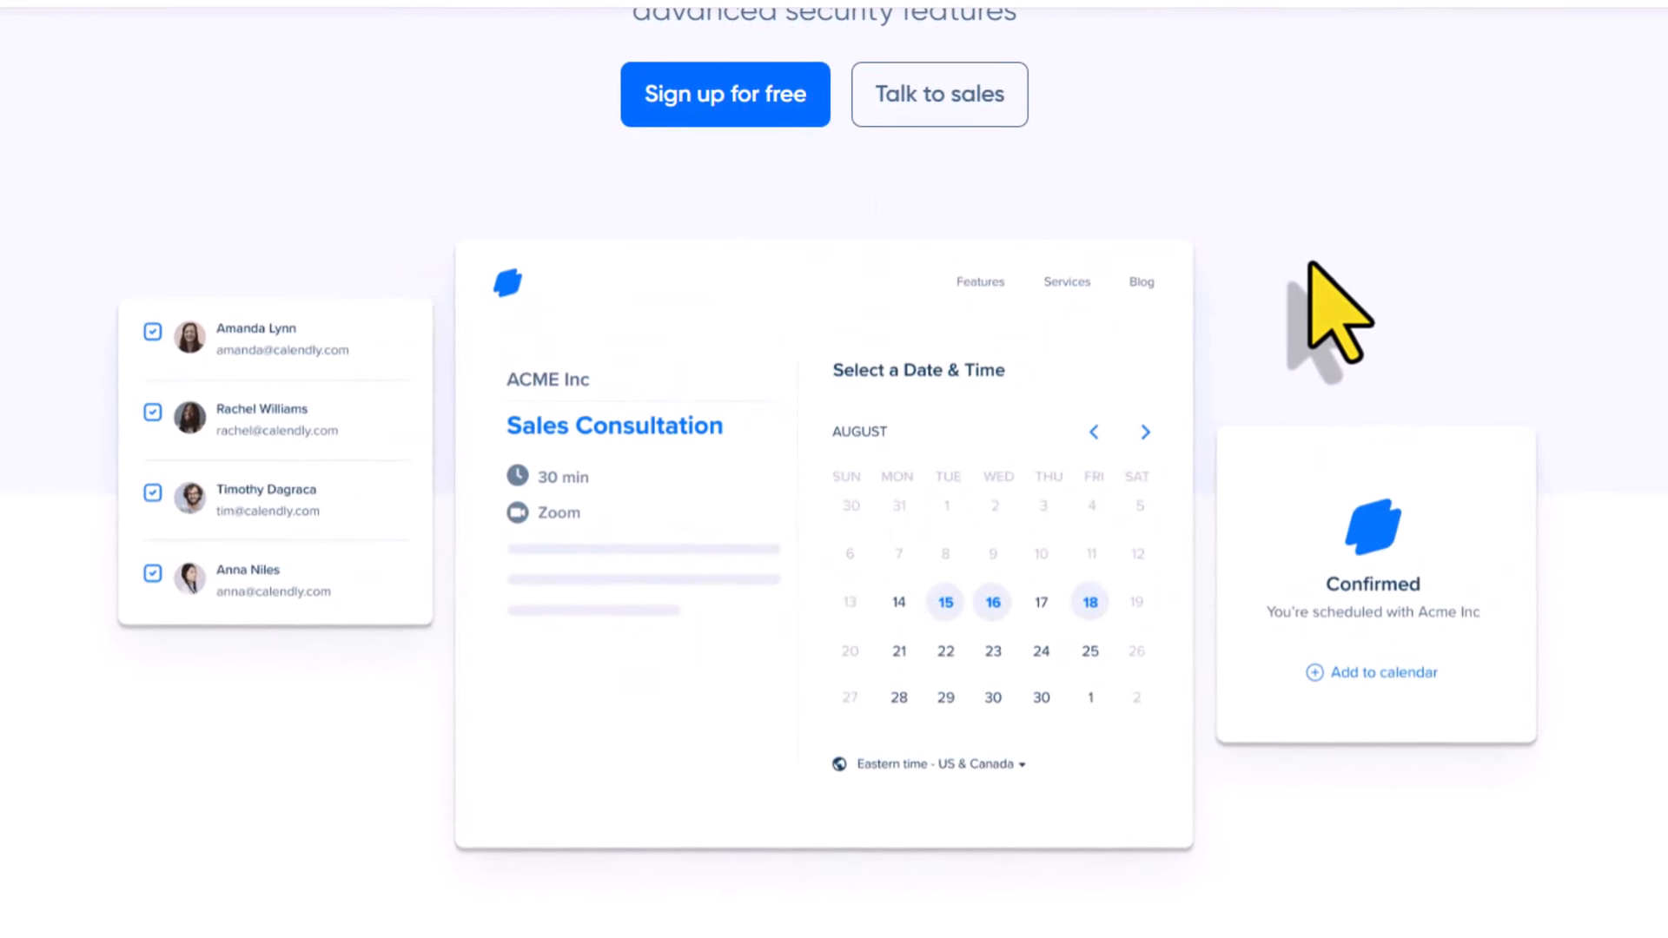
mouse_move(1339, 320)
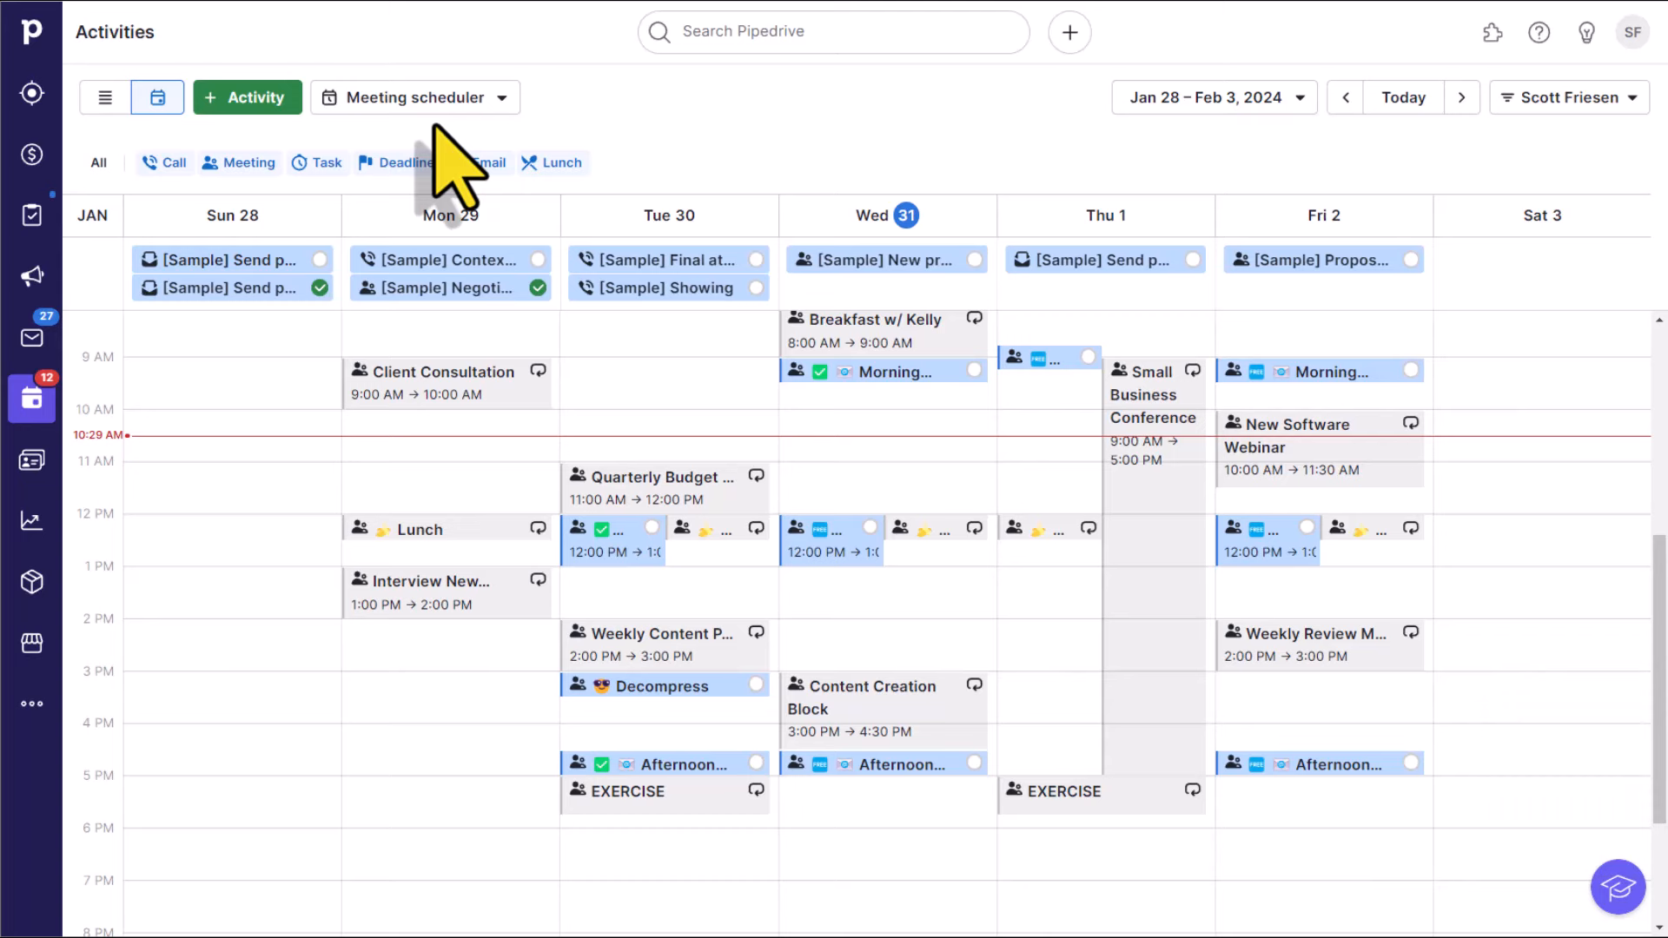
mouse_move(278, 377)
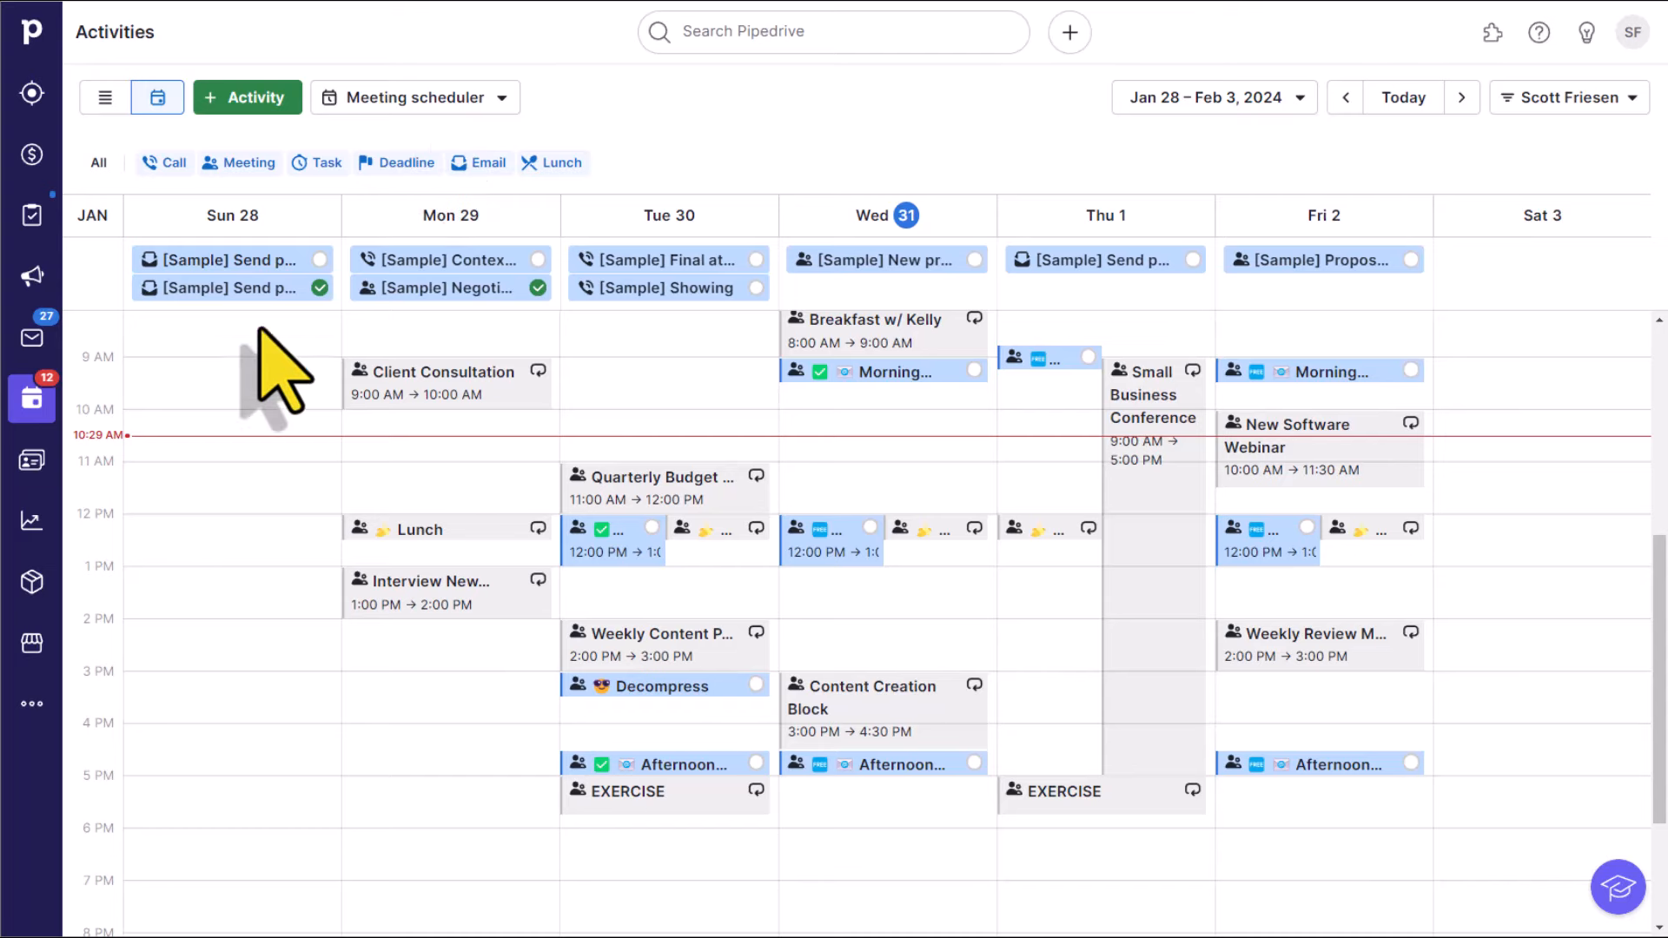
mouse_move(154, 410)
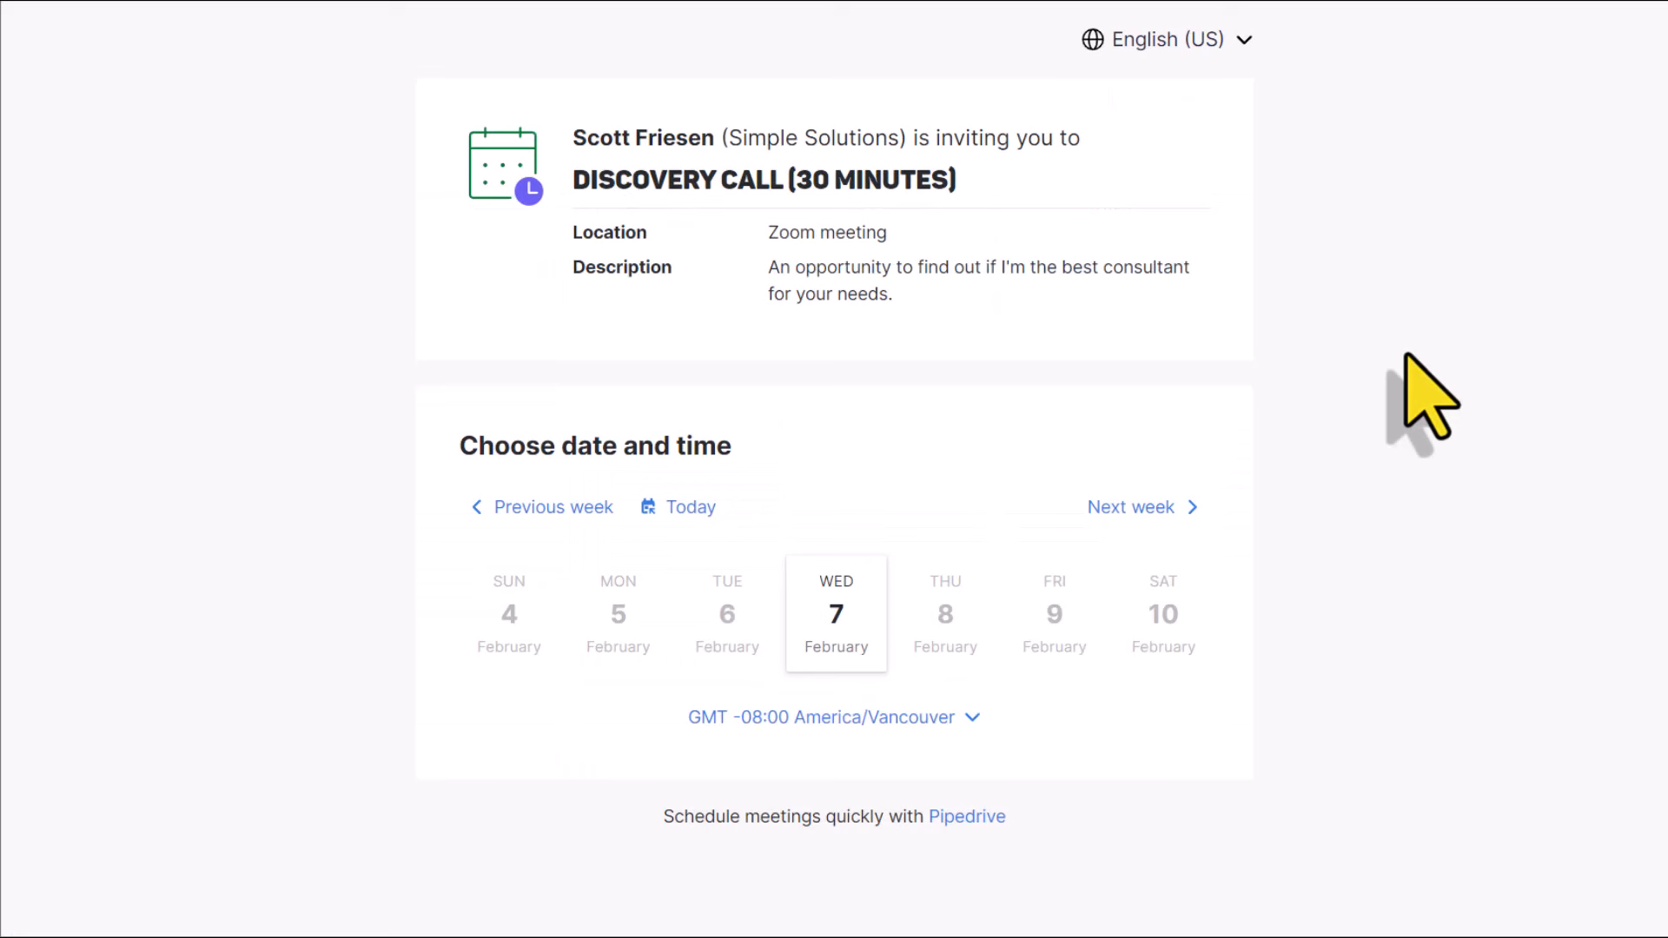
mouse_move(1429, 410)
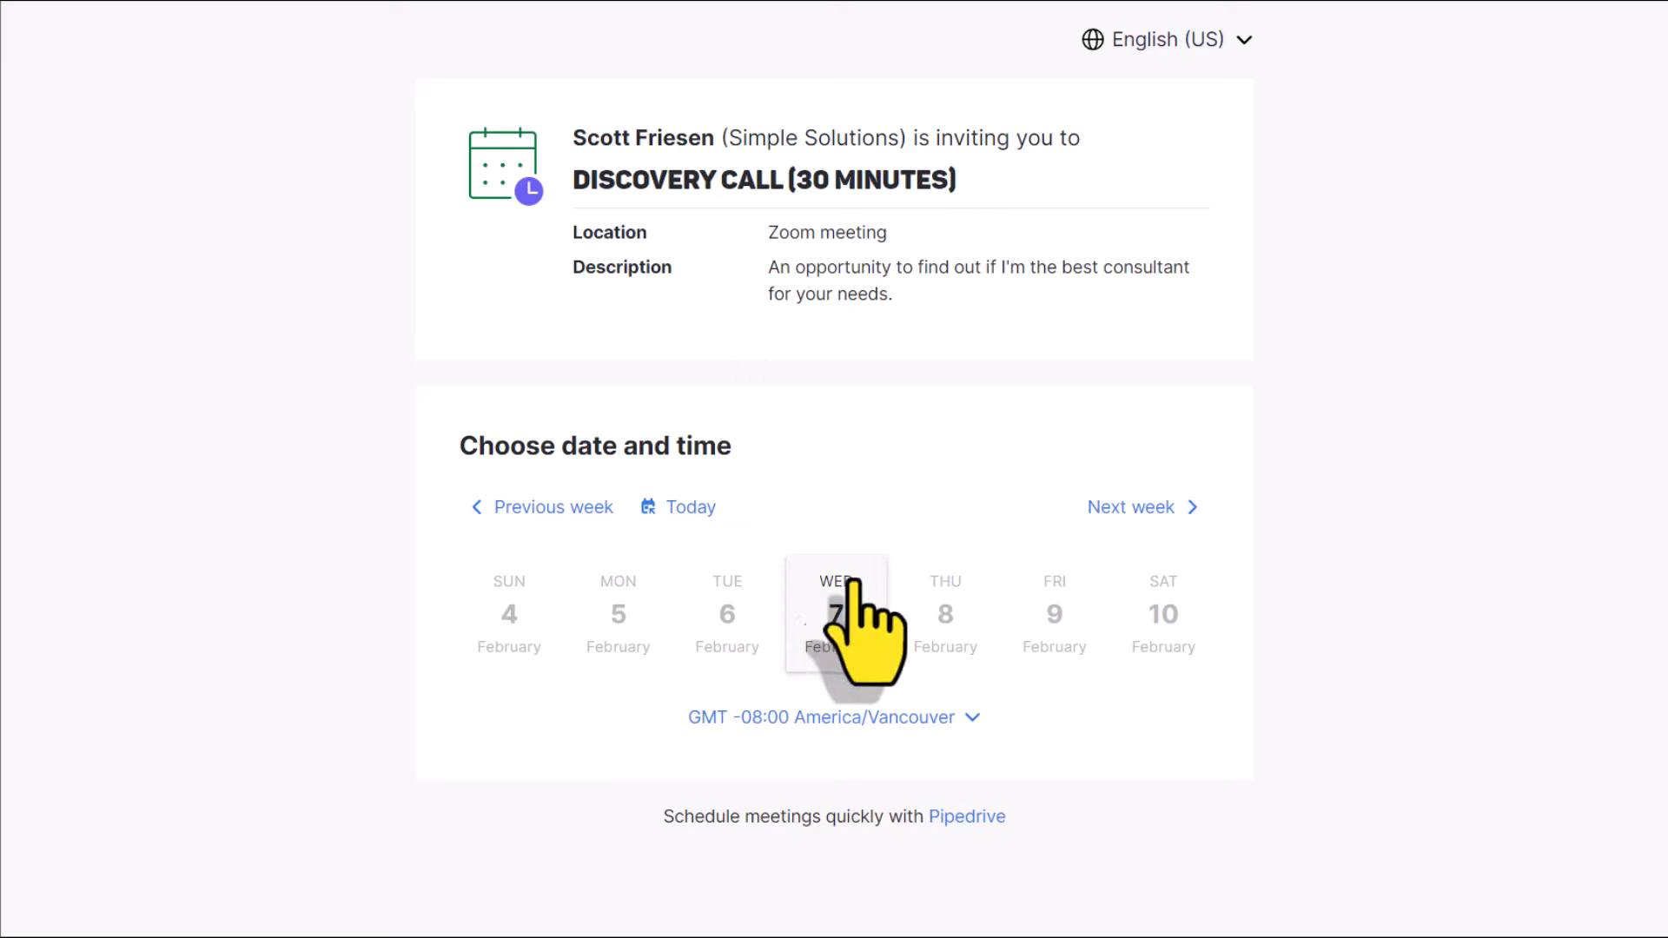
mouse_move(872, 521)
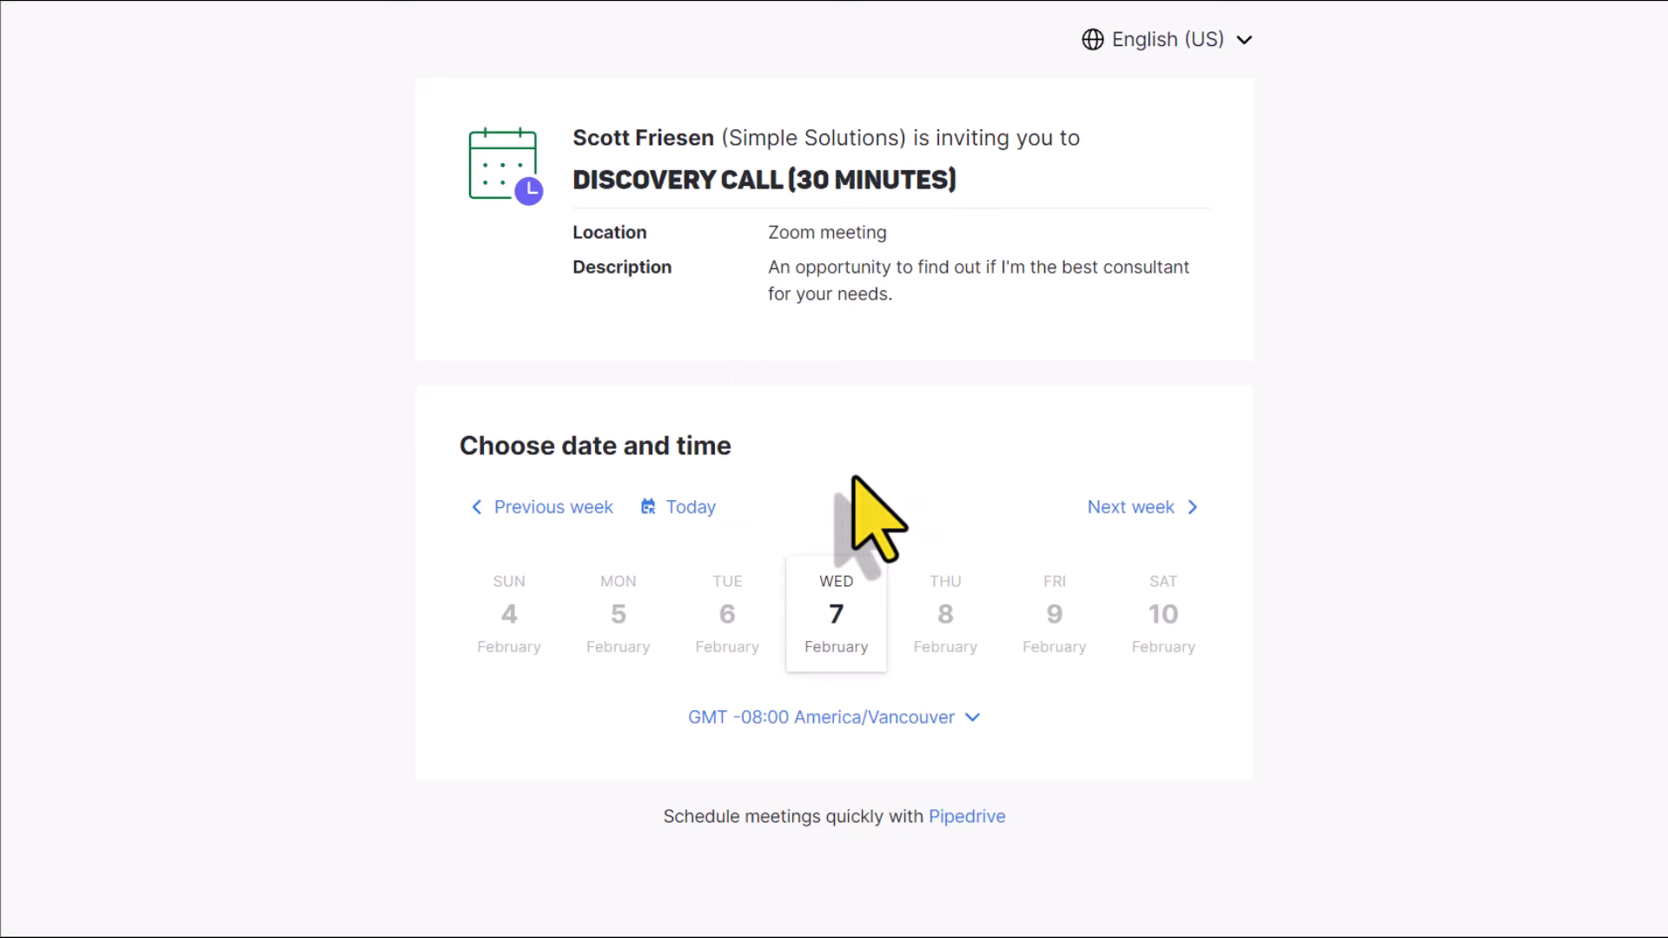
mouse_move(898, 245)
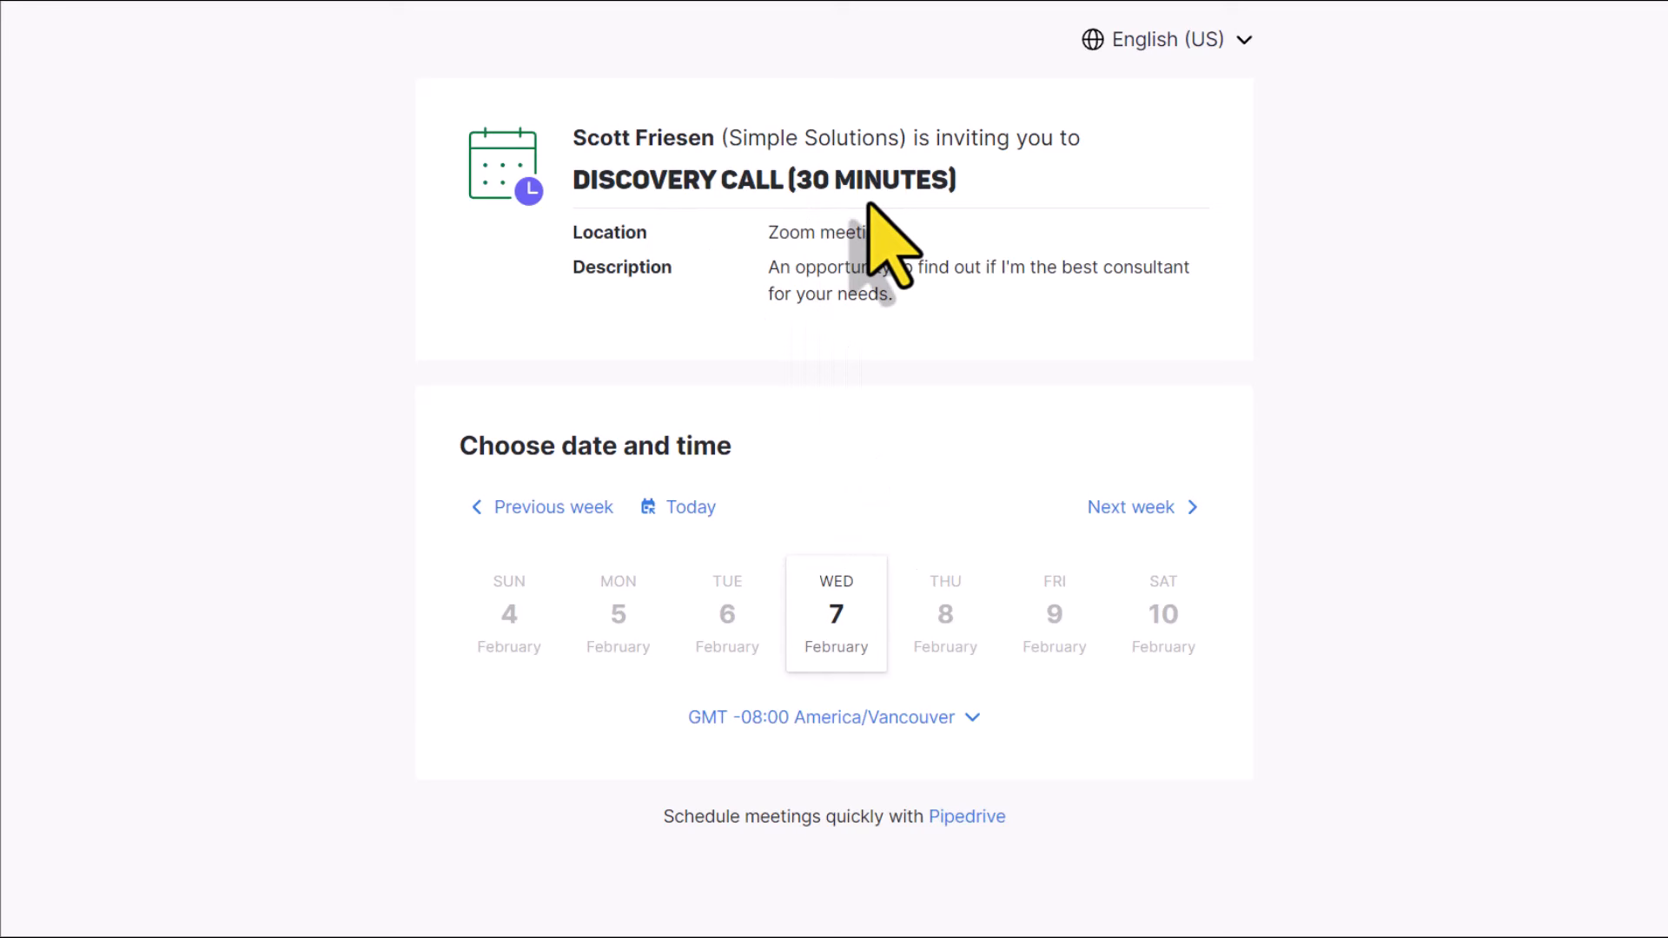
mouse_move(973, 655)
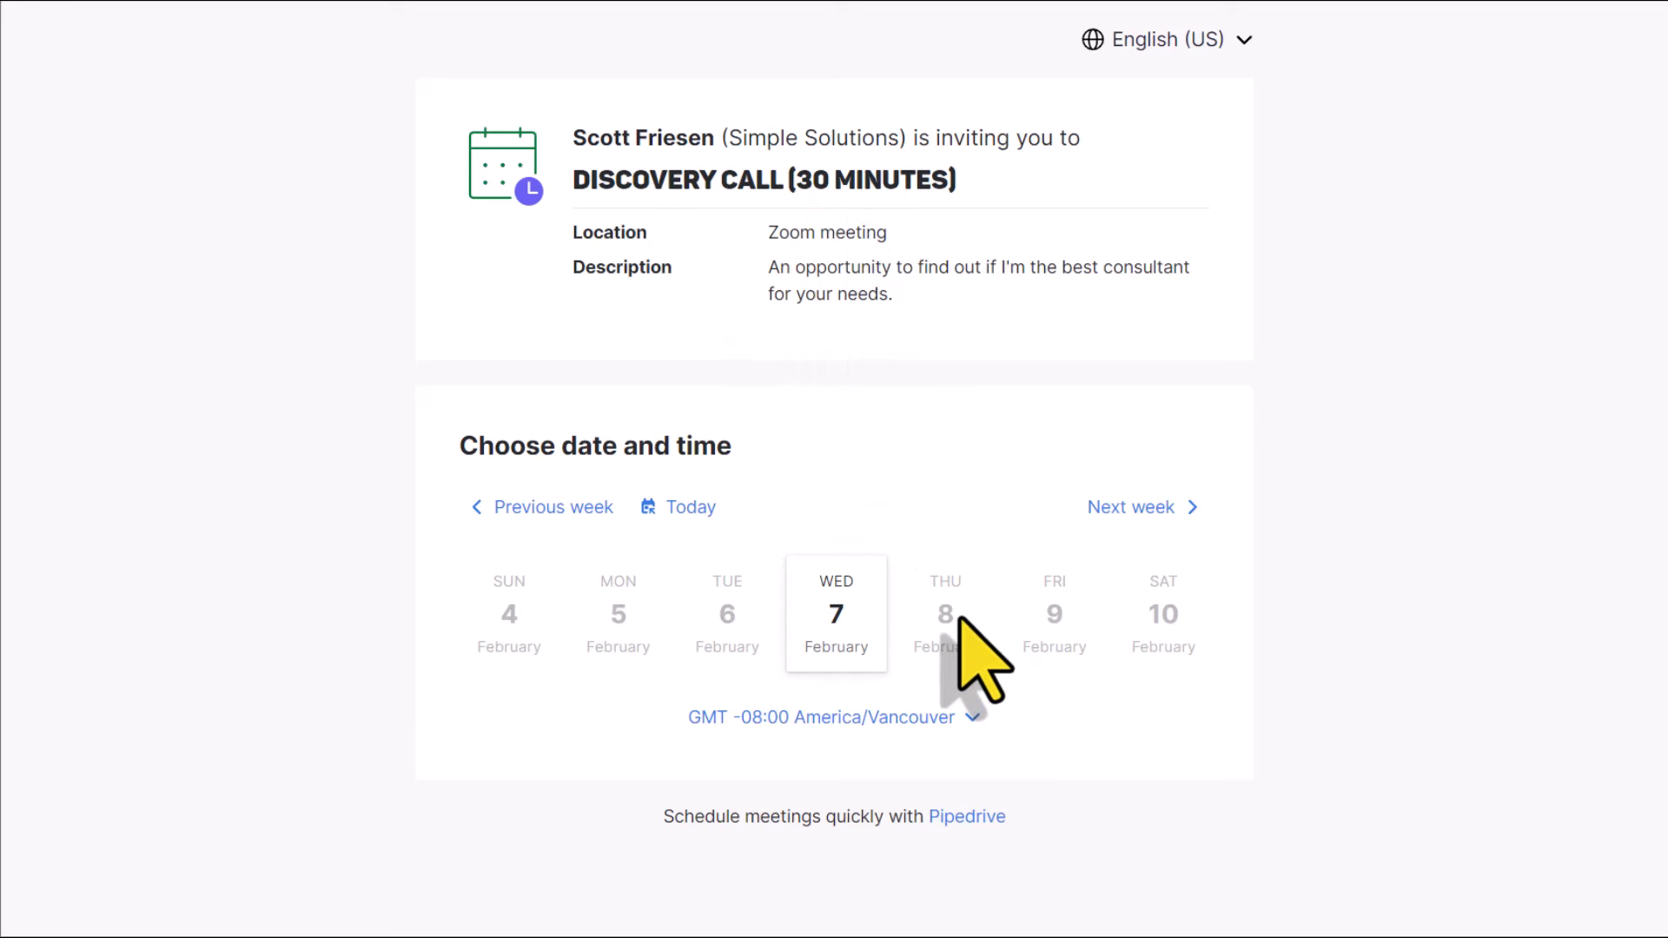
mouse_move(1025, 330)
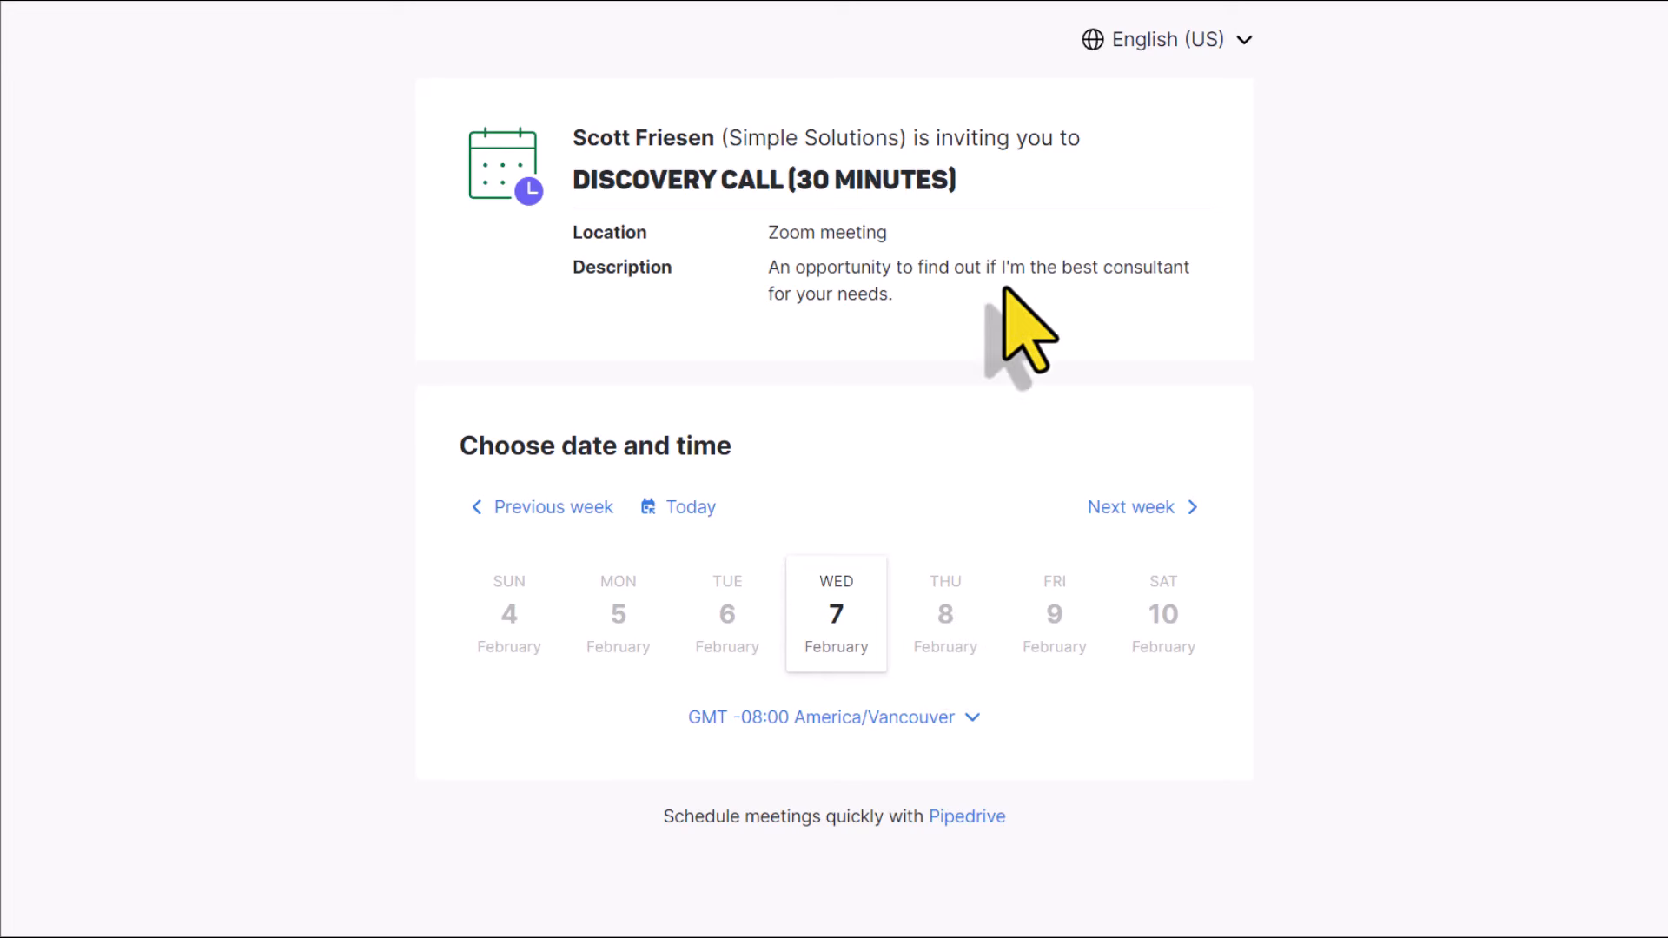
mouse_move(601, 196)
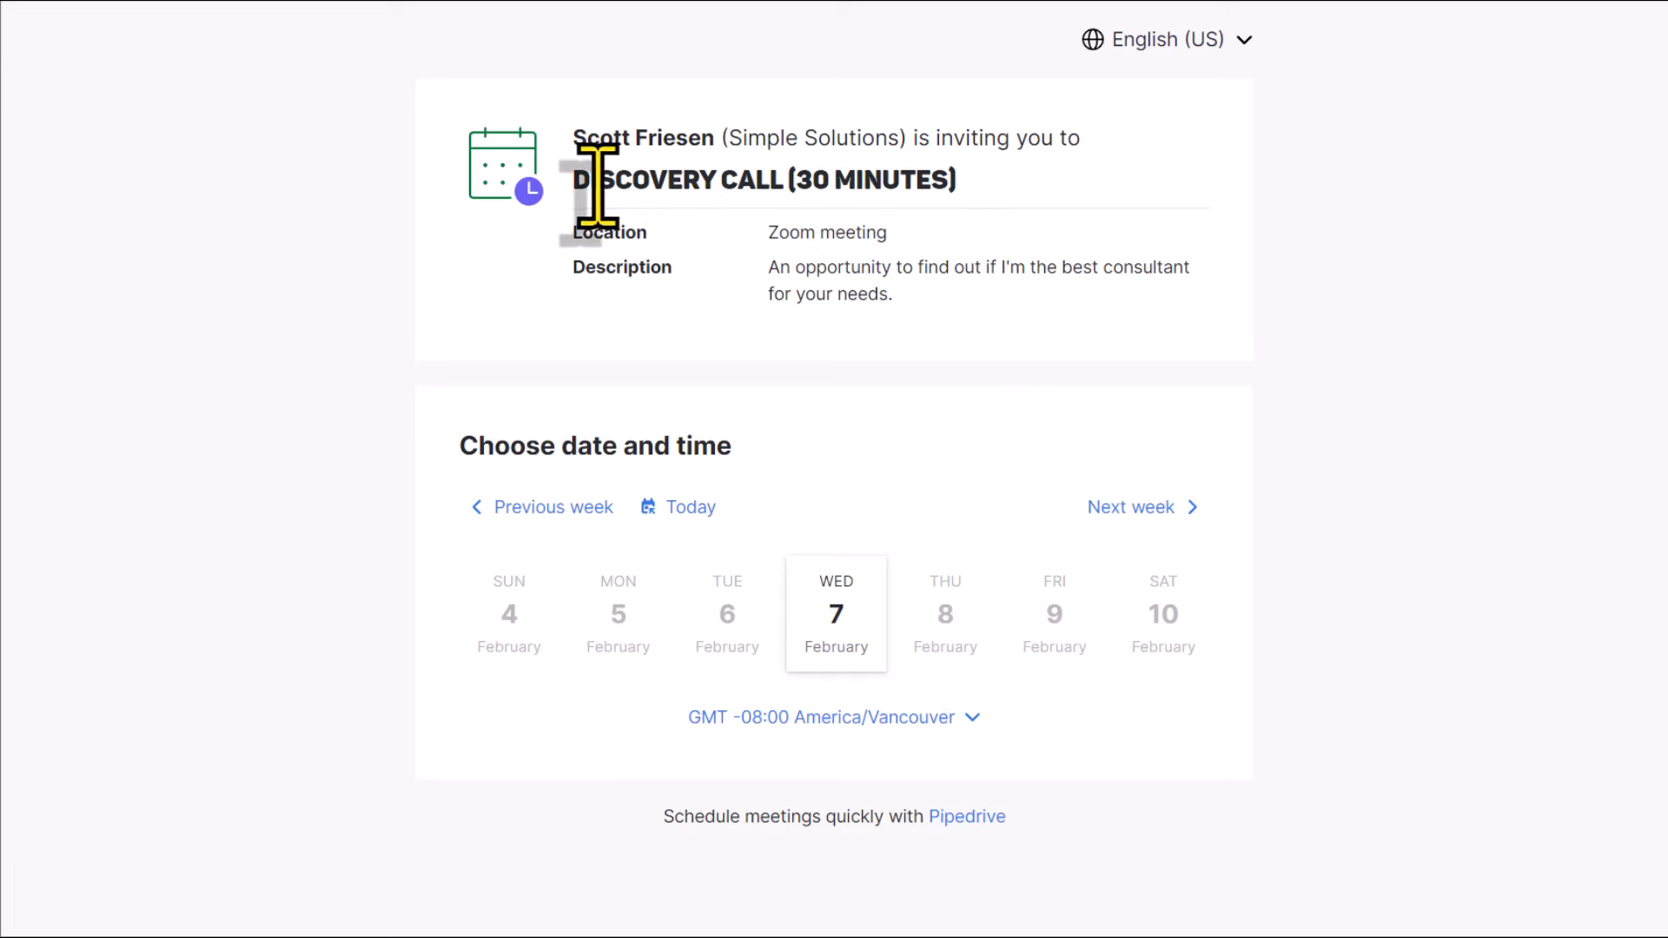
mouse_move(768, 236)
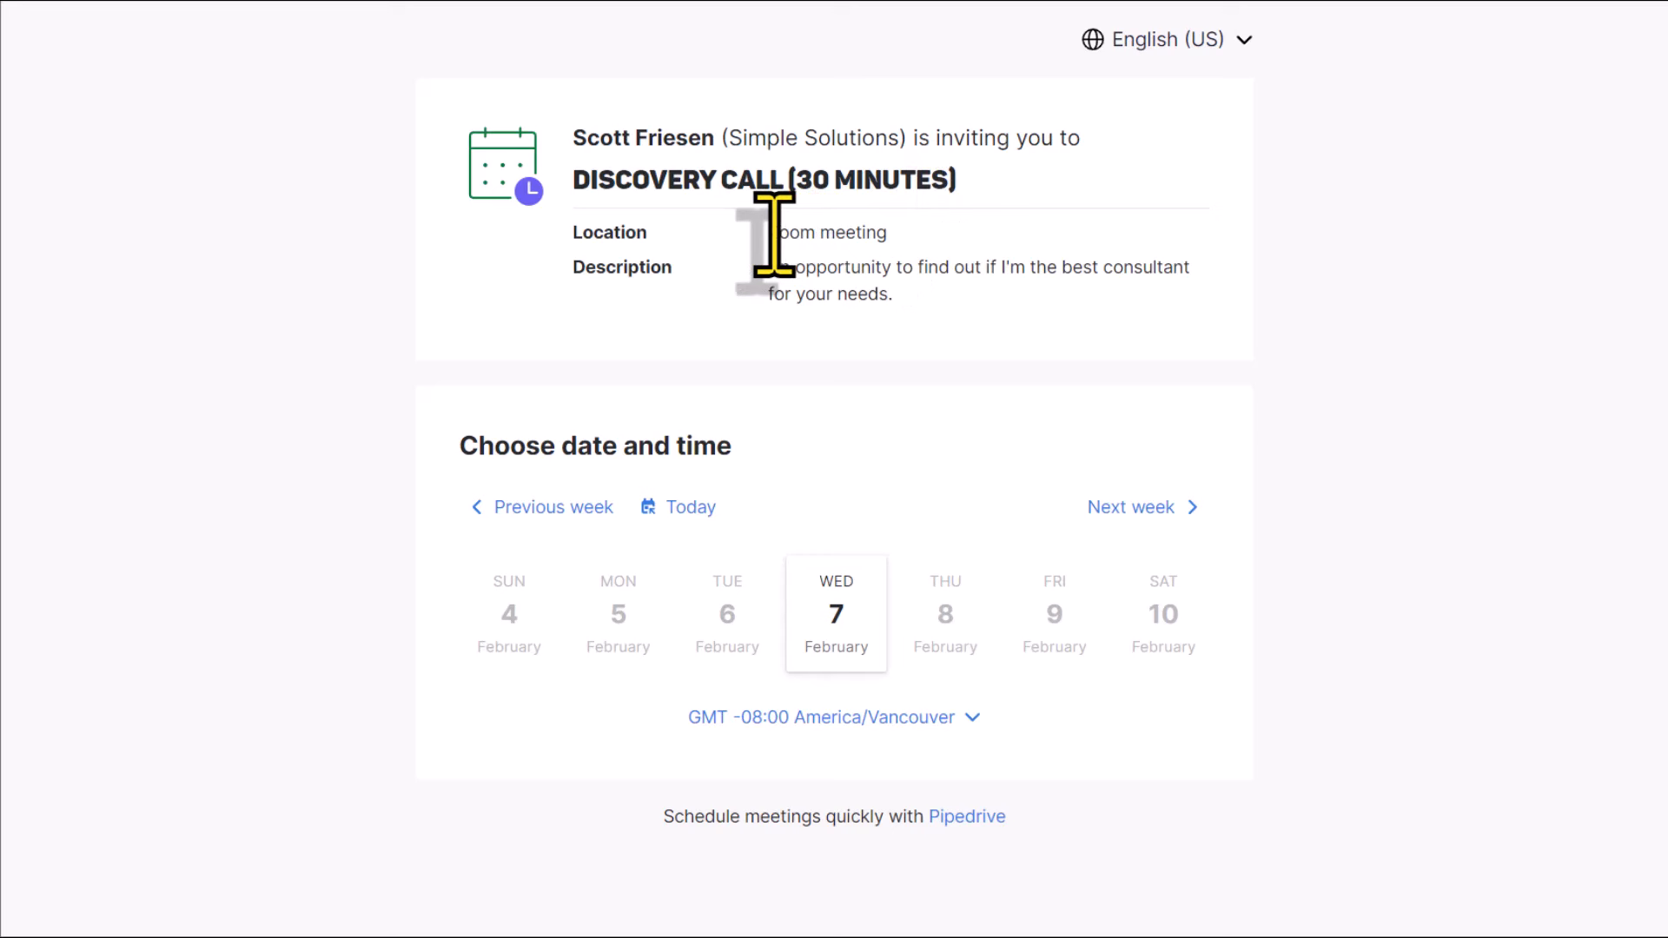
mouse_move(775, 292)
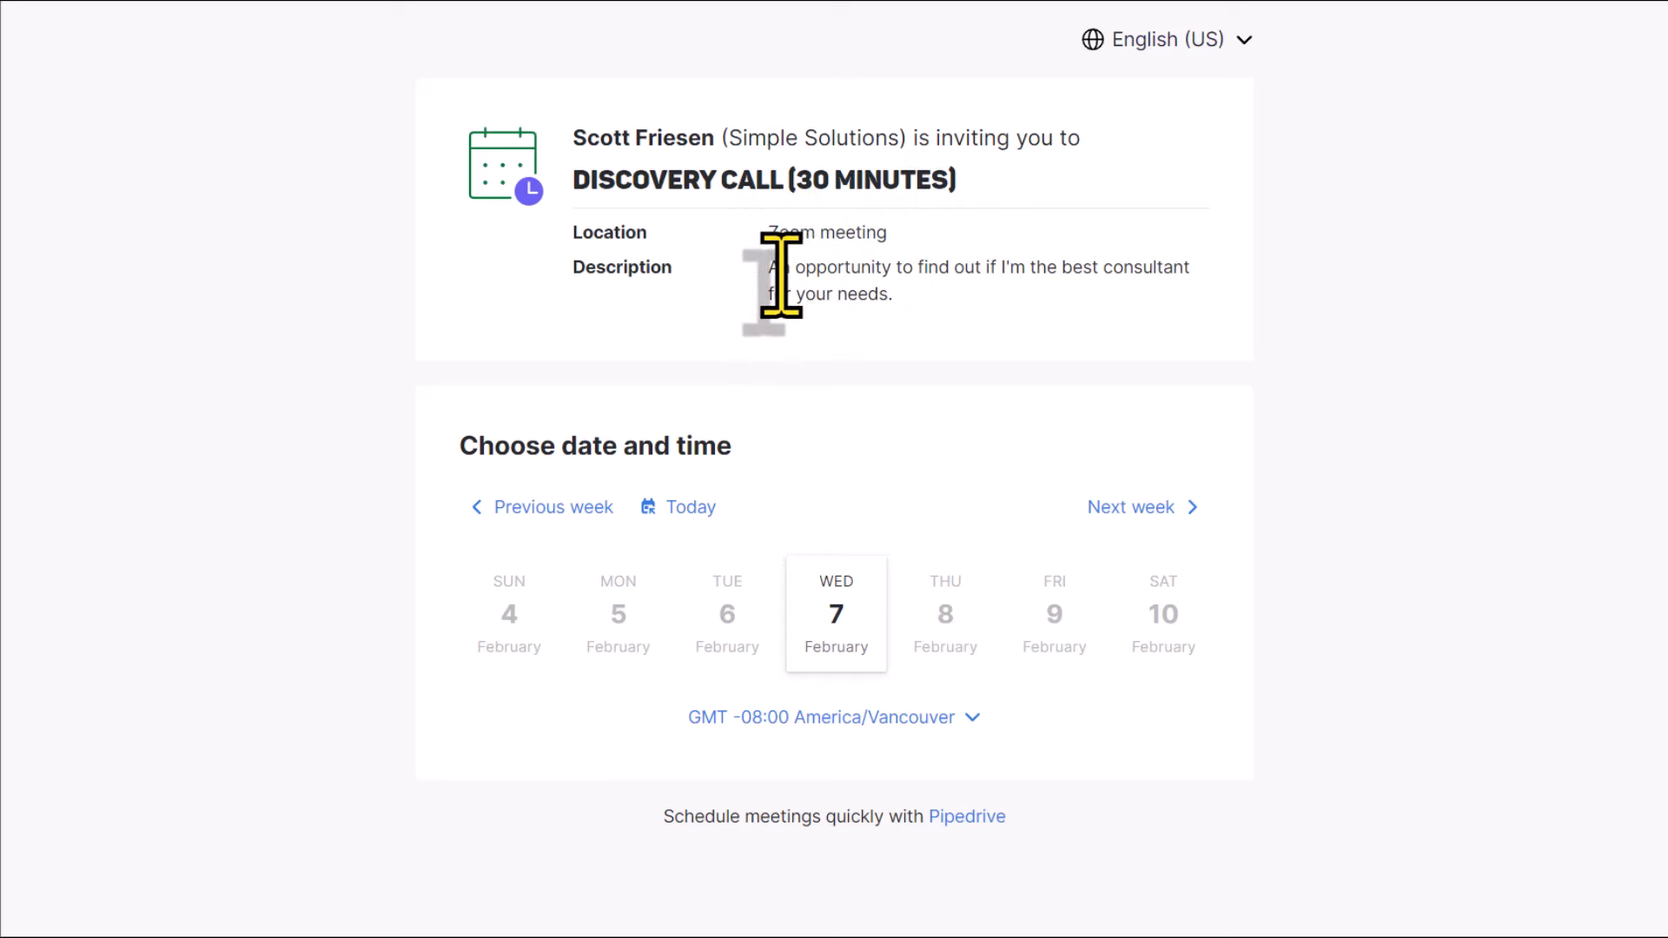
mouse_move(973, 341)
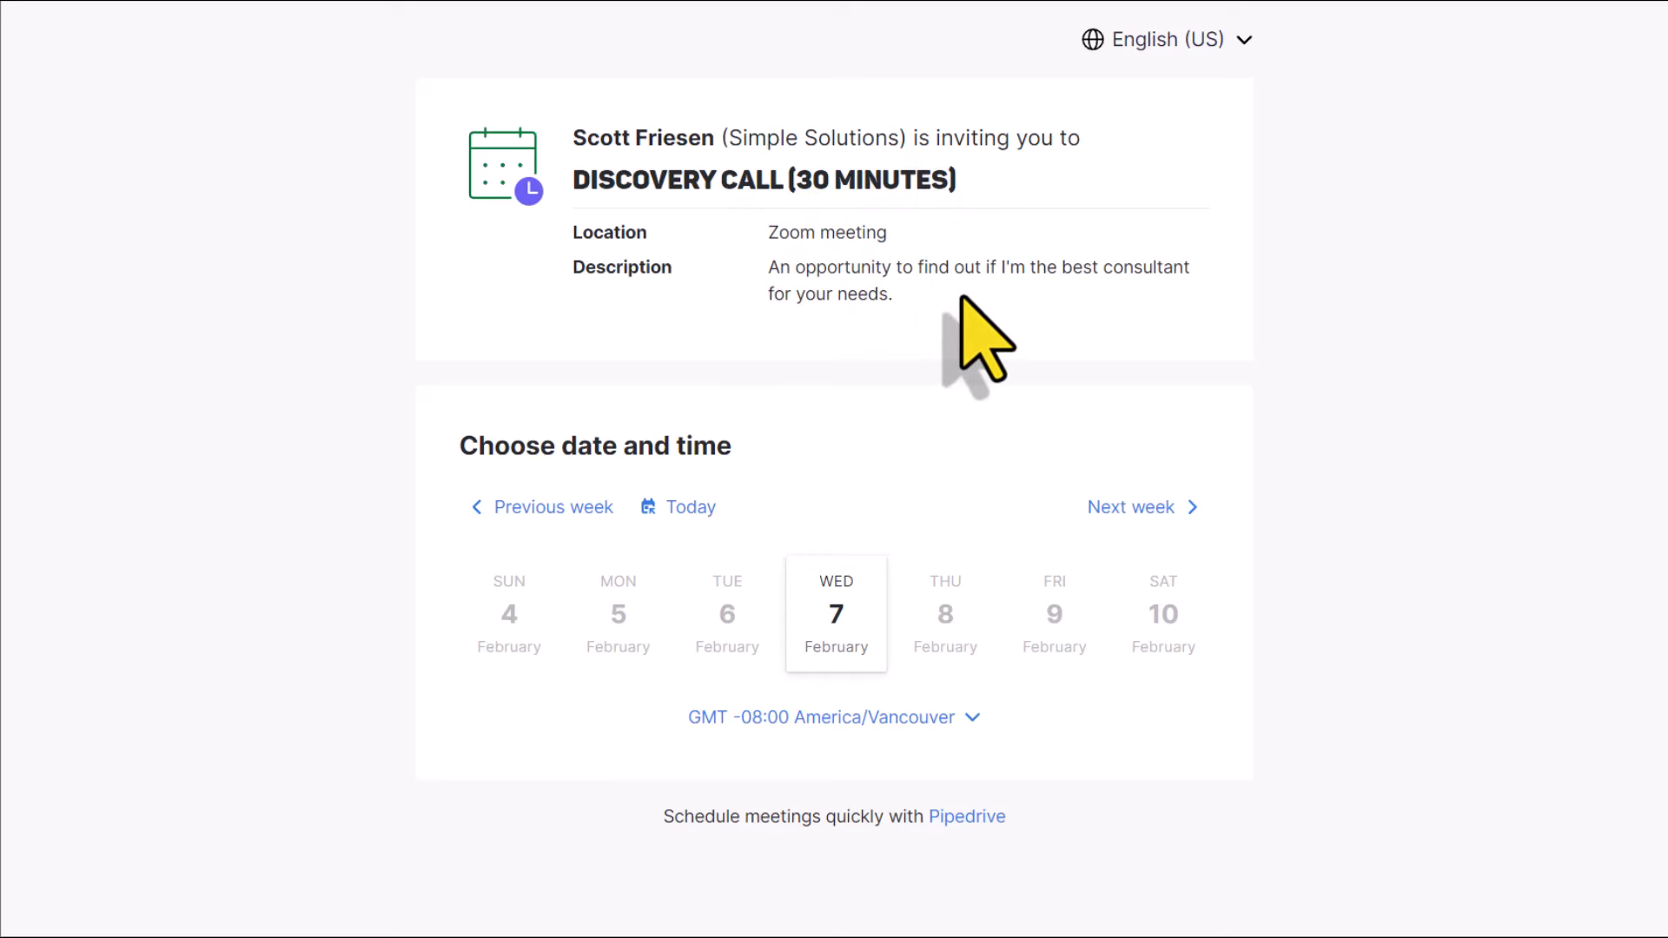
mouse_move(1001, 340)
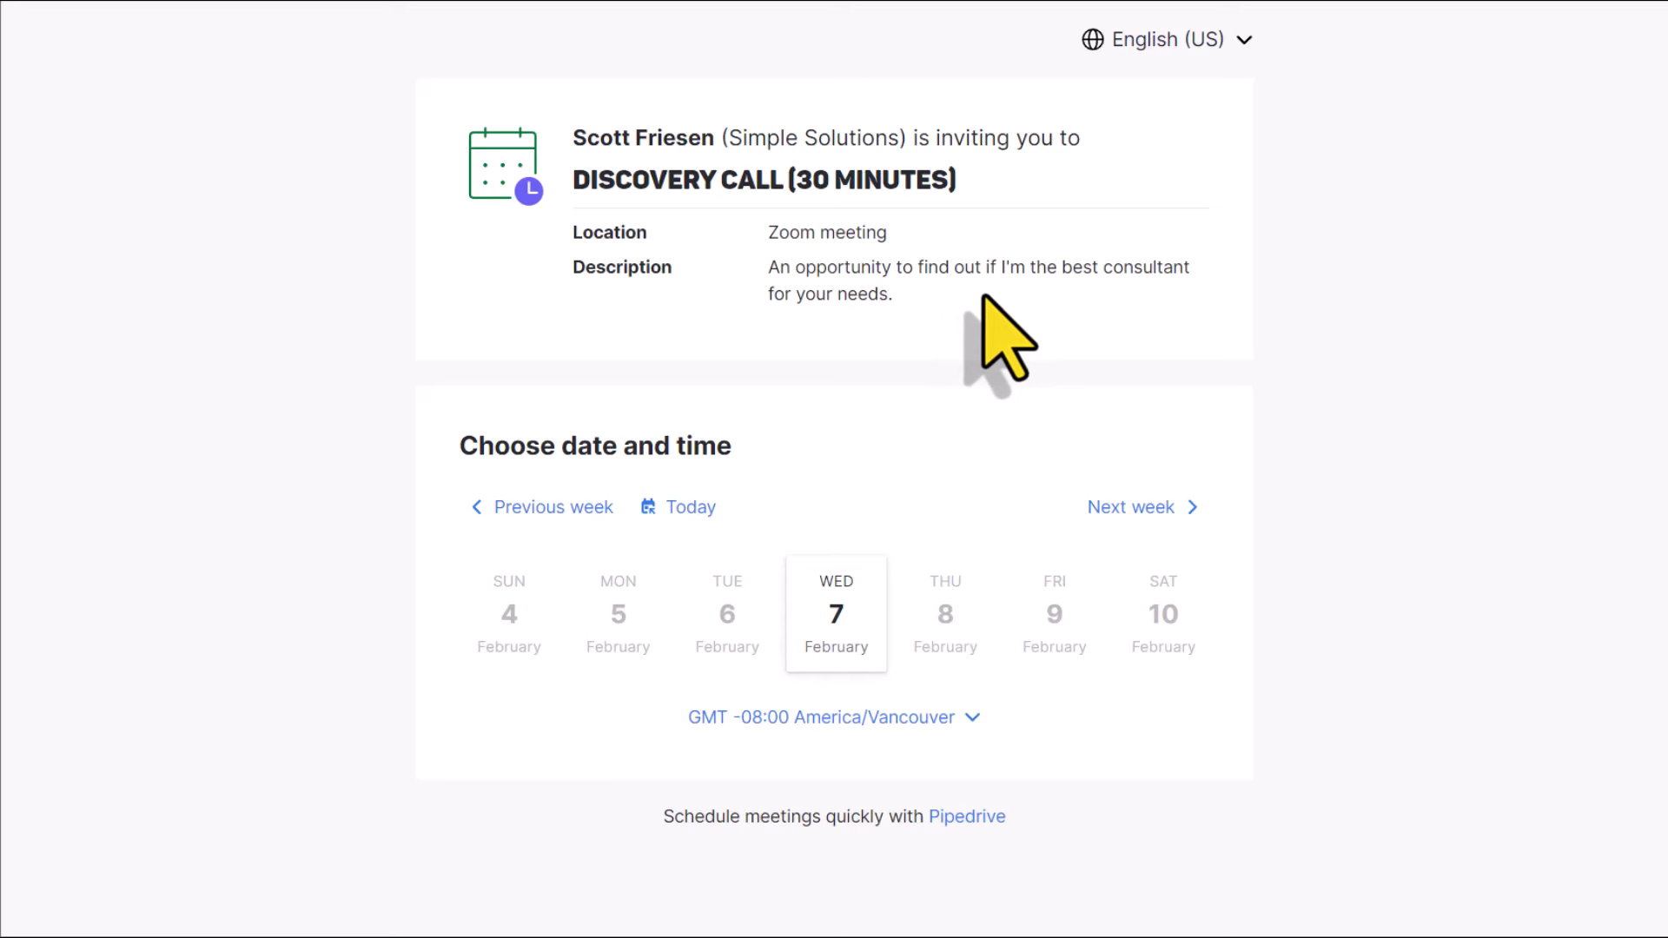
mouse_move(947, 558)
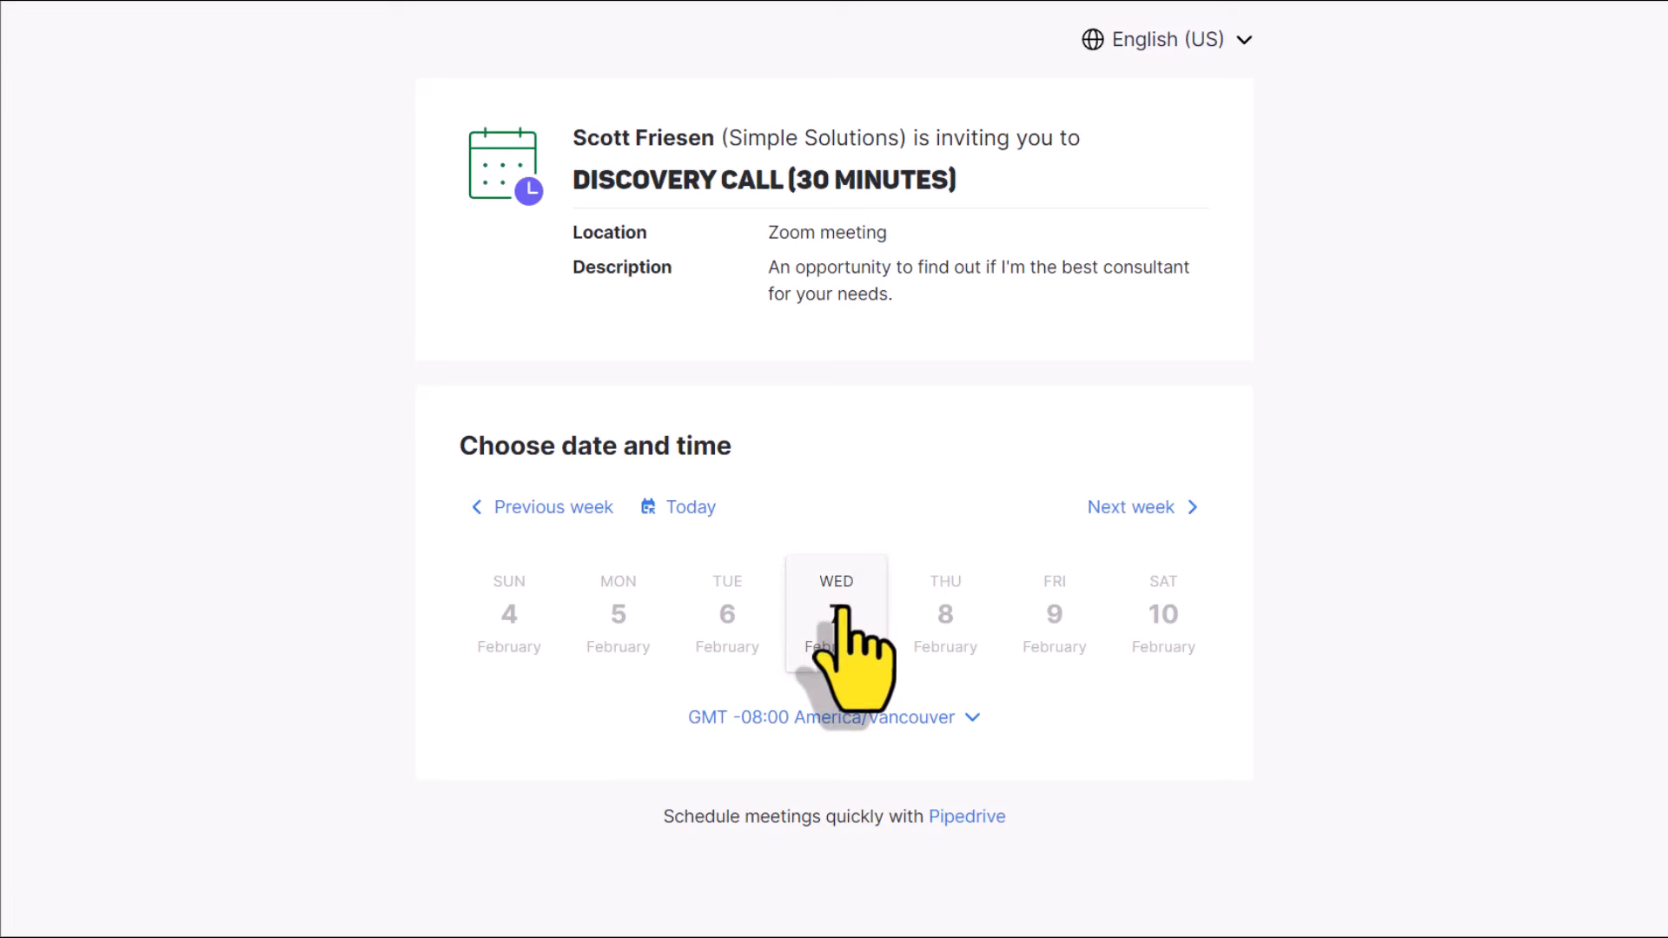
Step: Choose Wednesday February 14 at 1:00 PM, moving from Feb 7 to the next week
click(836, 612)
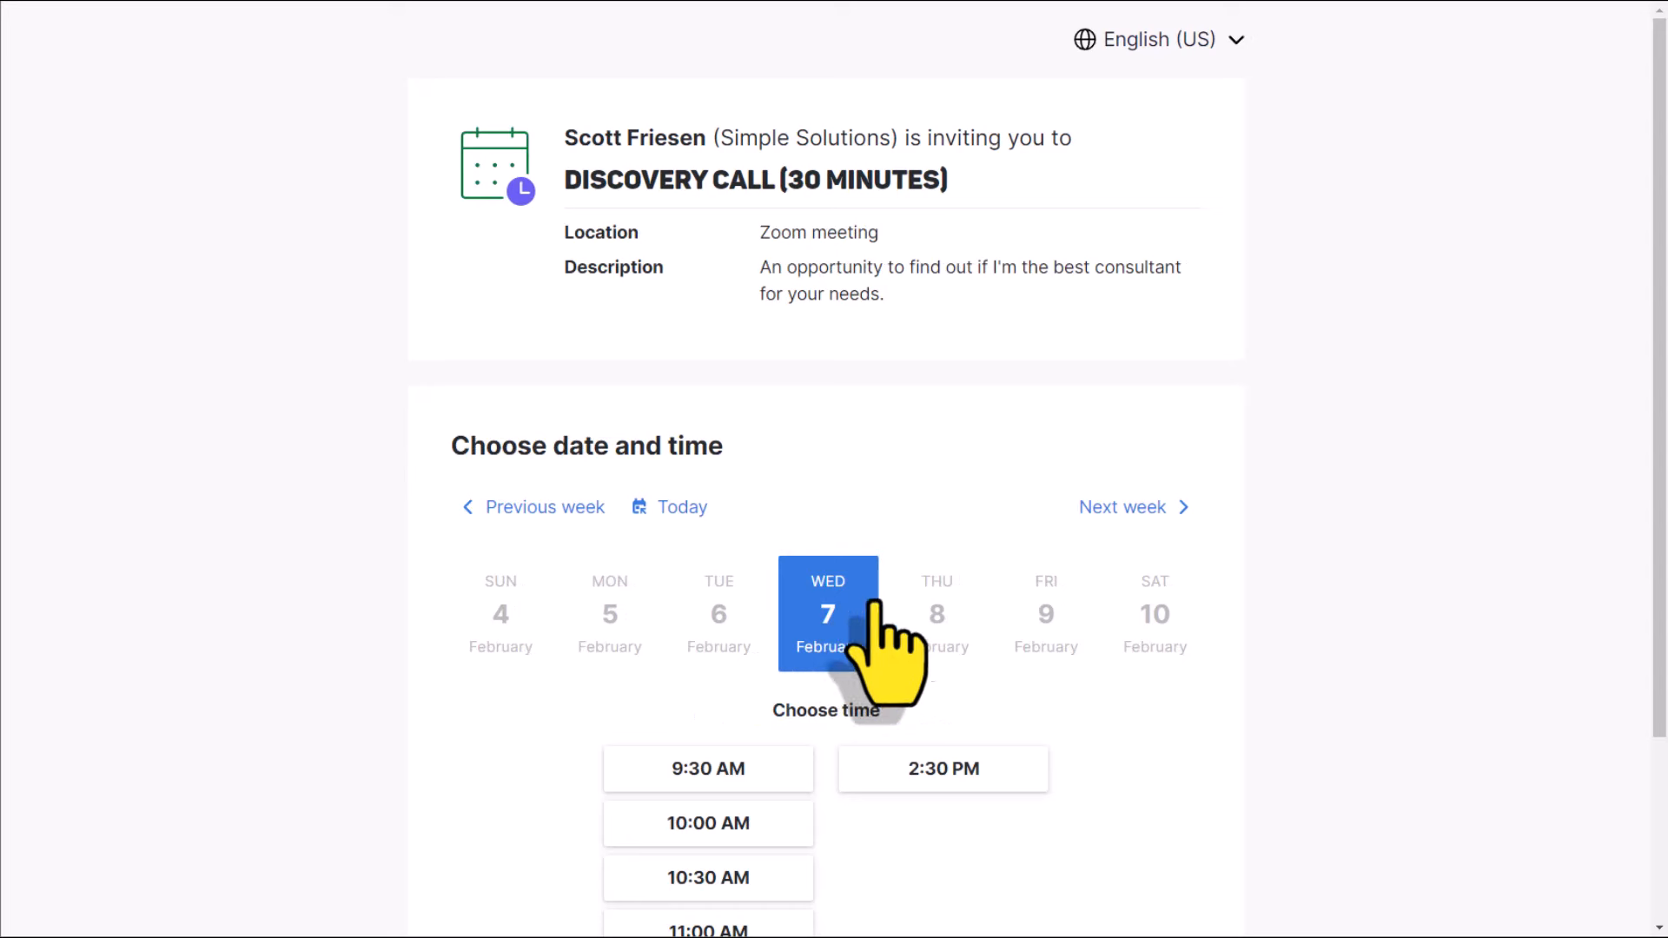
click(1124, 506)
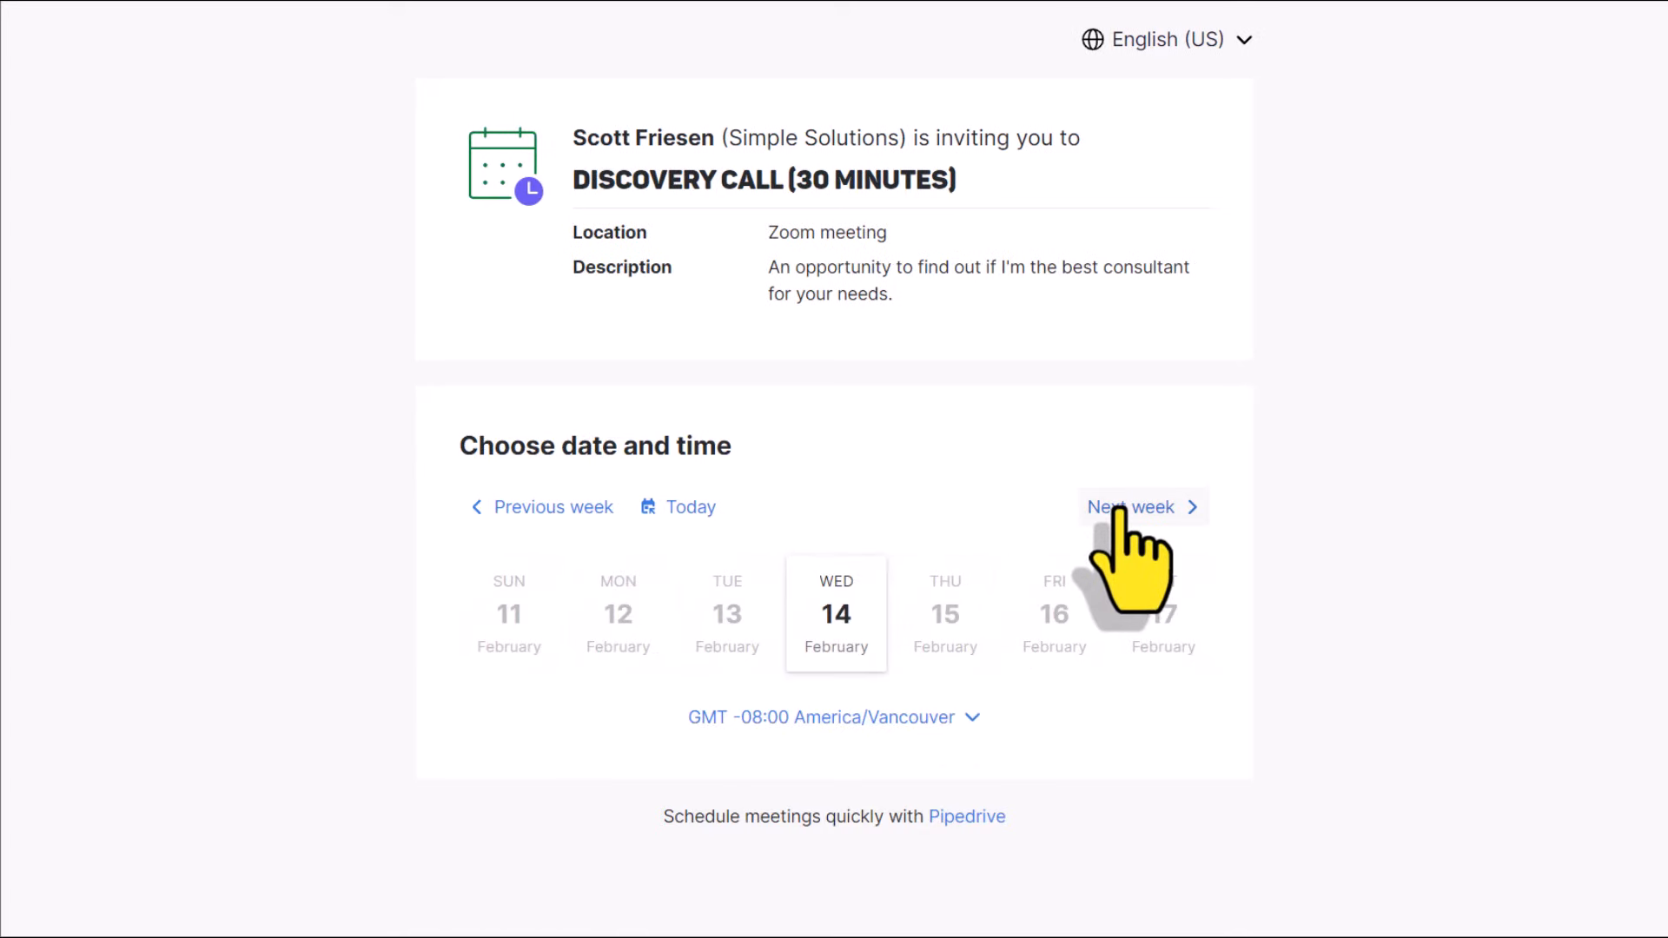
mouse_move(931, 547)
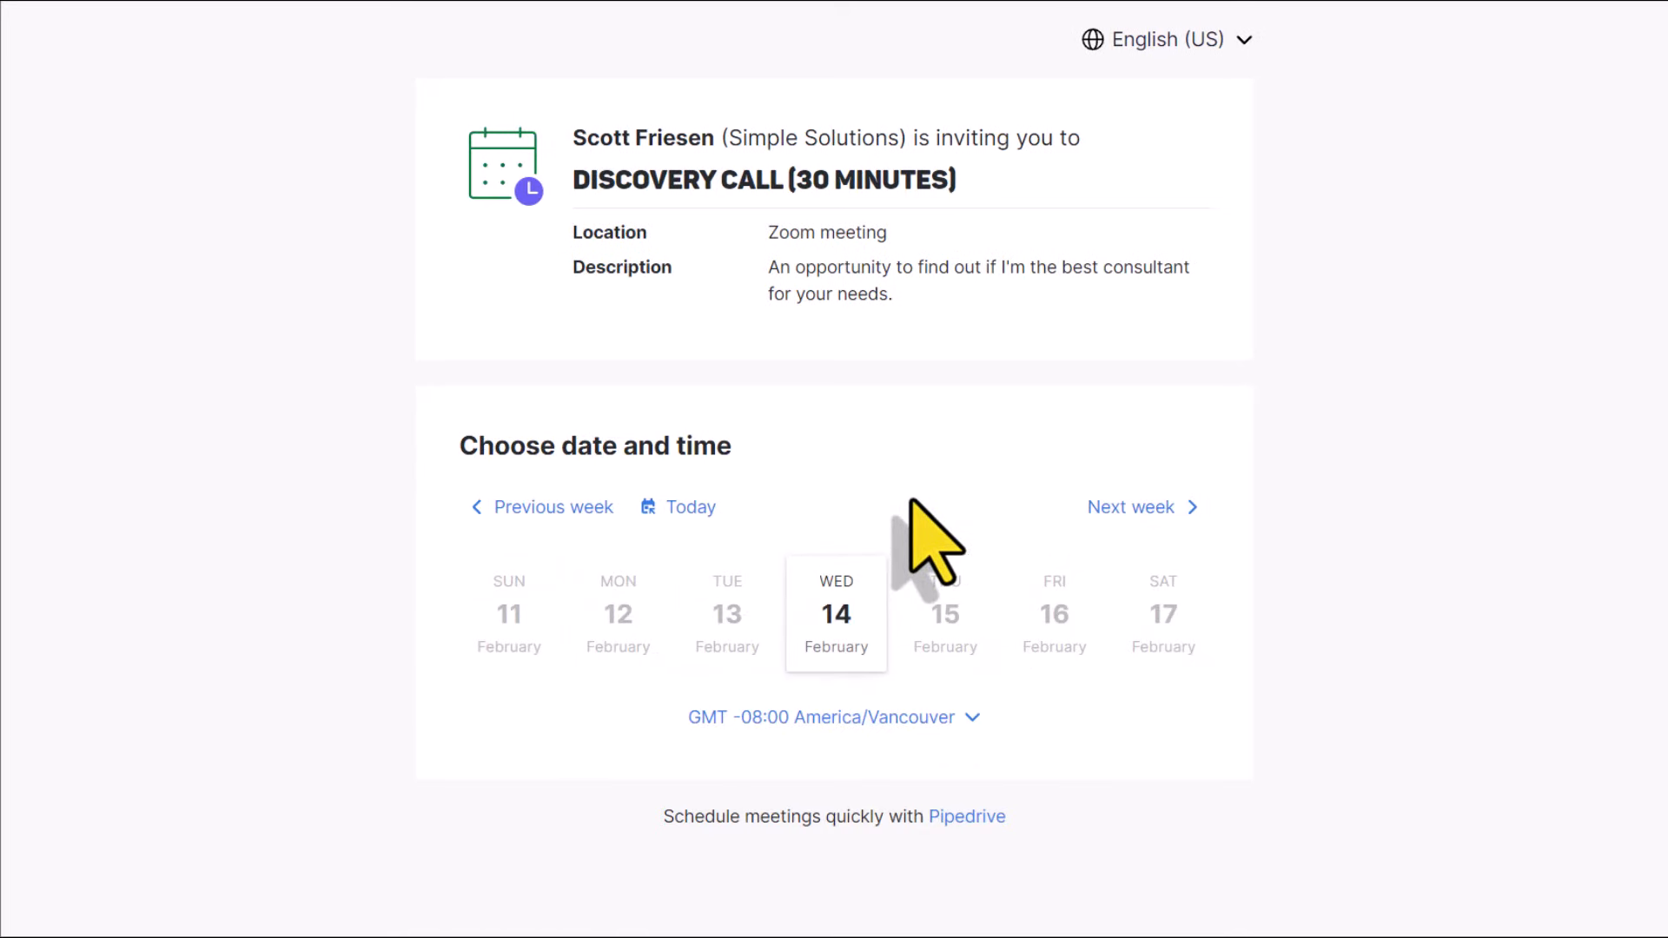
click(835, 613)
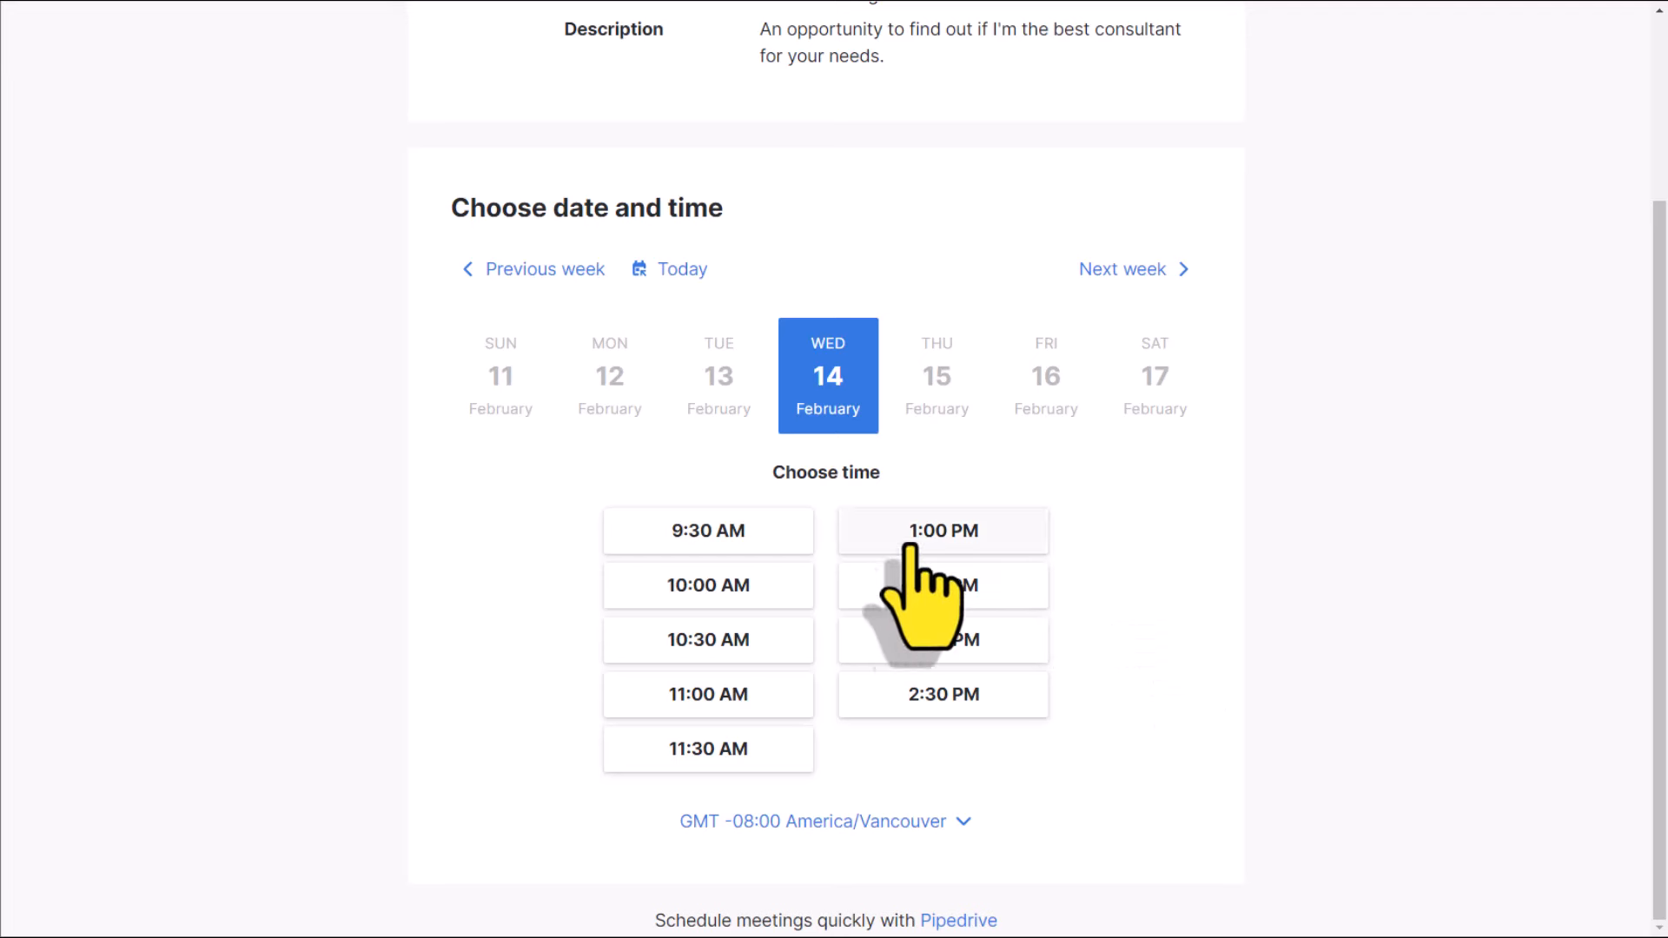
click(940, 531)
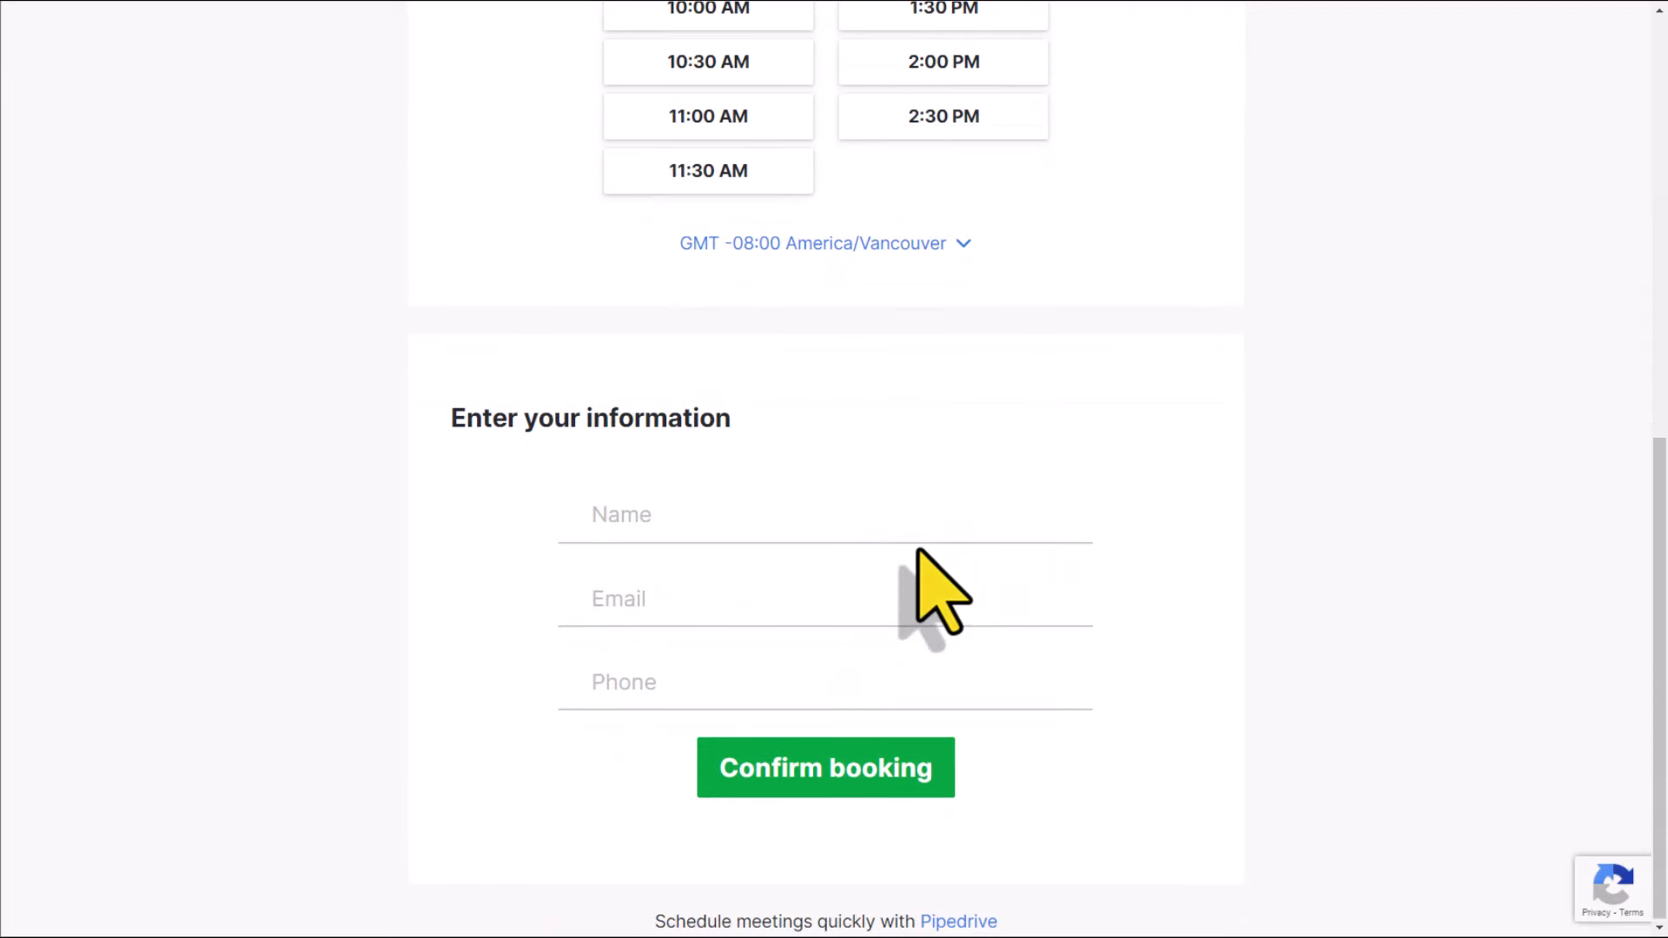
mouse_move(718, 516)
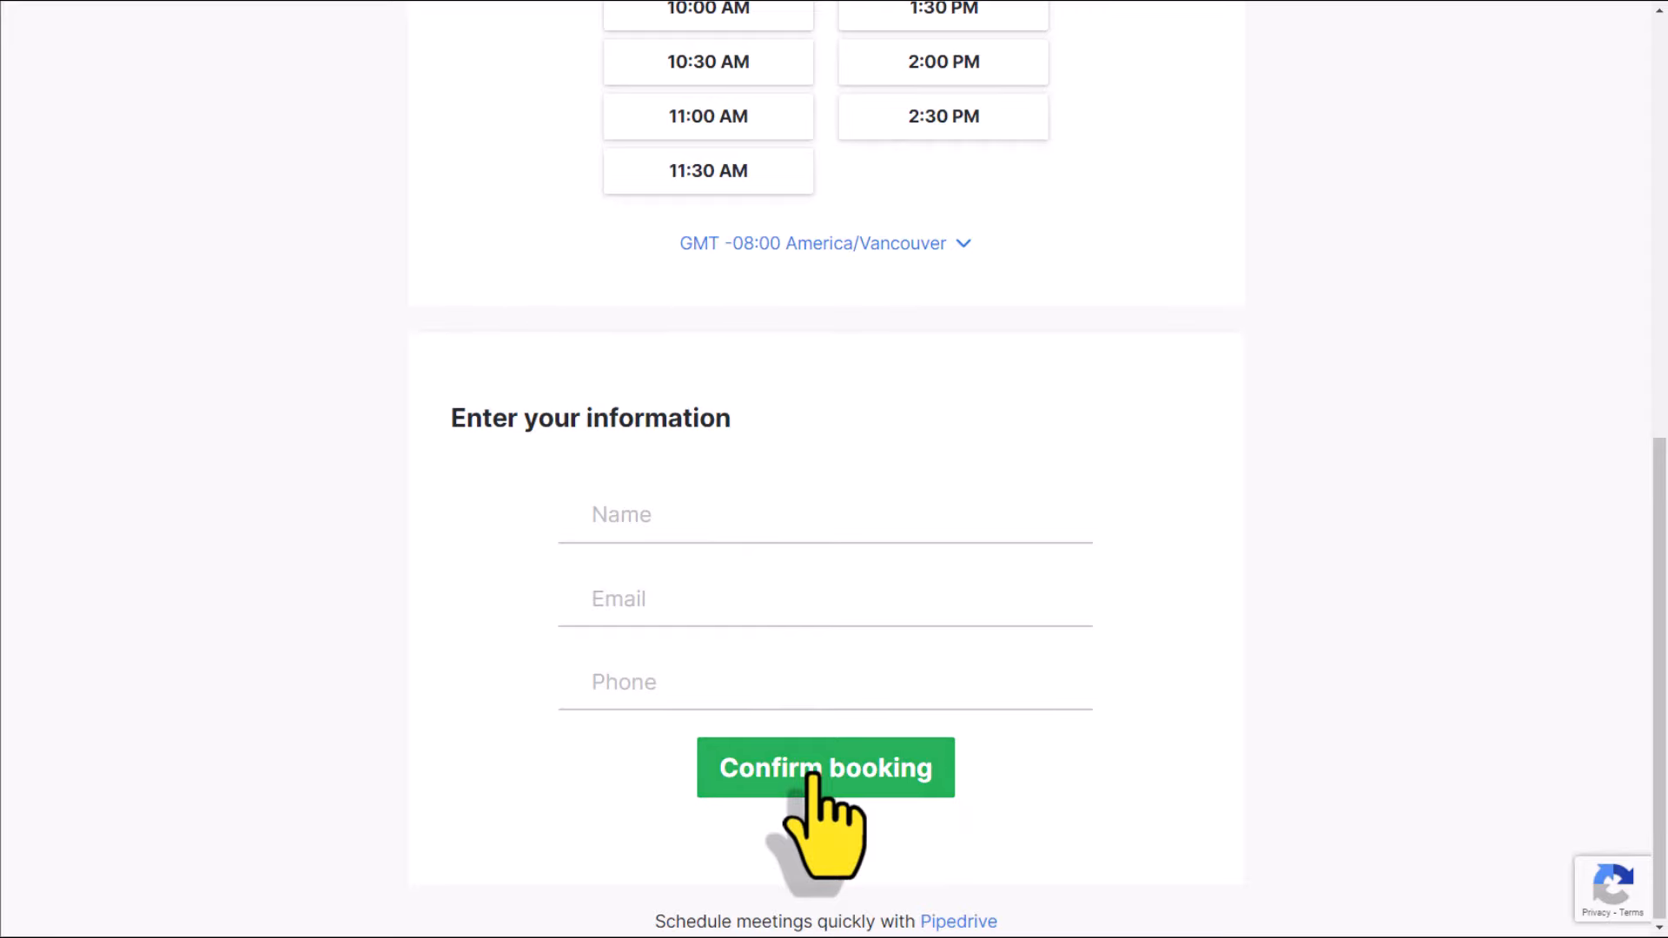
Step: Confirm the booking and go to the Deals pipeline board
click(825, 768)
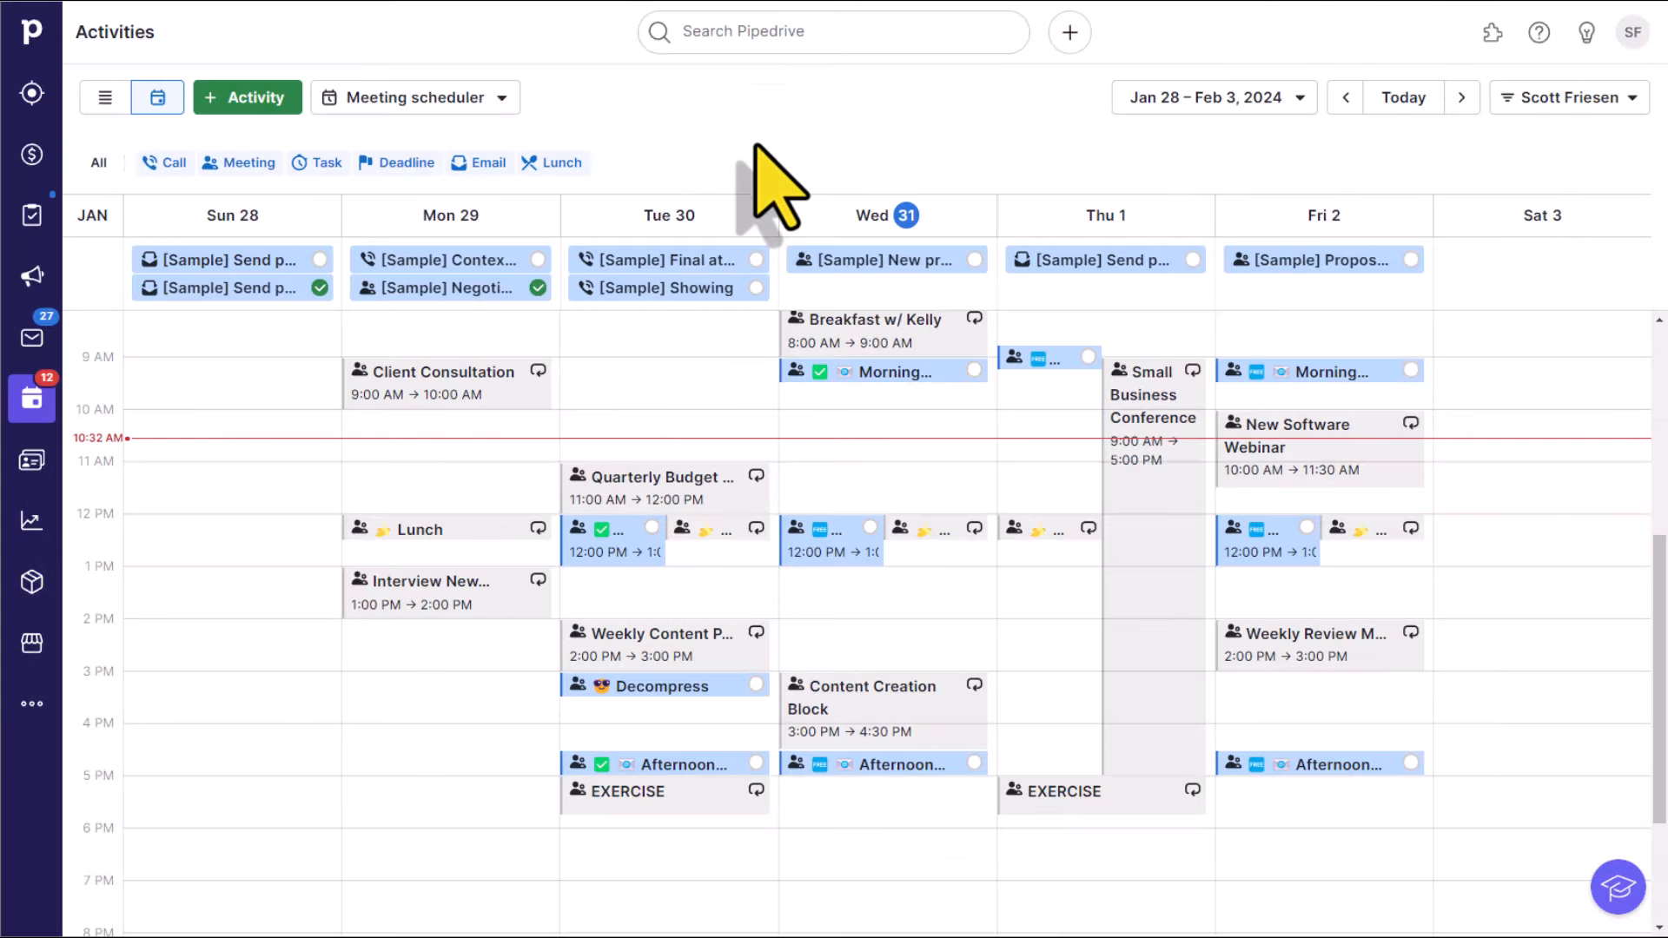
mouse_move(775, 175)
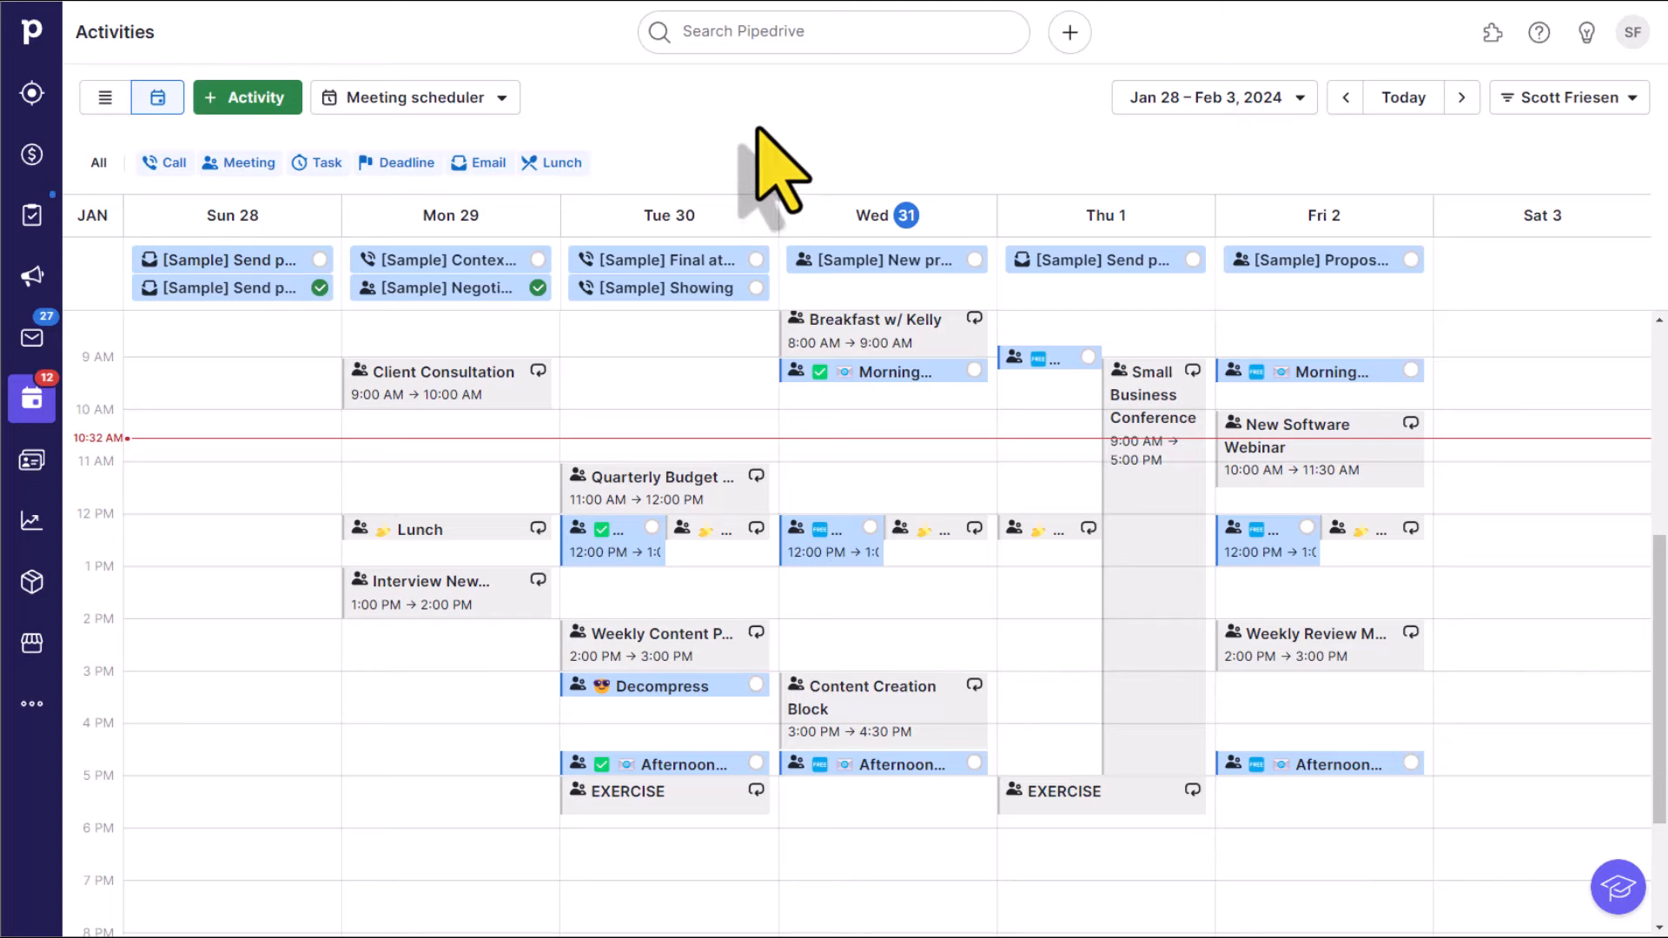
mouse_move(426, 212)
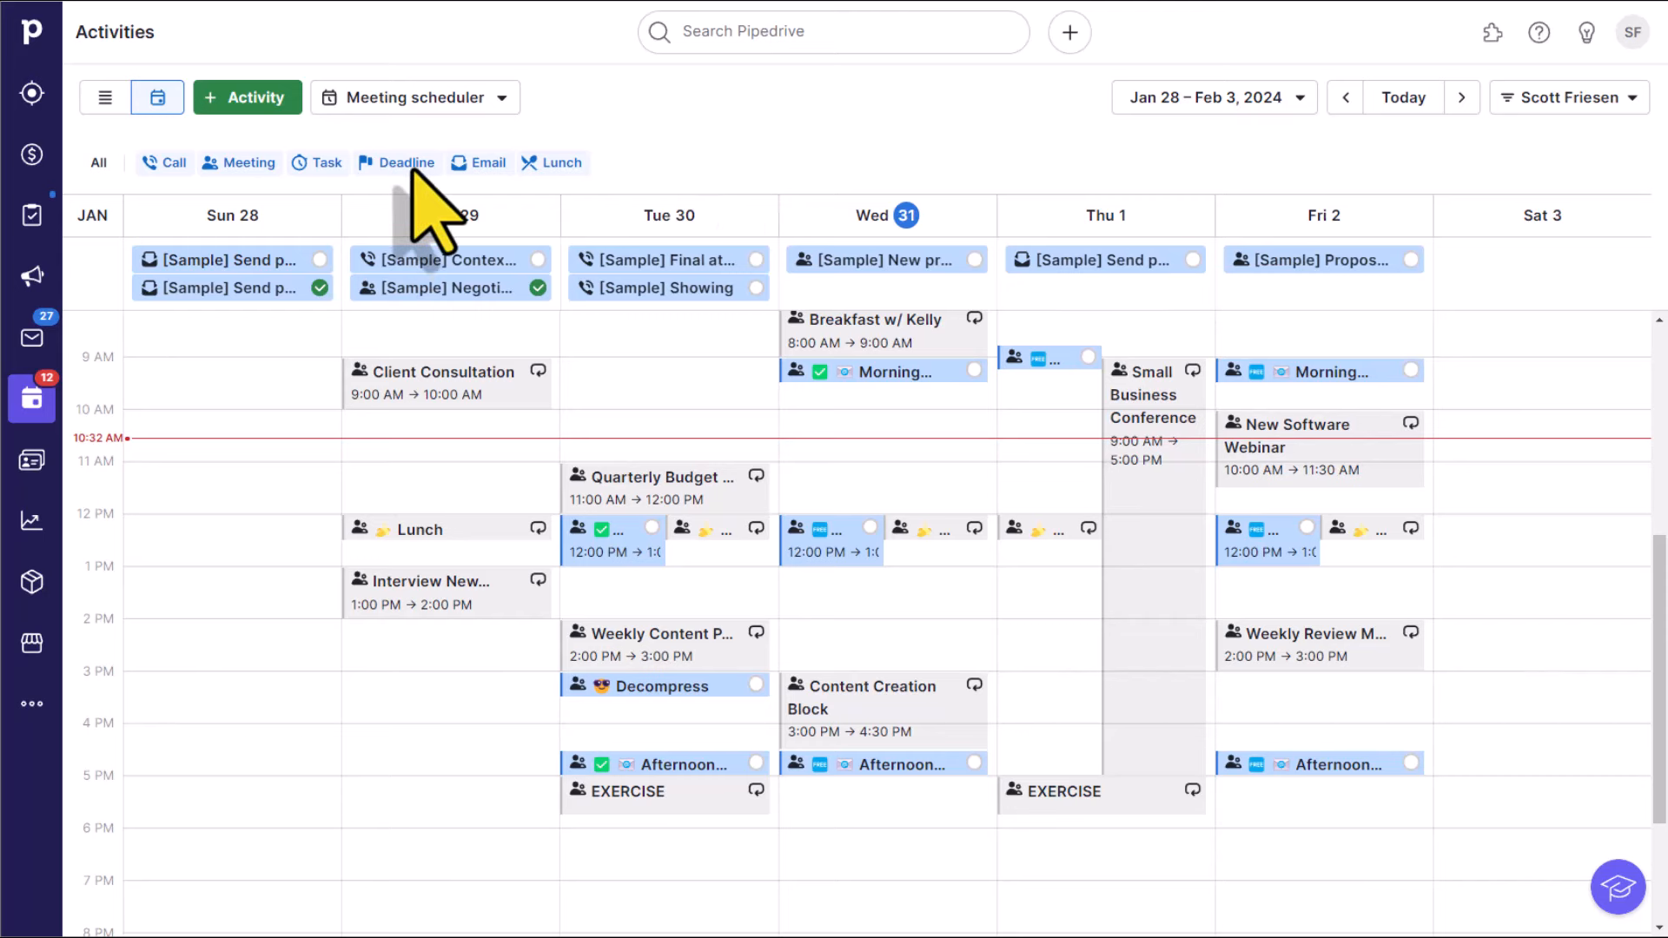
mouse_move(436, 150)
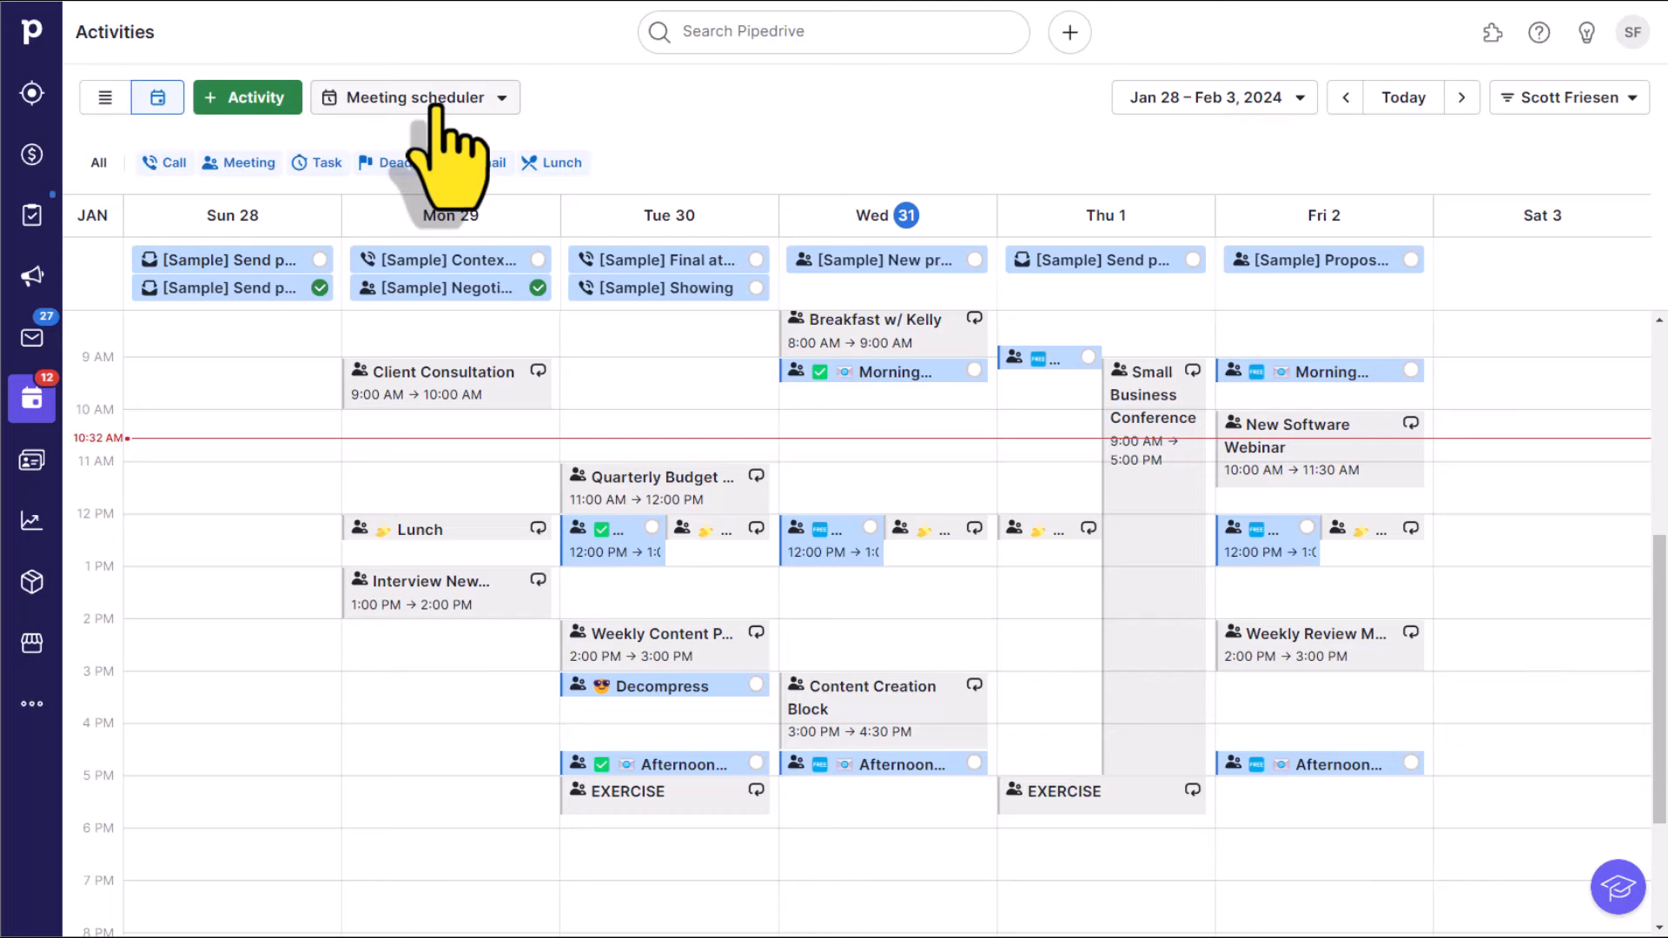
mouse_move(490, 170)
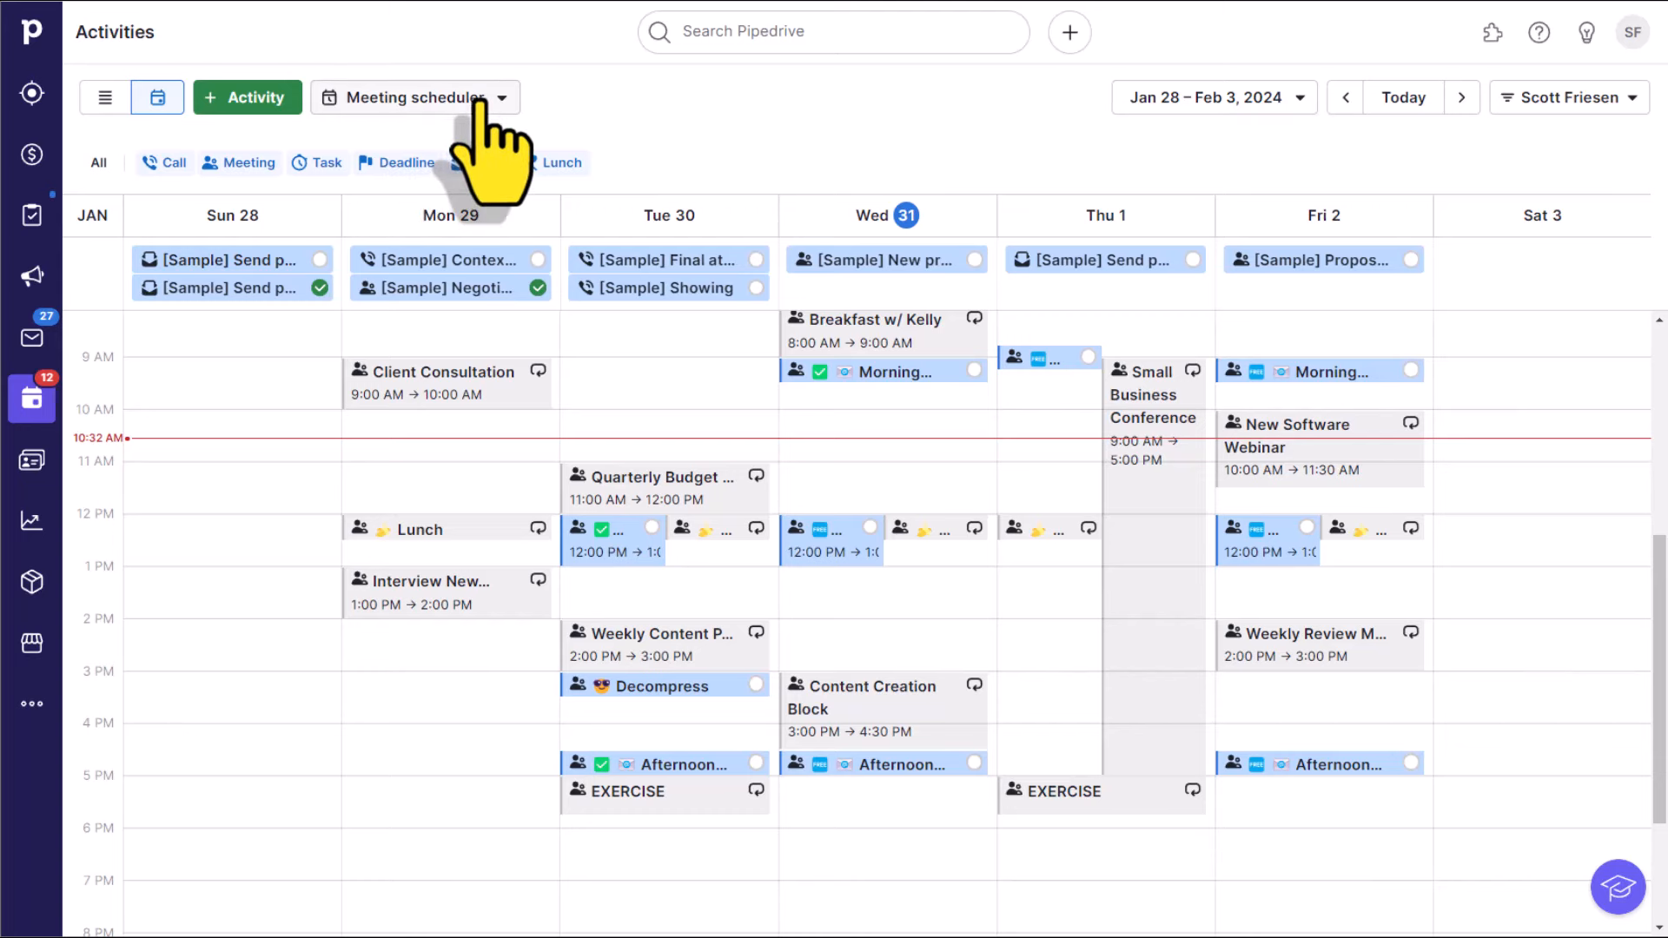
click(32, 154)
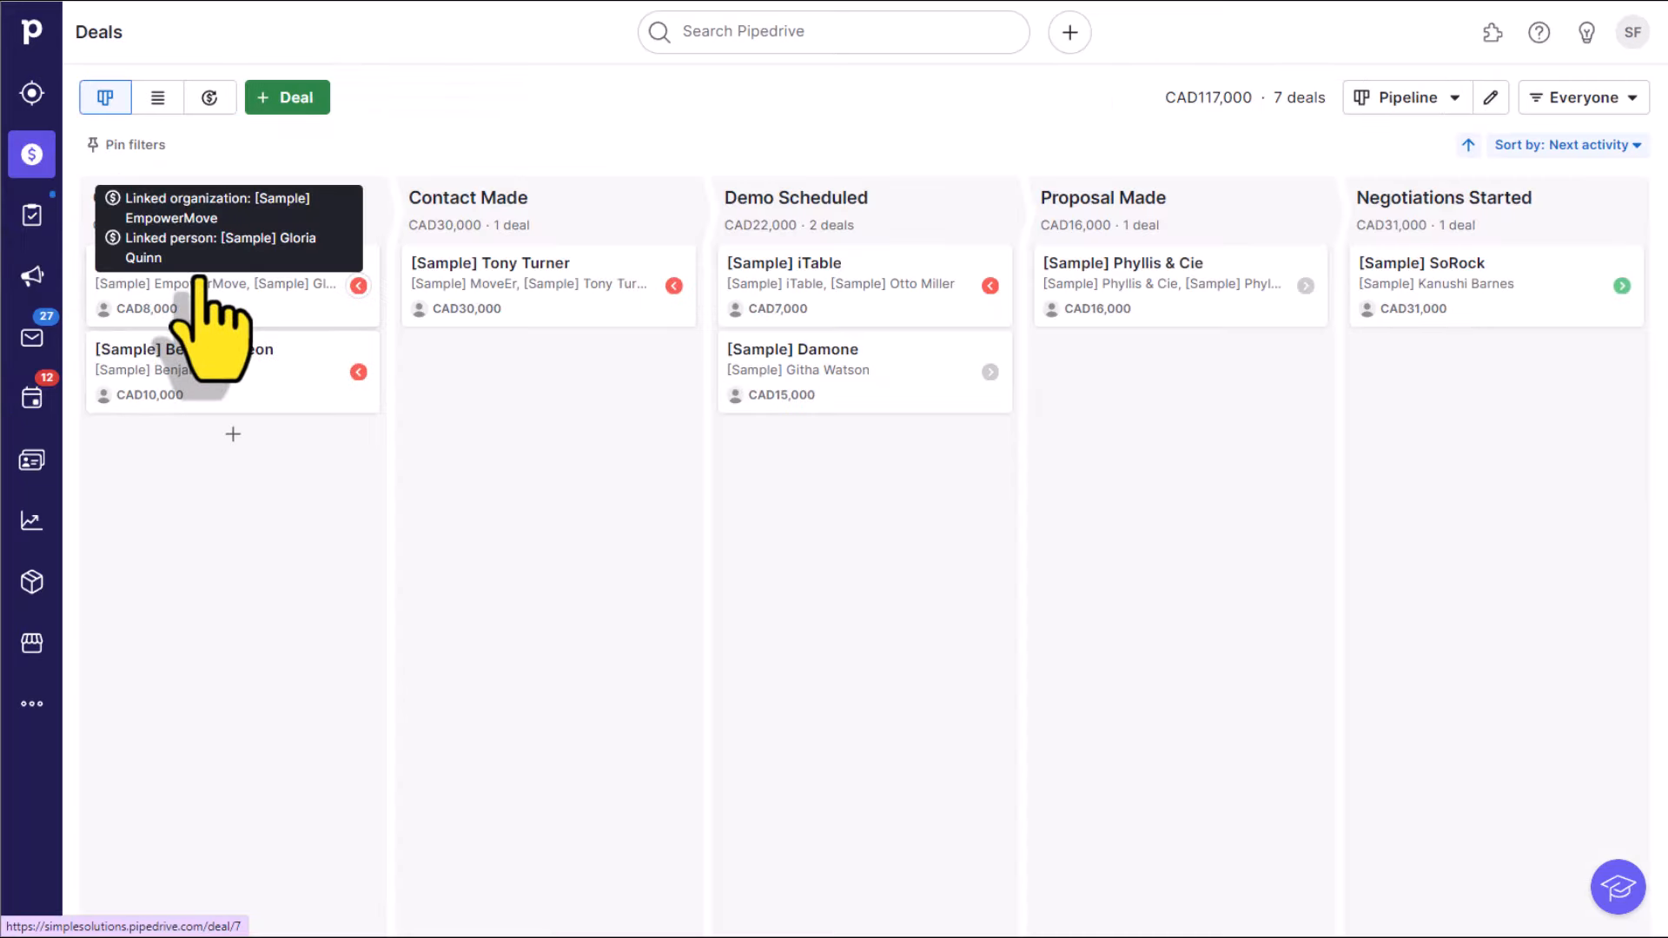
Step: Start an email on the EmpowerMove deal, then switch to the People contacts list
click(170, 283)
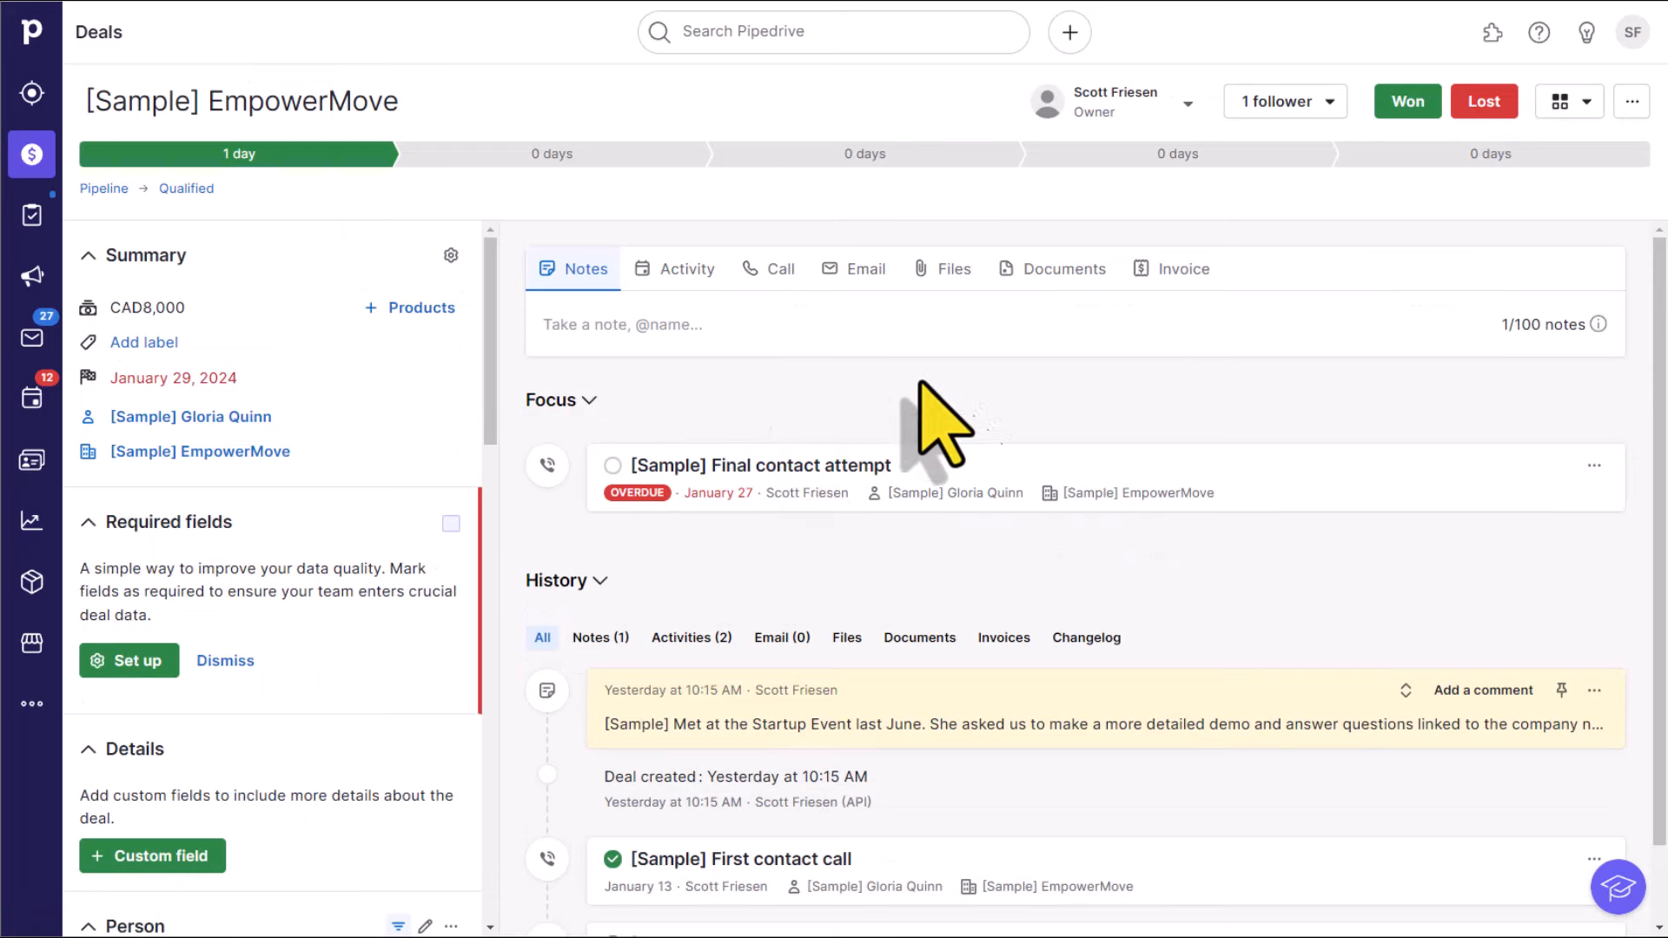
click(851, 267)
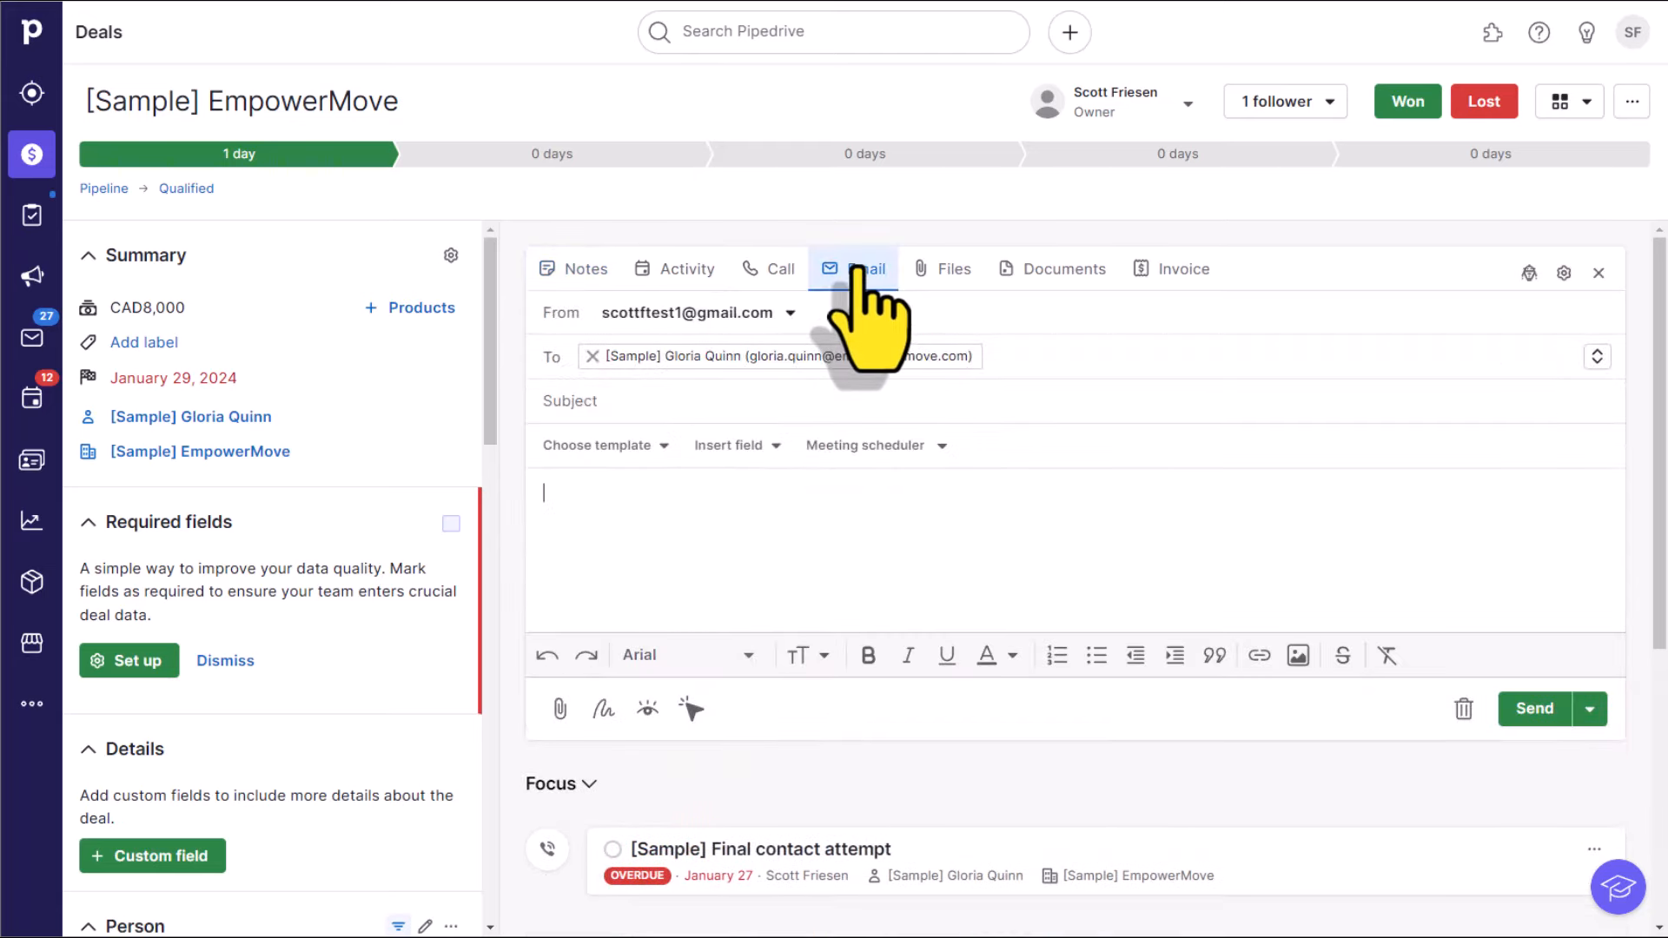
click(865, 444)
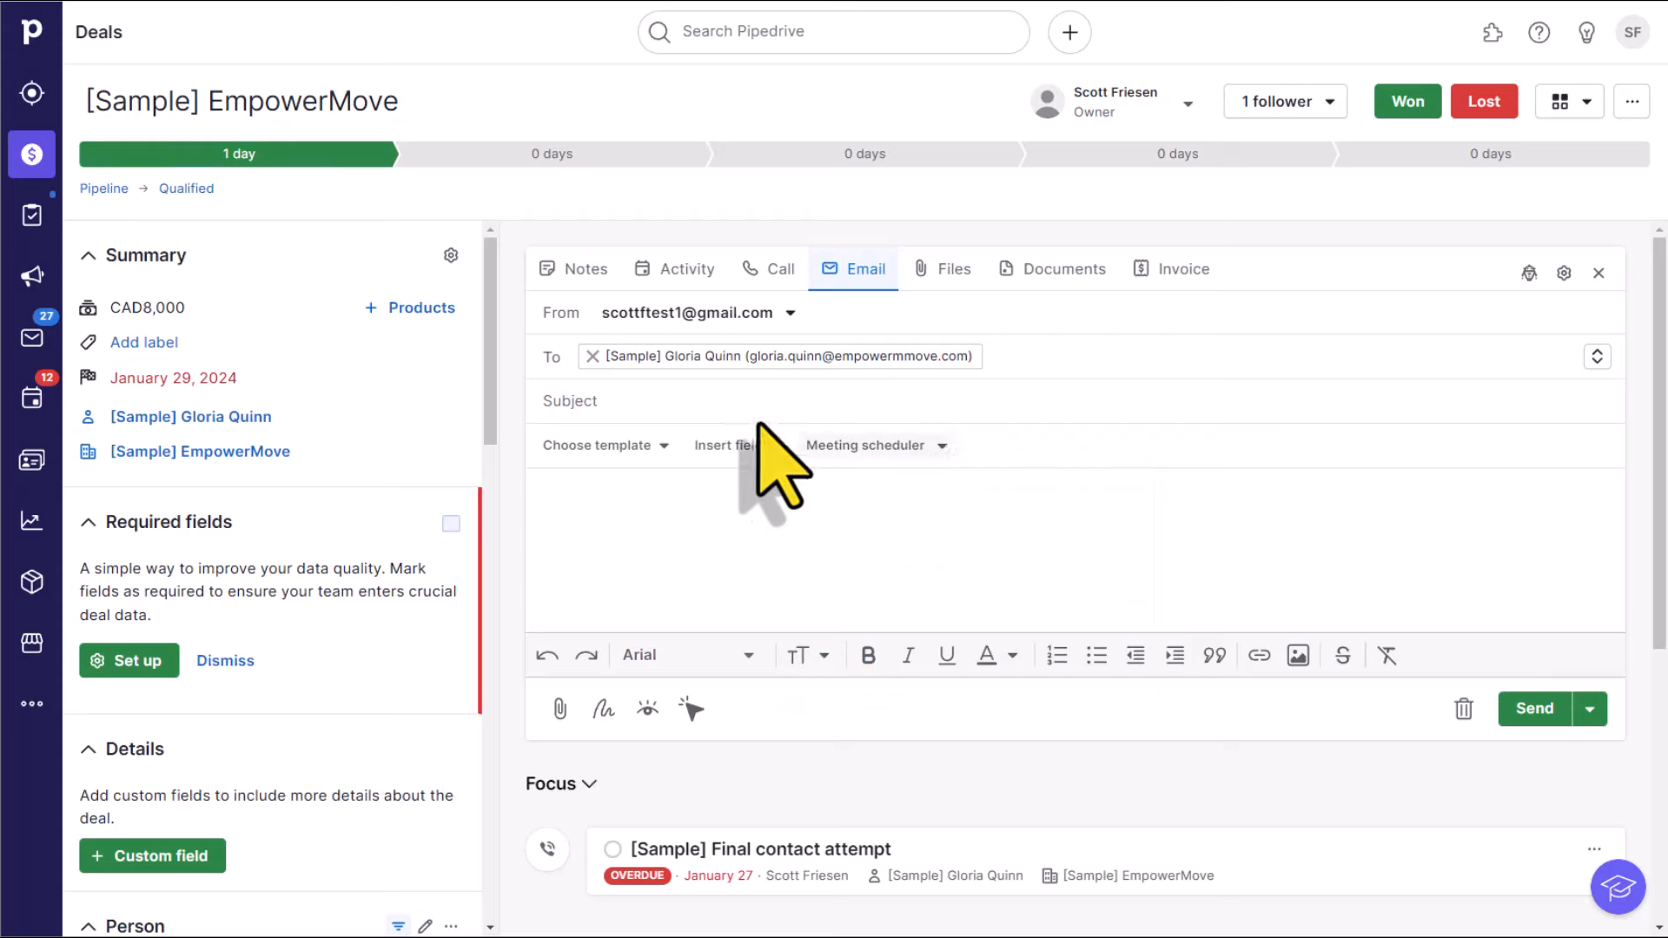
click(31, 460)
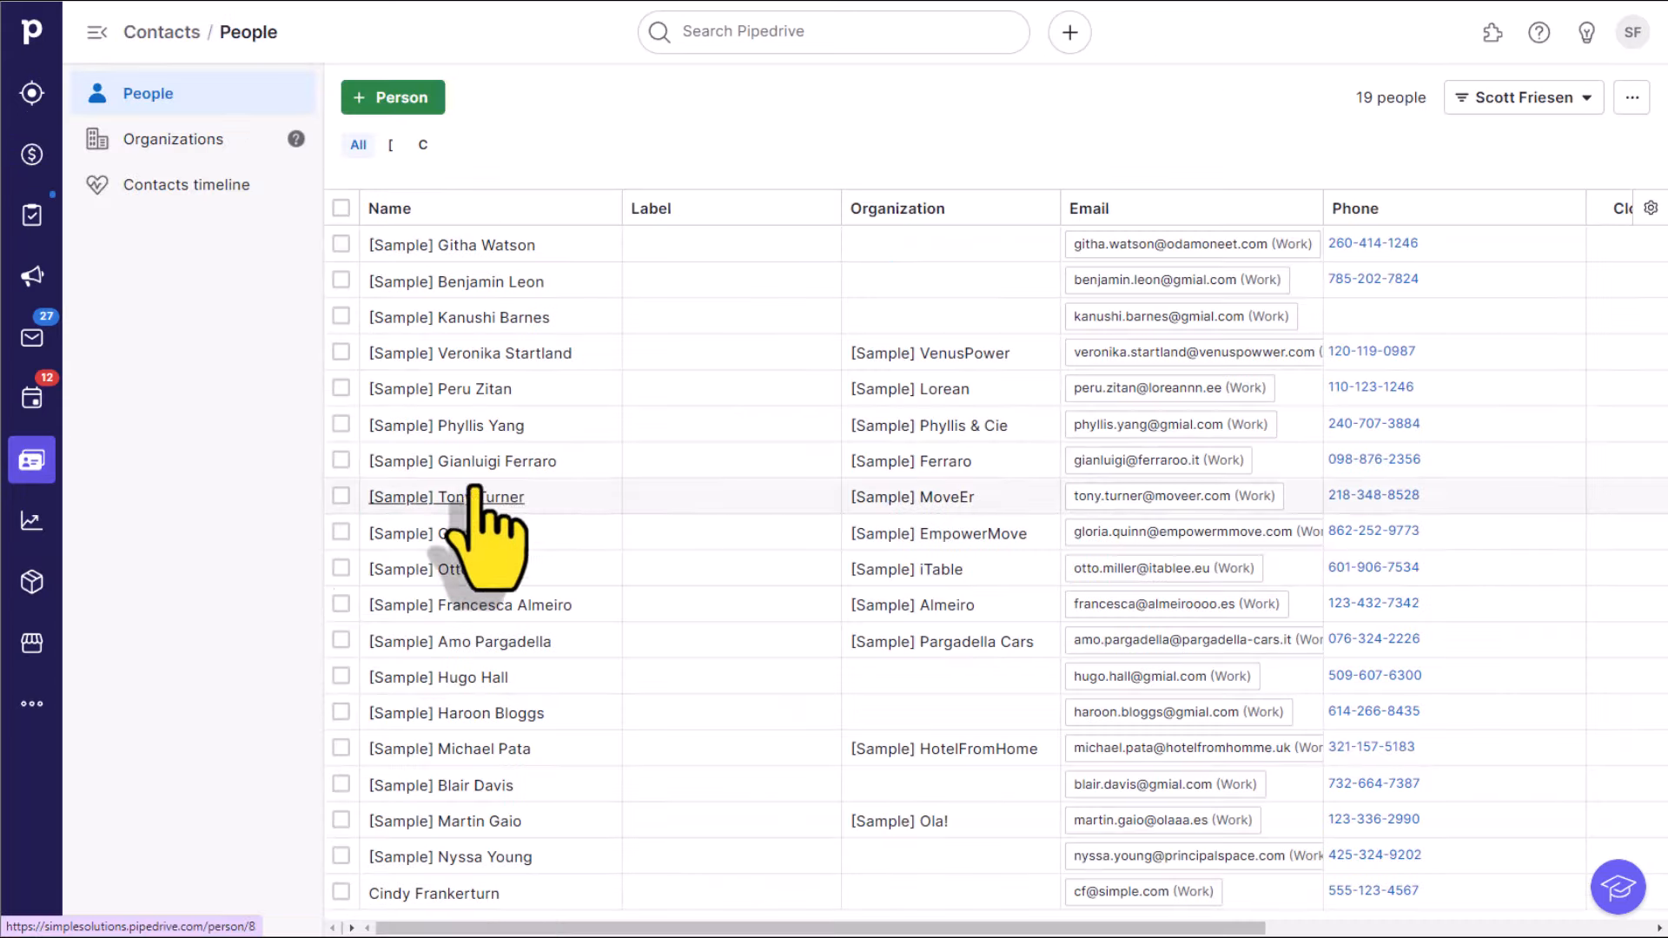
click(447, 423)
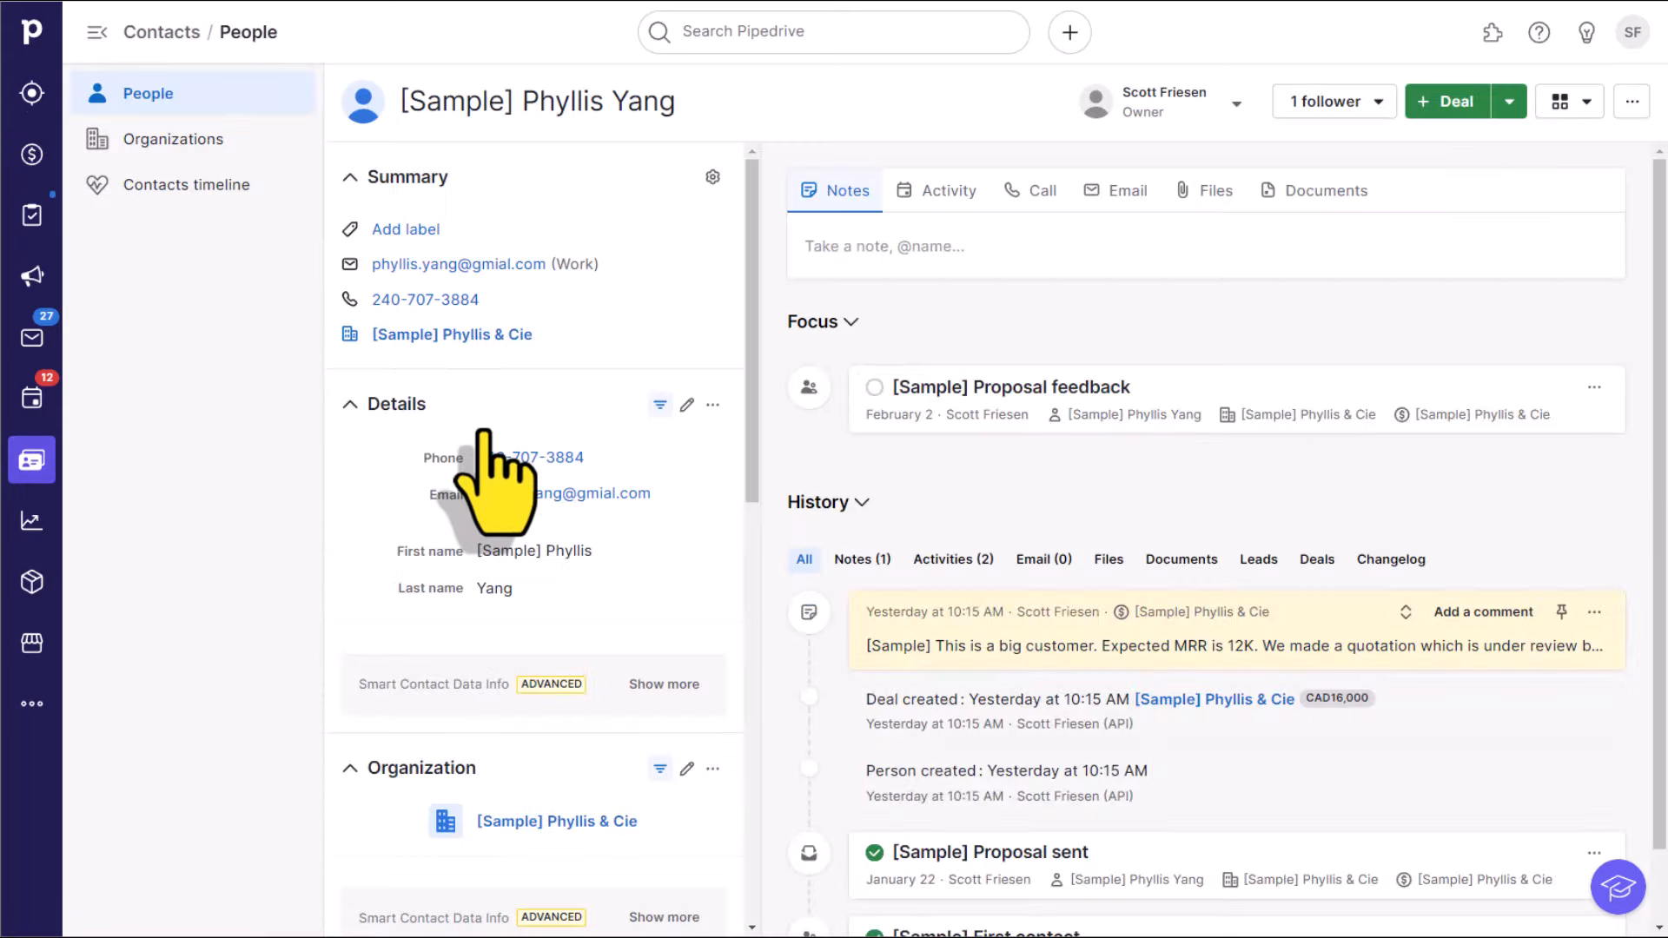
click(1115, 191)
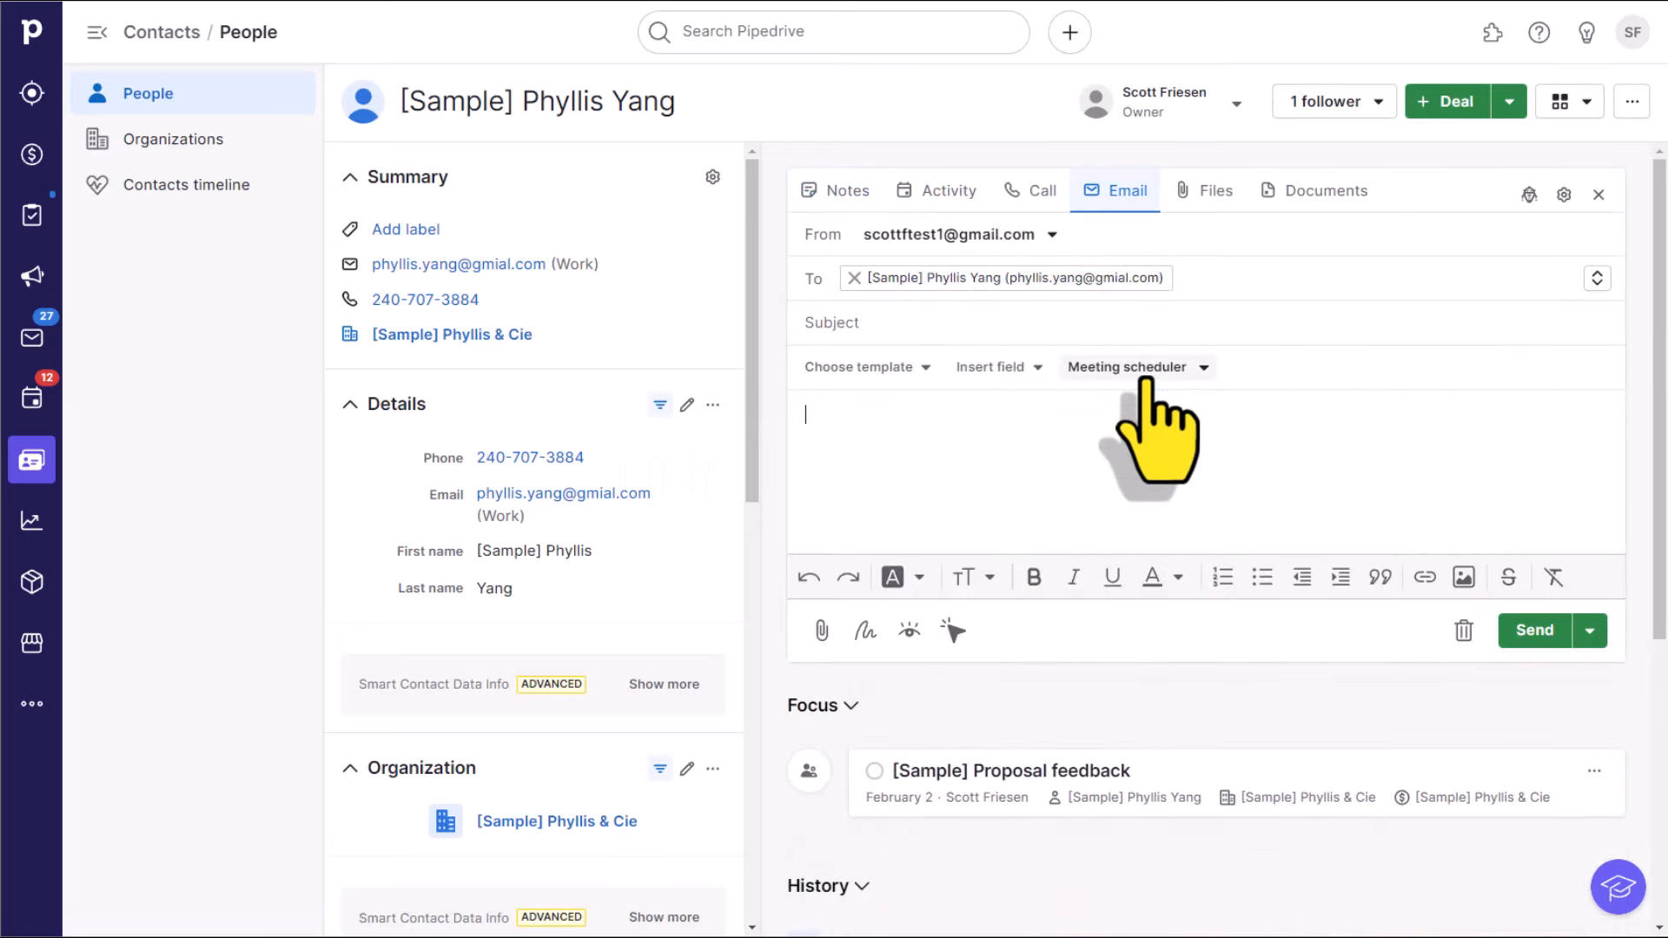
mouse_move(1058, 473)
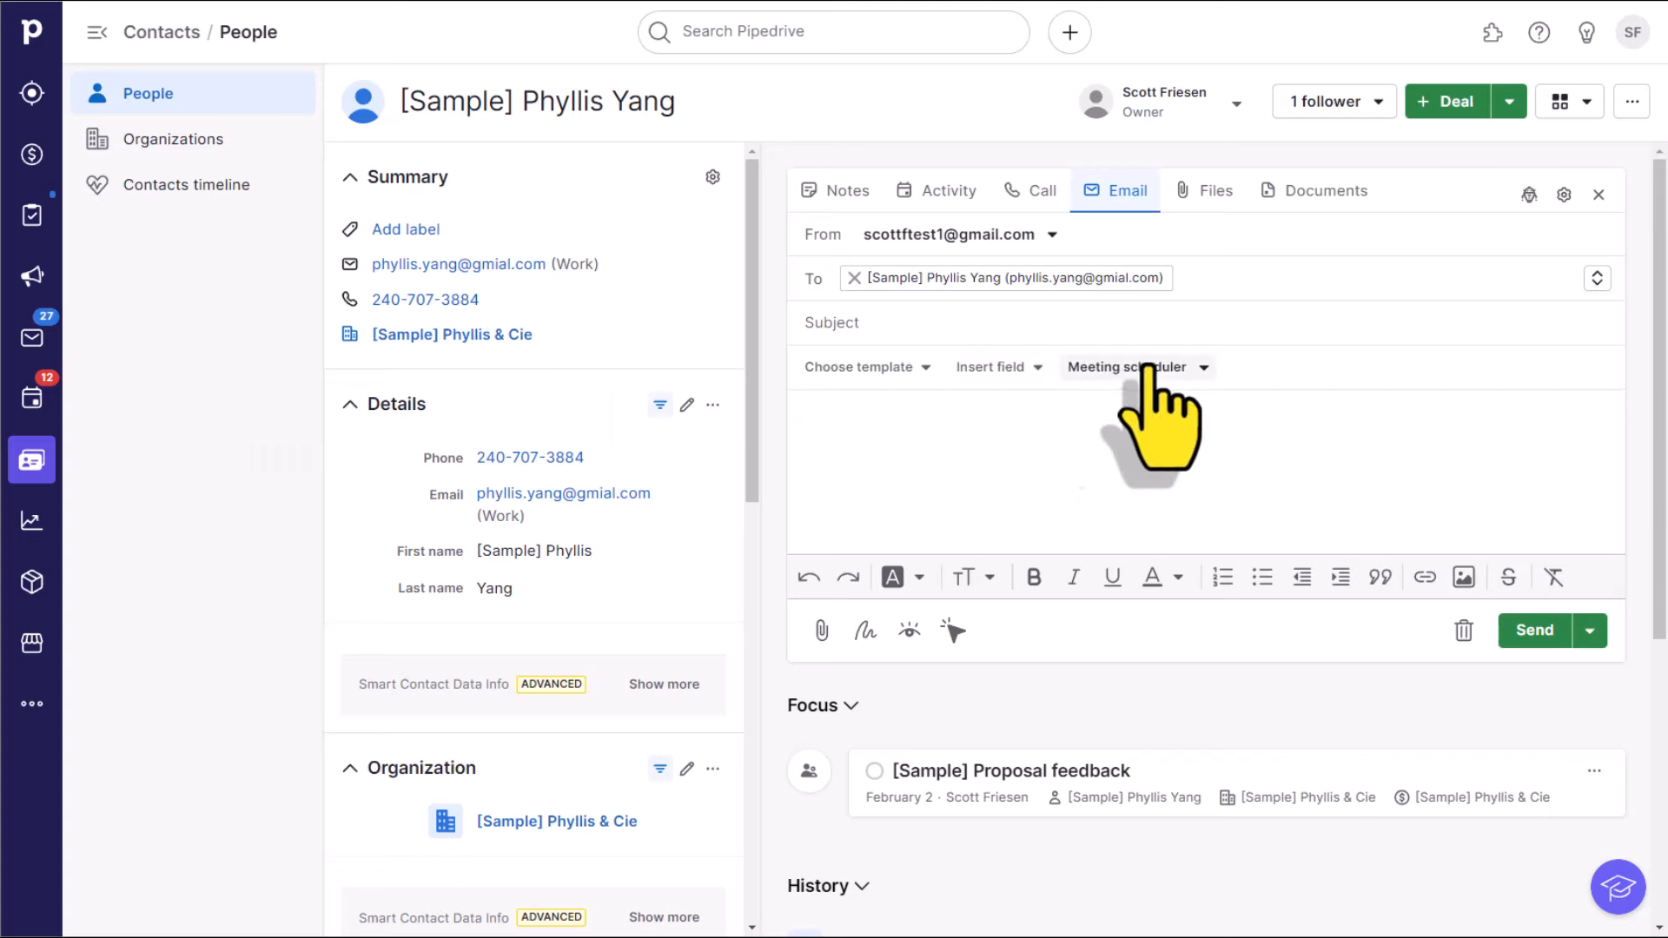
click(1124, 367)
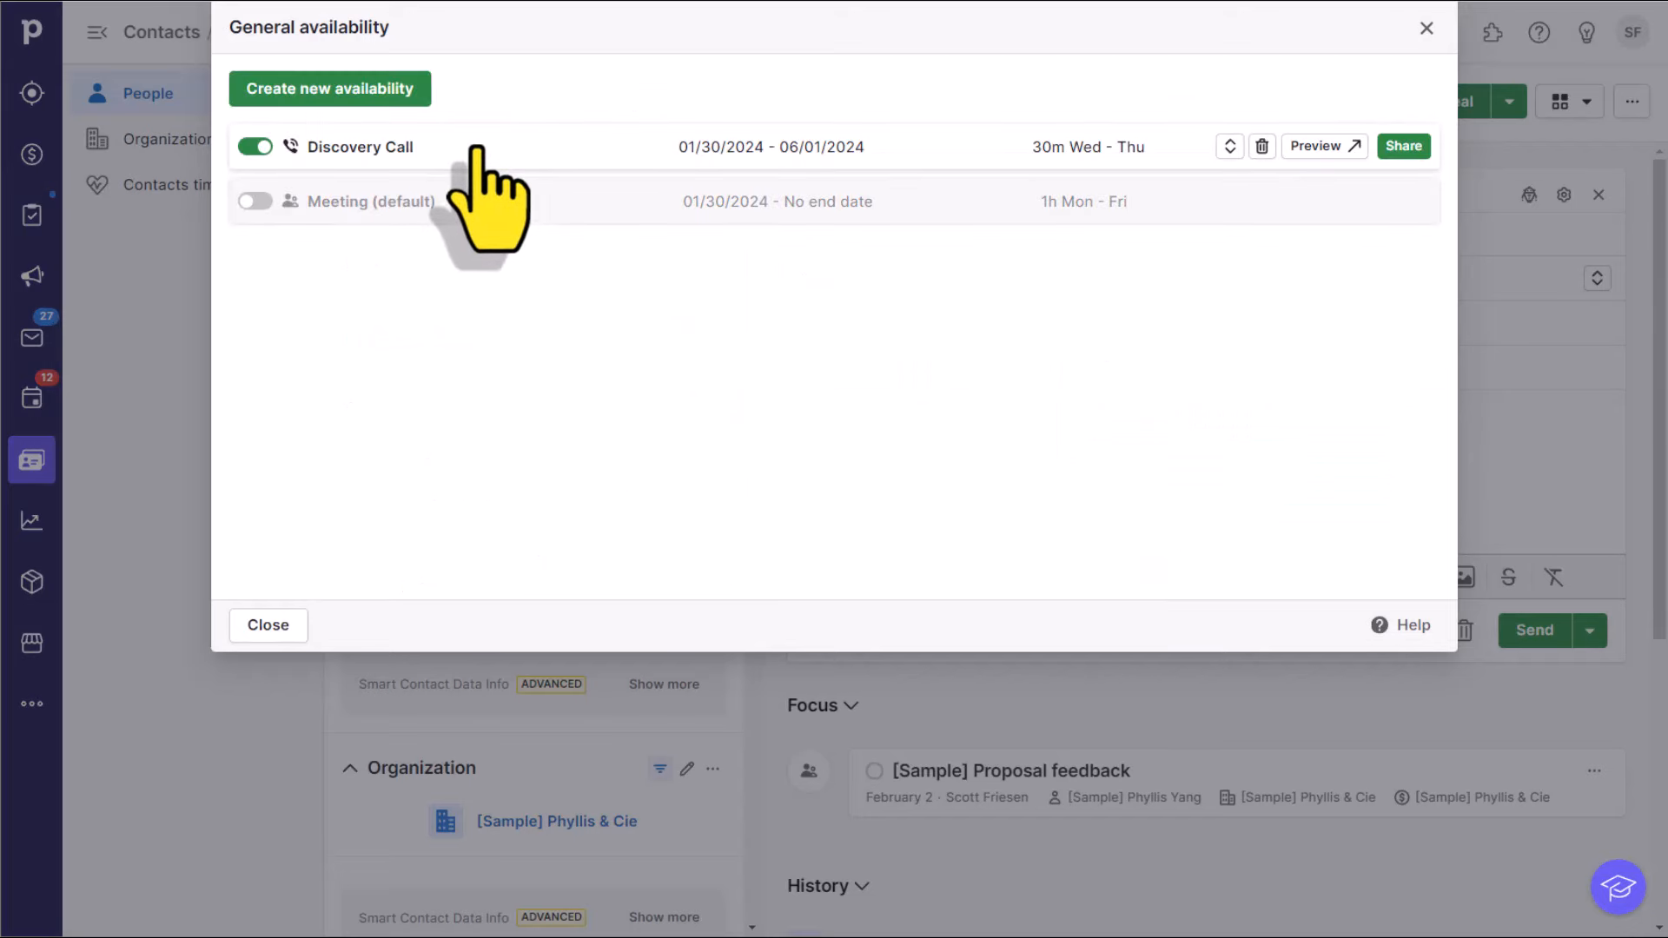
mouse_move(476, 197)
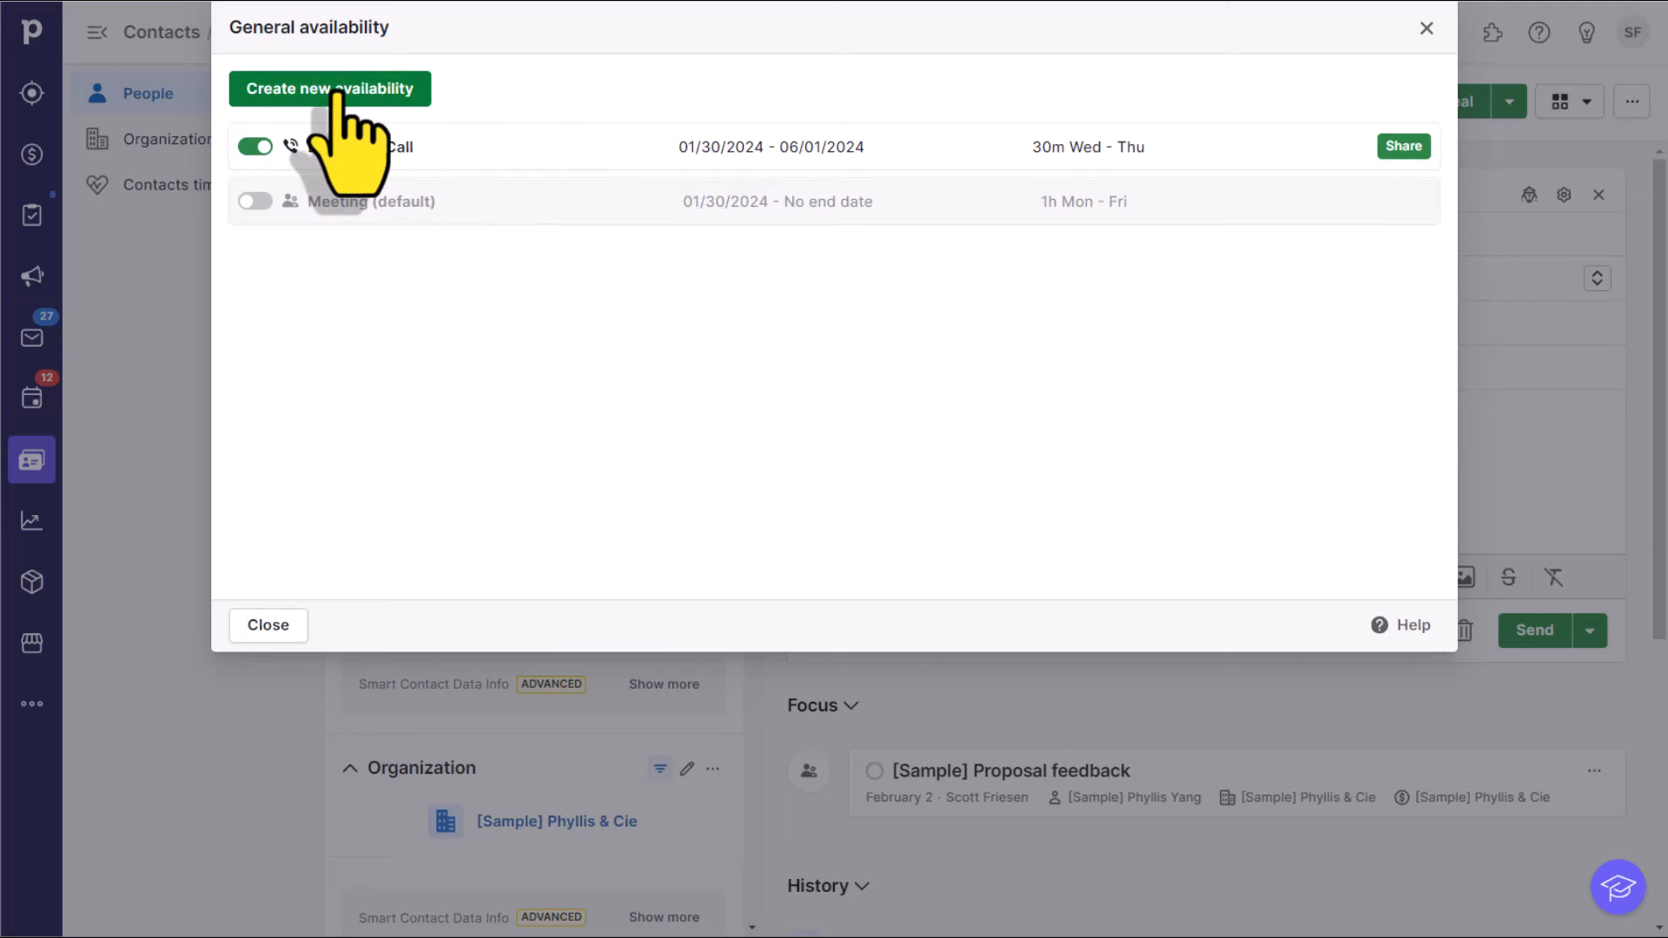
Step: Create a new availability for 30-minute meetings ending on April 30, 2024
click(330, 88)
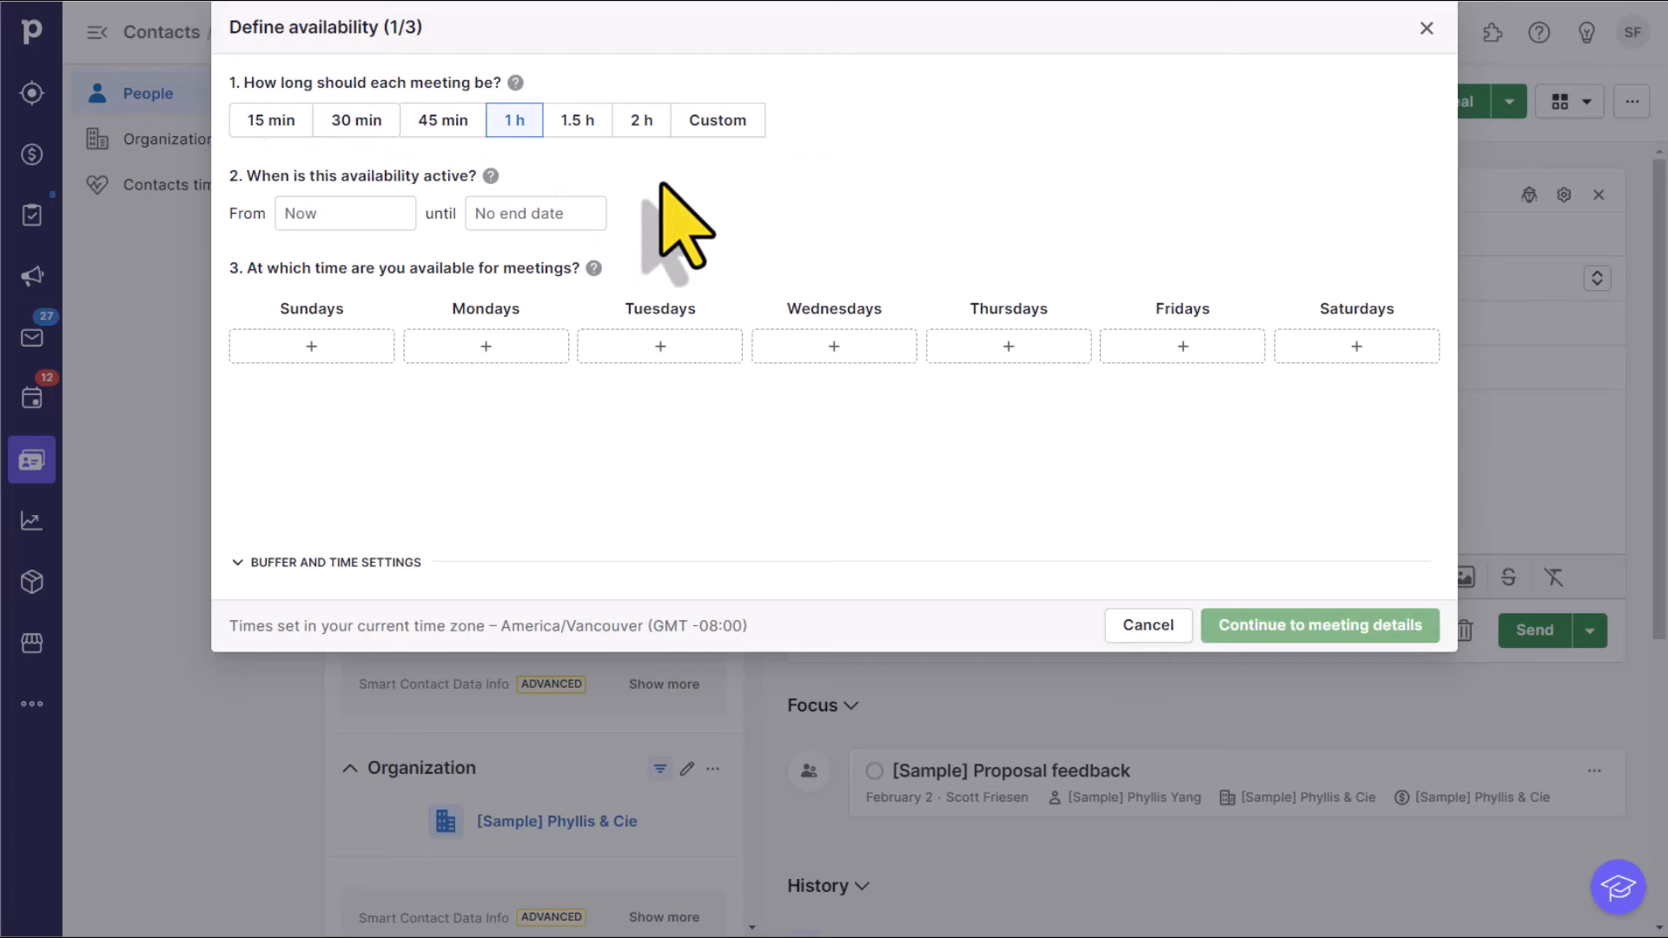
mouse_move(547, 191)
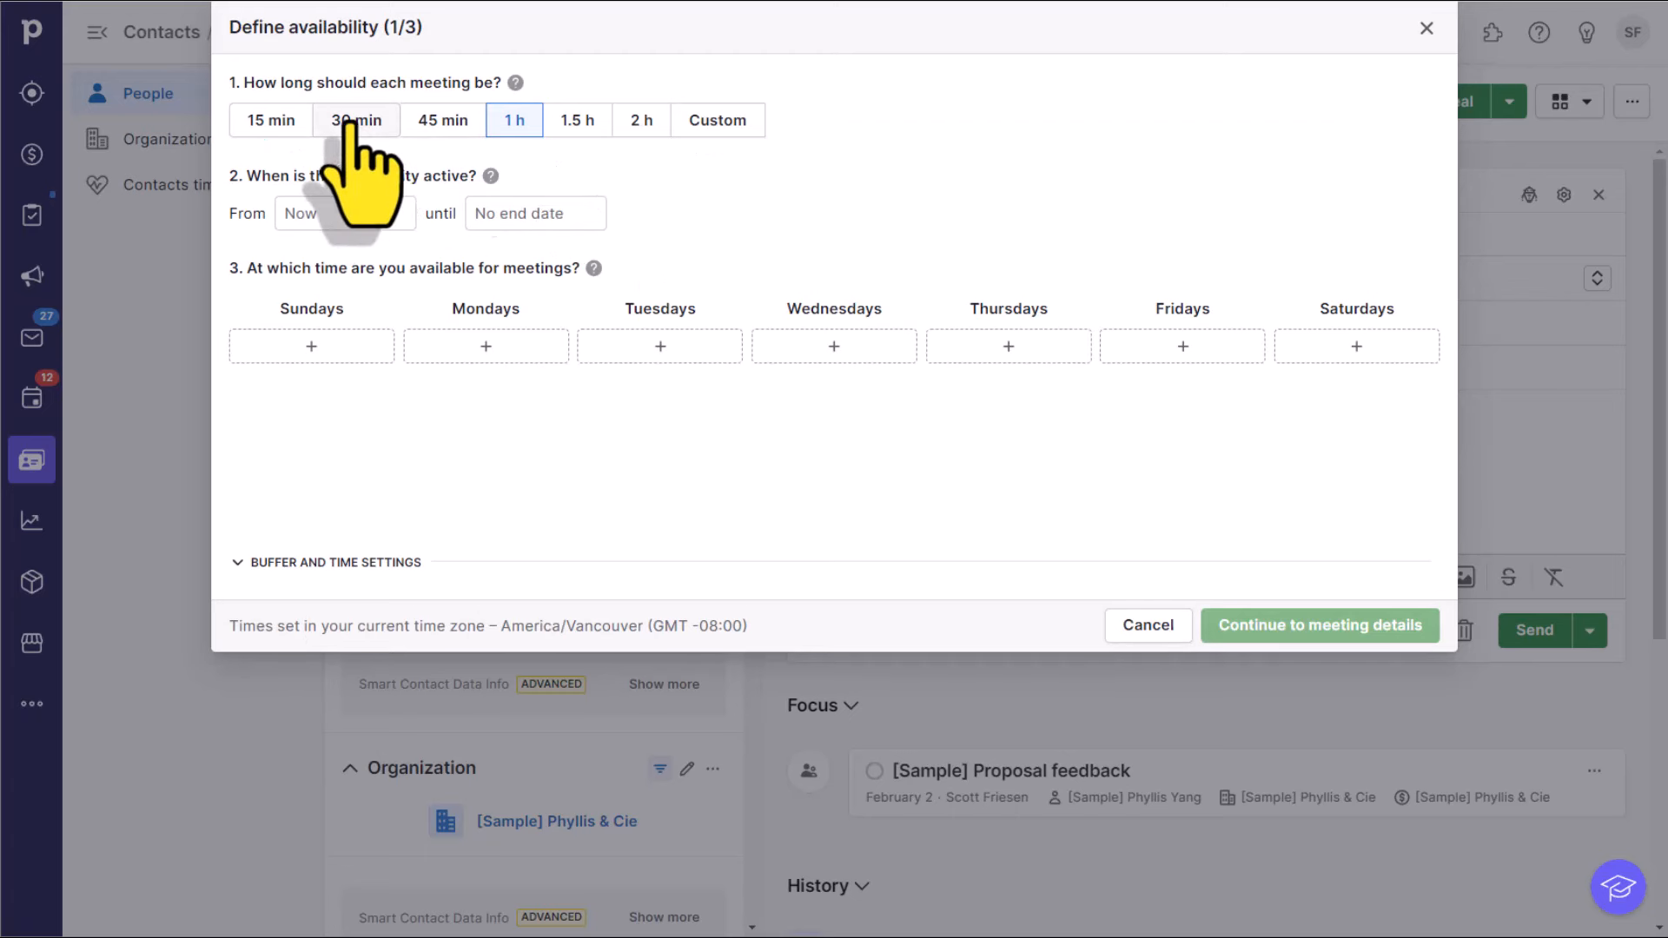
click(354, 120)
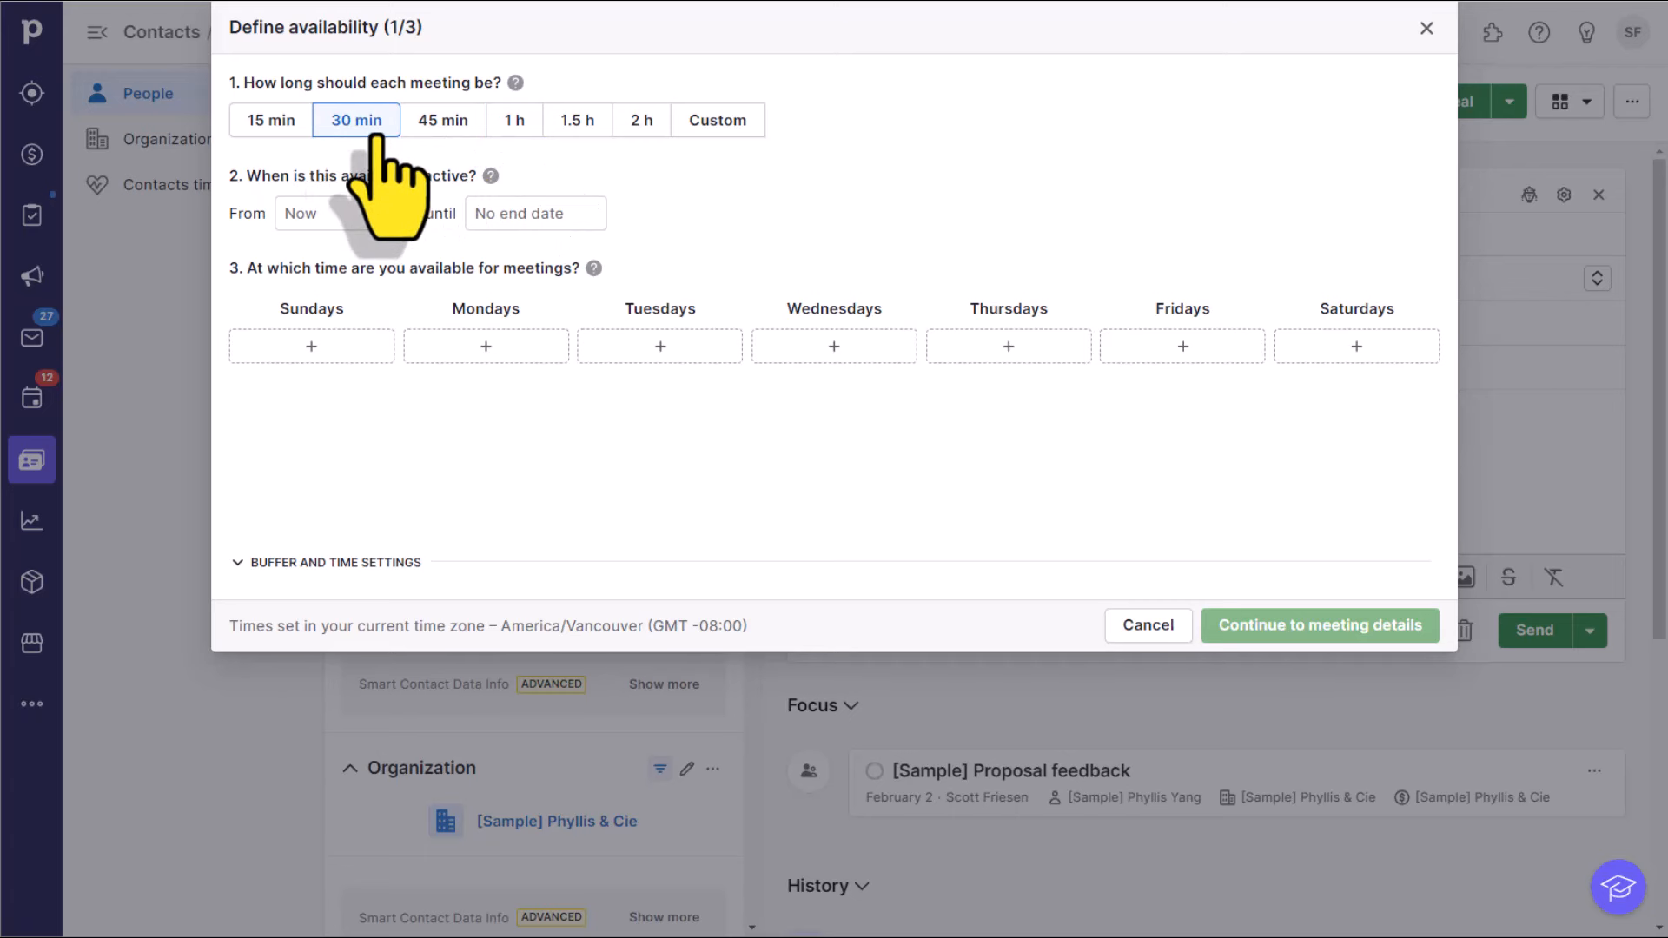
mouse_move(394, 309)
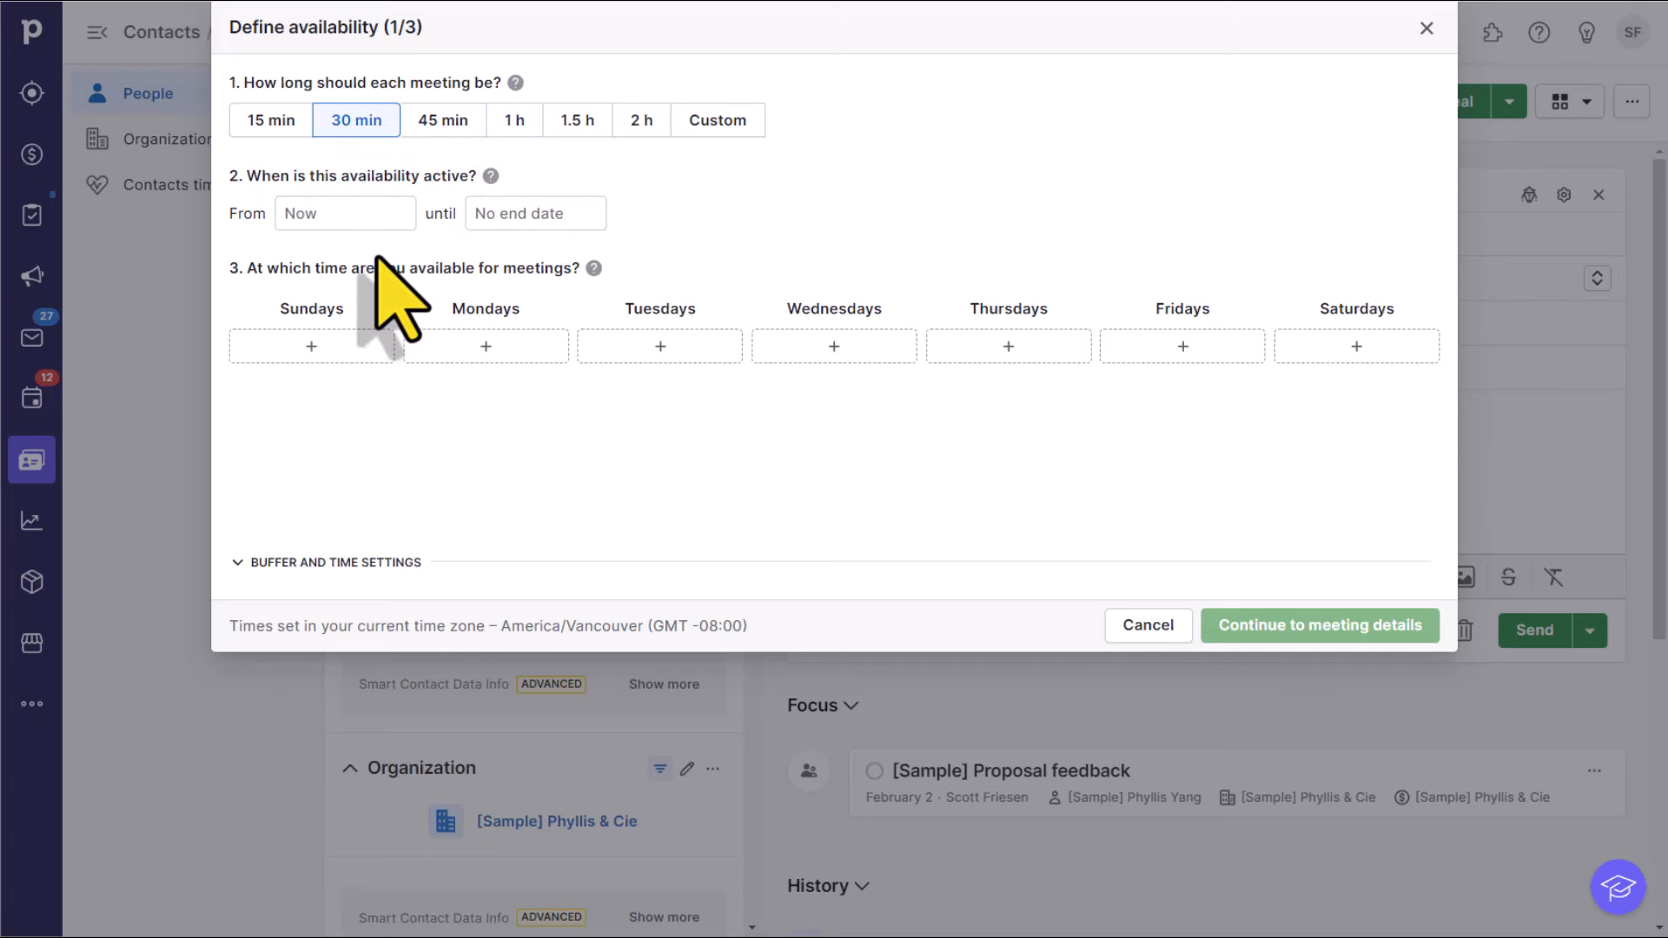
mouse_move(394, 302)
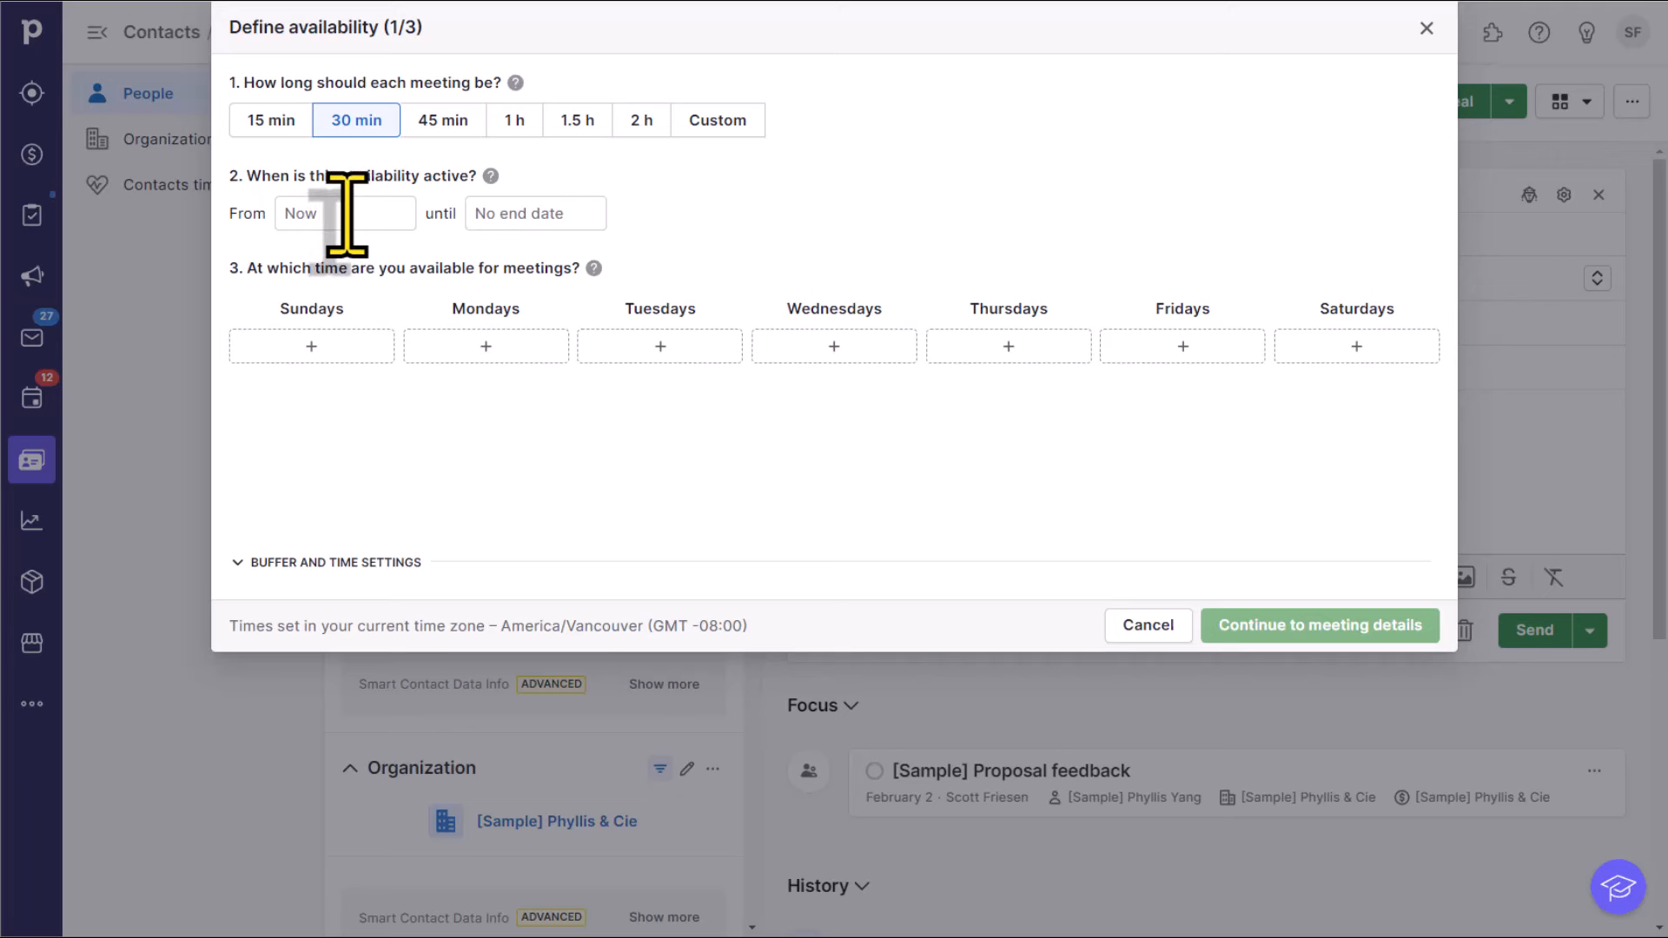
mouse_move(515, 212)
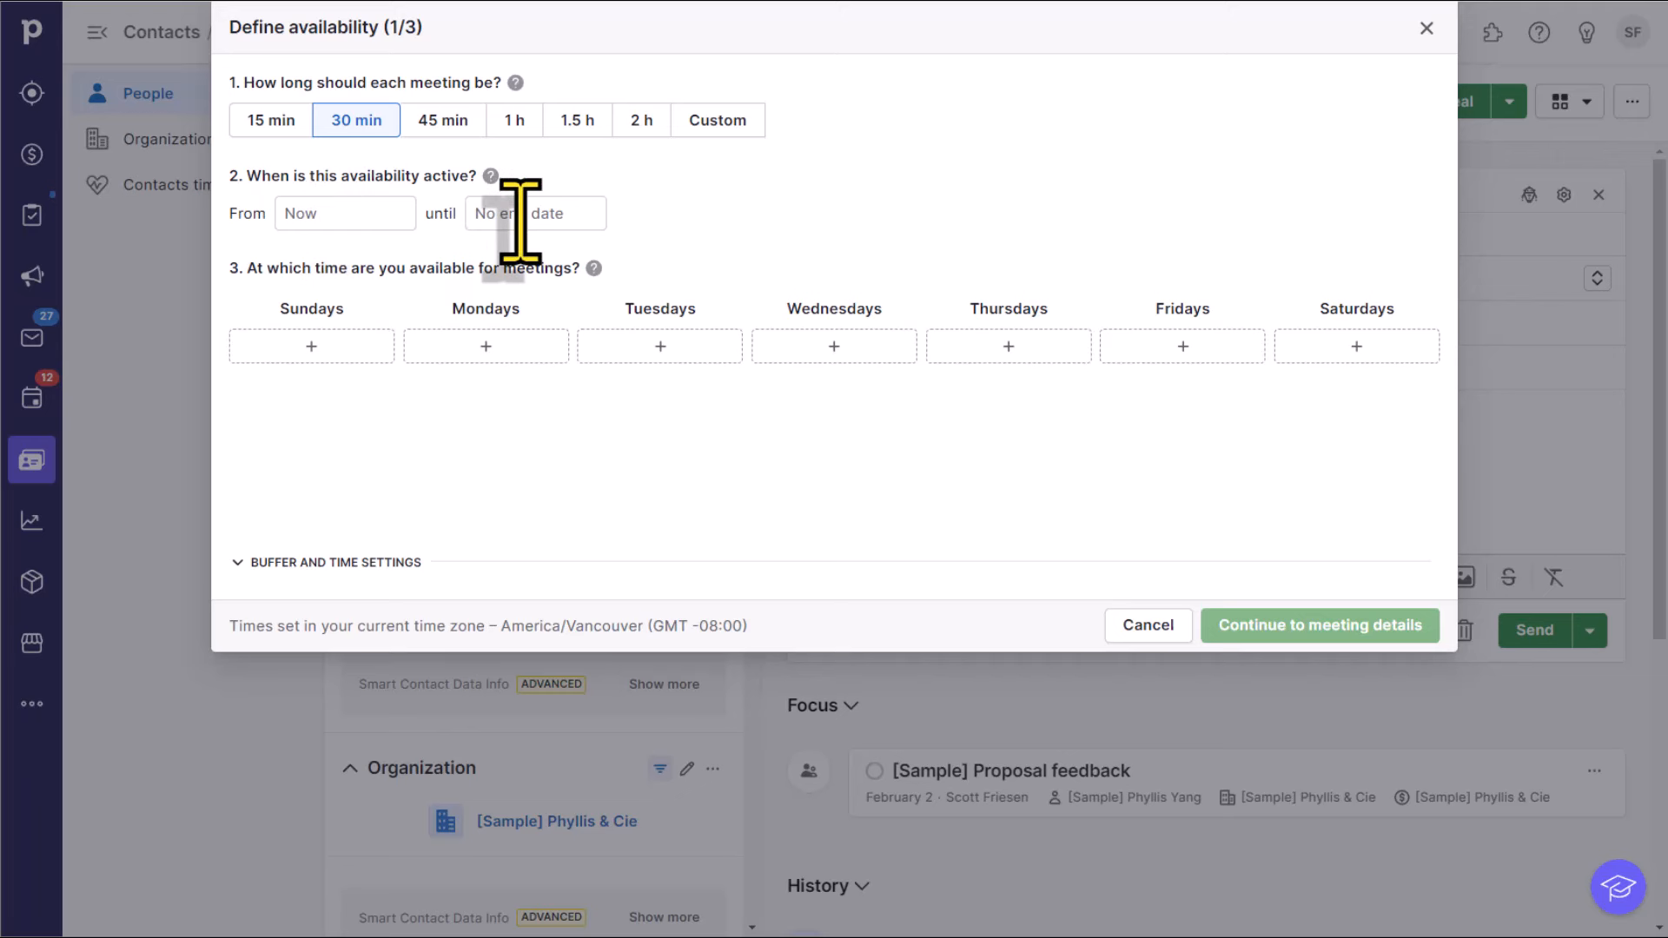
click(535, 212)
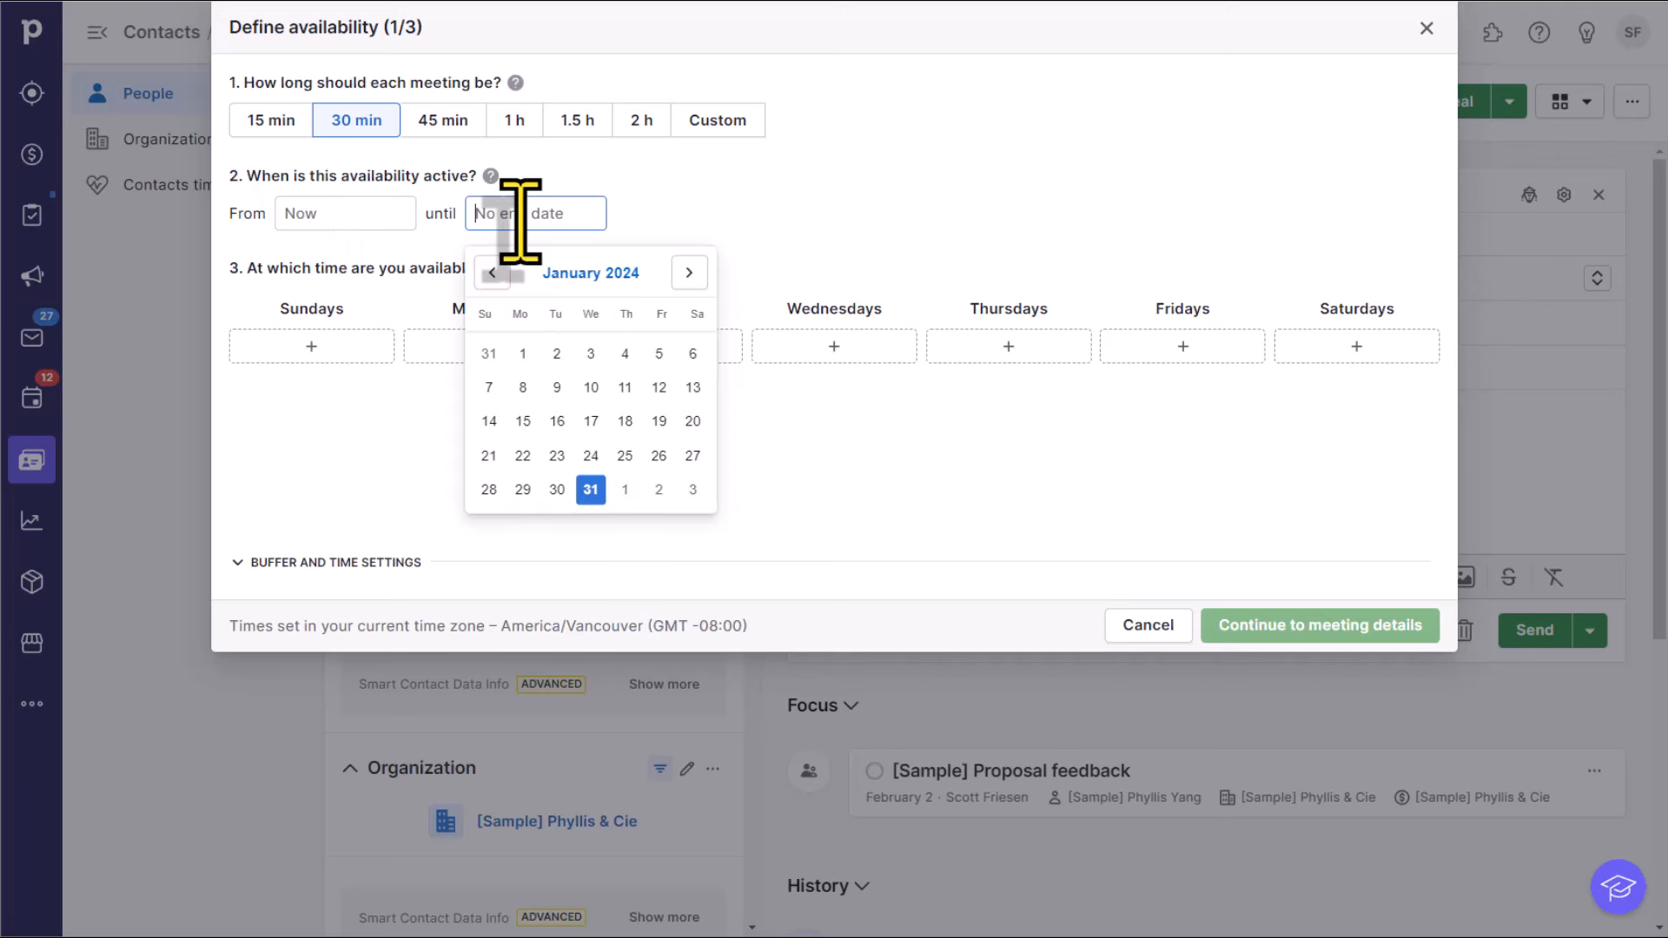
mouse_move(552, 330)
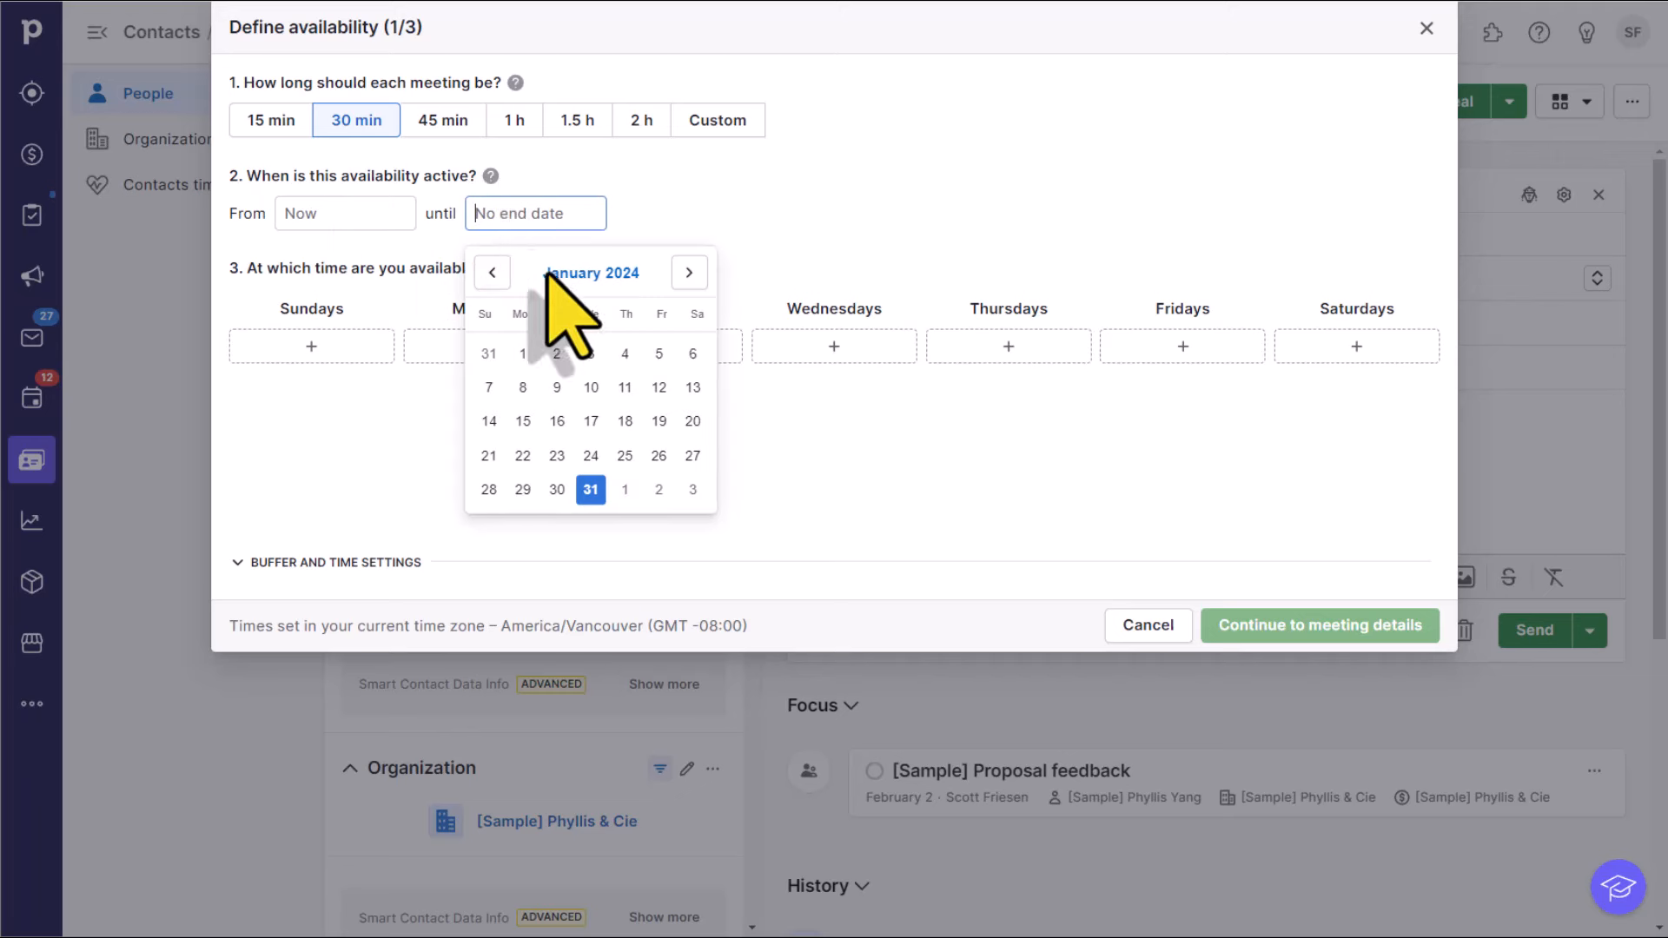
click(689, 272)
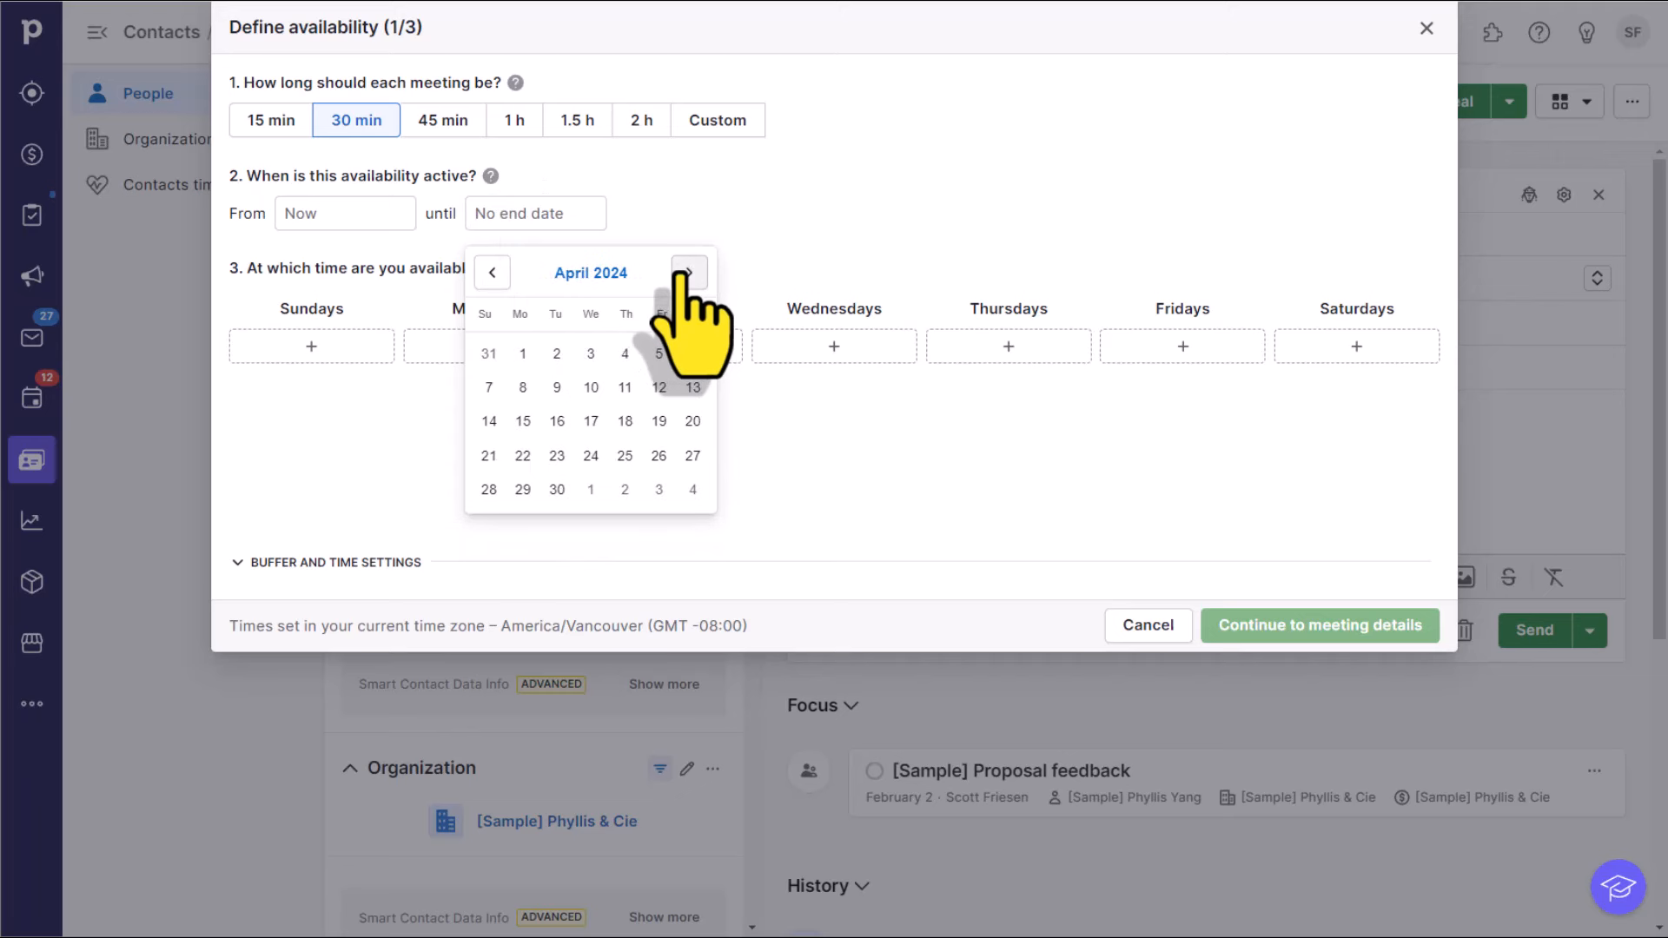
click(556, 490)
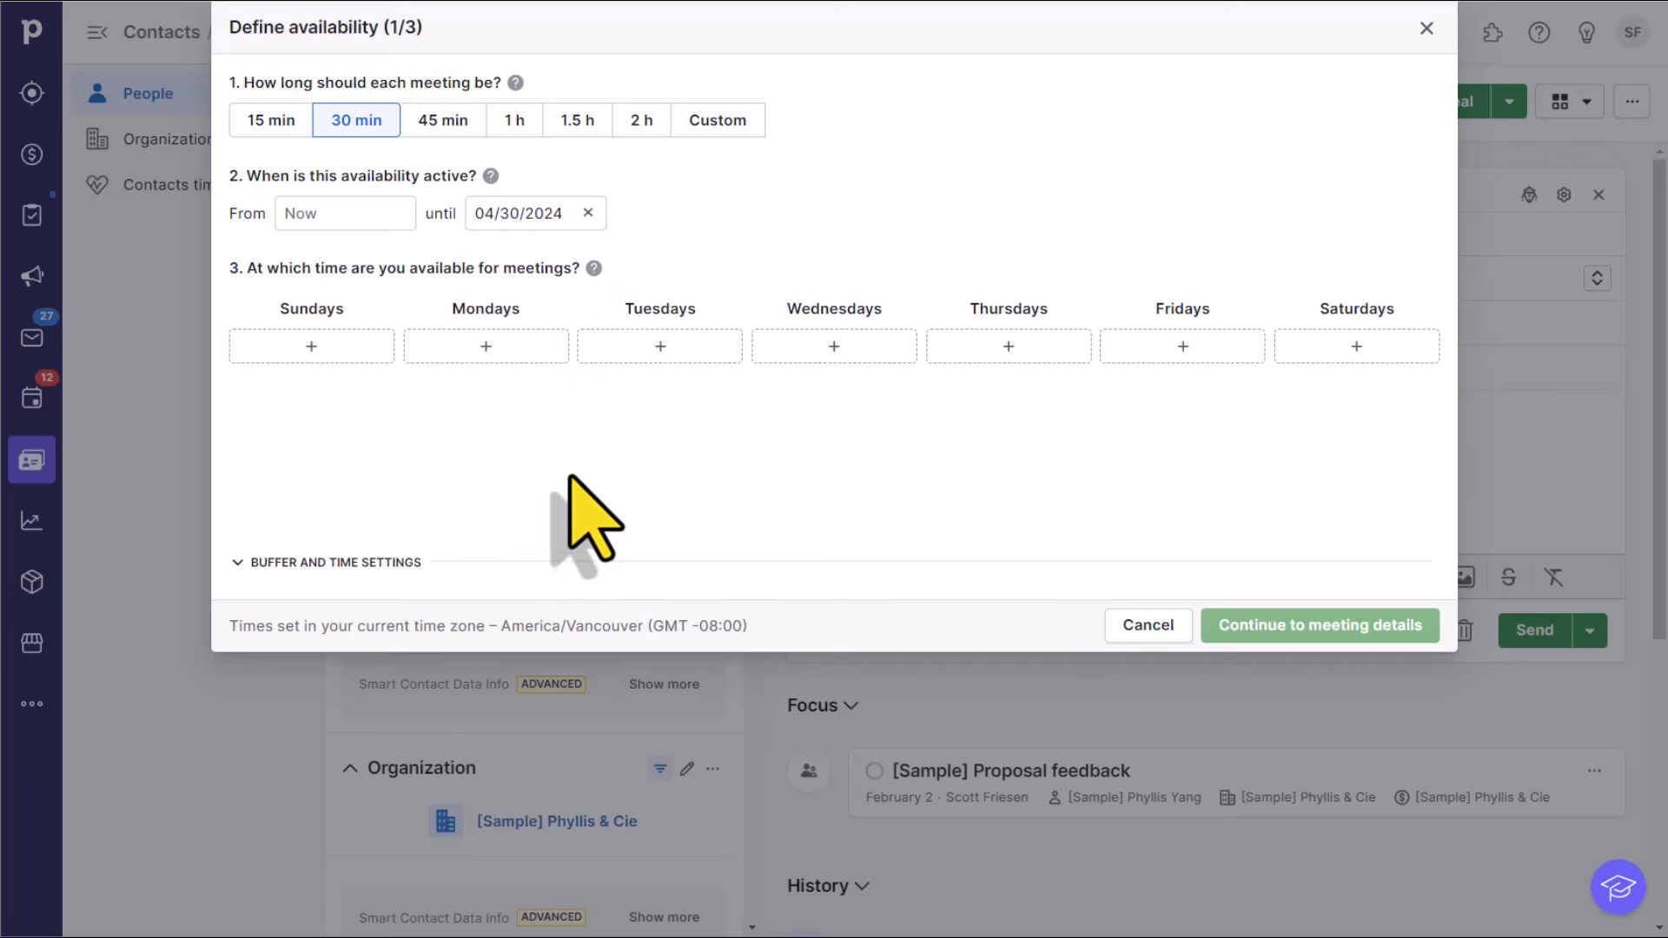
mouse_move(686, 261)
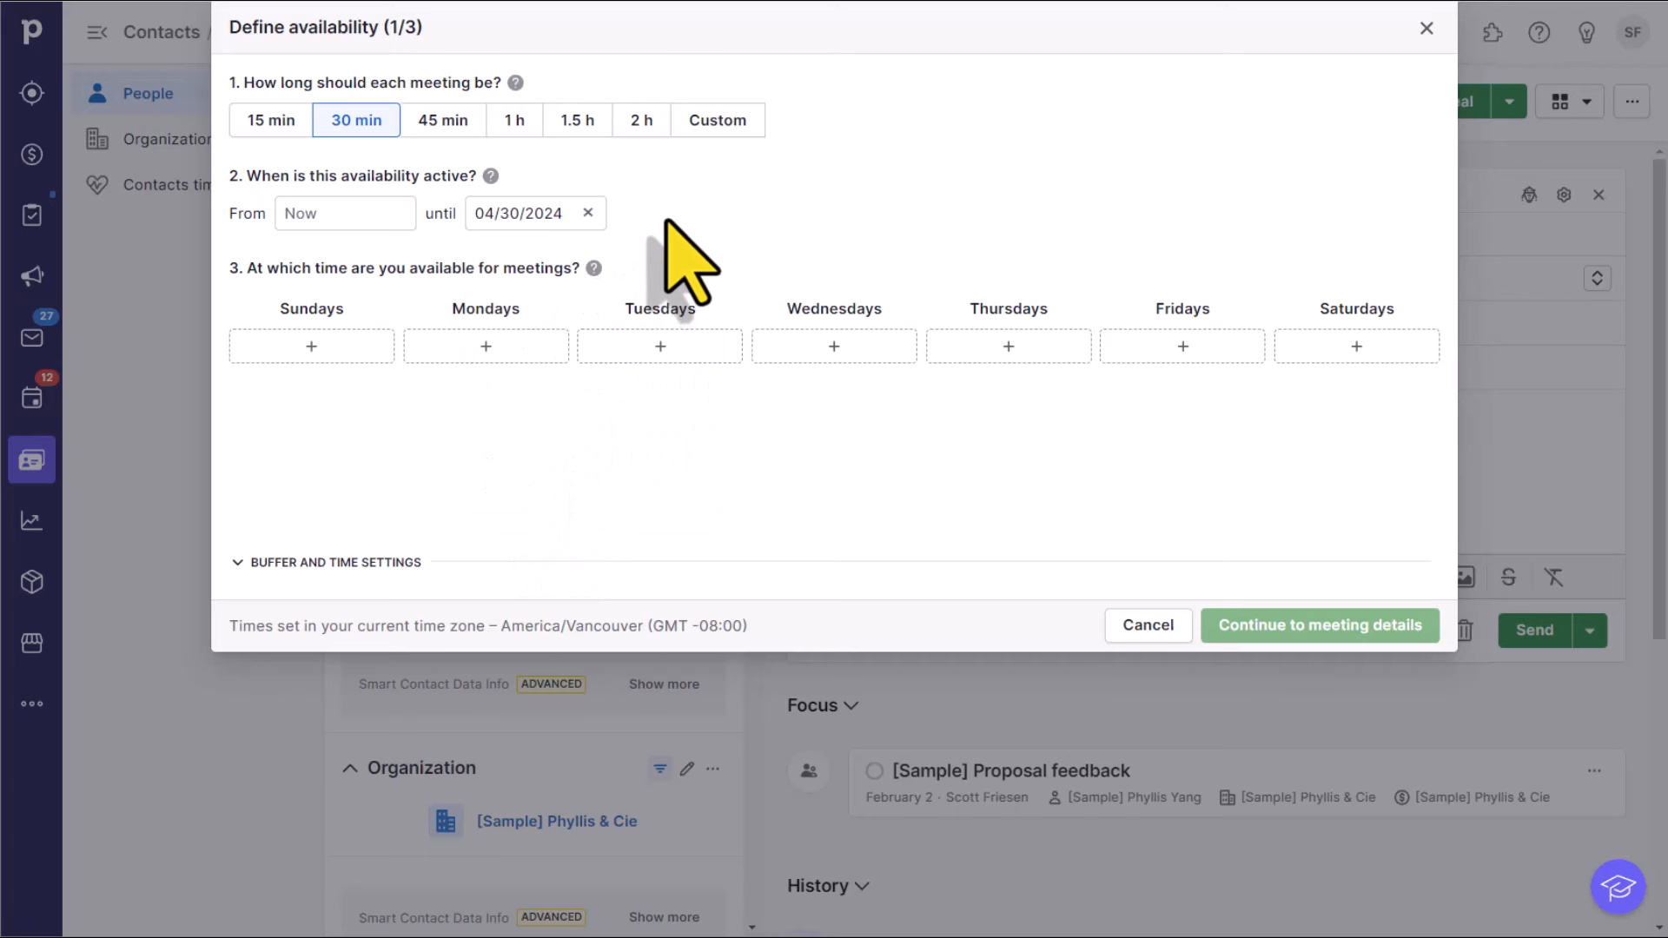
mouse_move(637, 245)
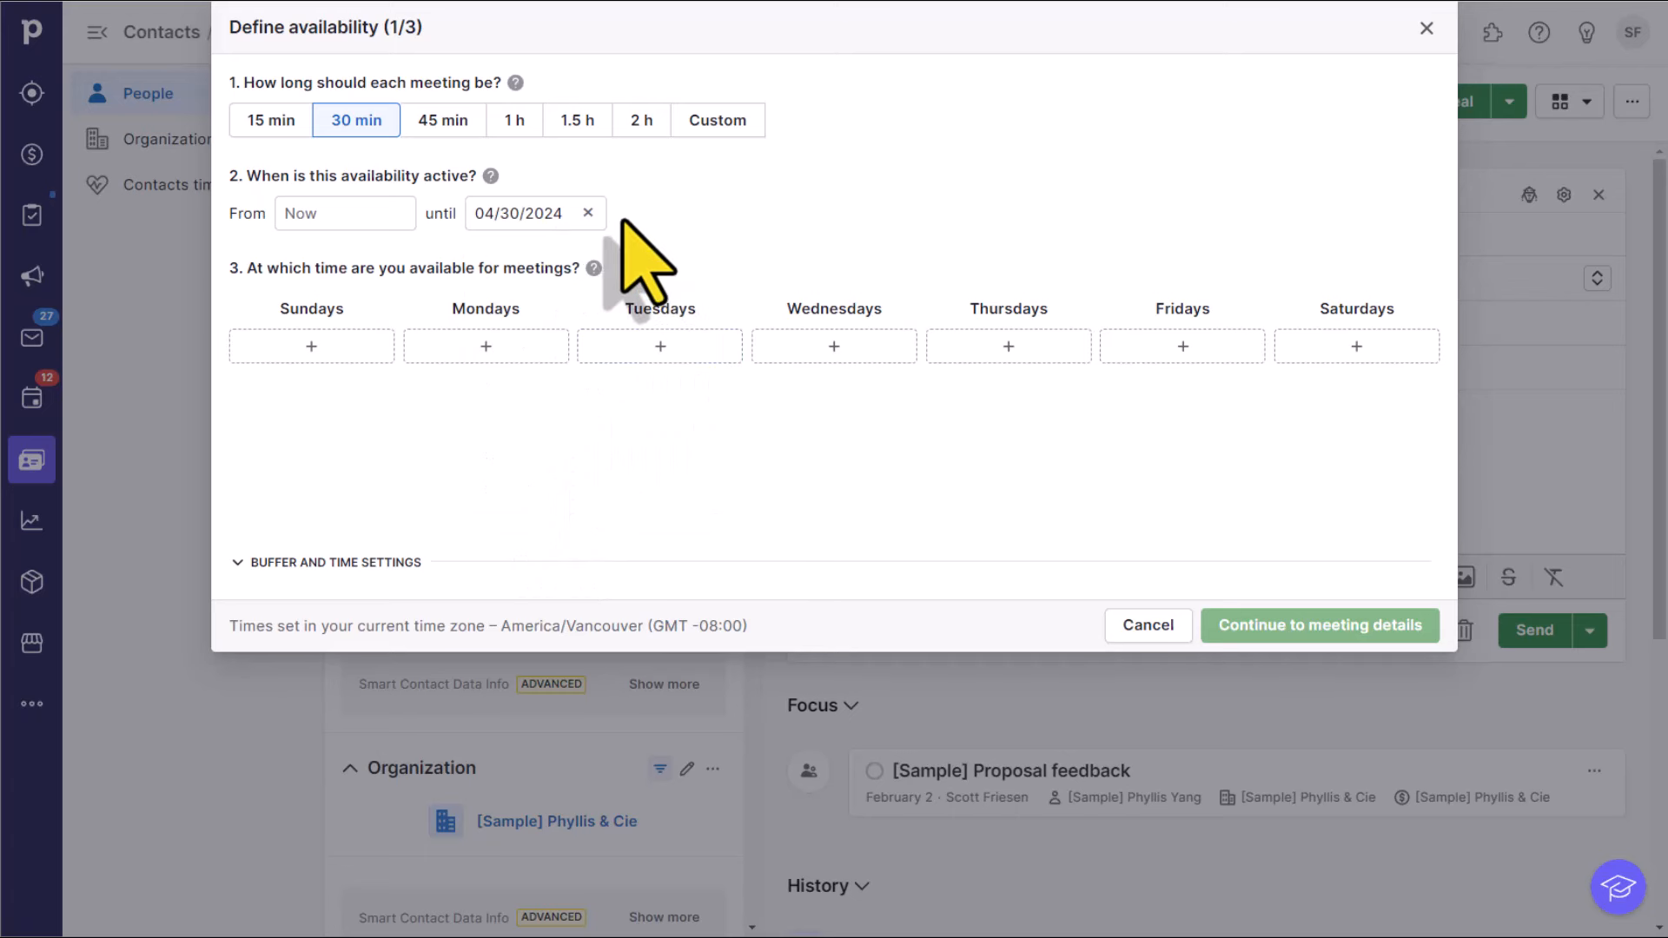
mouse_move(388, 335)
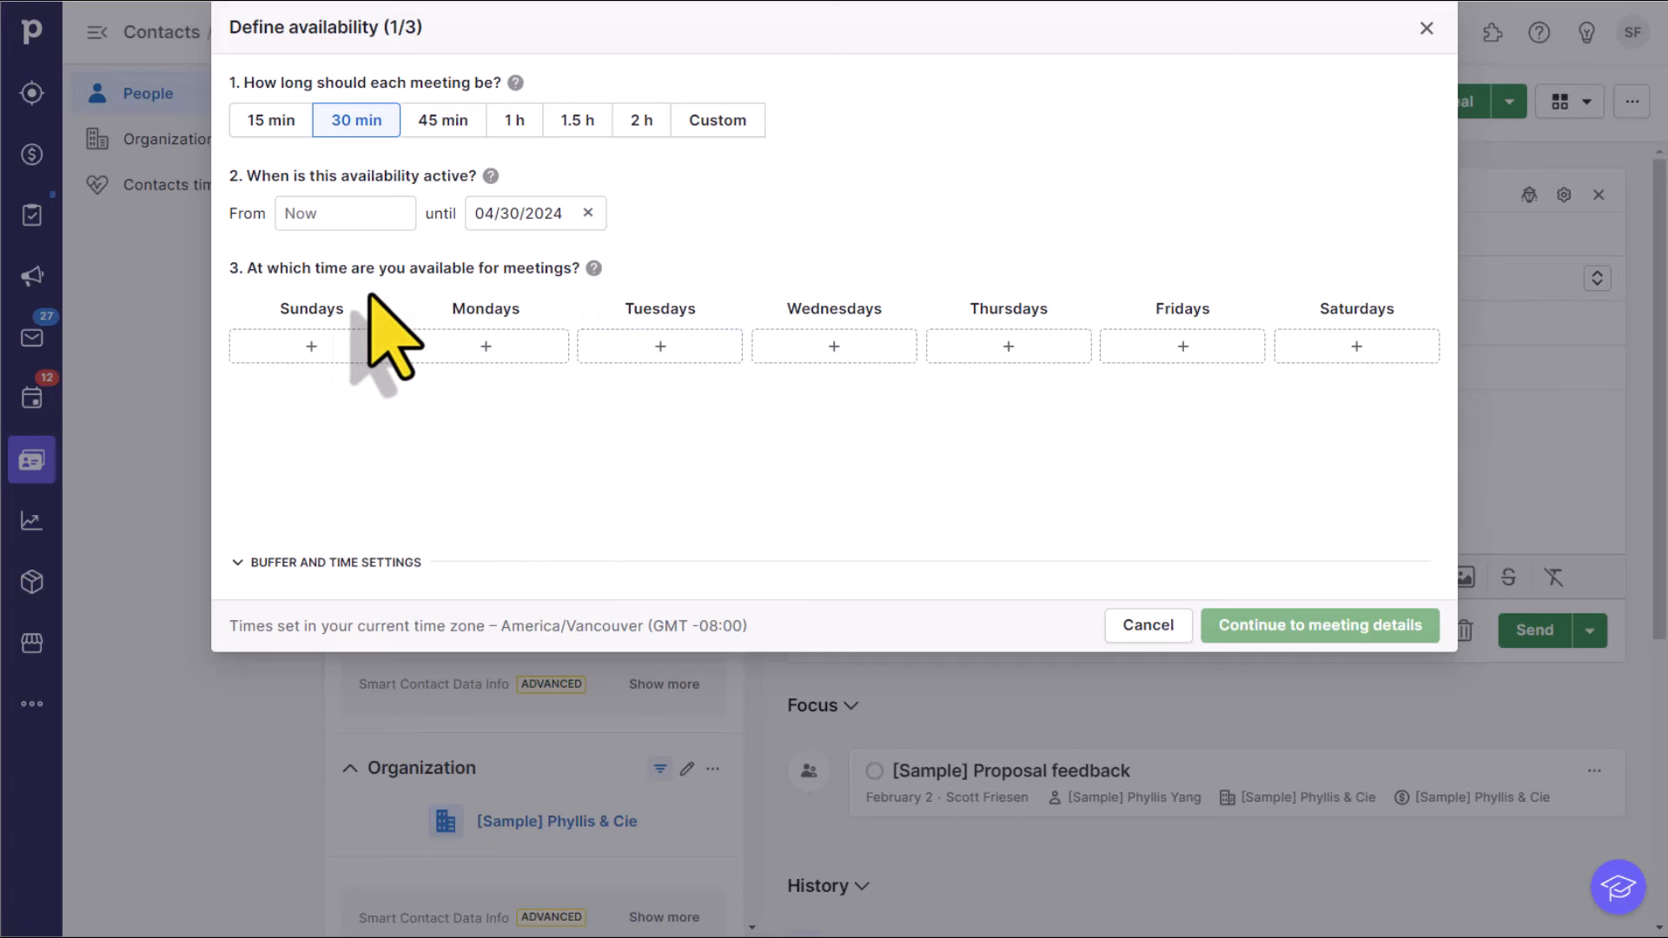
mouse_move(637, 441)
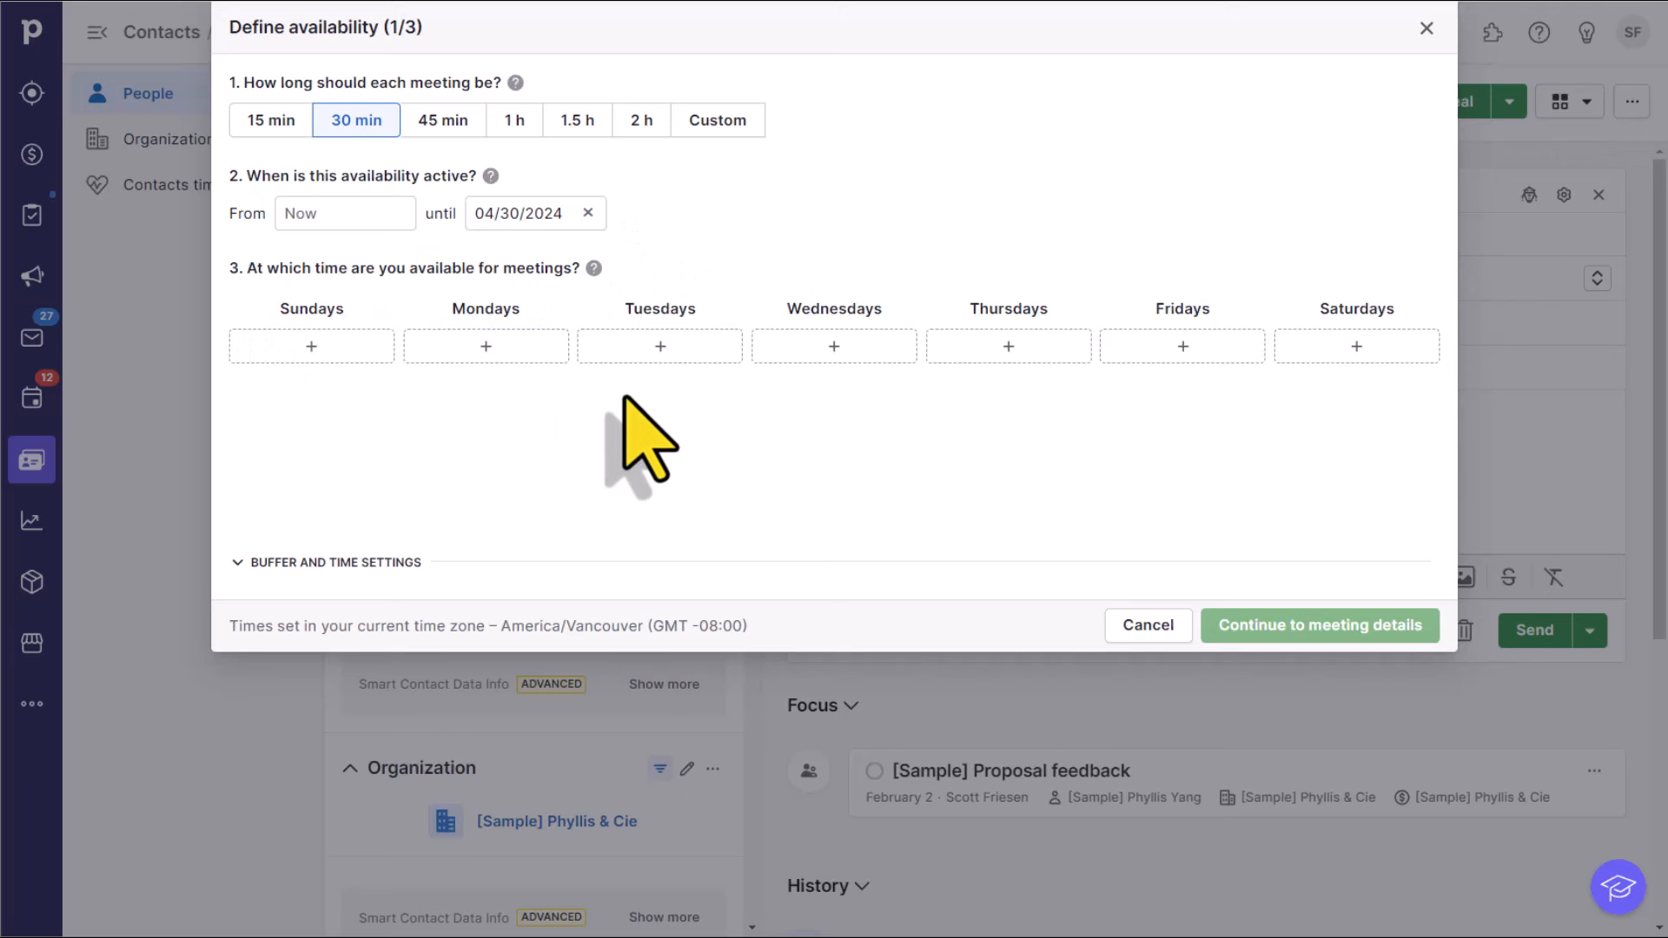
mouse_move(792, 457)
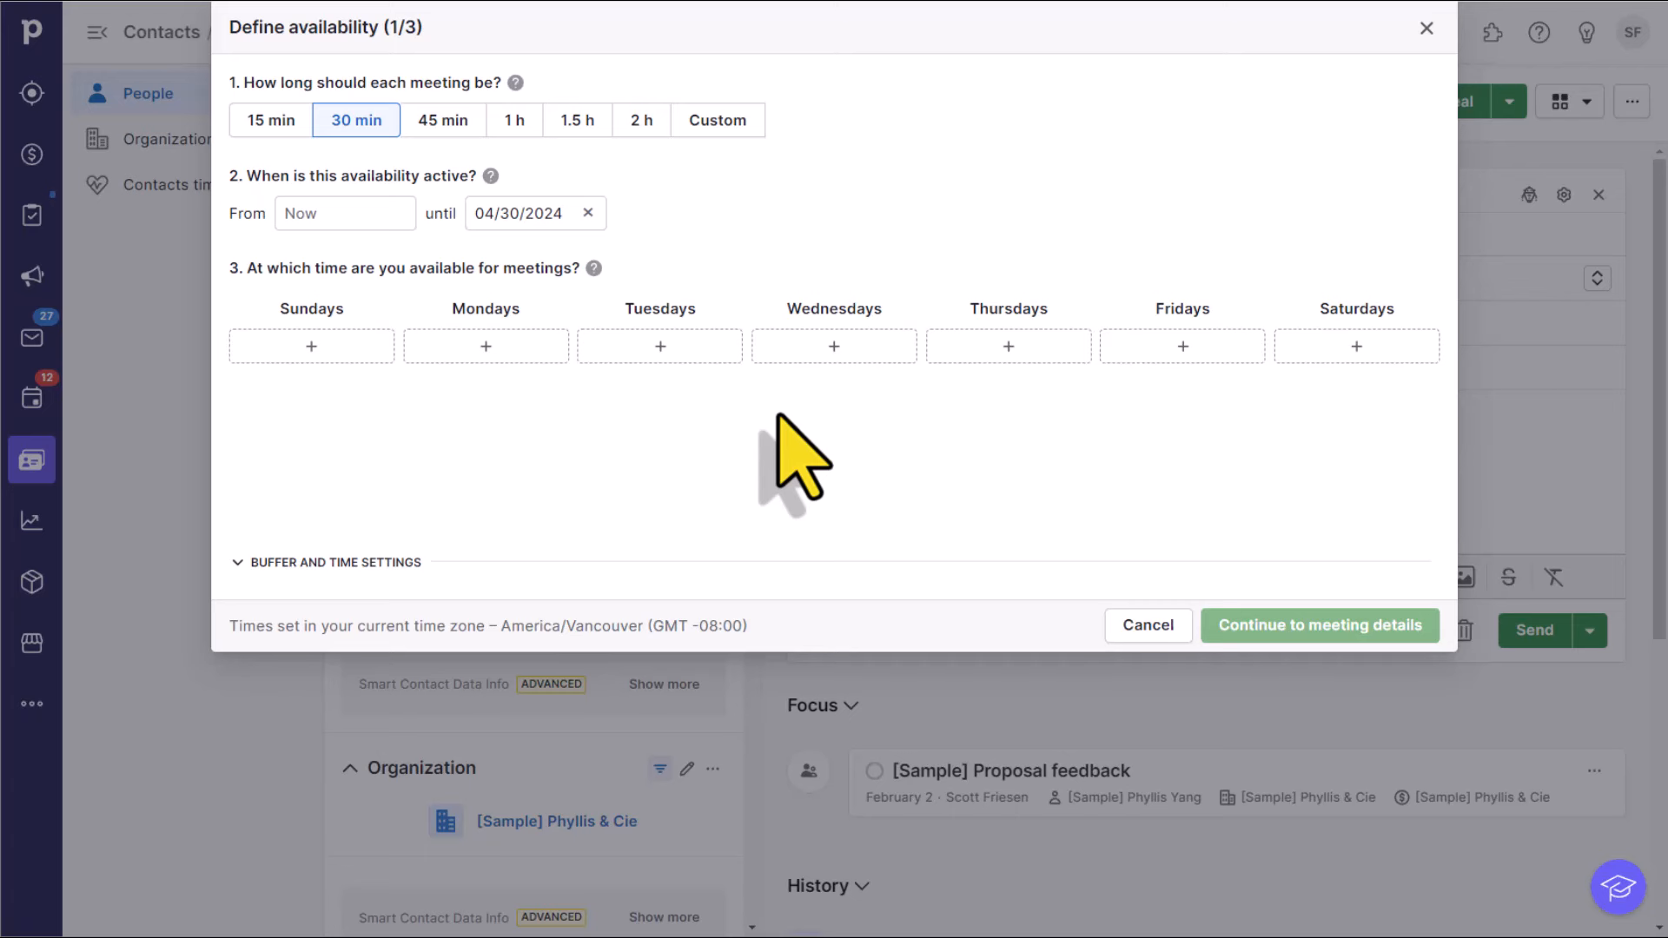
Step: Give Tuesdays 9:00 AM–12:00 PM and 3:00 PM–5:00 PM available hours
click(658, 346)
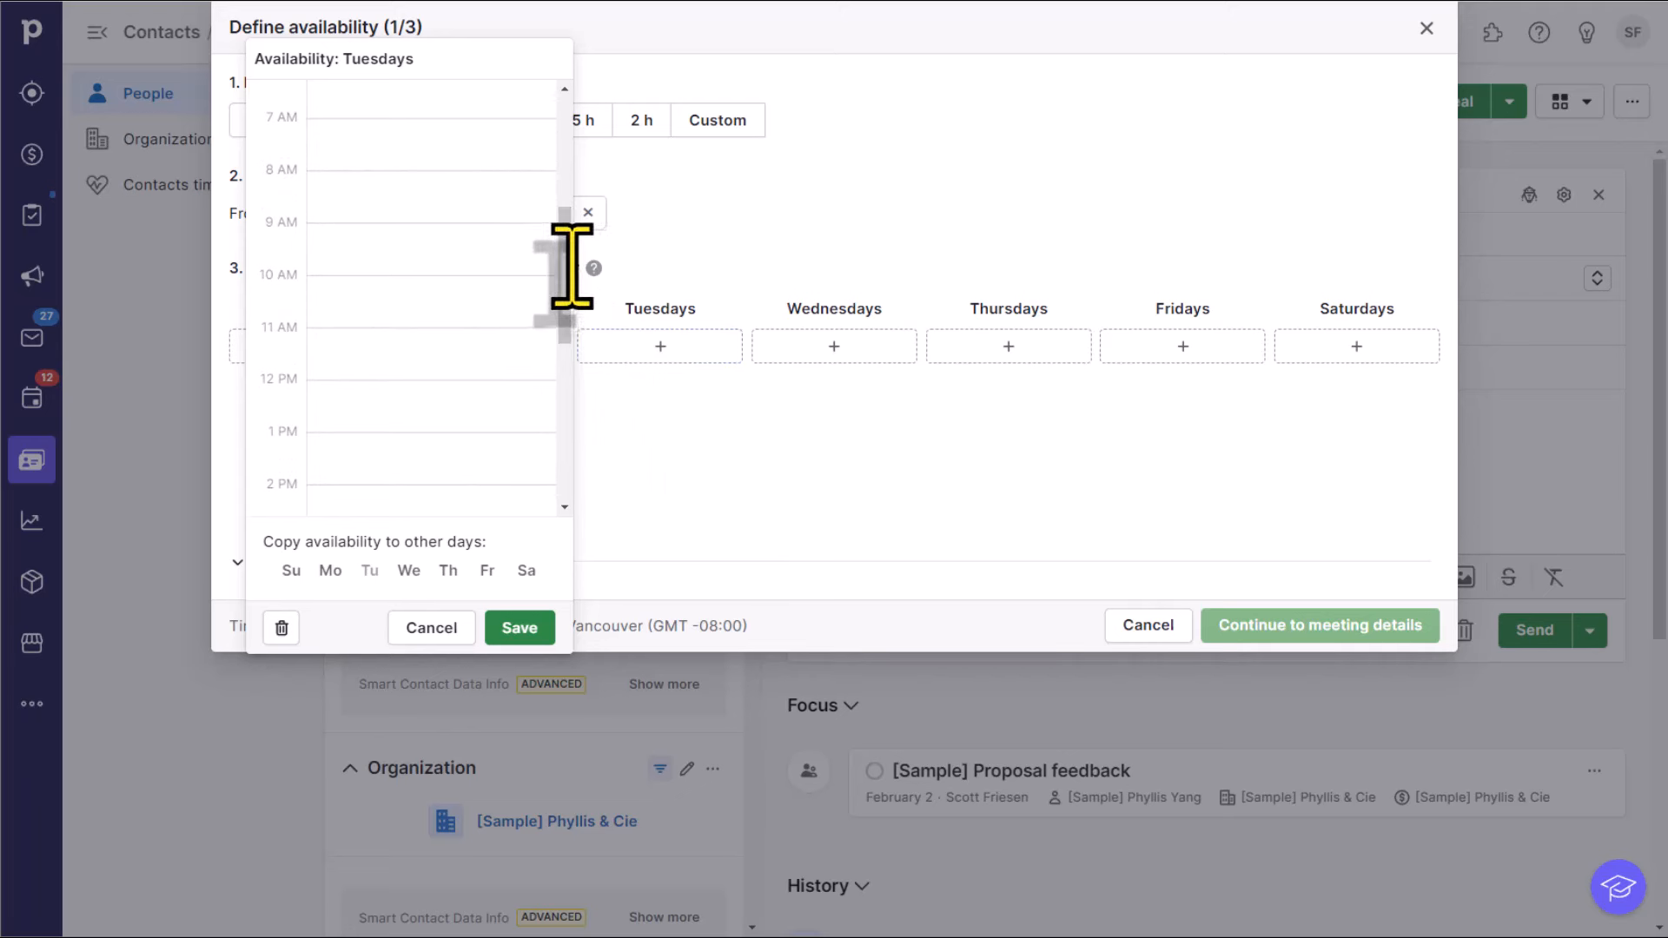
mouse_move(447, 282)
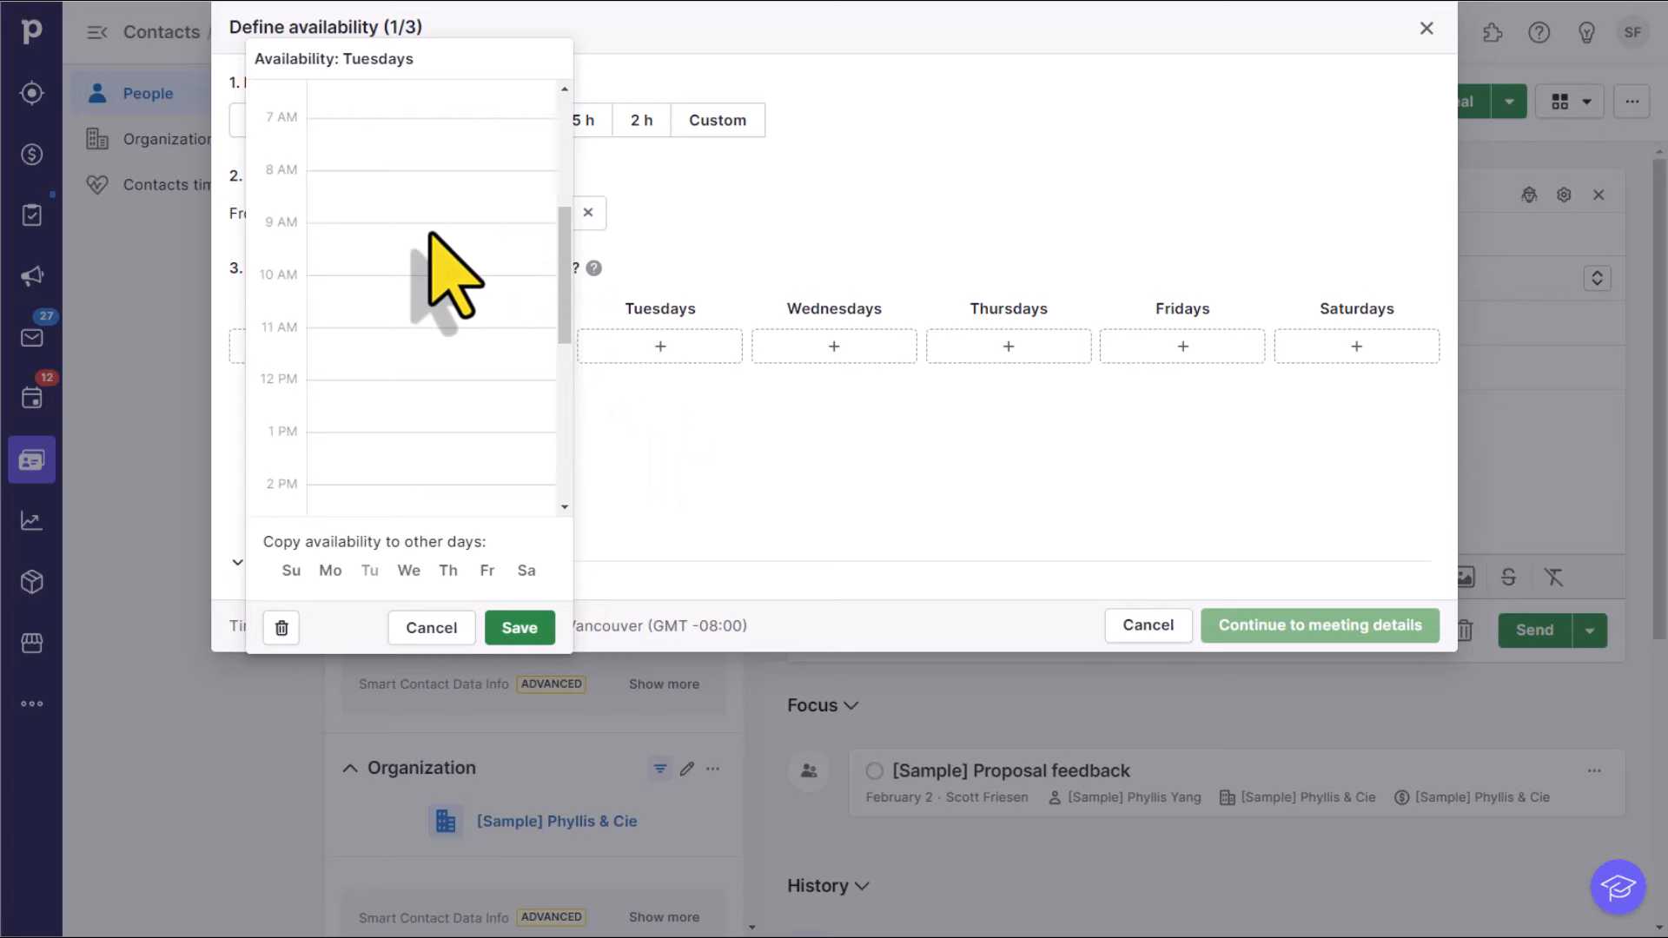
drag(426, 220, 426, 378)
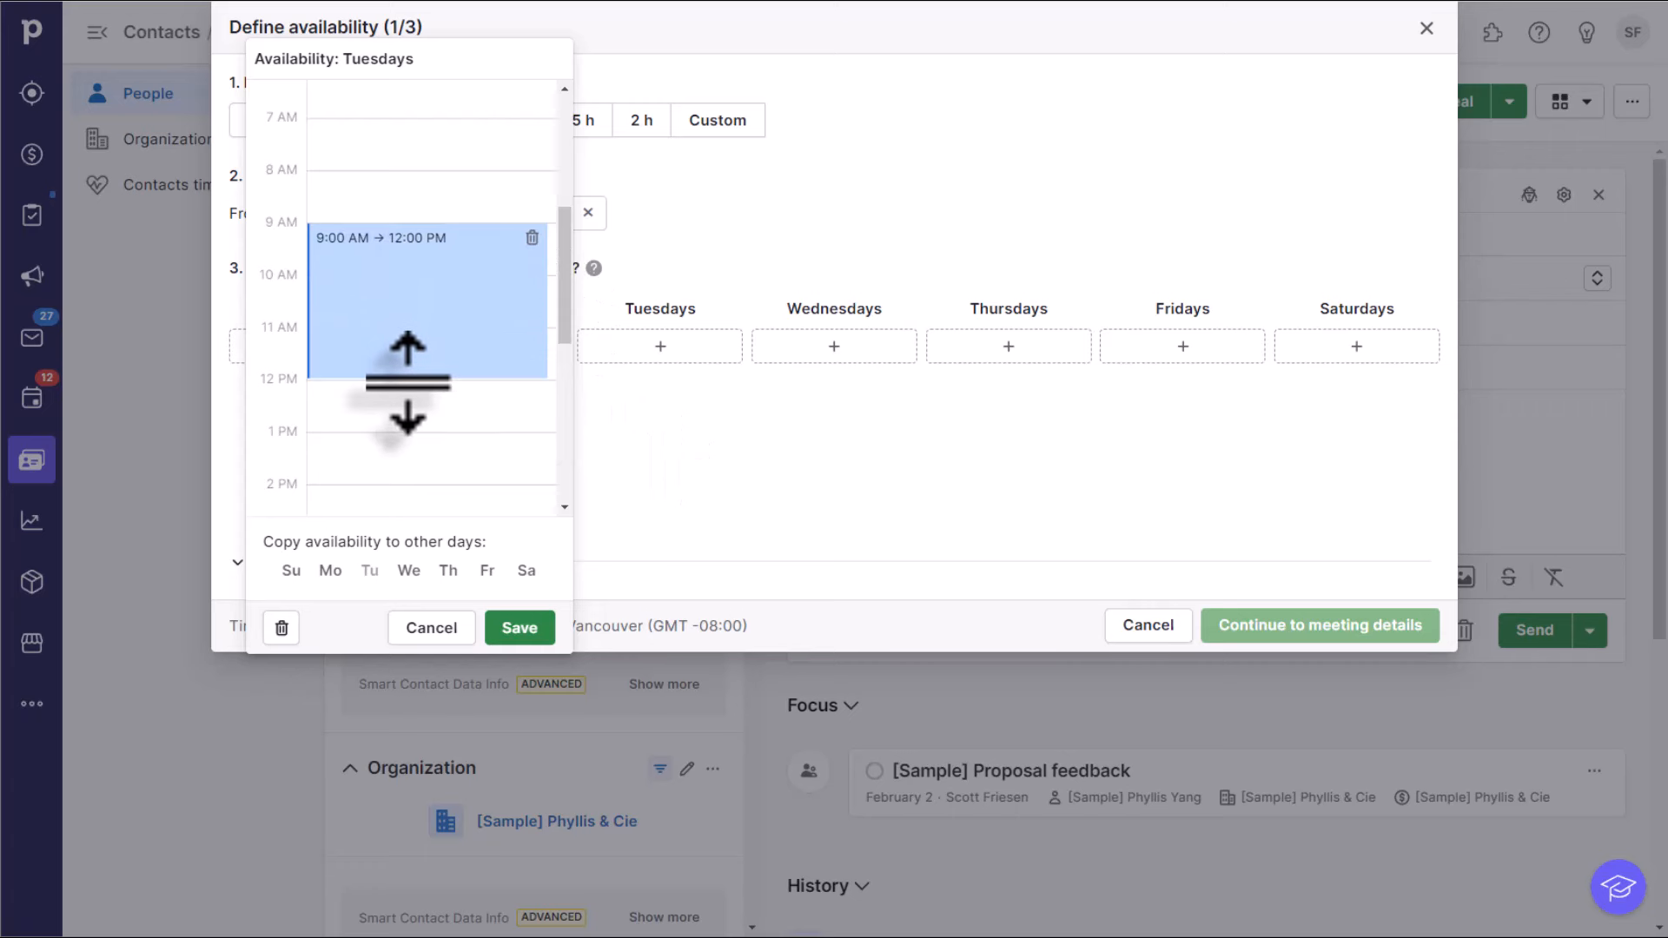
mouse_move(490, 457)
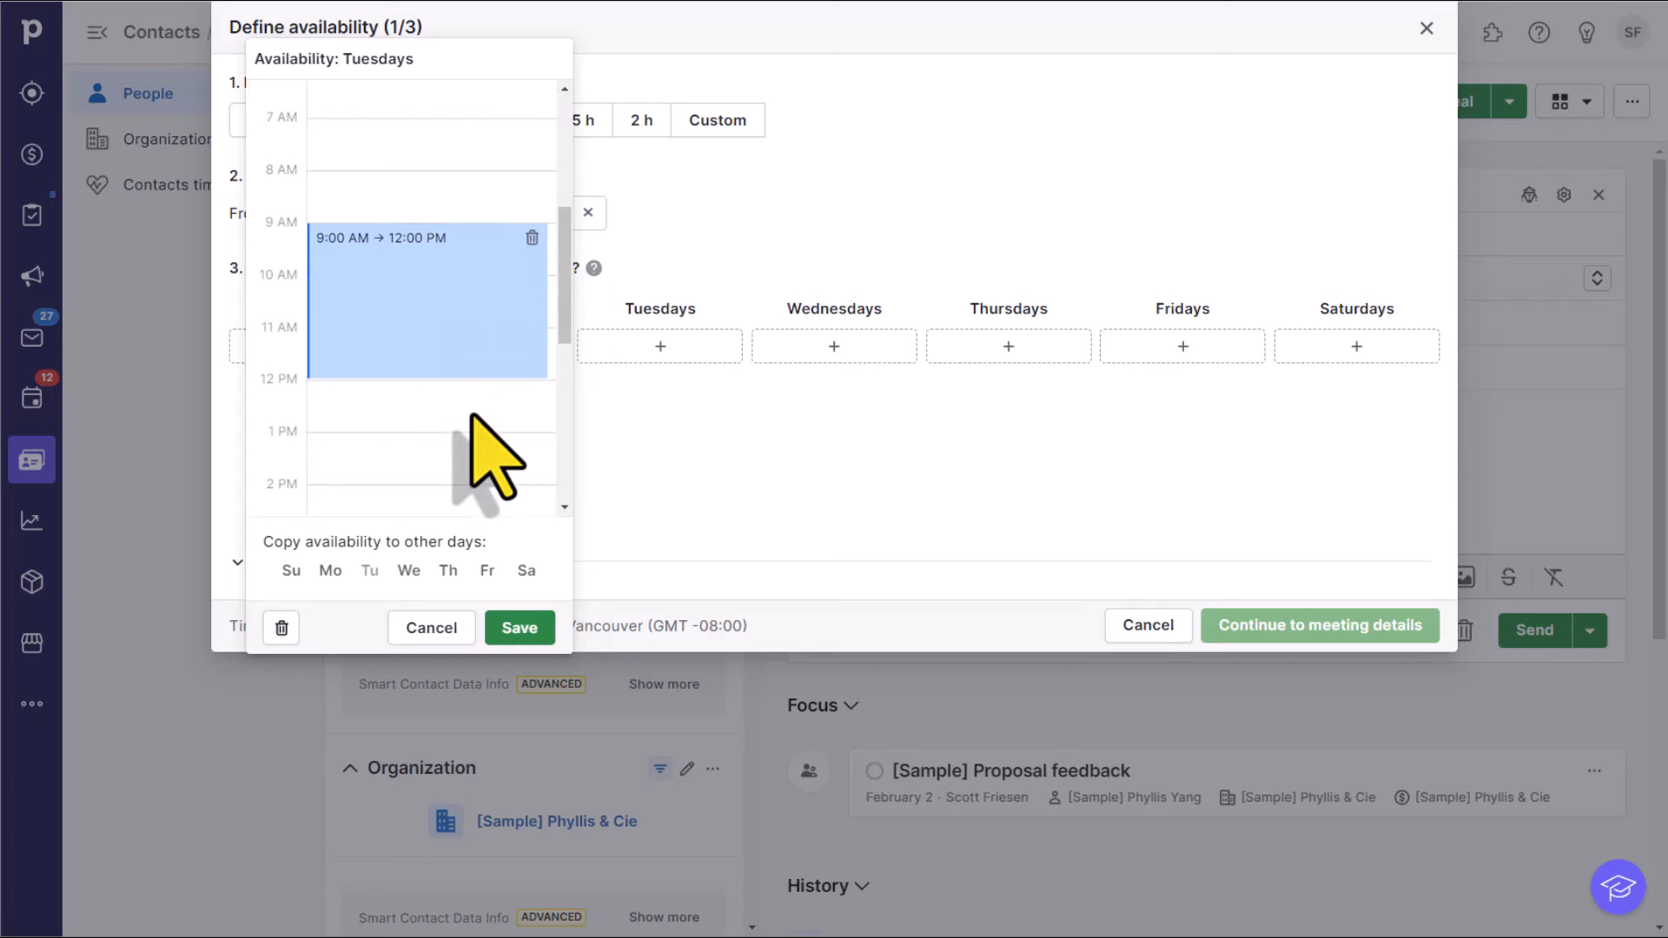
scroll(down, 3)
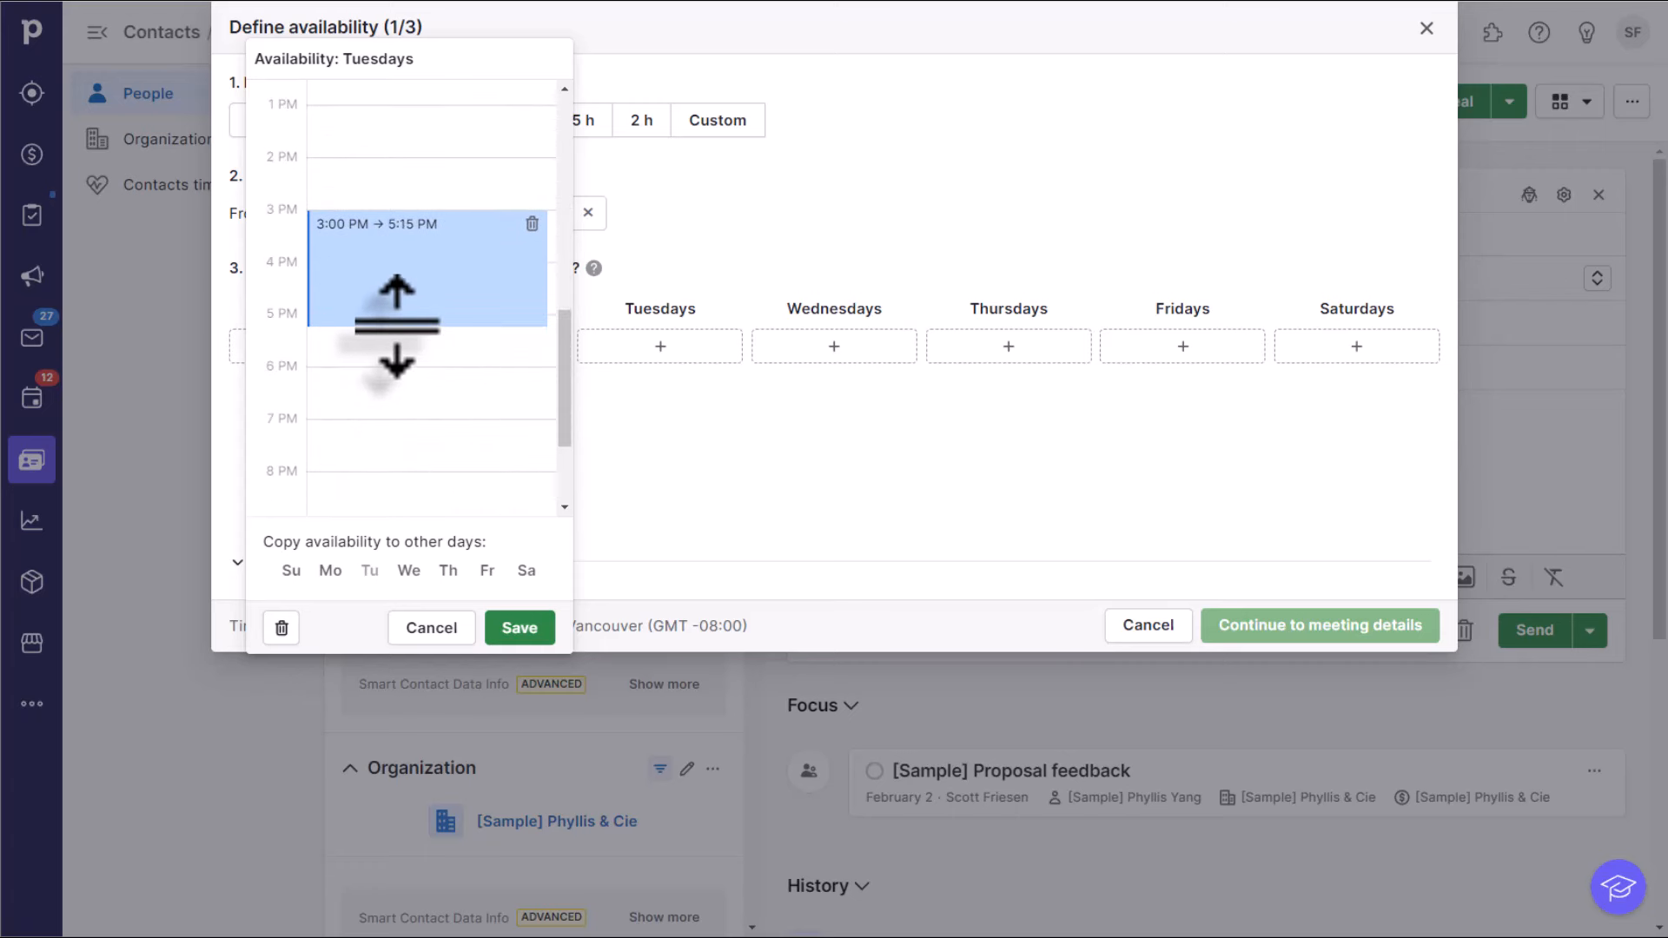
drag(396, 325, 397, 302)
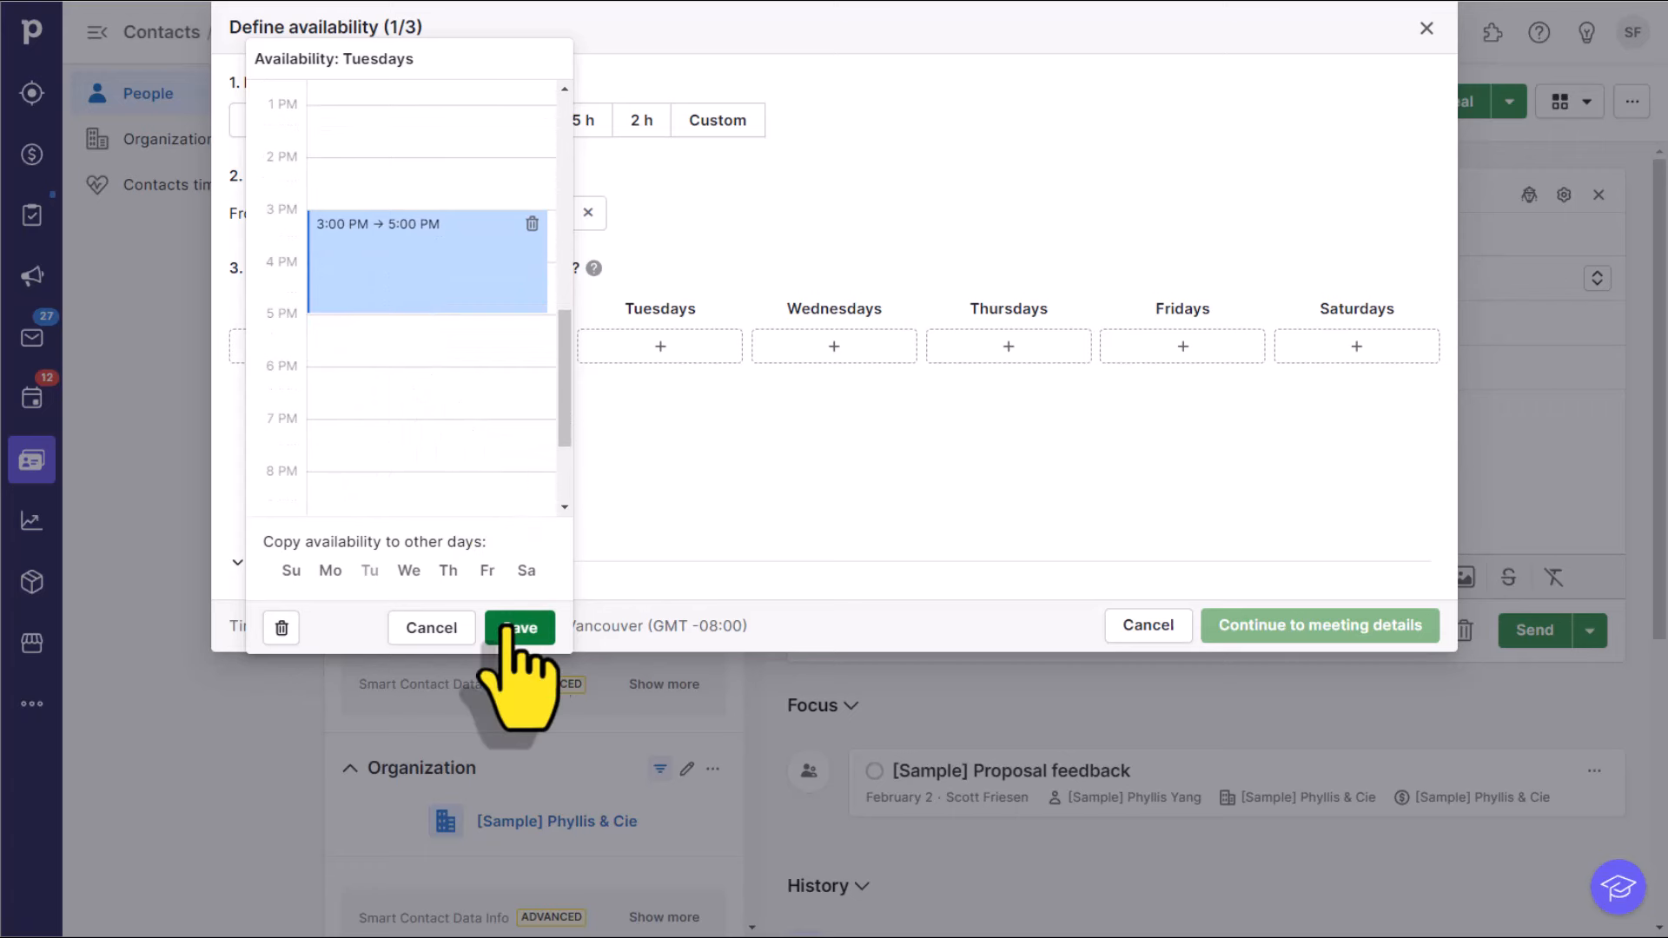
mouse_move(665, 532)
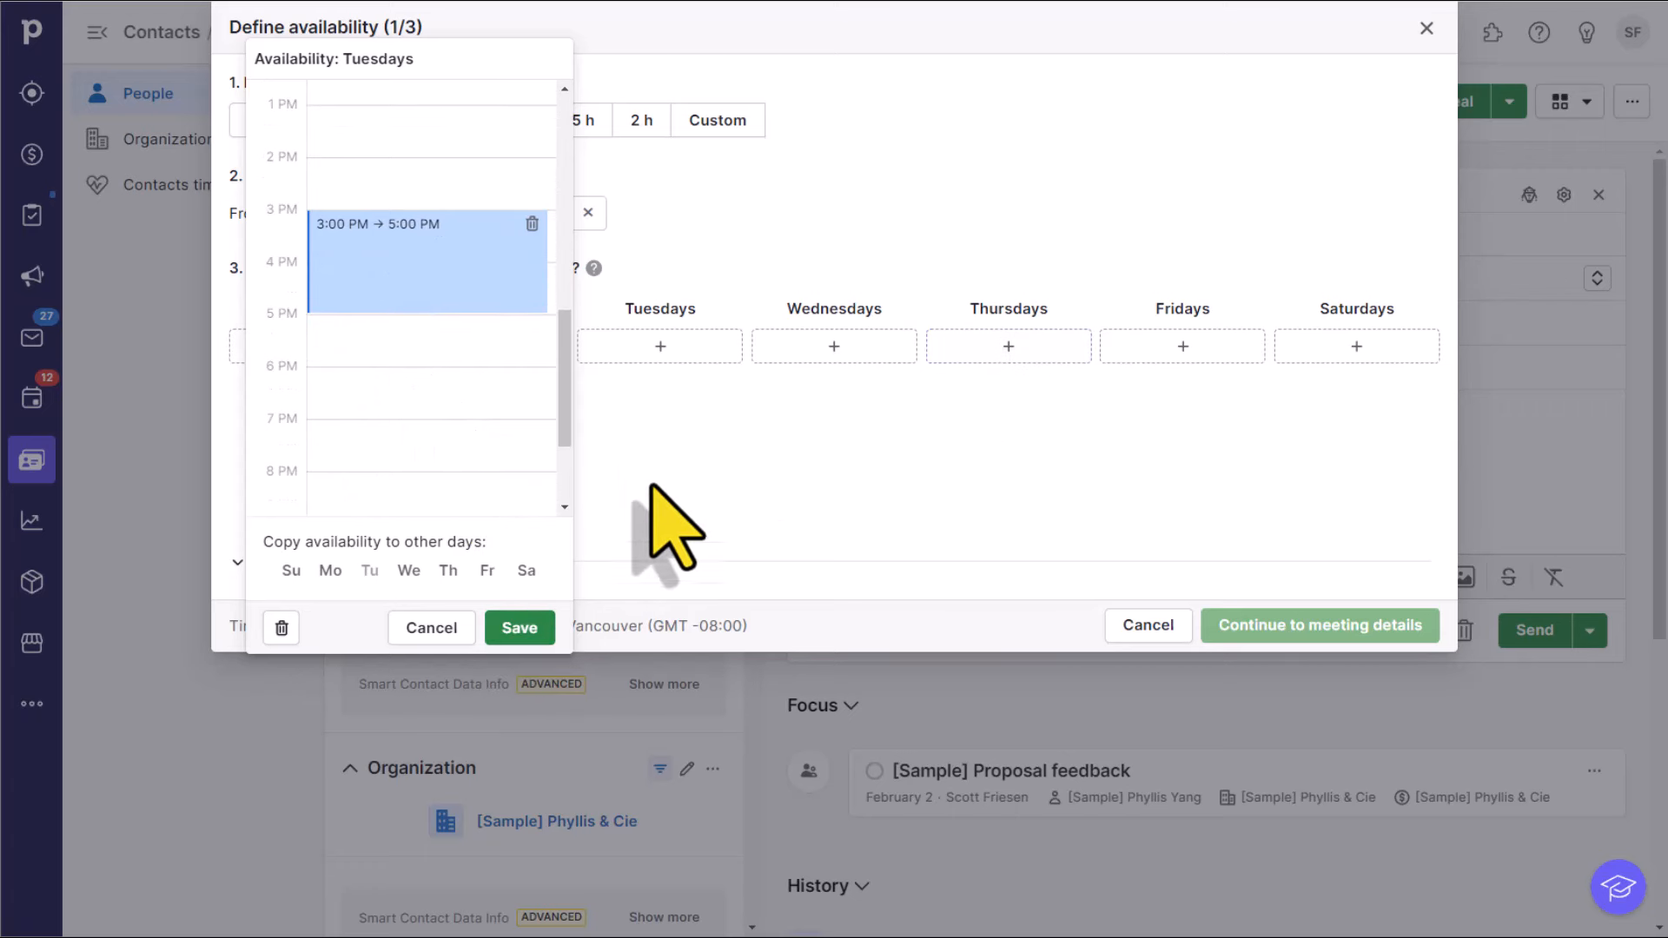
mouse_move(446, 542)
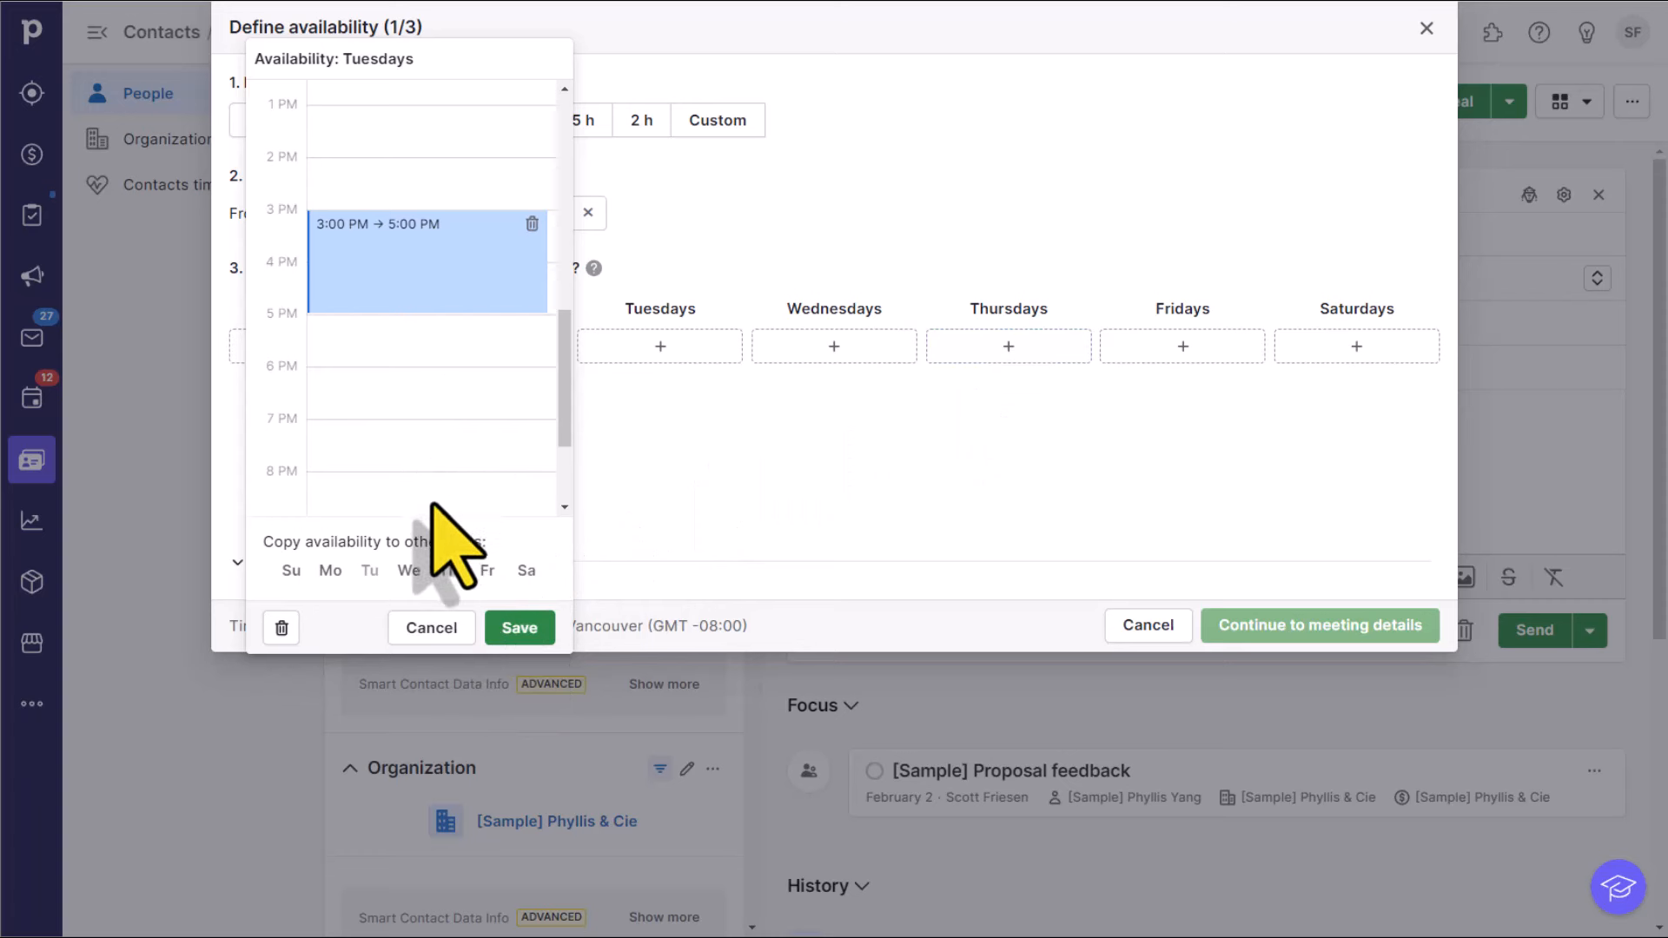
Step: Copy Tuesday's hours to Thursday and save
click(431, 537)
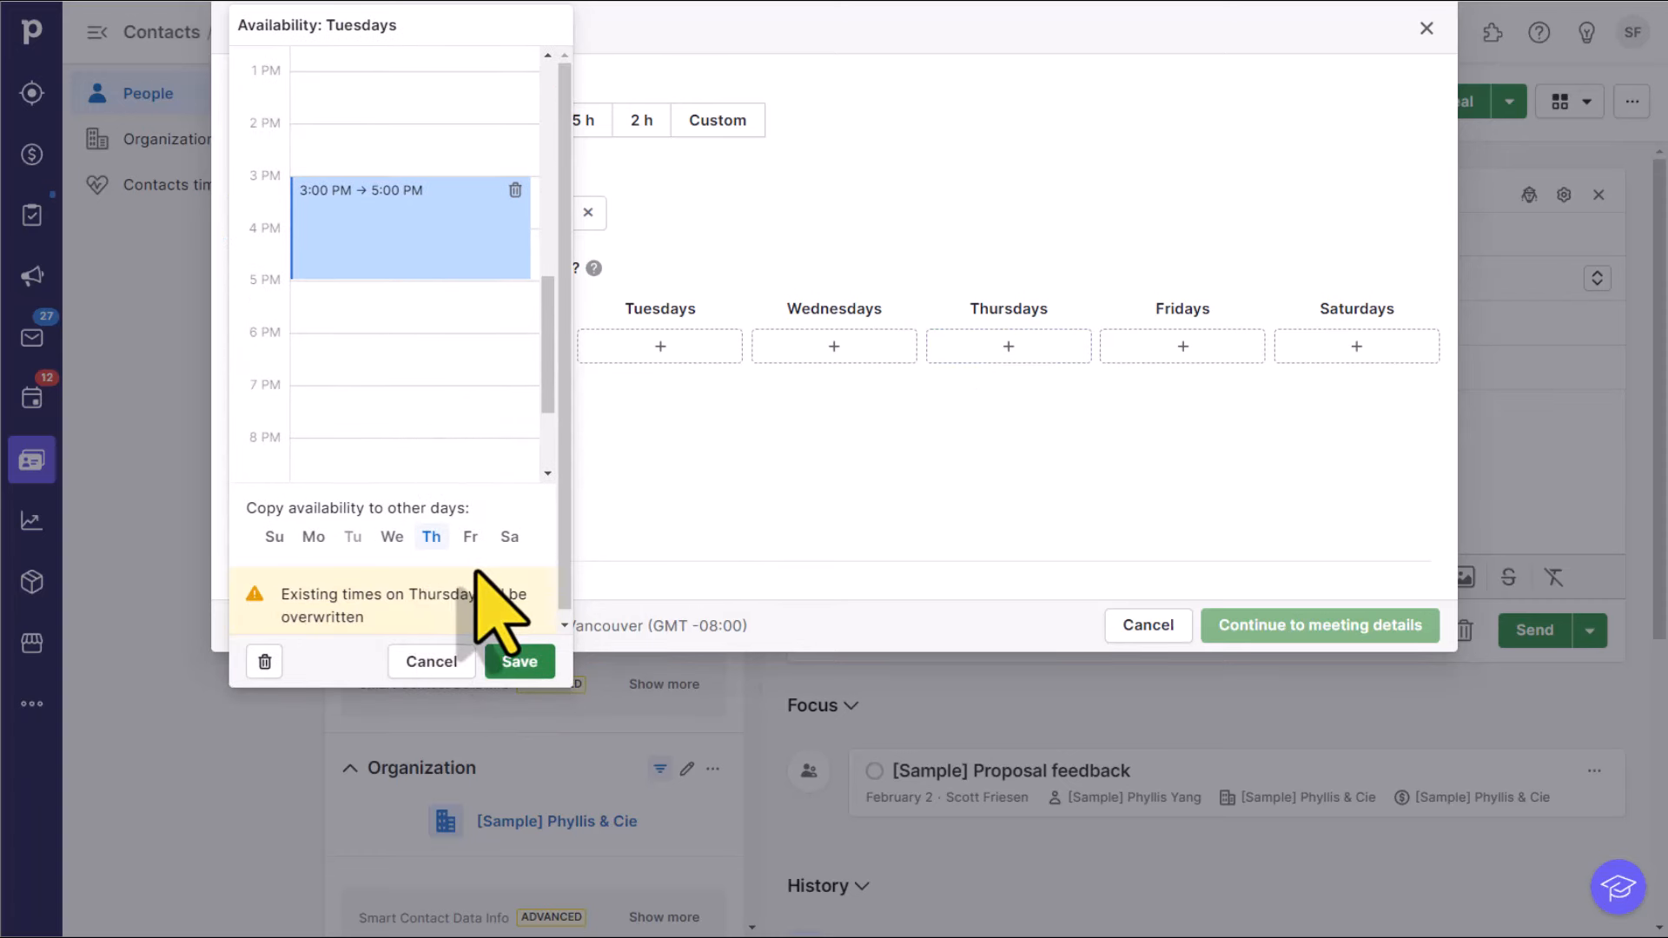
click(520, 660)
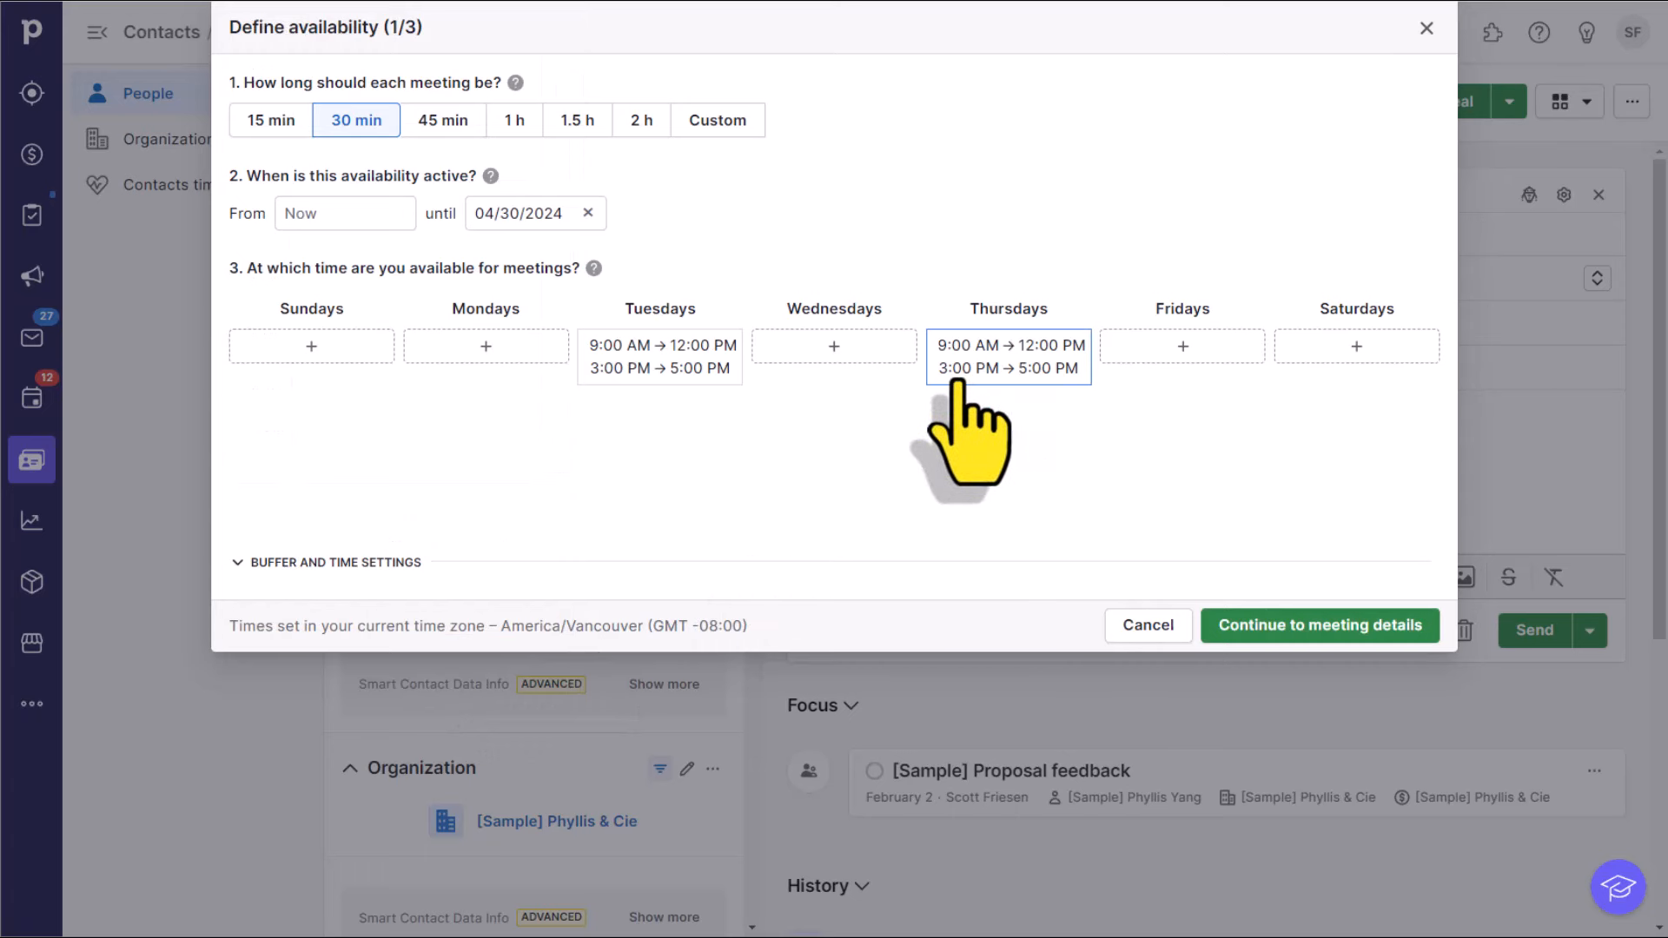
mouse_move(697, 431)
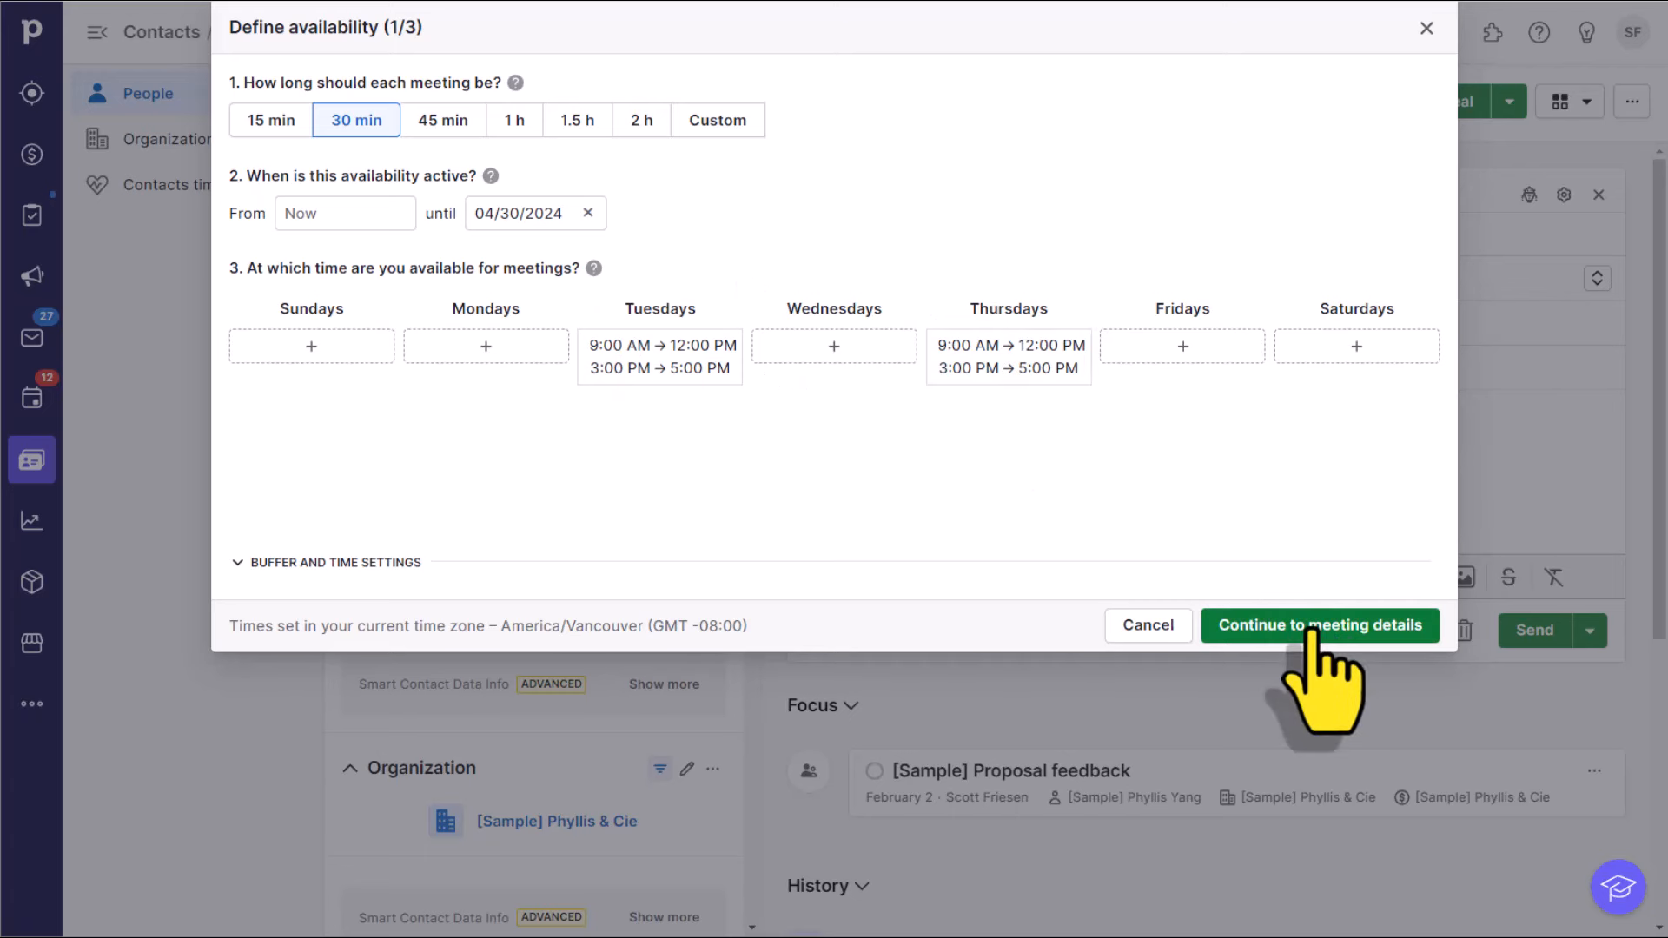
mouse_move(261, 617)
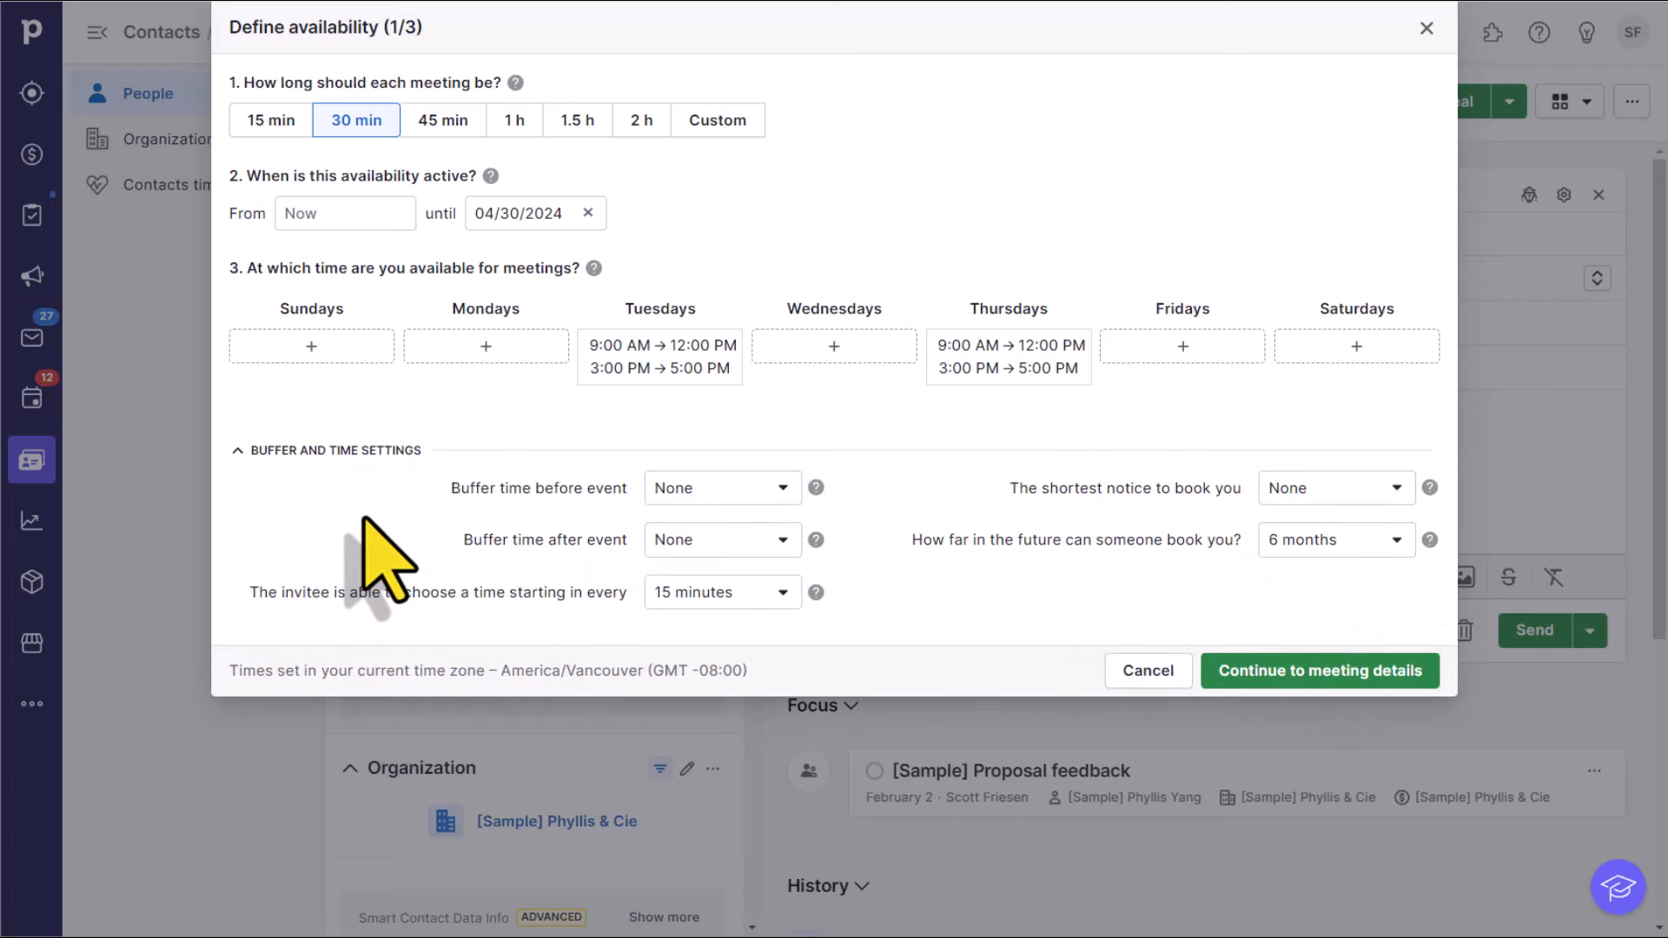
mouse_move(926, 643)
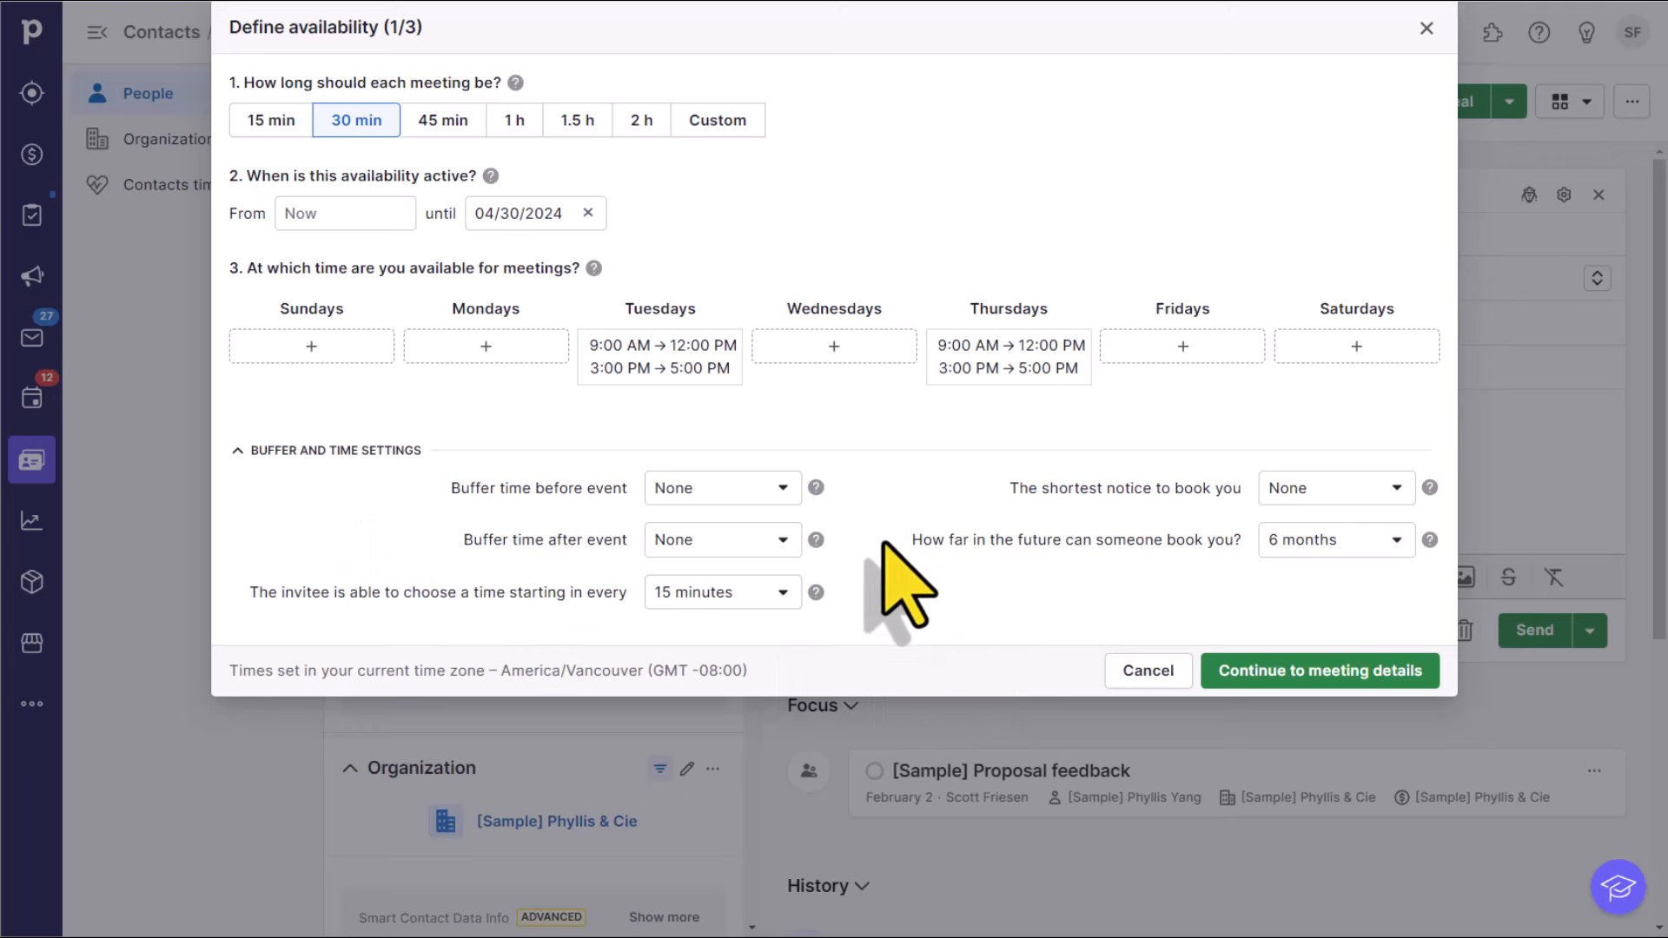
mouse_move(887, 563)
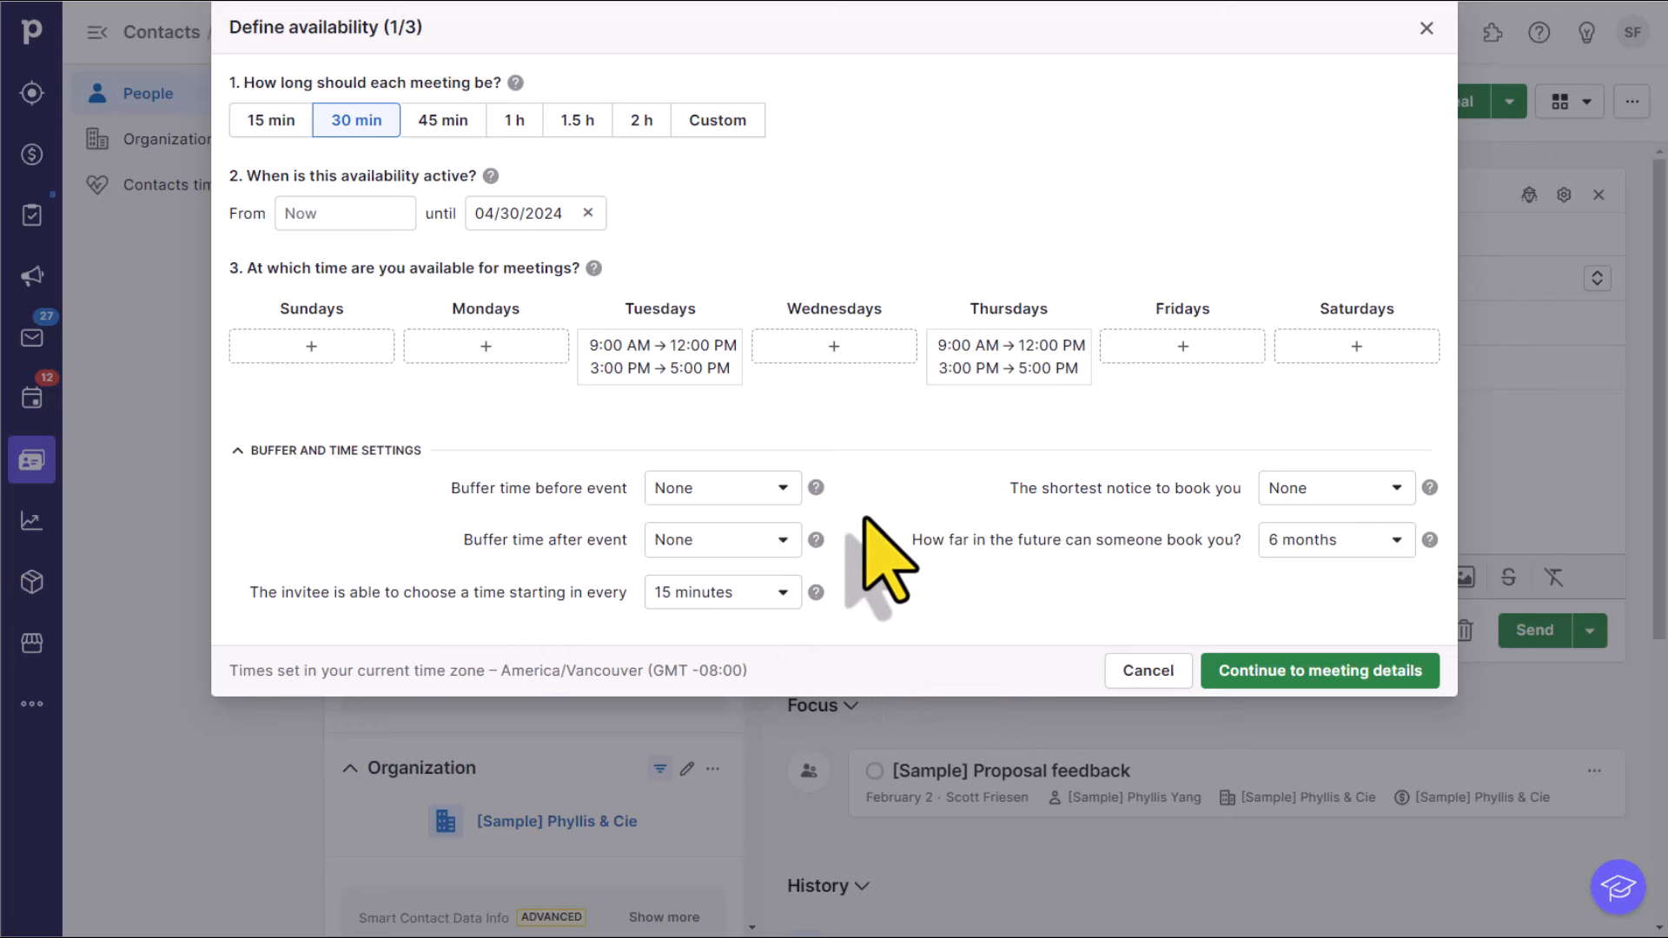
mouse_move(787, 553)
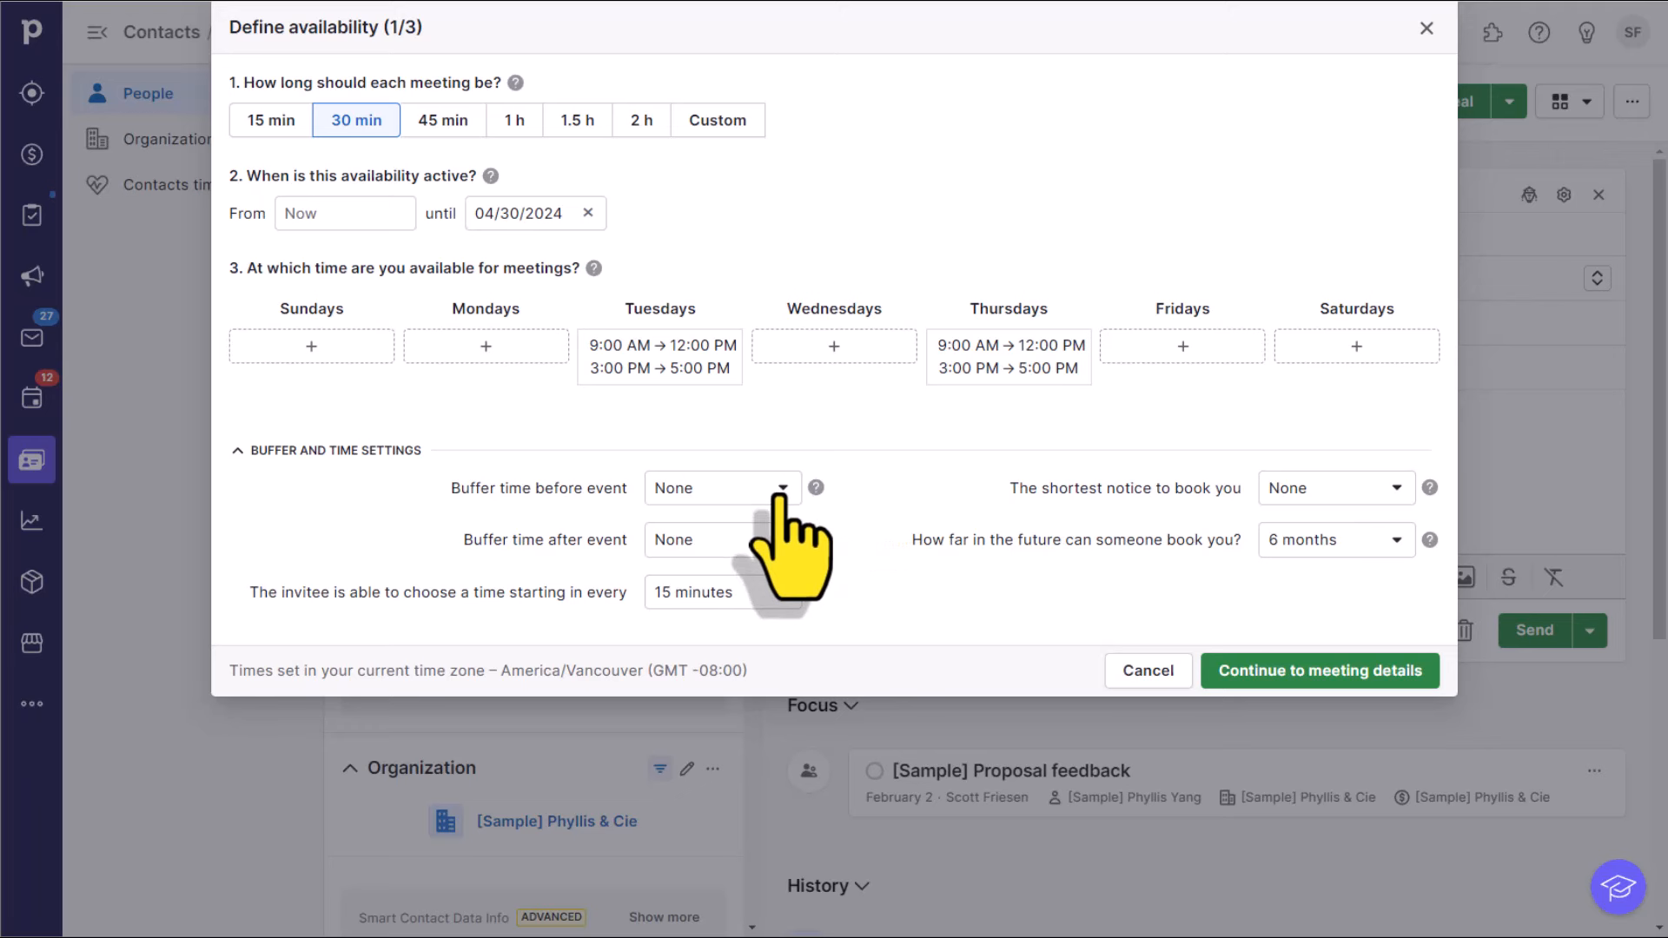
Step: Set 15-minute buffers before and after meetings and 30-minute start-time intervals
click(720, 487)
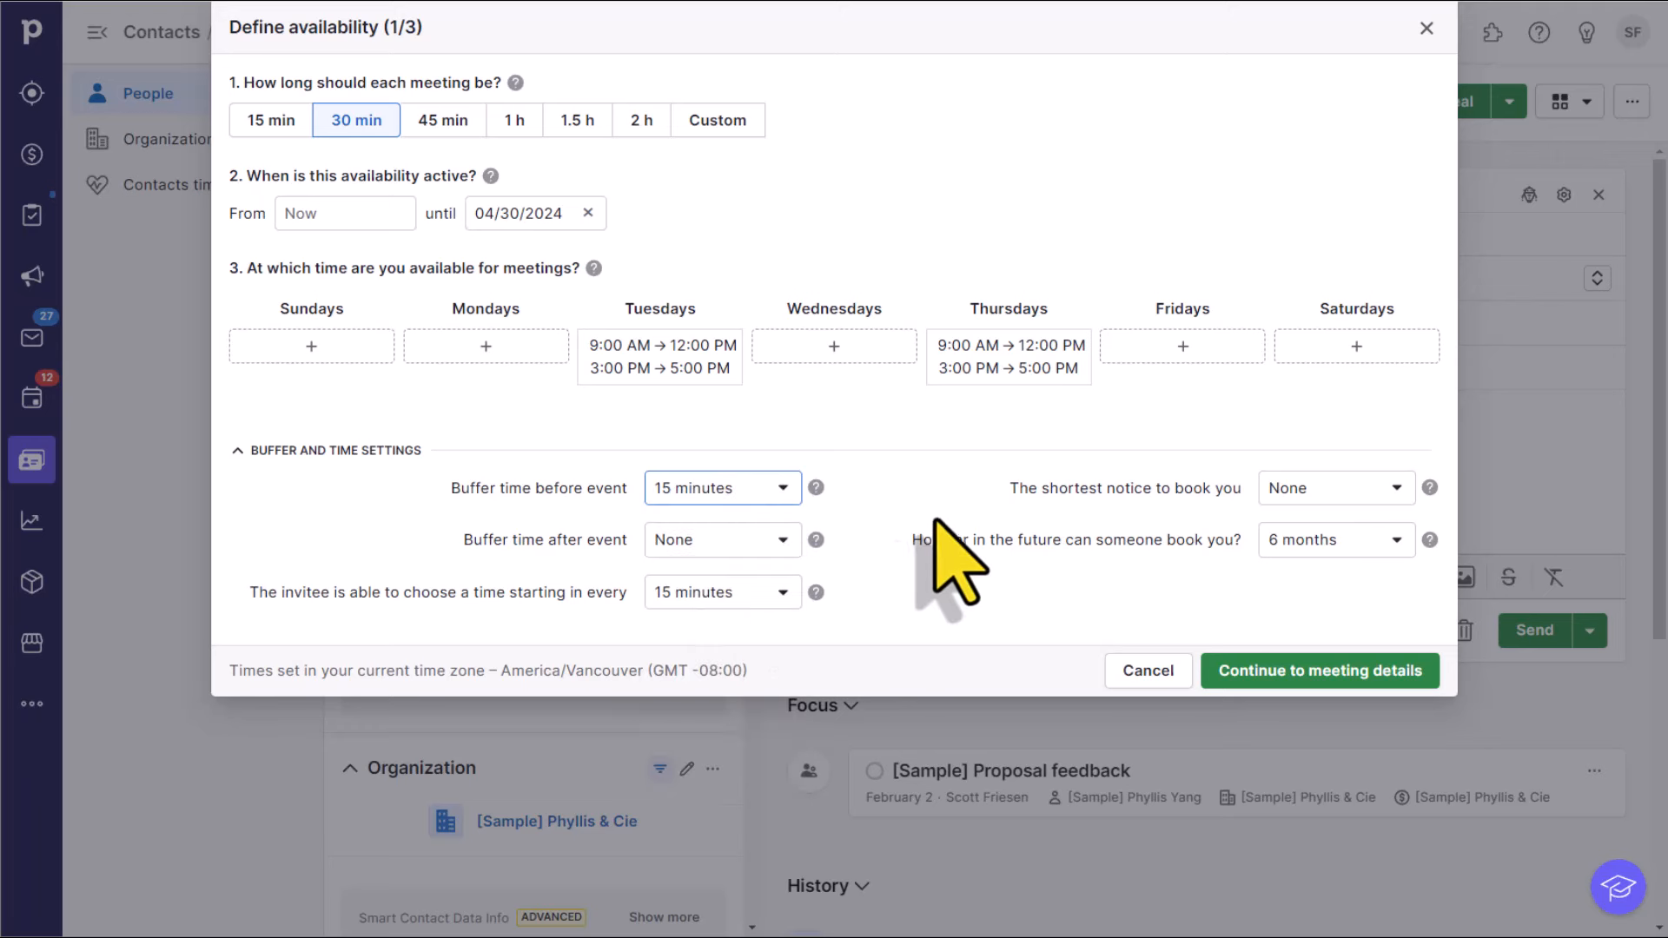
mouse_move(923, 563)
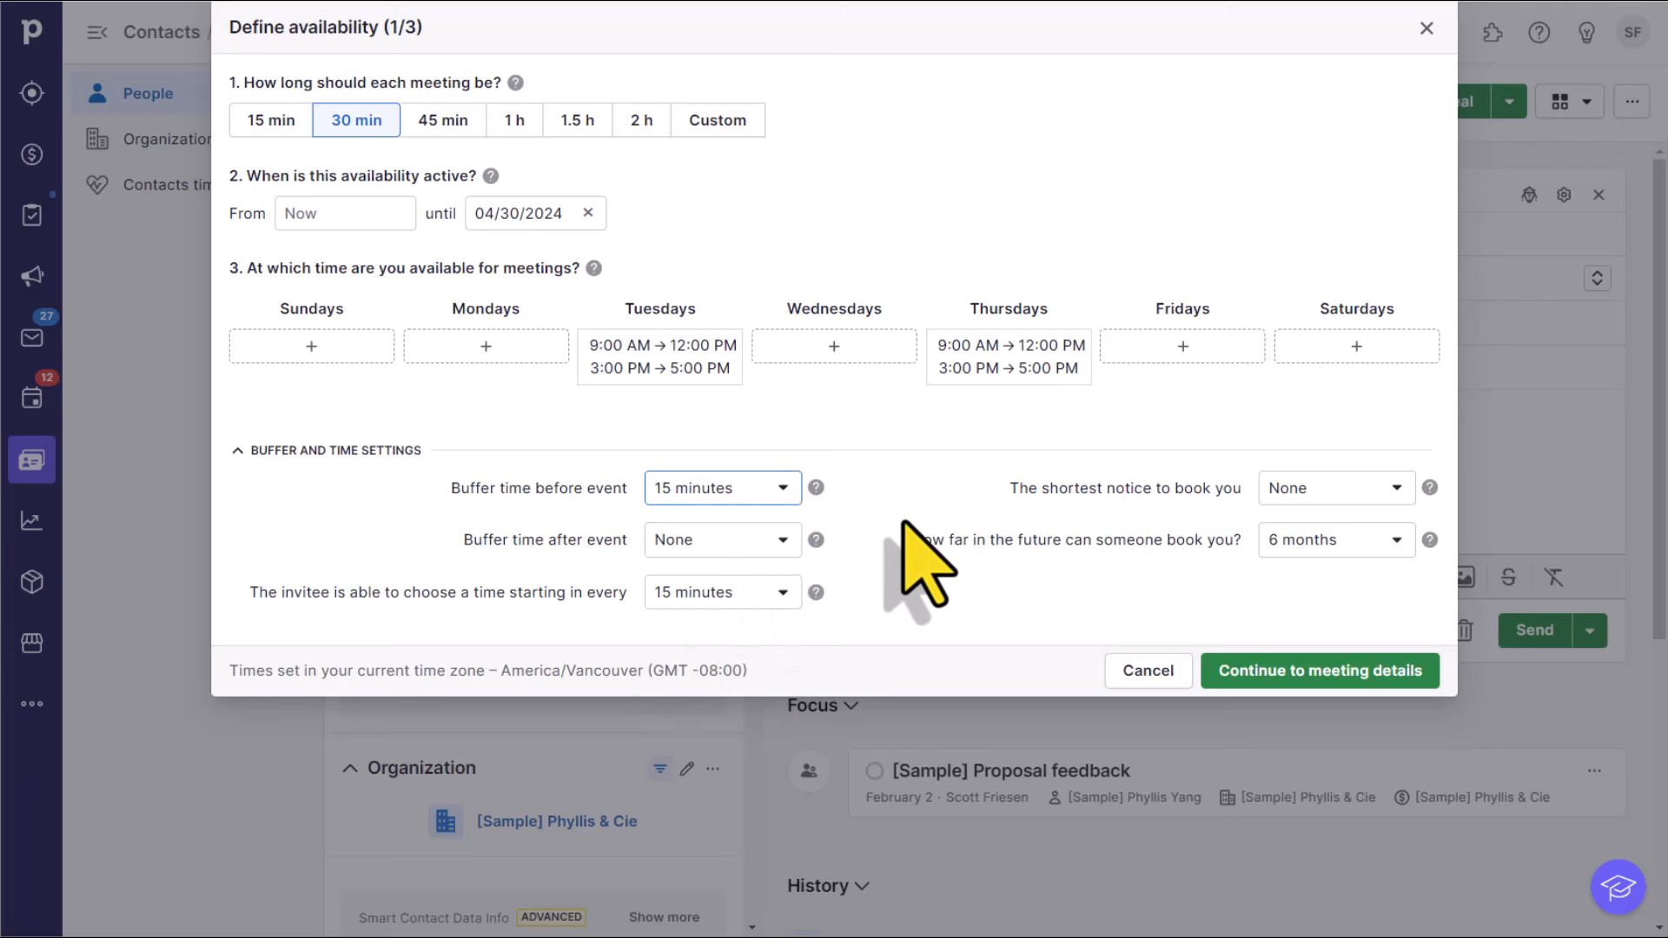
click(721, 538)
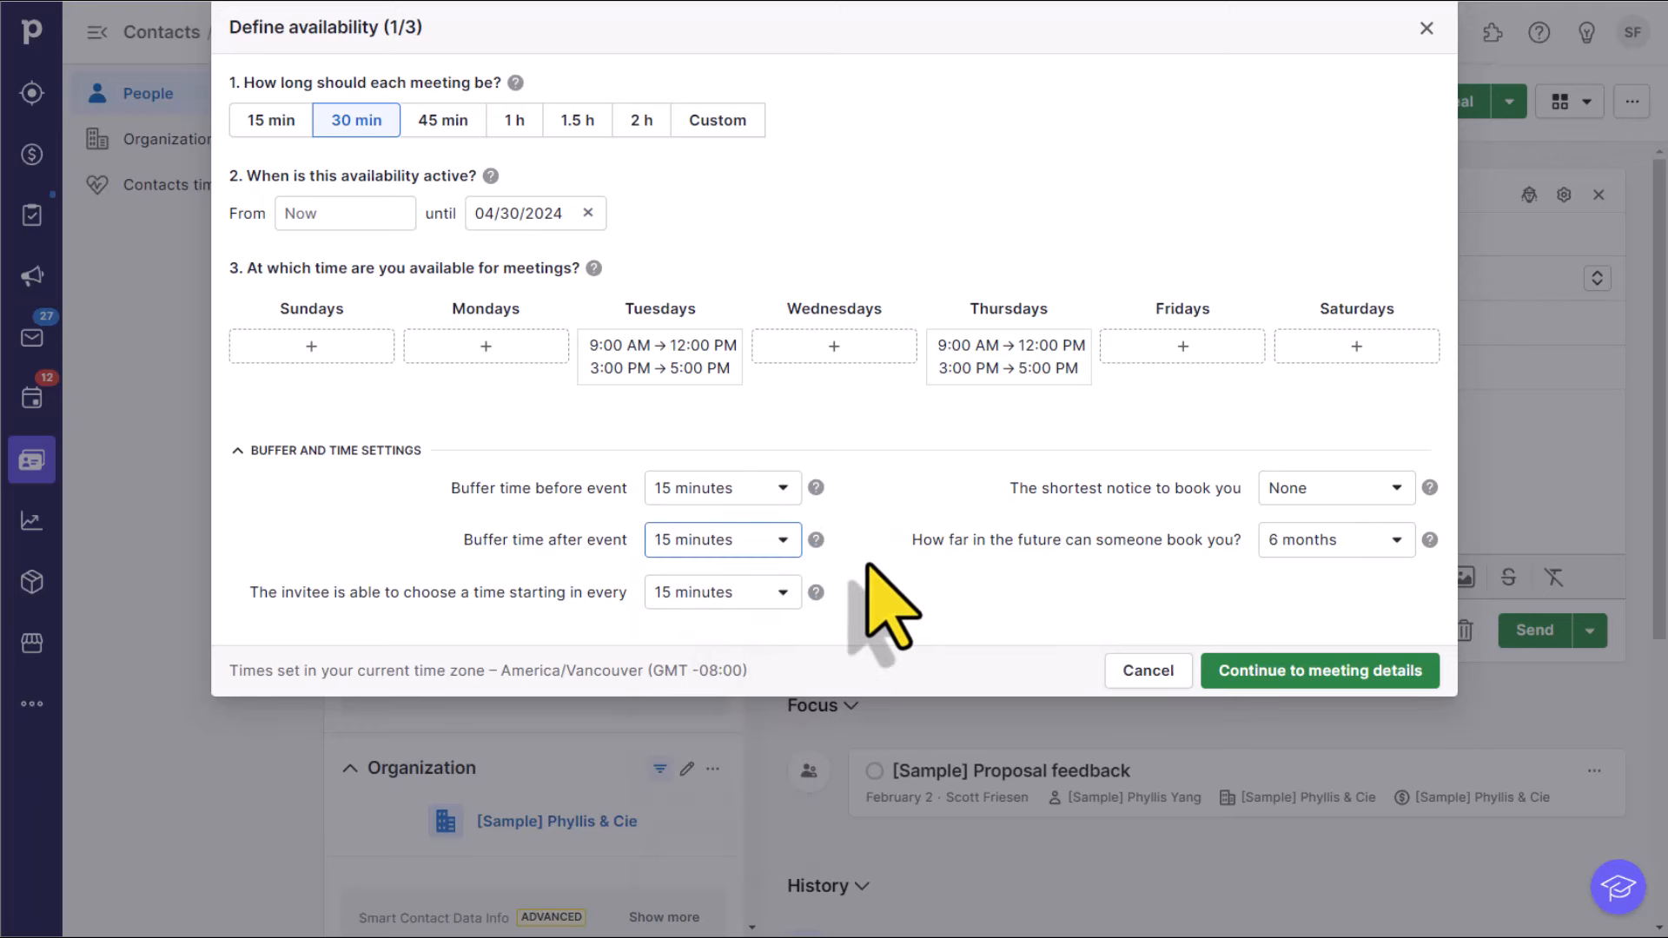
mouse_move(584, 676)
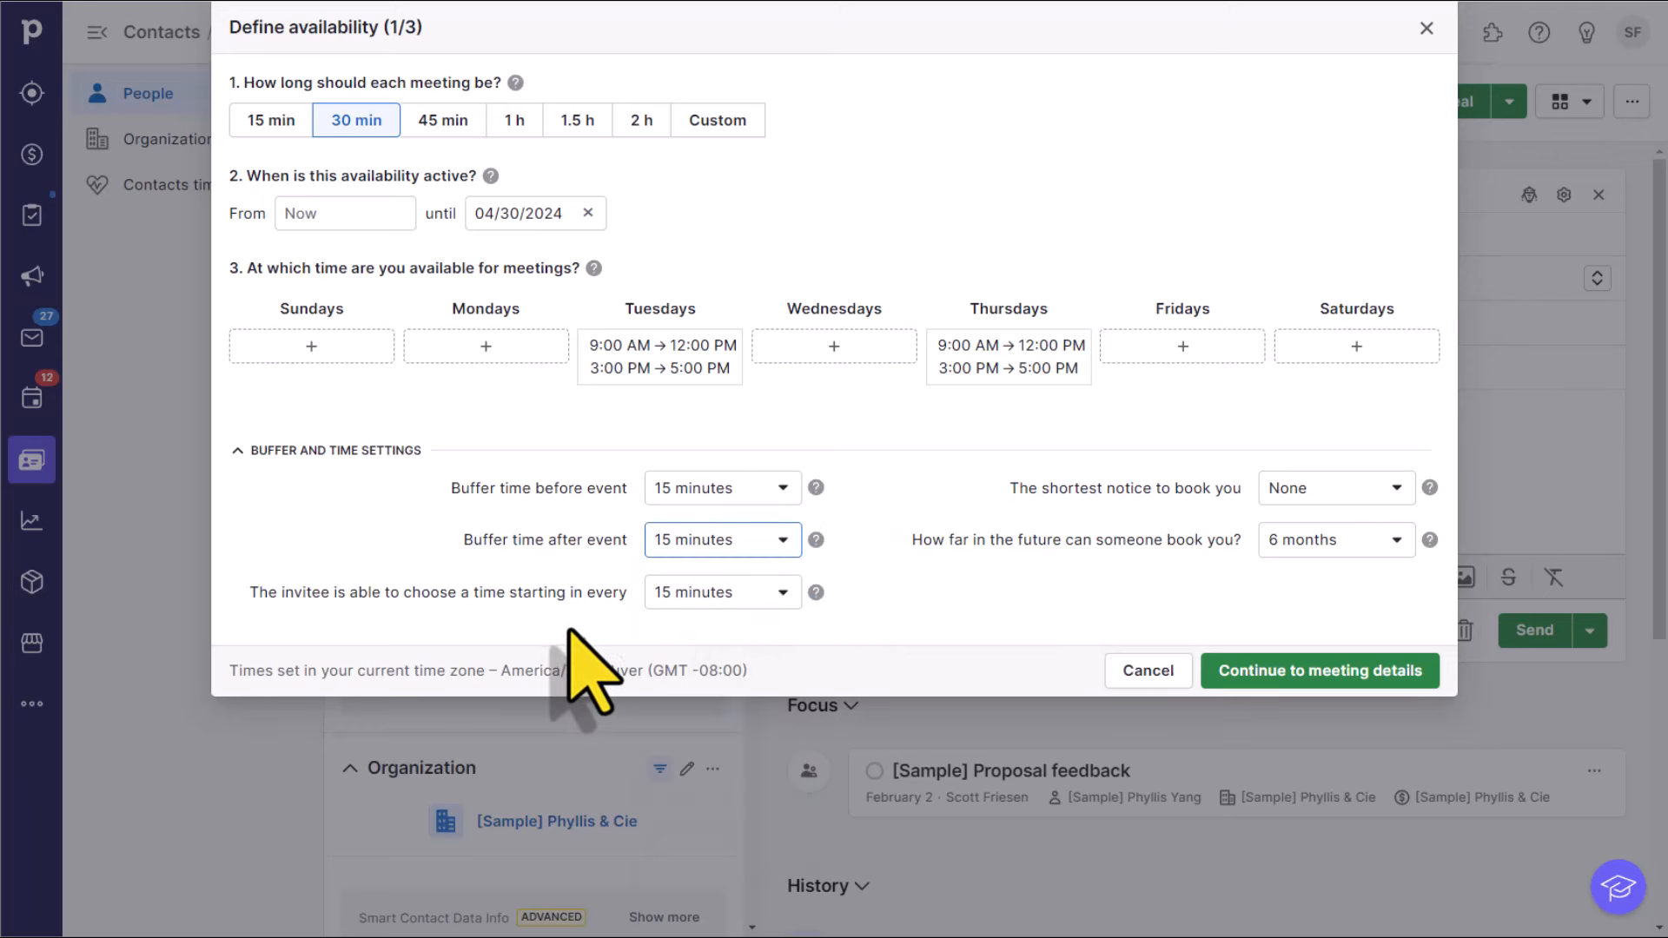
mouse_move(490, 660)
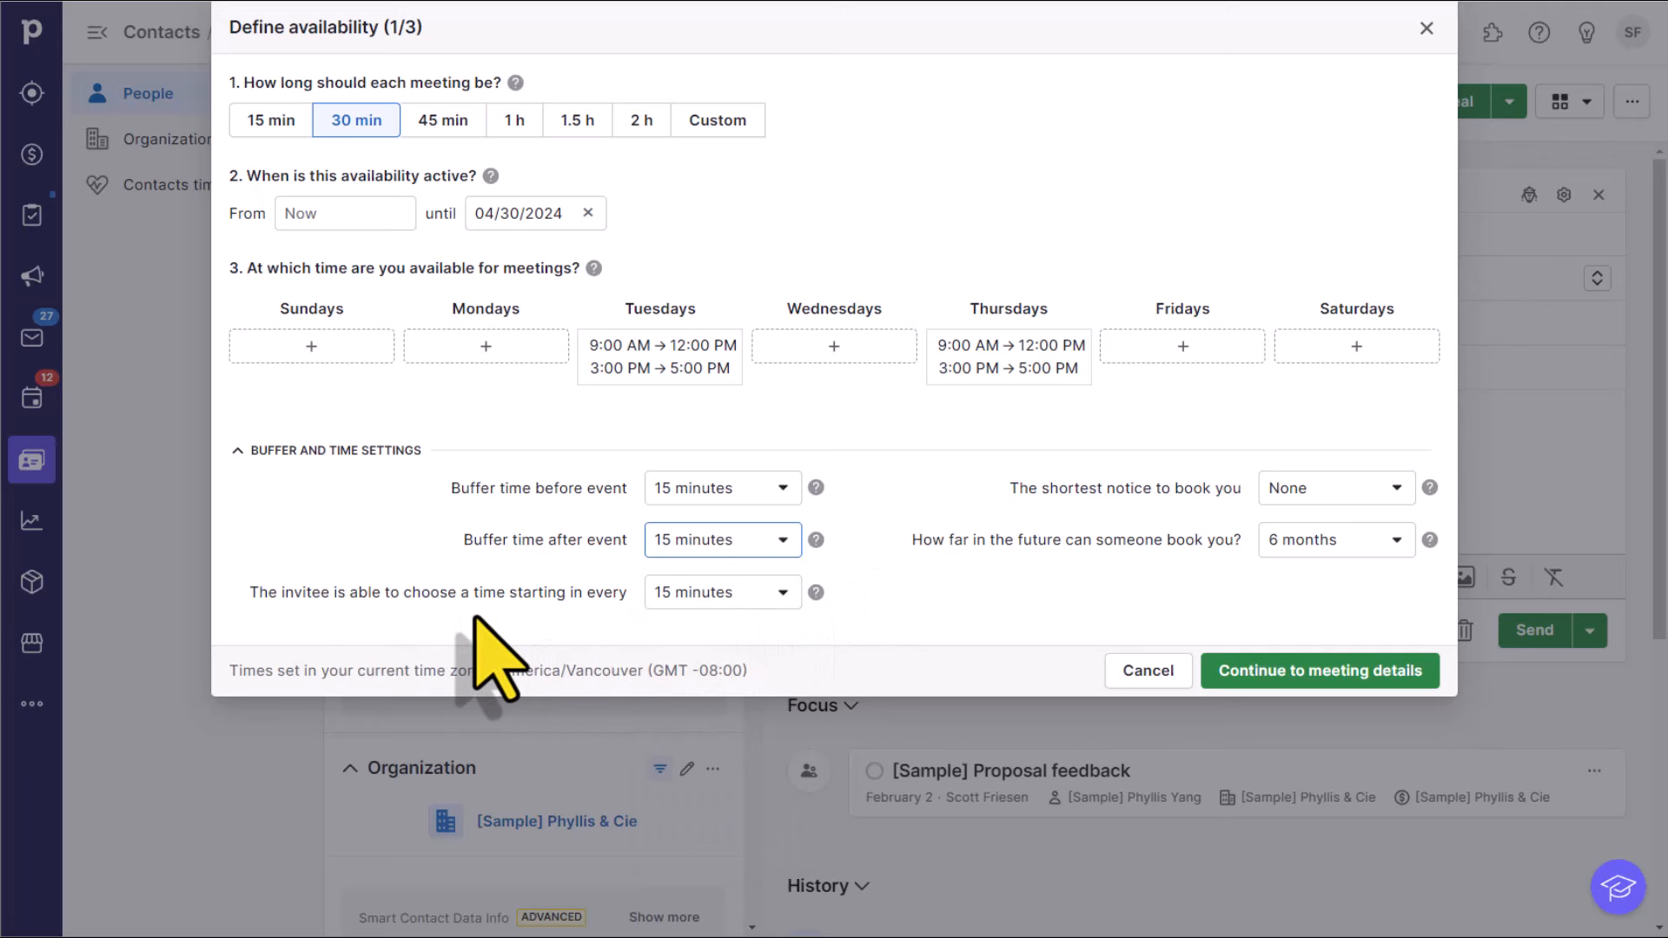
mouse_move(756, 655)
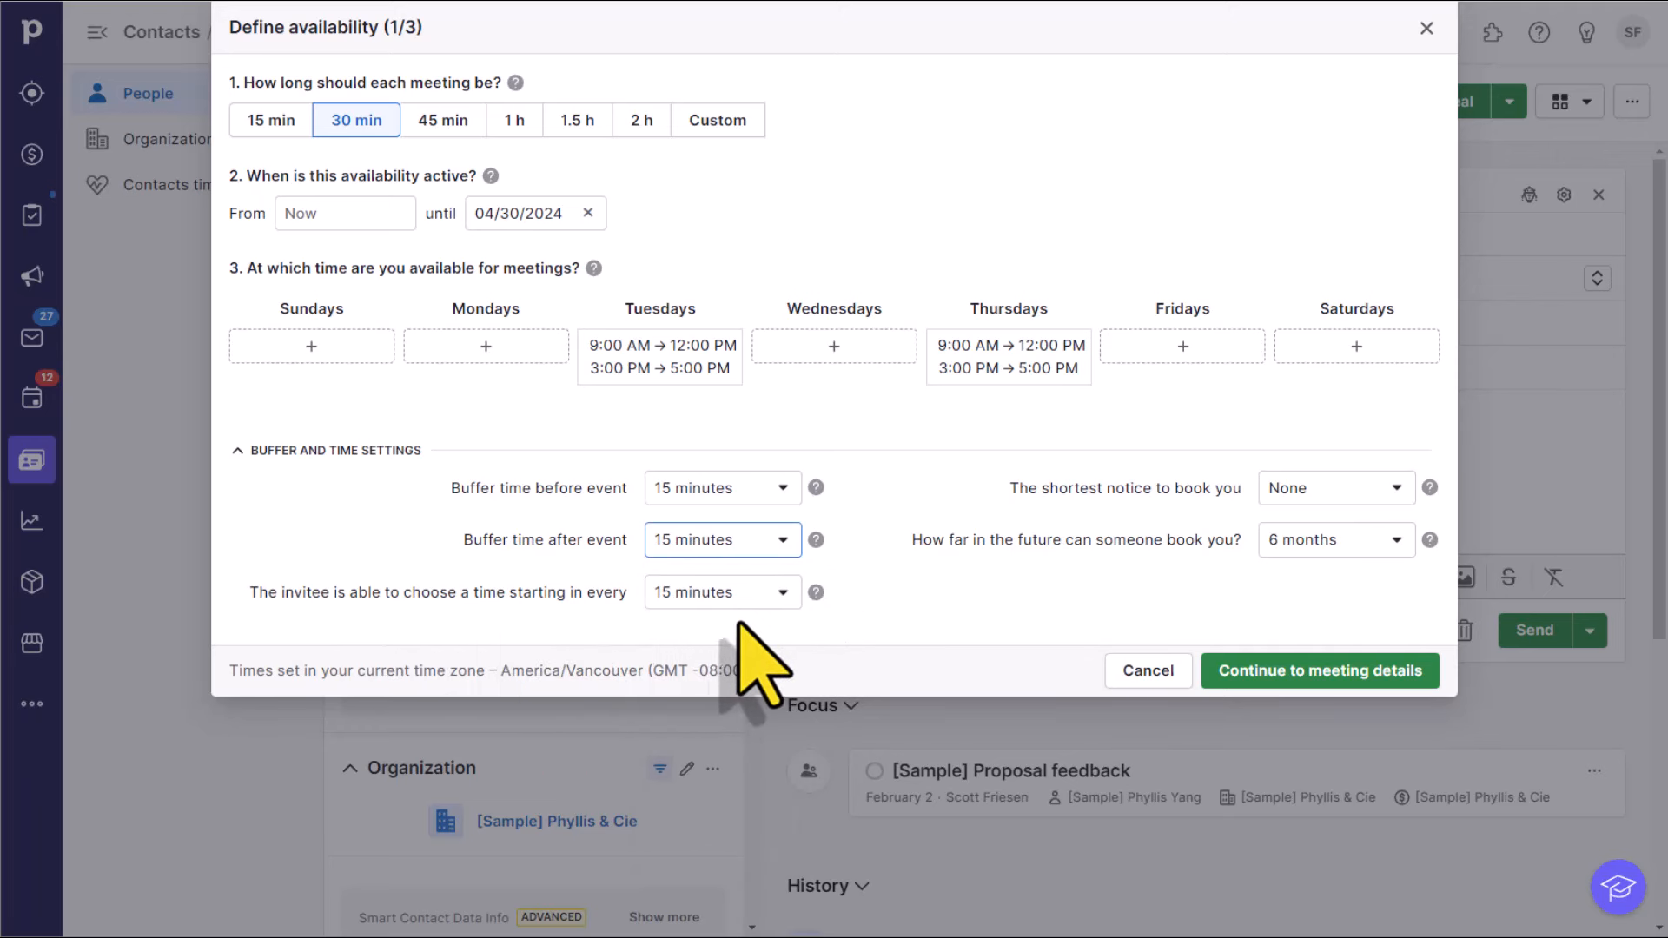
click(721, 591)
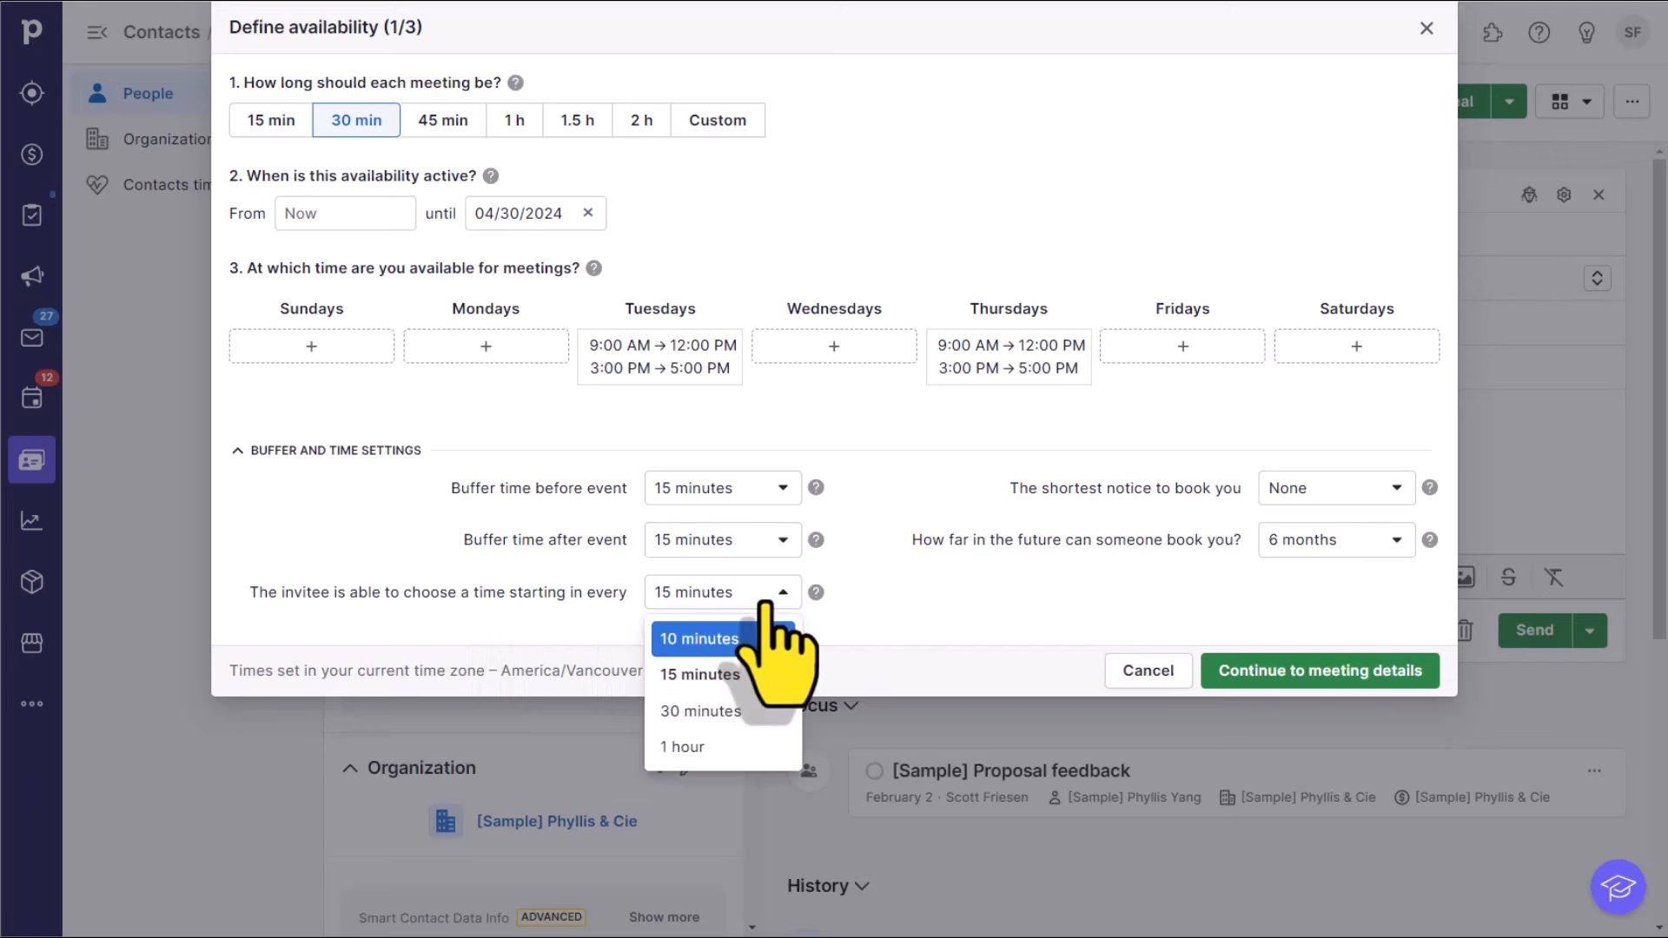
click(700, 710)
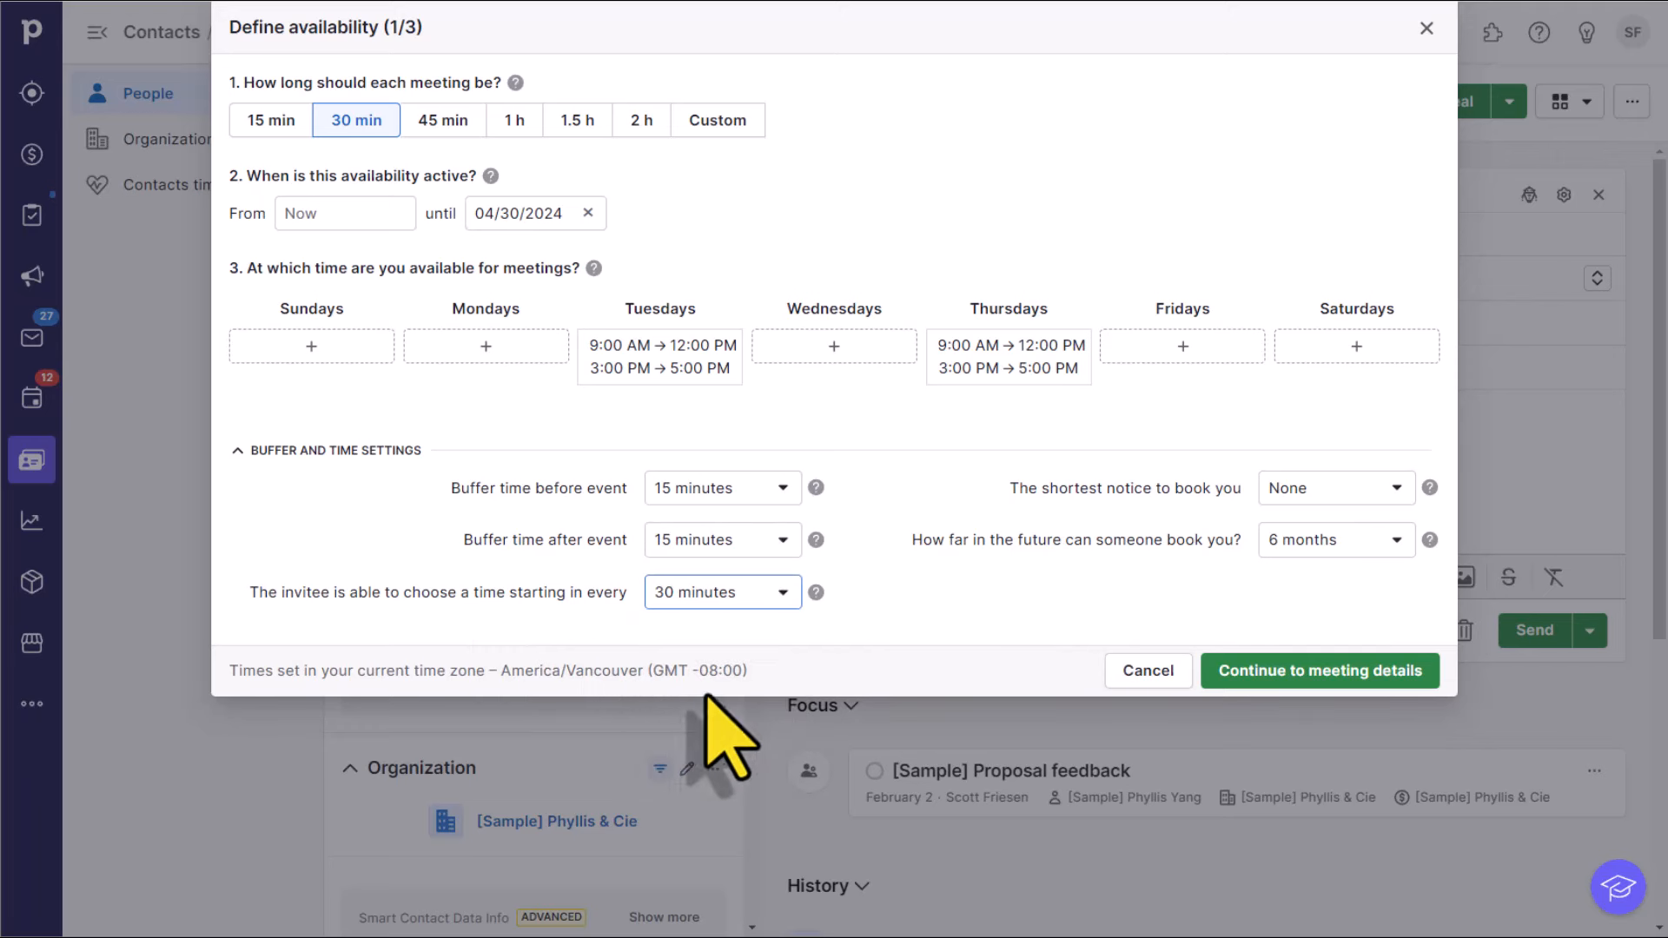
mouse_move(761, 665)
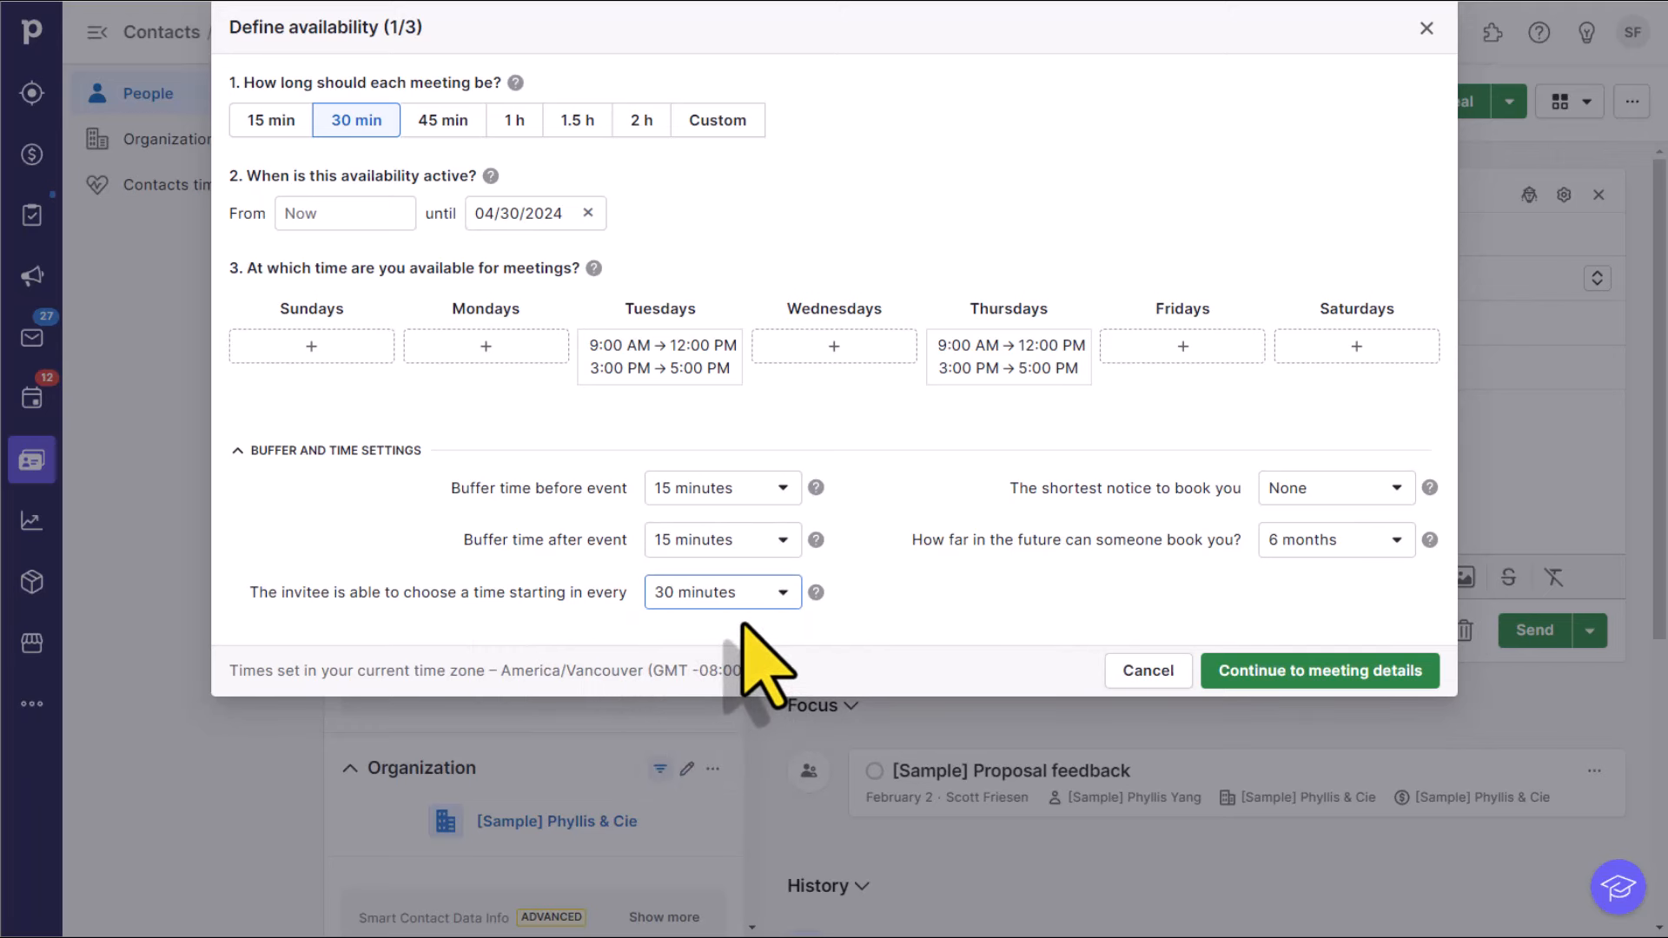
mouse_move(637, 426)
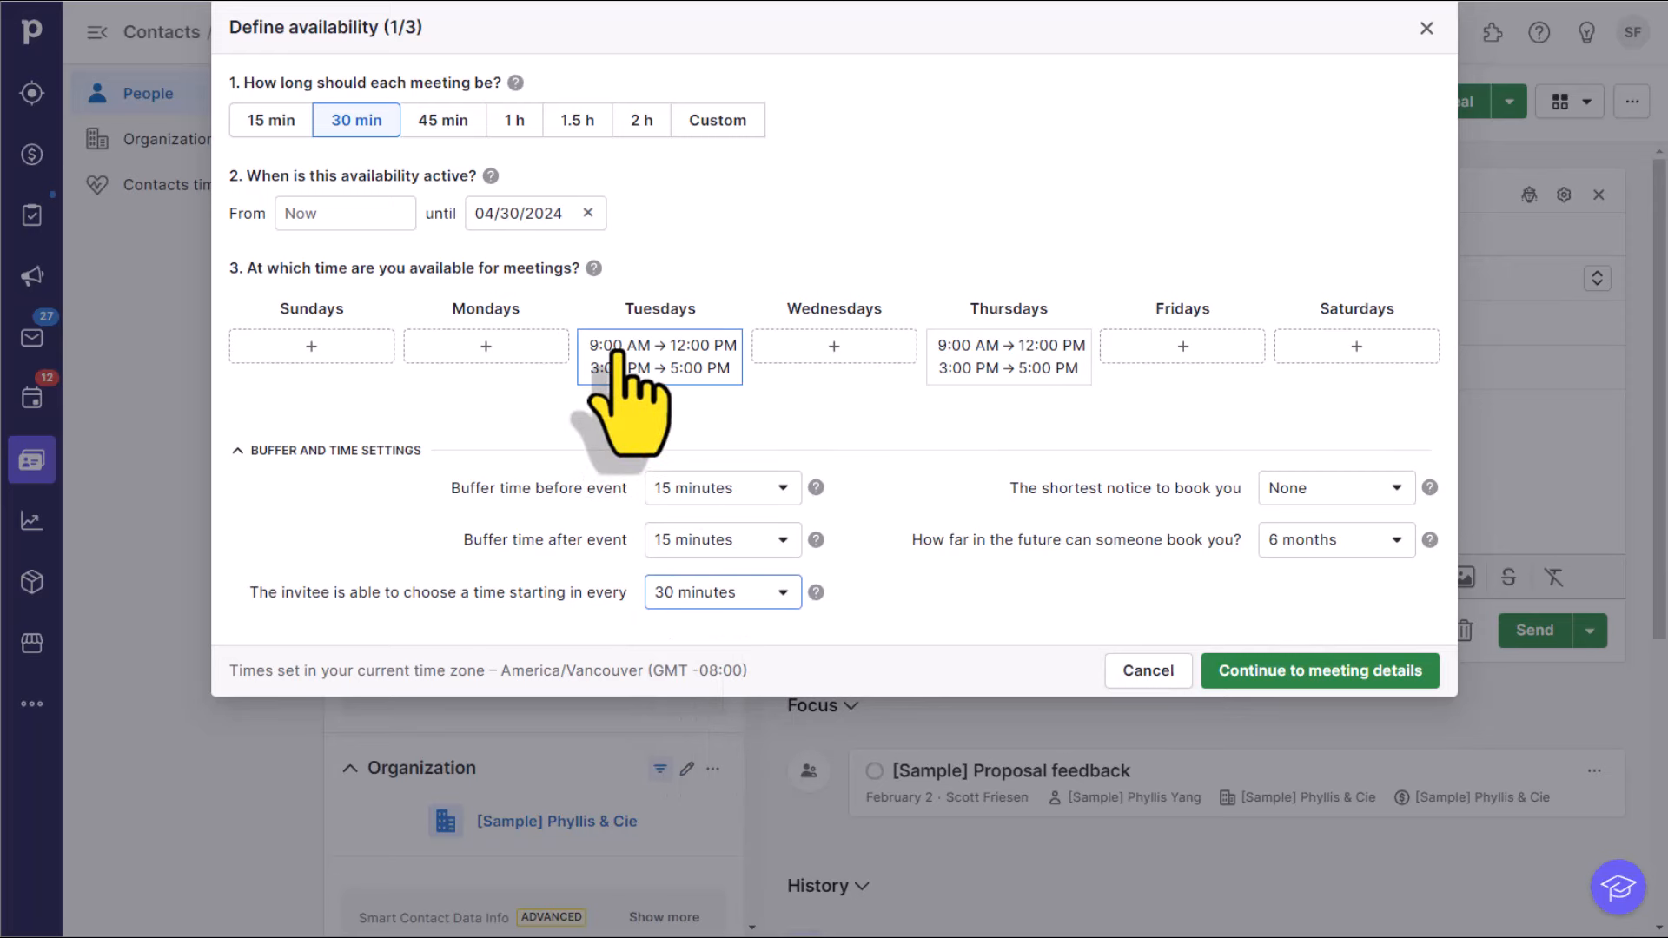
mouse_move(745, 627)
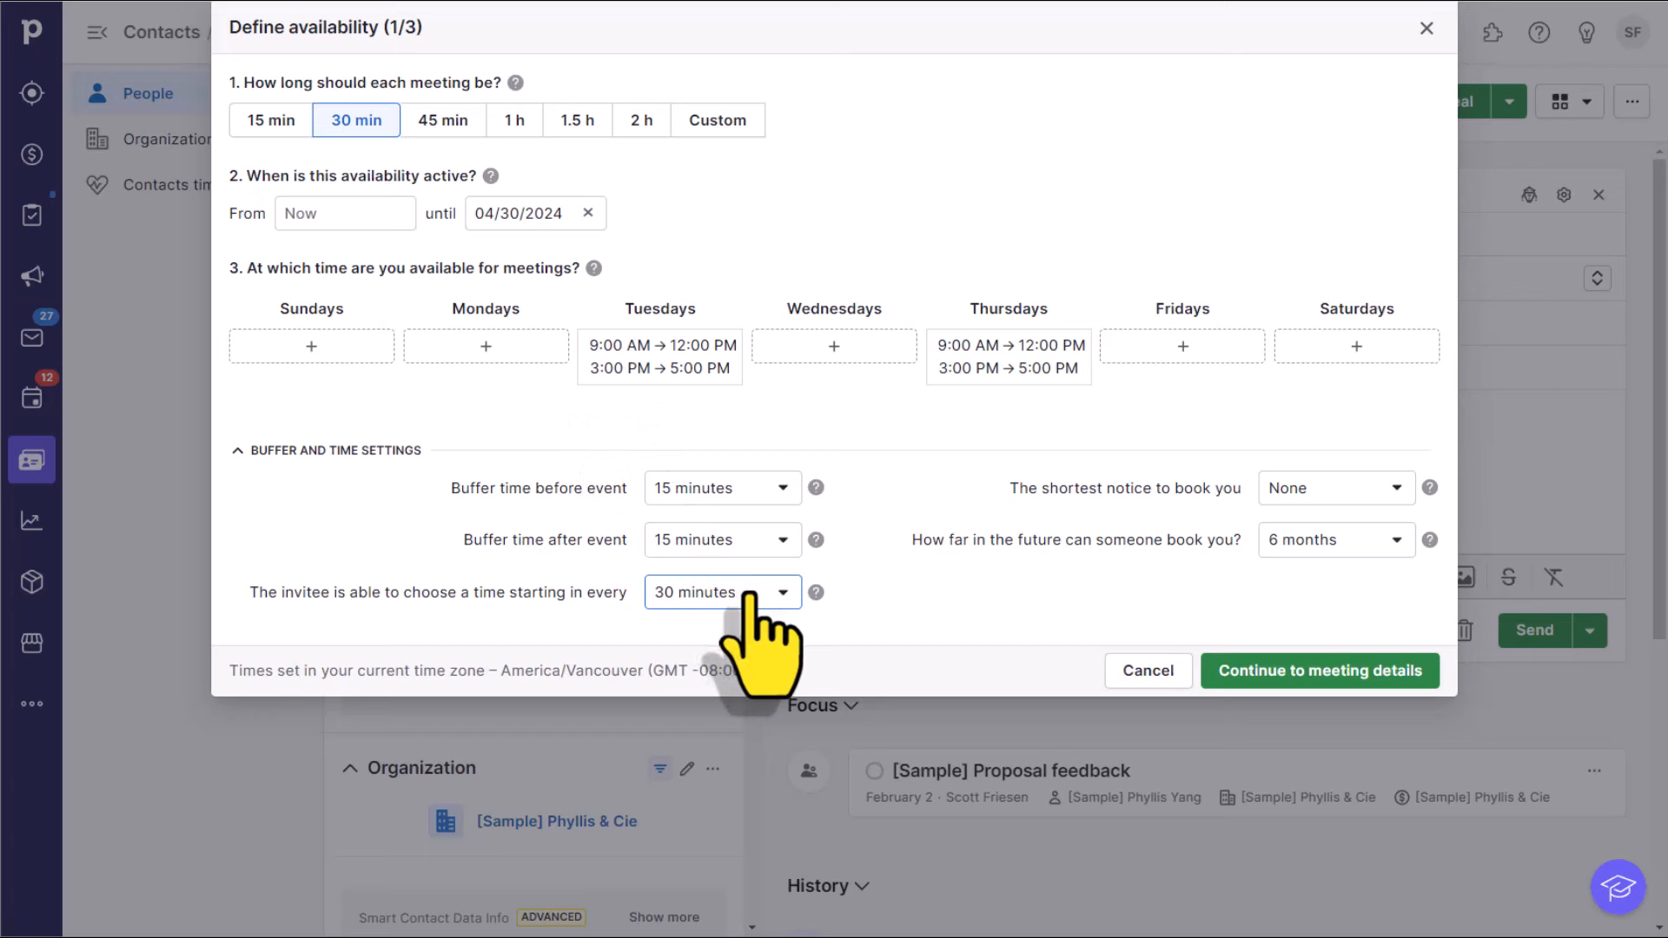
mouse_move(819, 691)
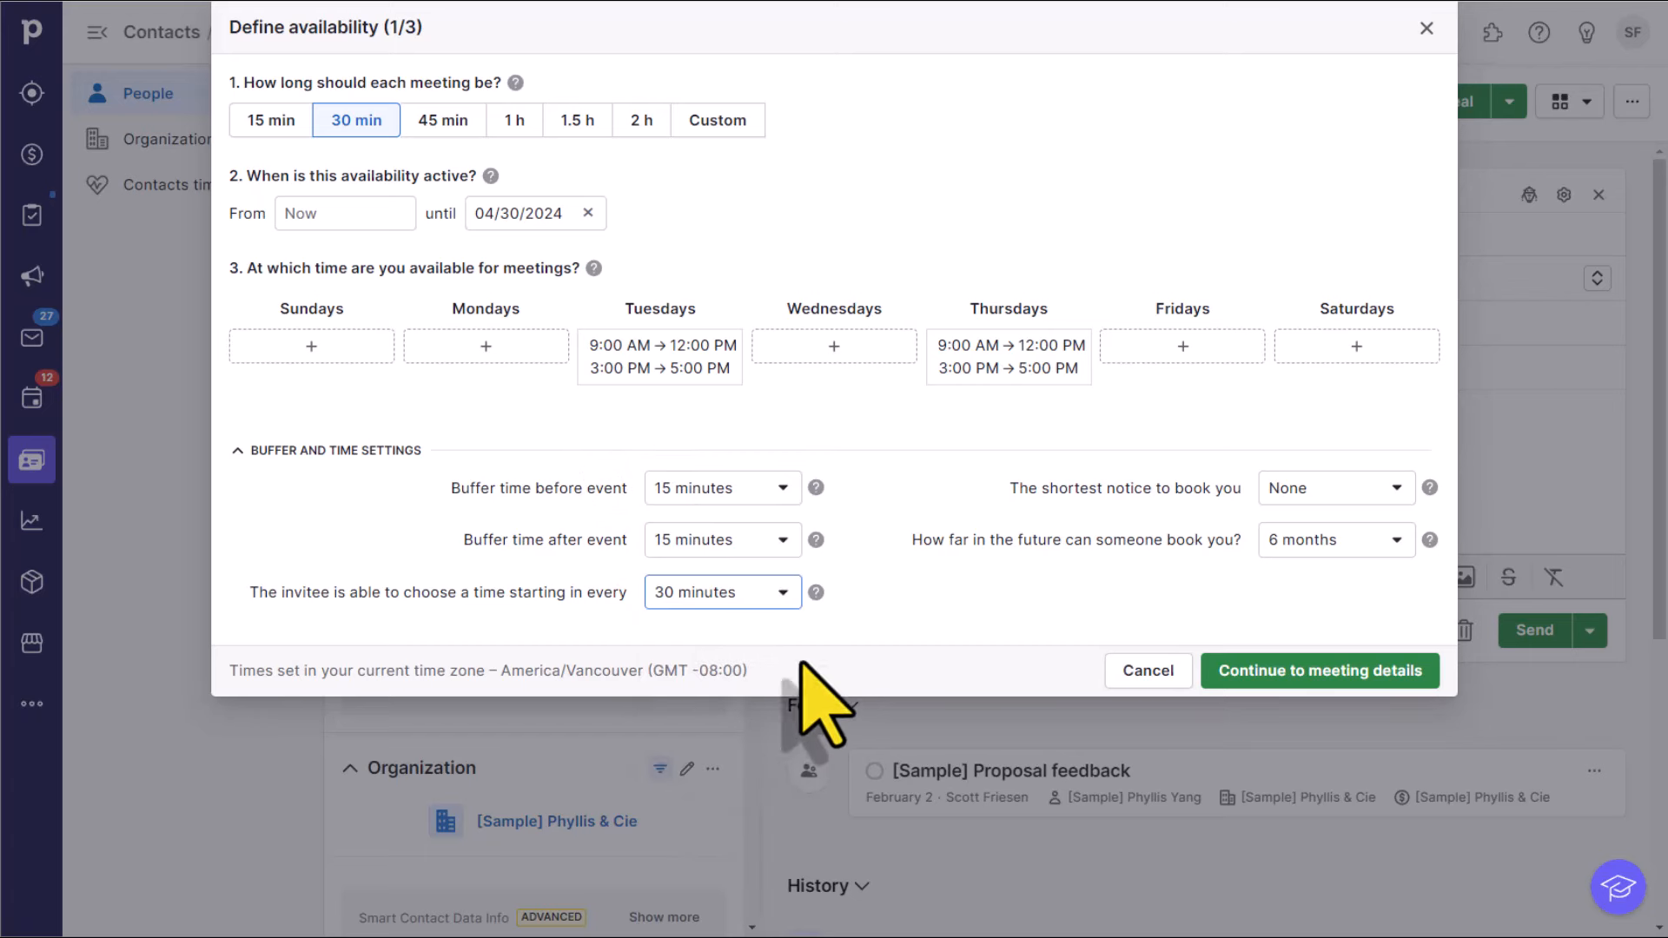
mouse_move(1362, 612)
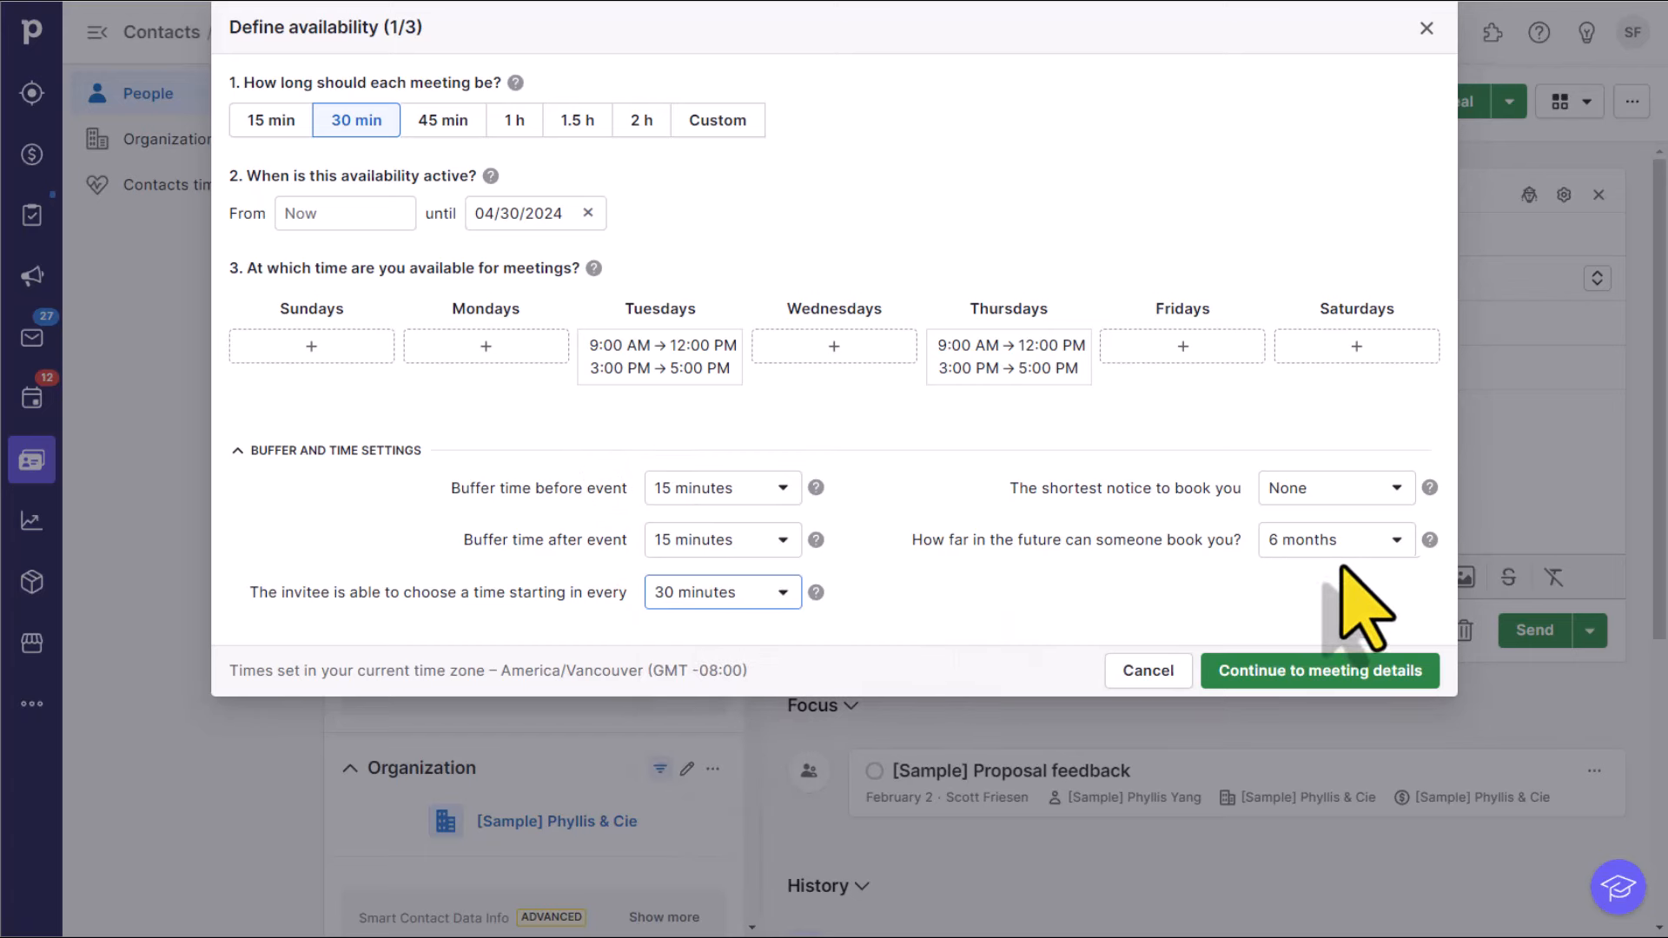
mouse_move(1334, 538)
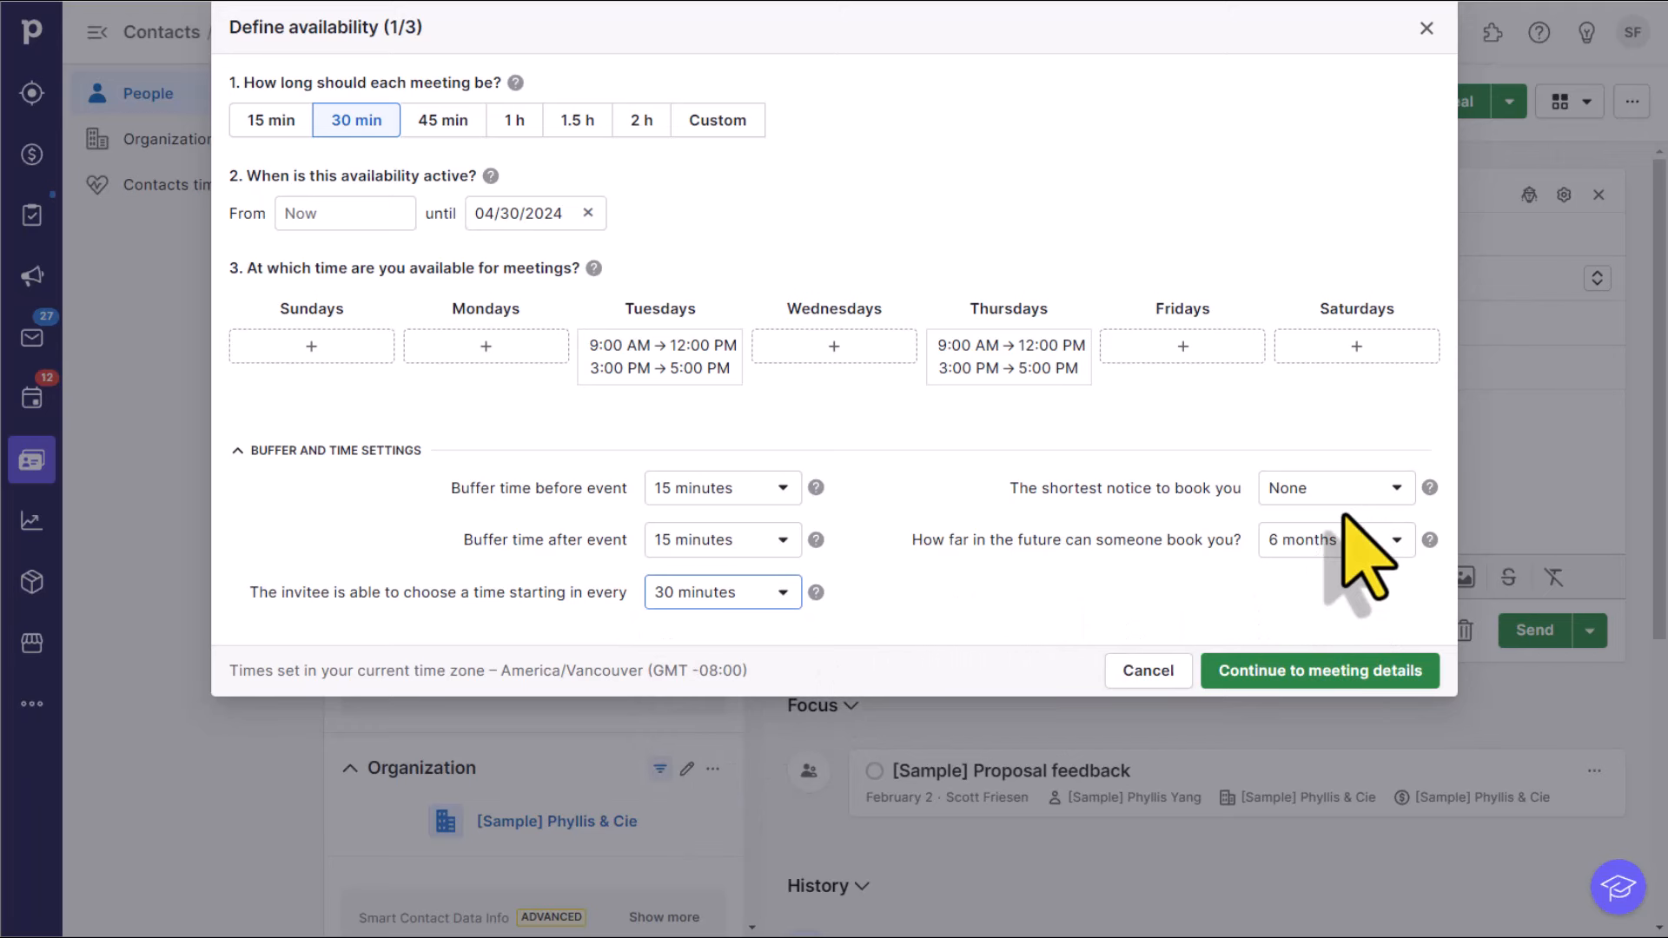
mouse_move(1058, 553)
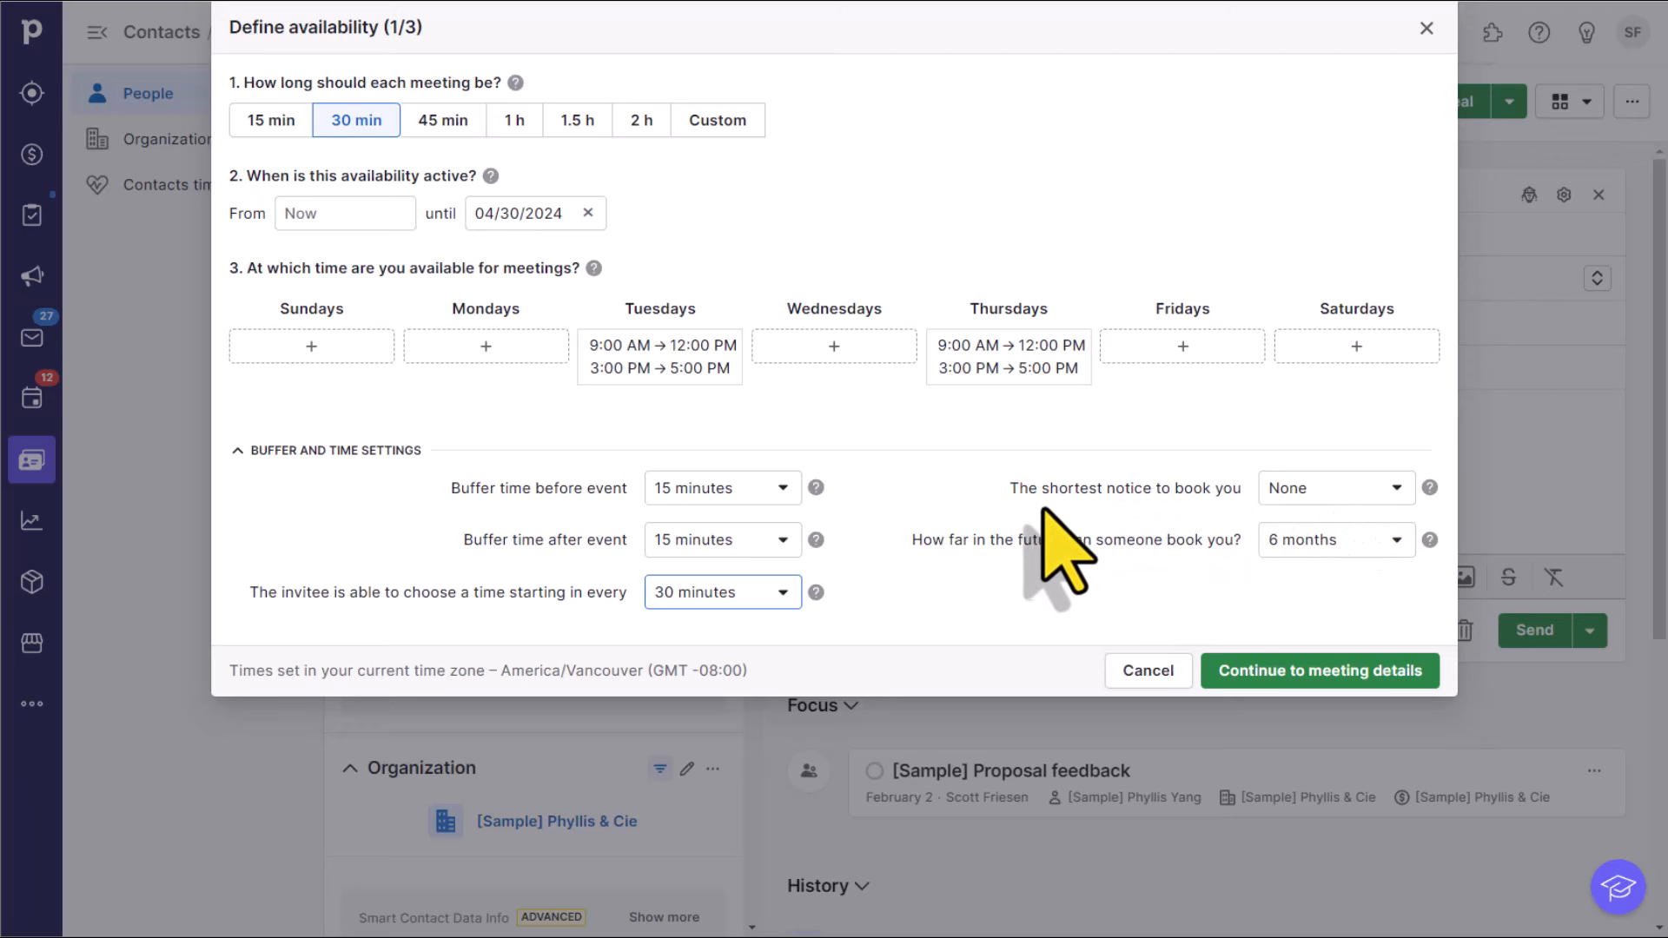
mouse_move(1207, 557)
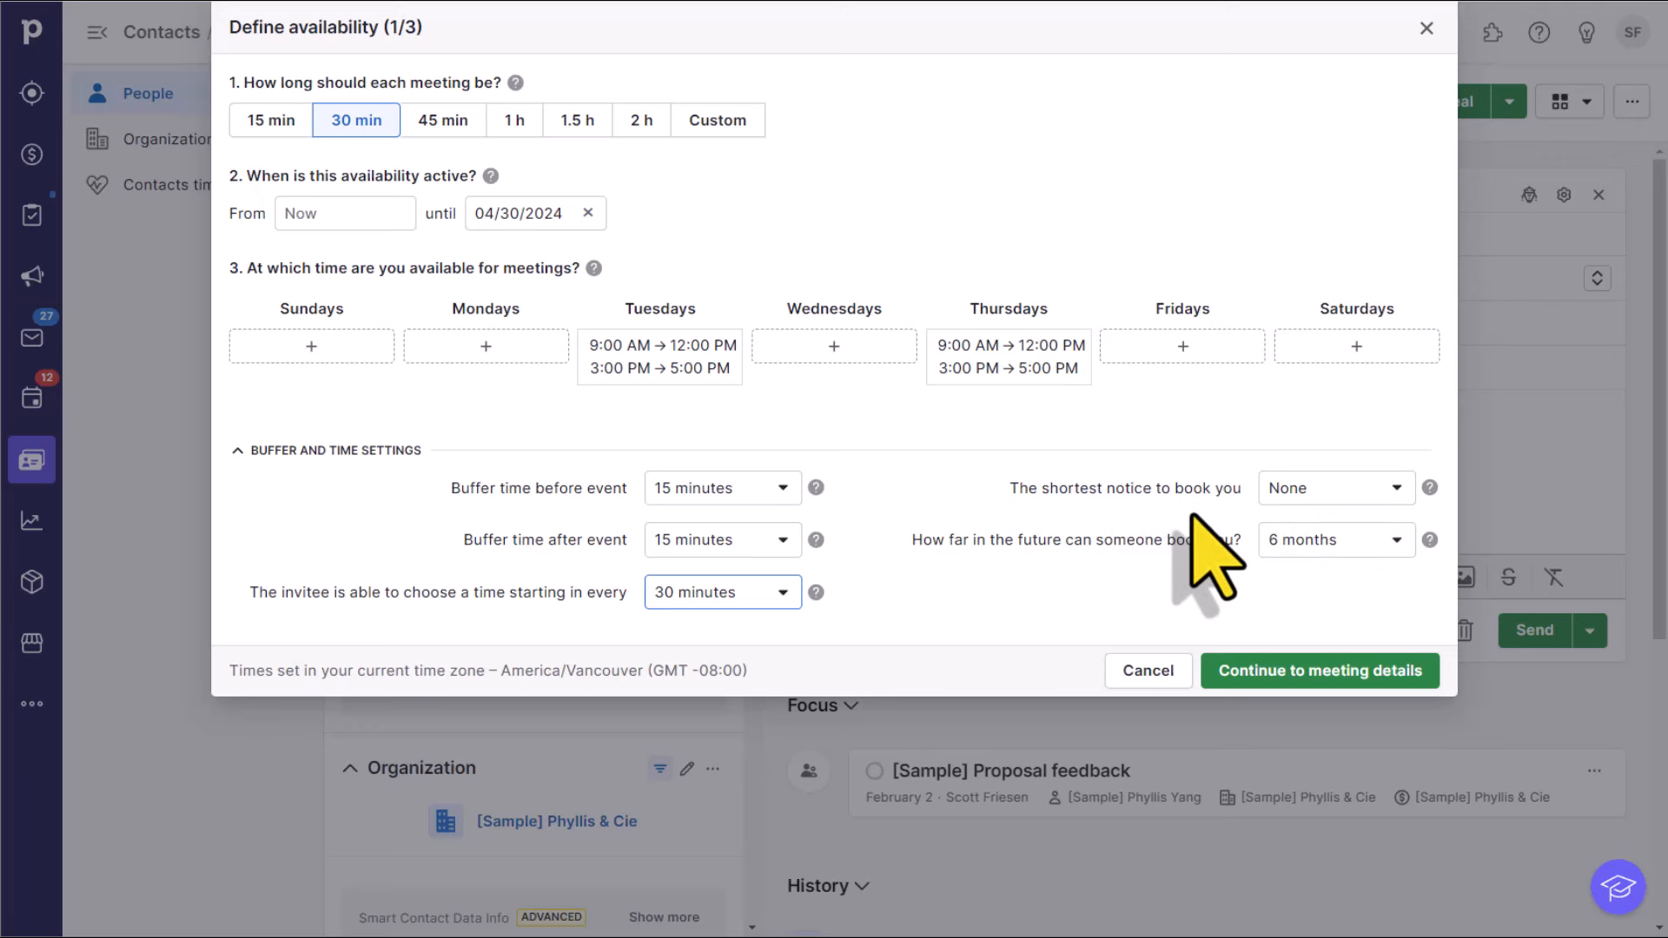
mouse_move(1272, 537)
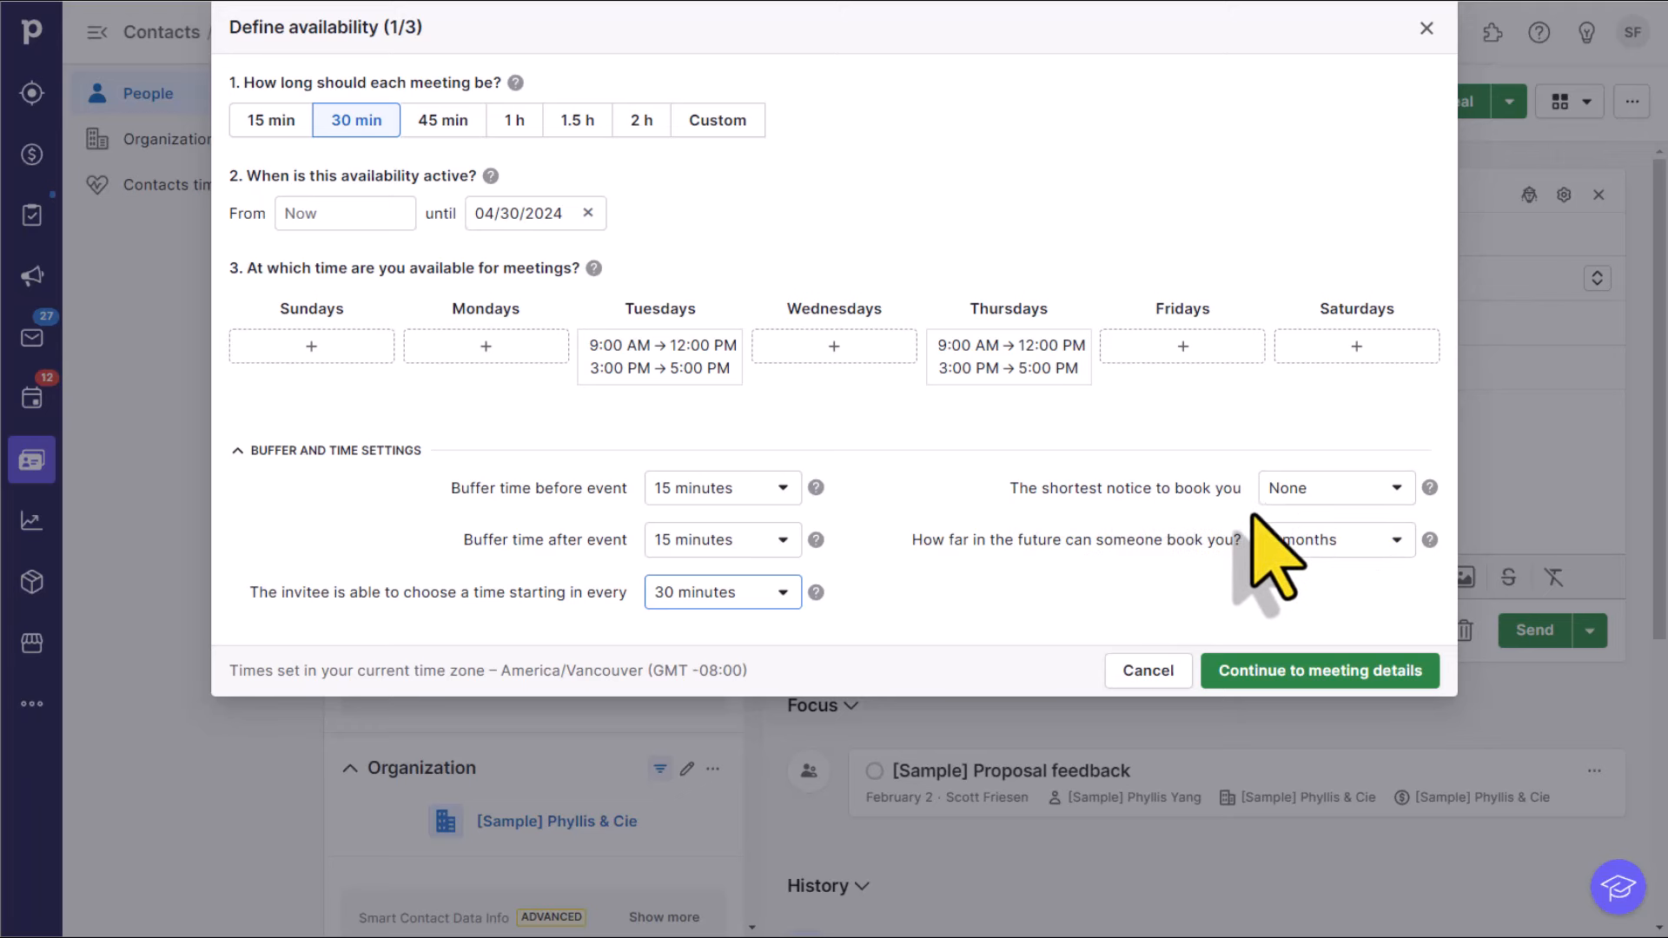
click(1327, 486)
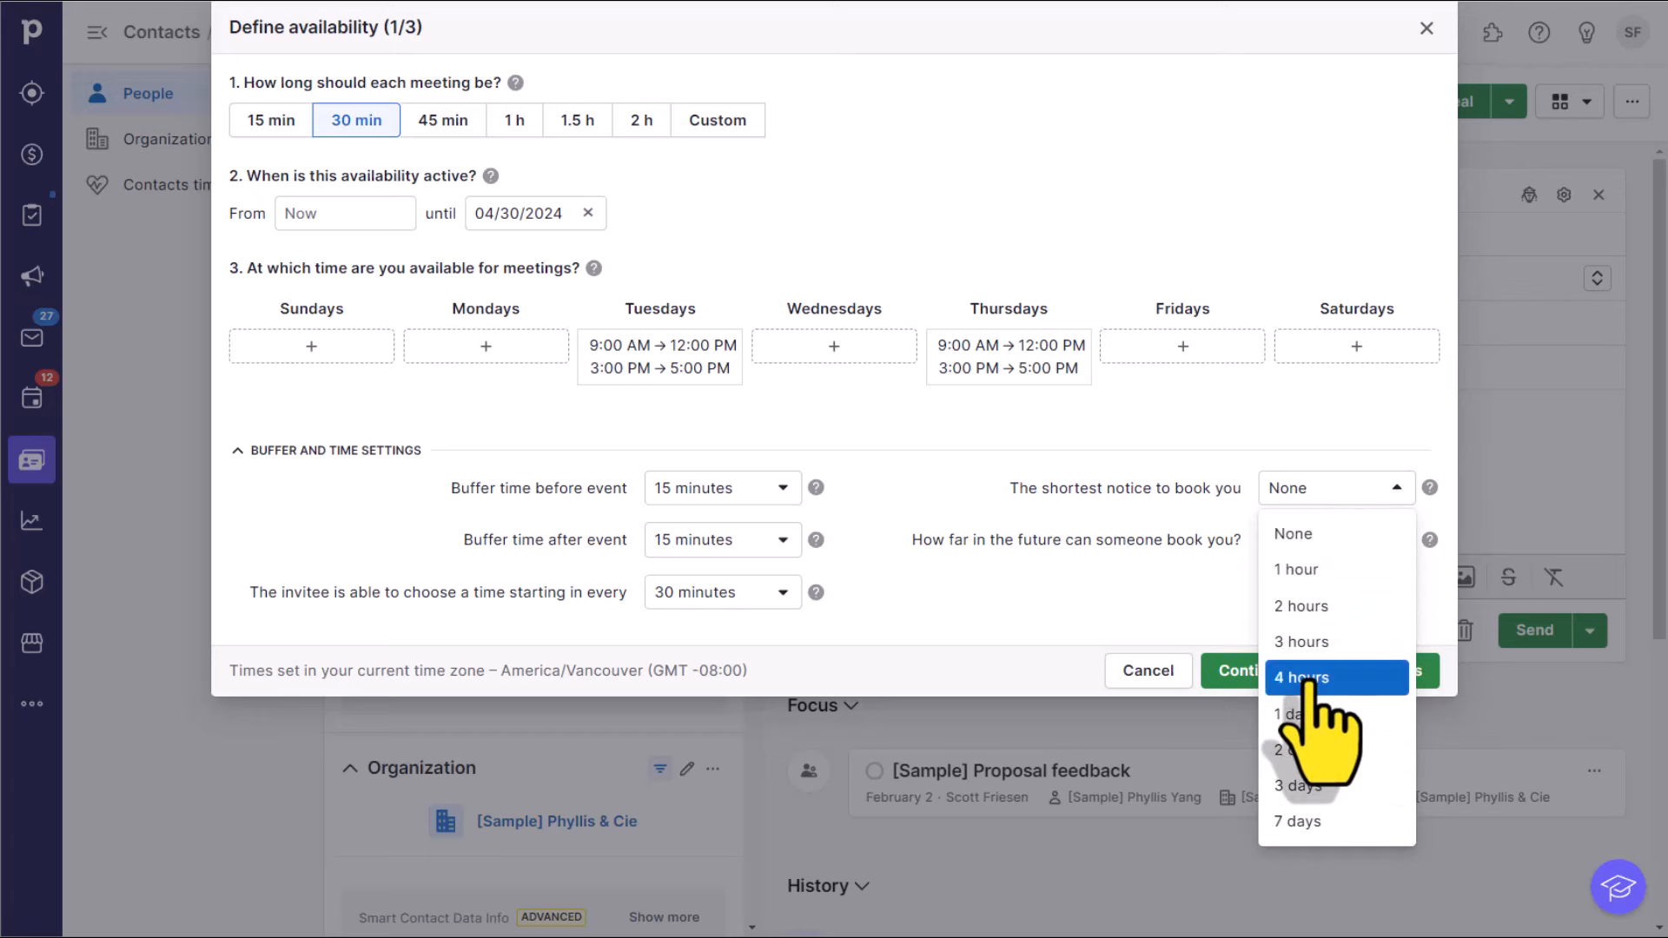
Step: Require at least 4 hours' notice to book a meeting
click(1297, 677)
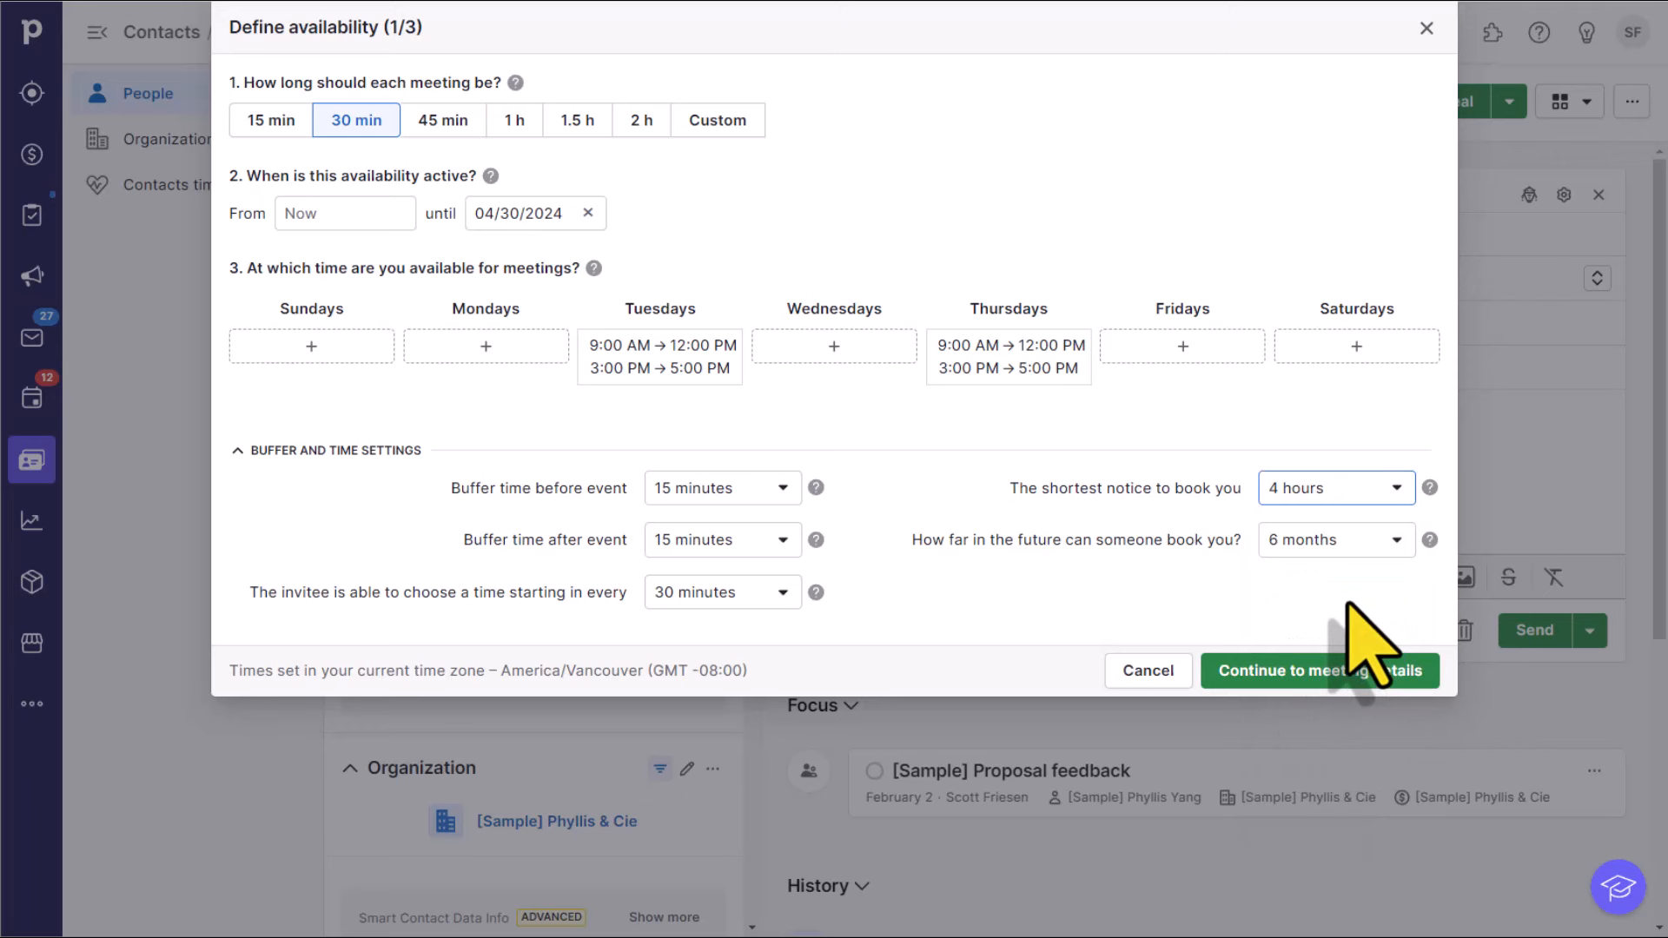
mouse_move(1159, 575)
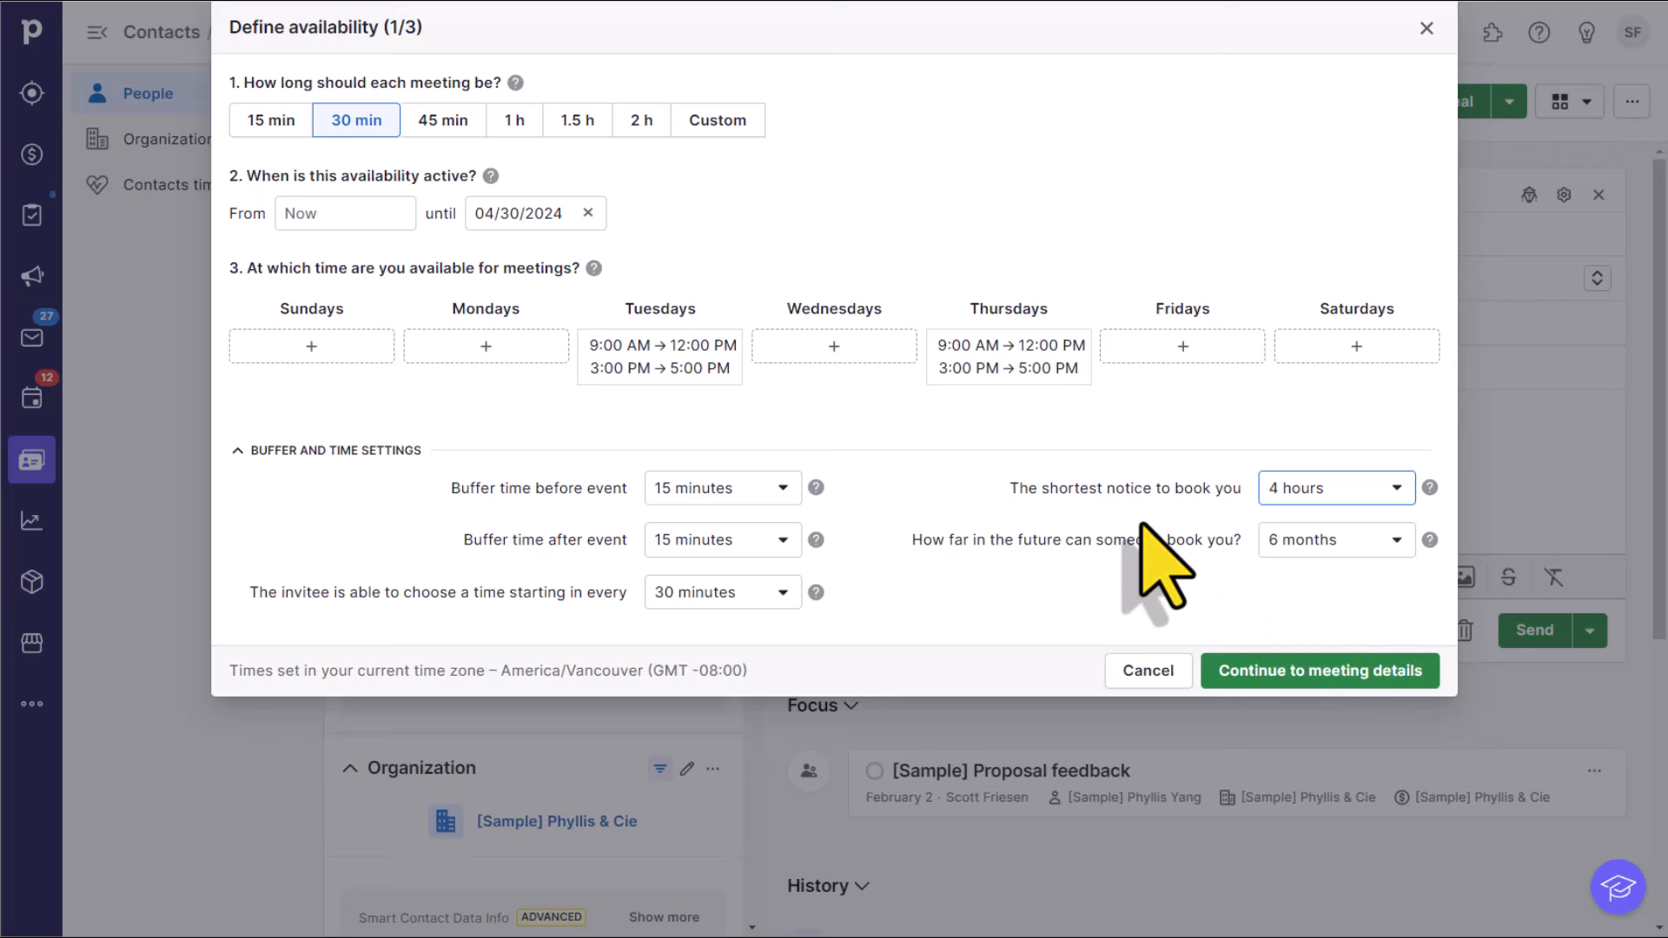
mouse_move(1217, 563)
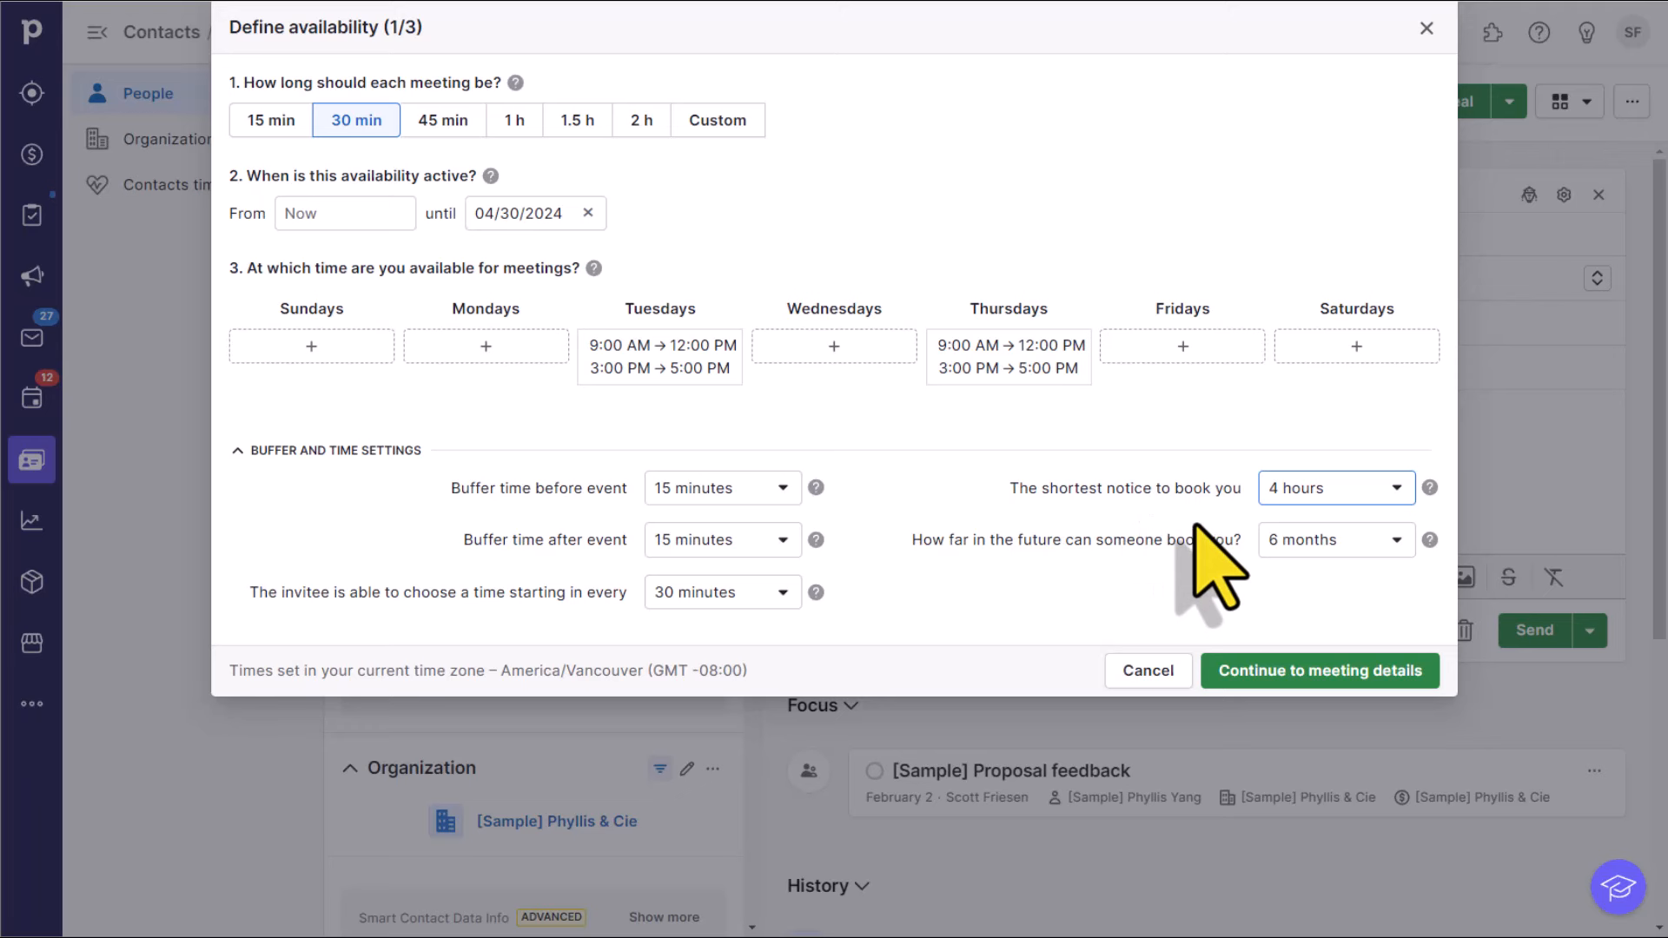
mouse_move(1079, 622)
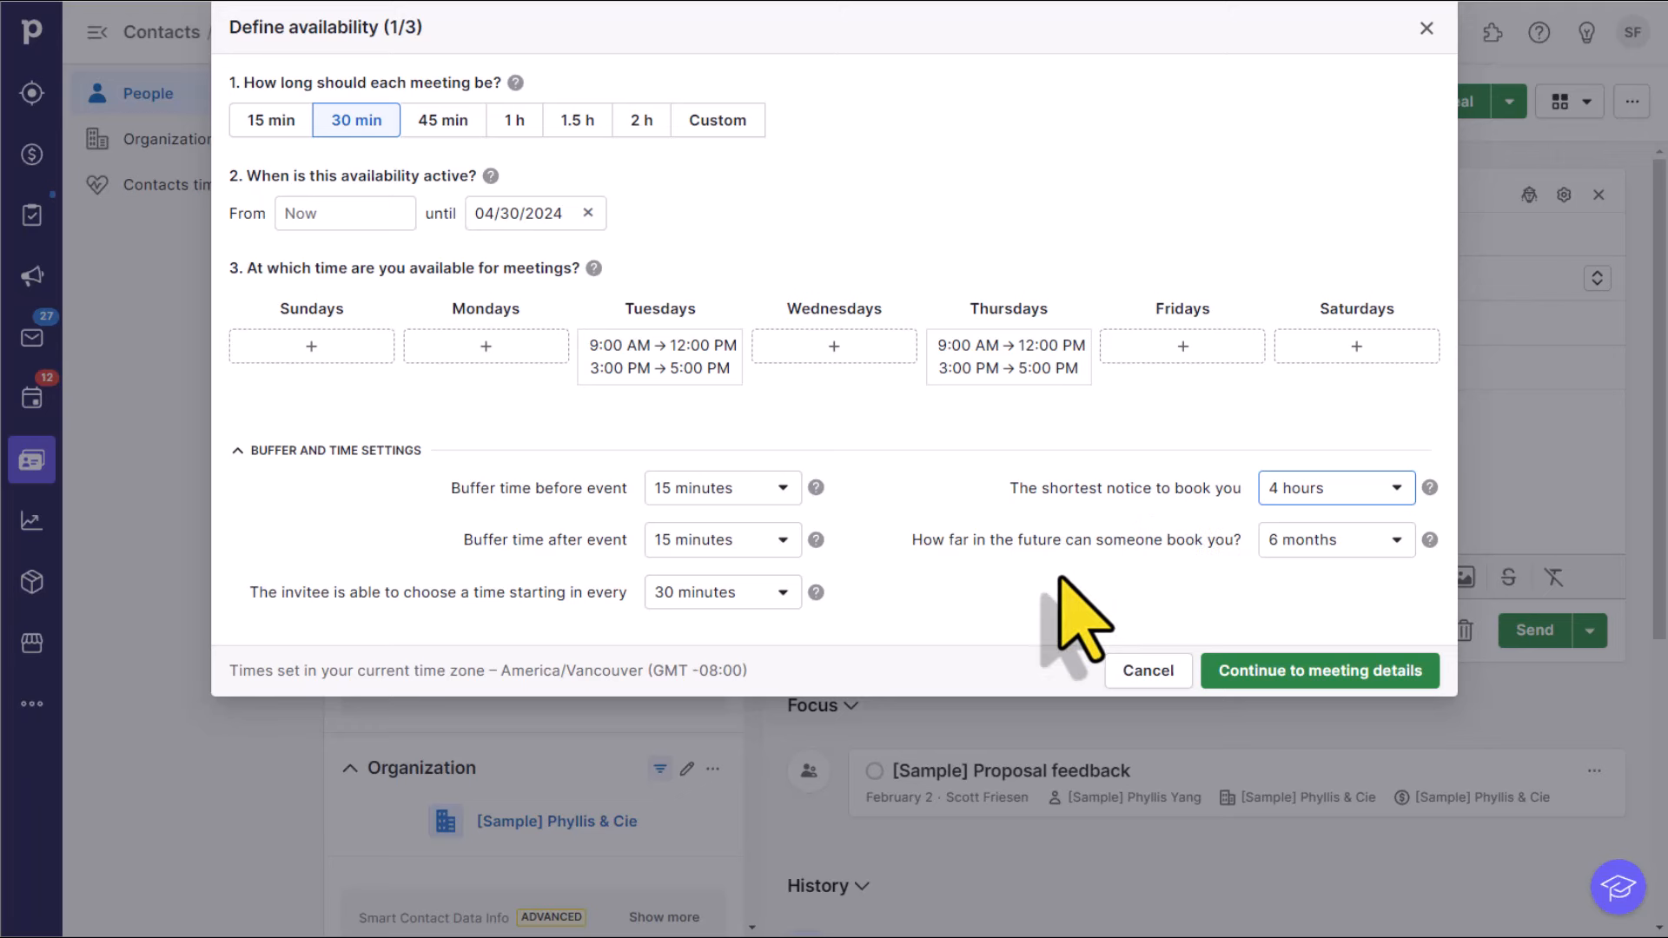
mouse_move(1138, 606)
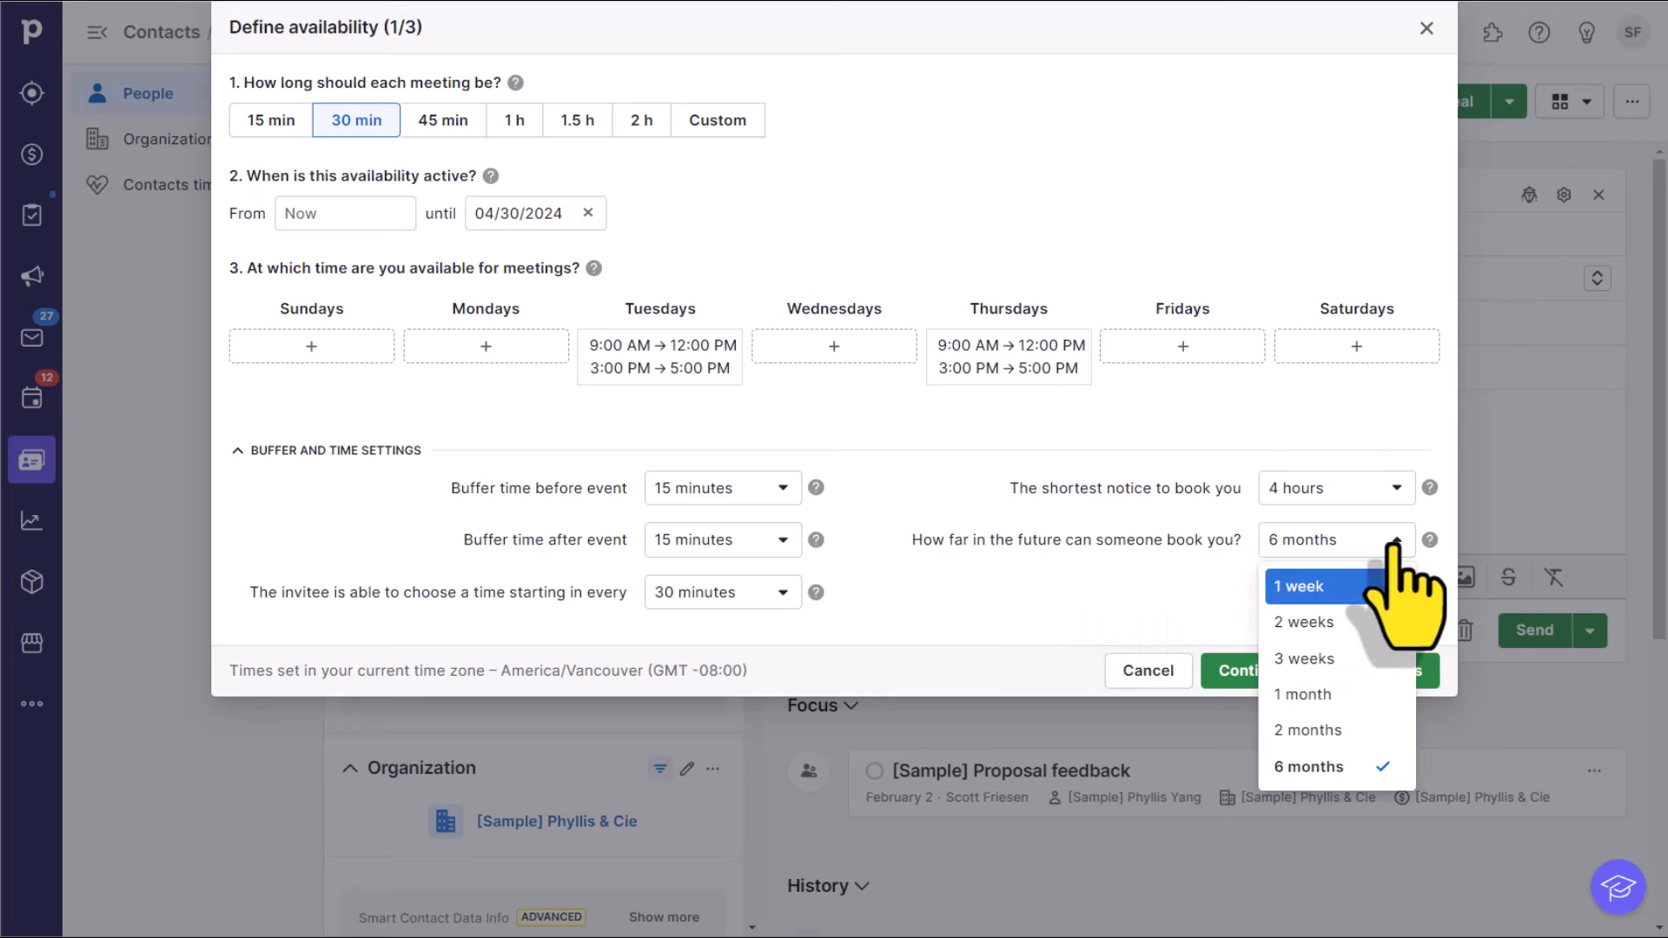
mouse_move(1334, 766)
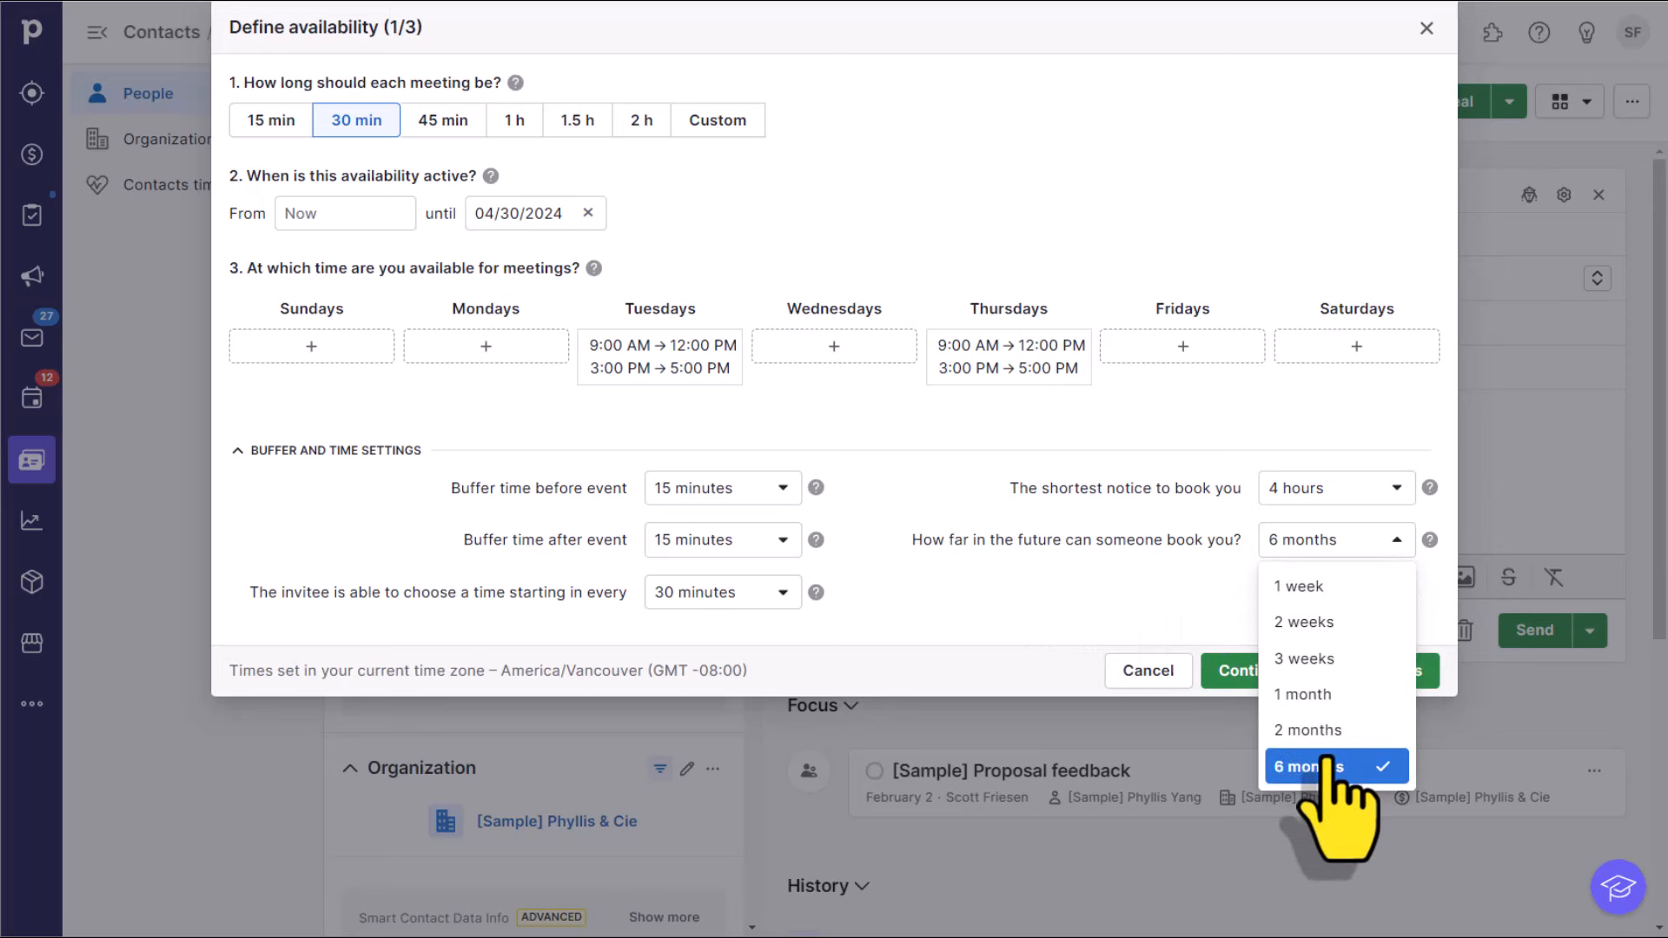
mouse_move(1336, 585)
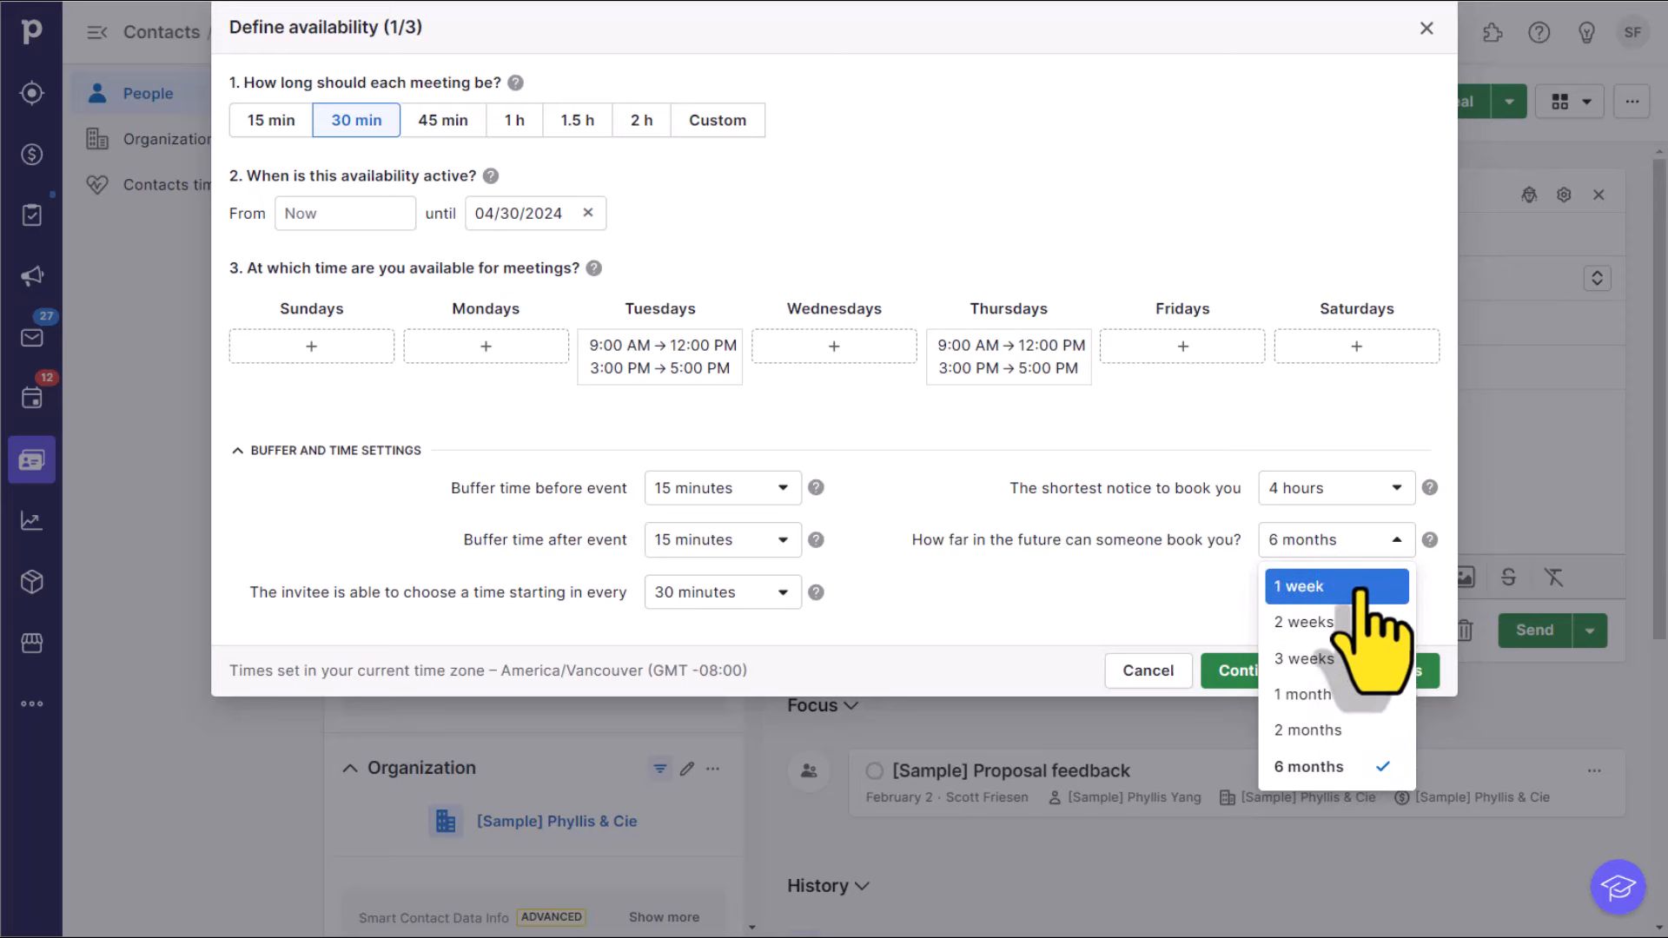
mouse_move(1302, 658)
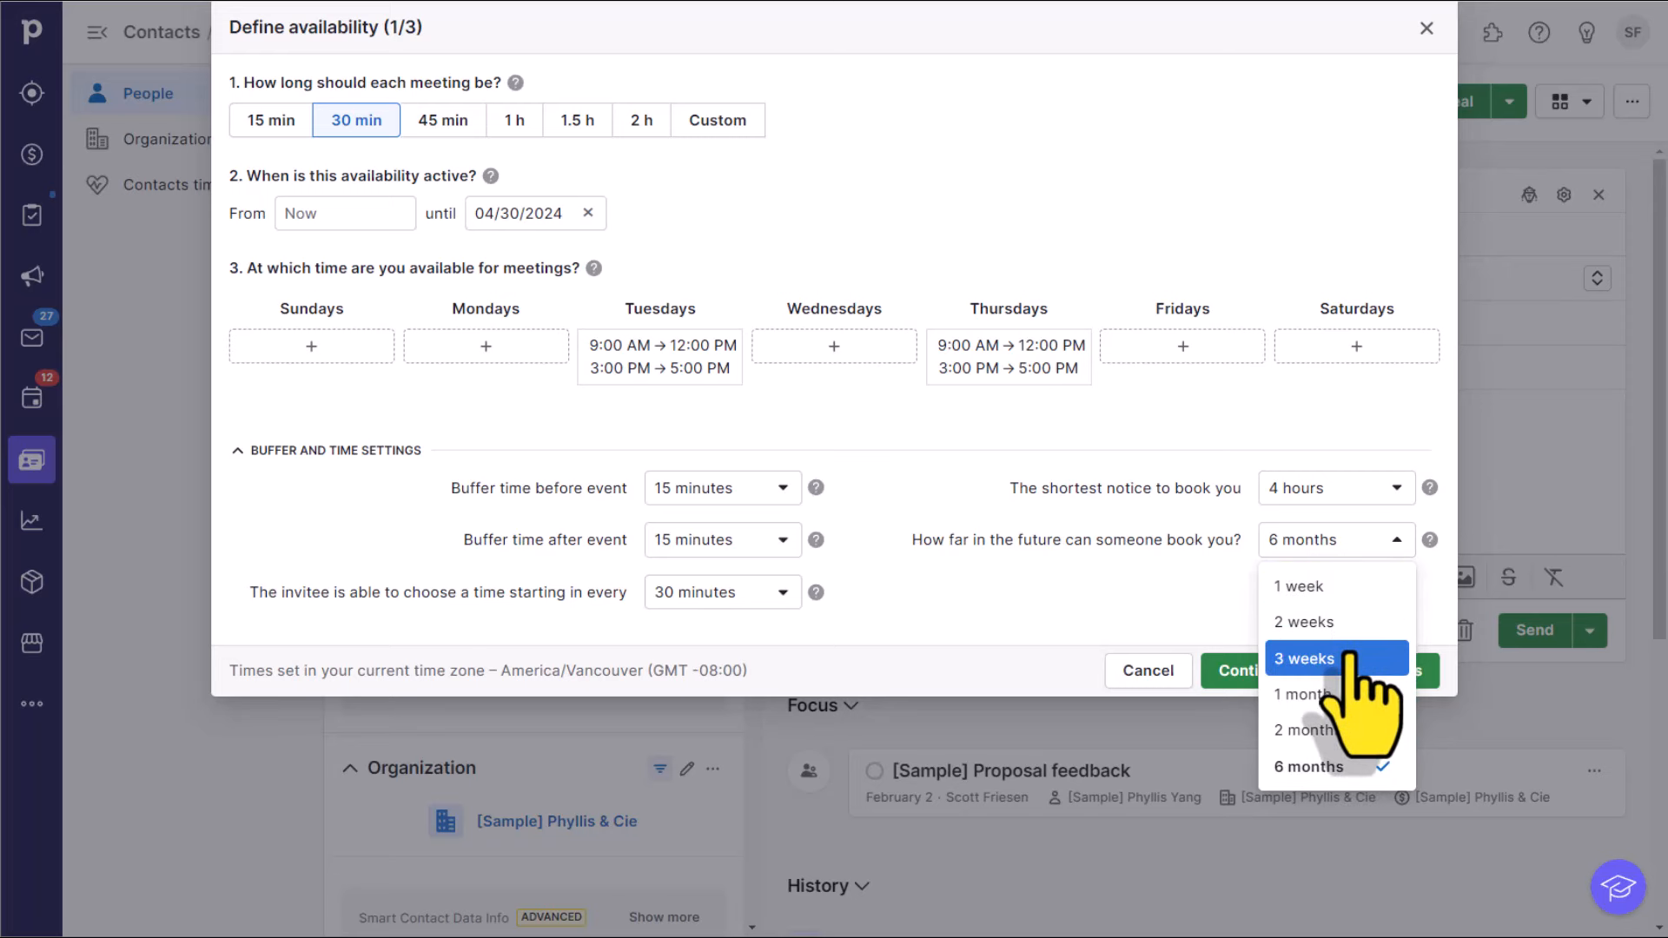
mouse_move(1334, 693)
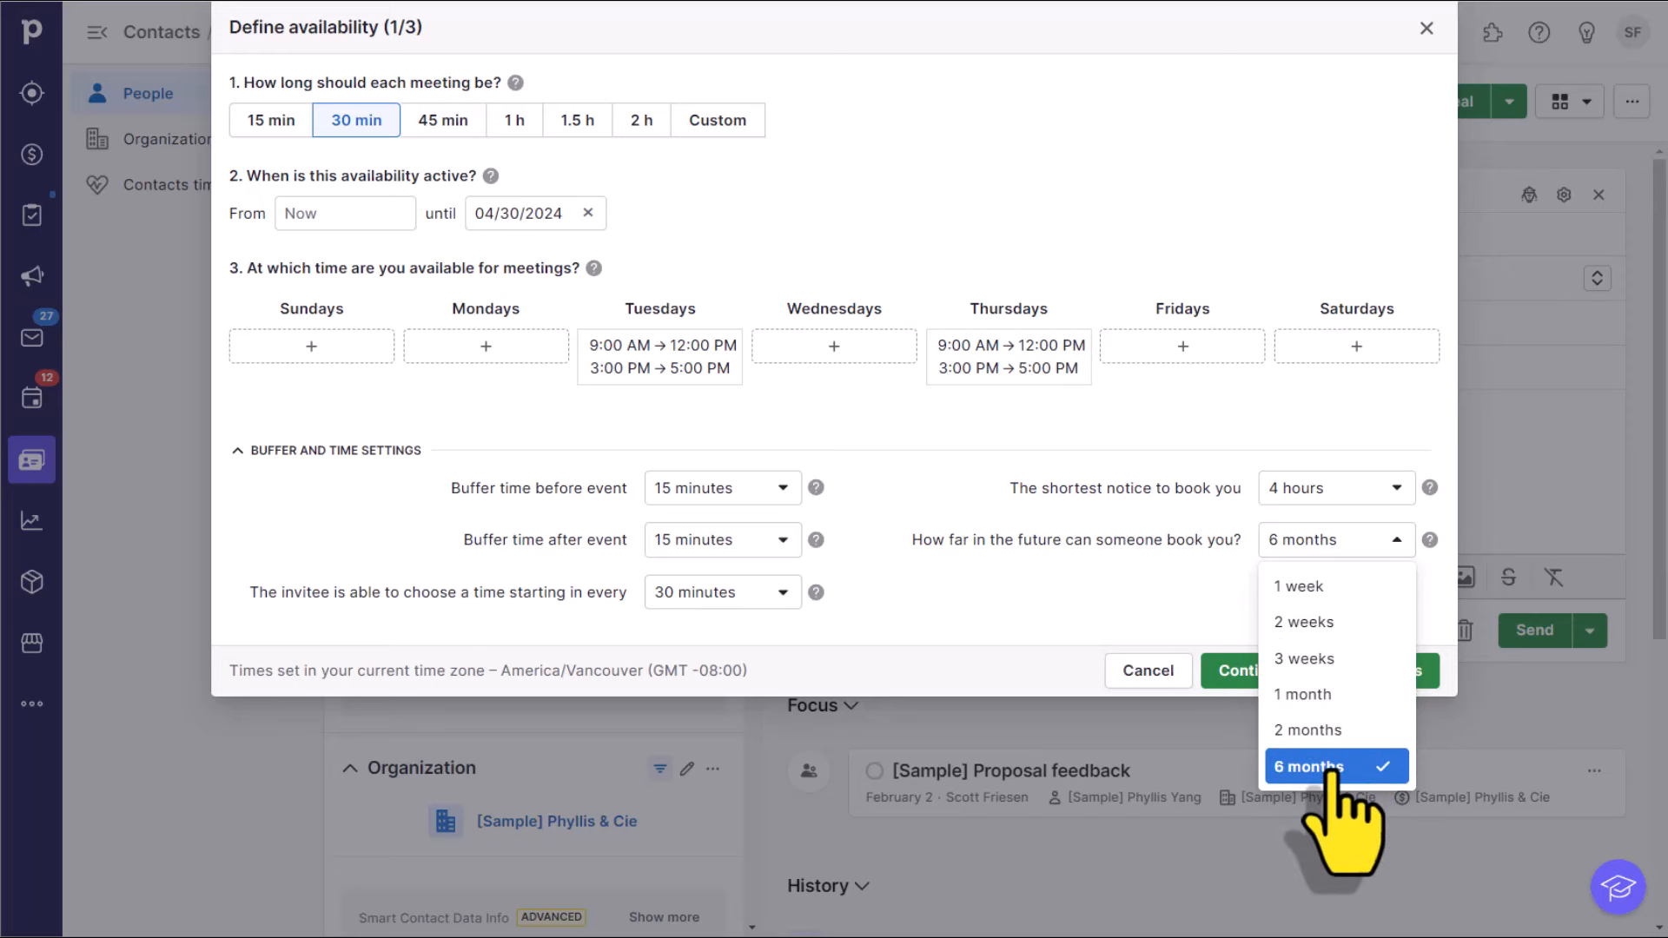
mouse_move(1334, 694)
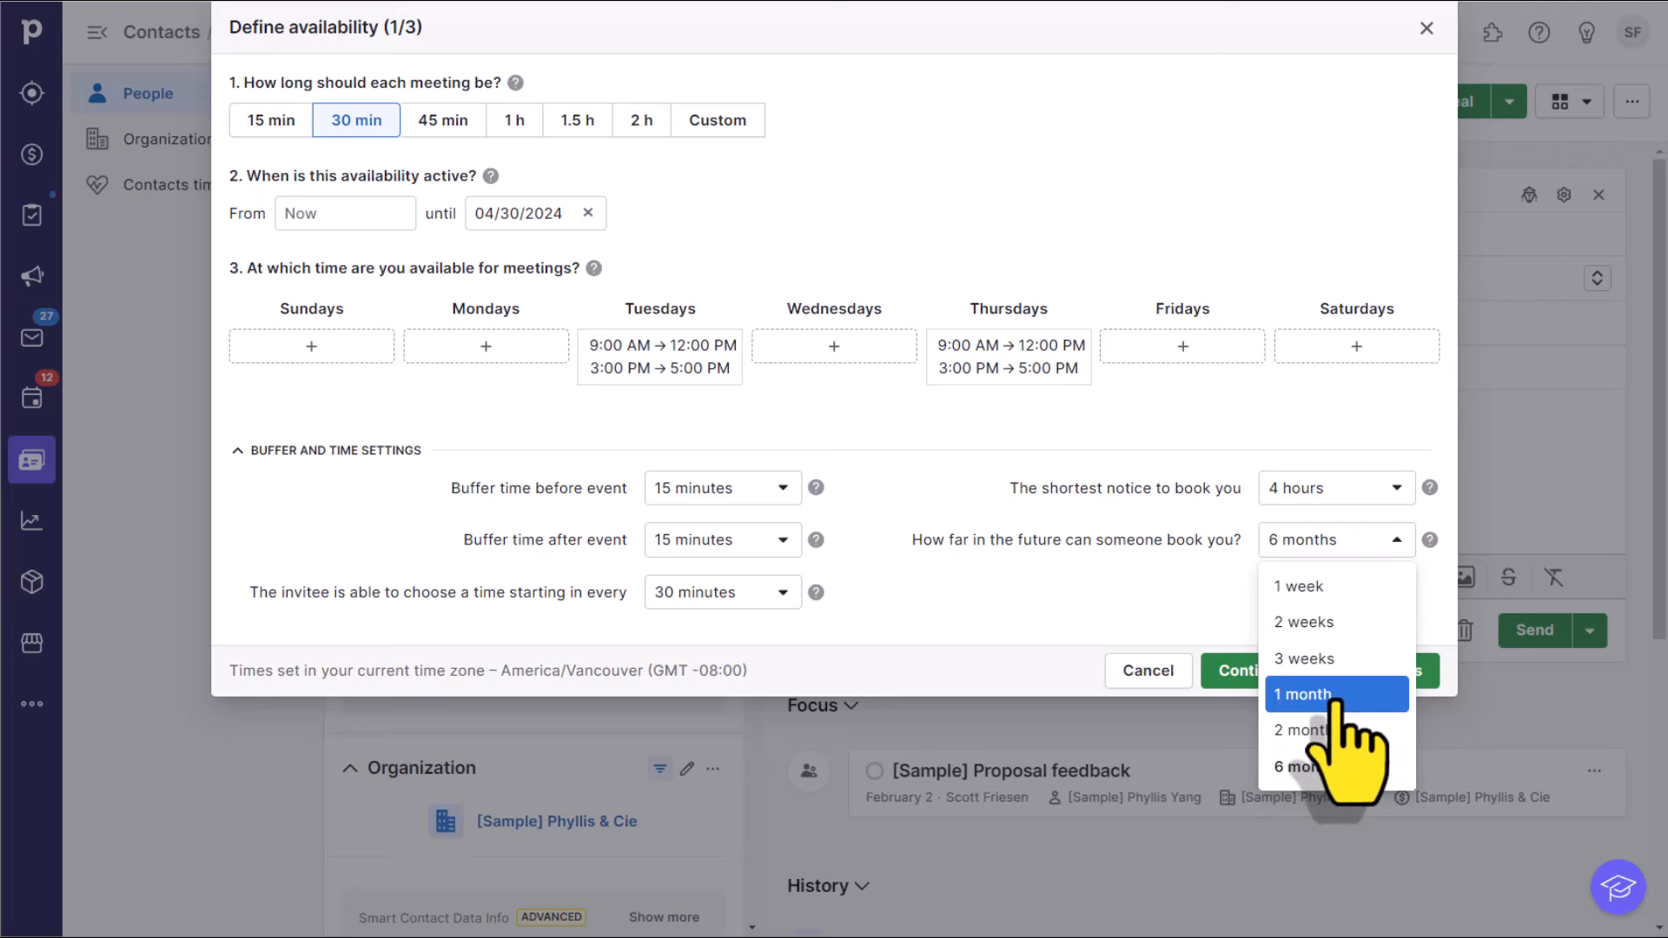
Step: Limit bookings to 1 month into the future instead of 6 months
click(1301, 693)
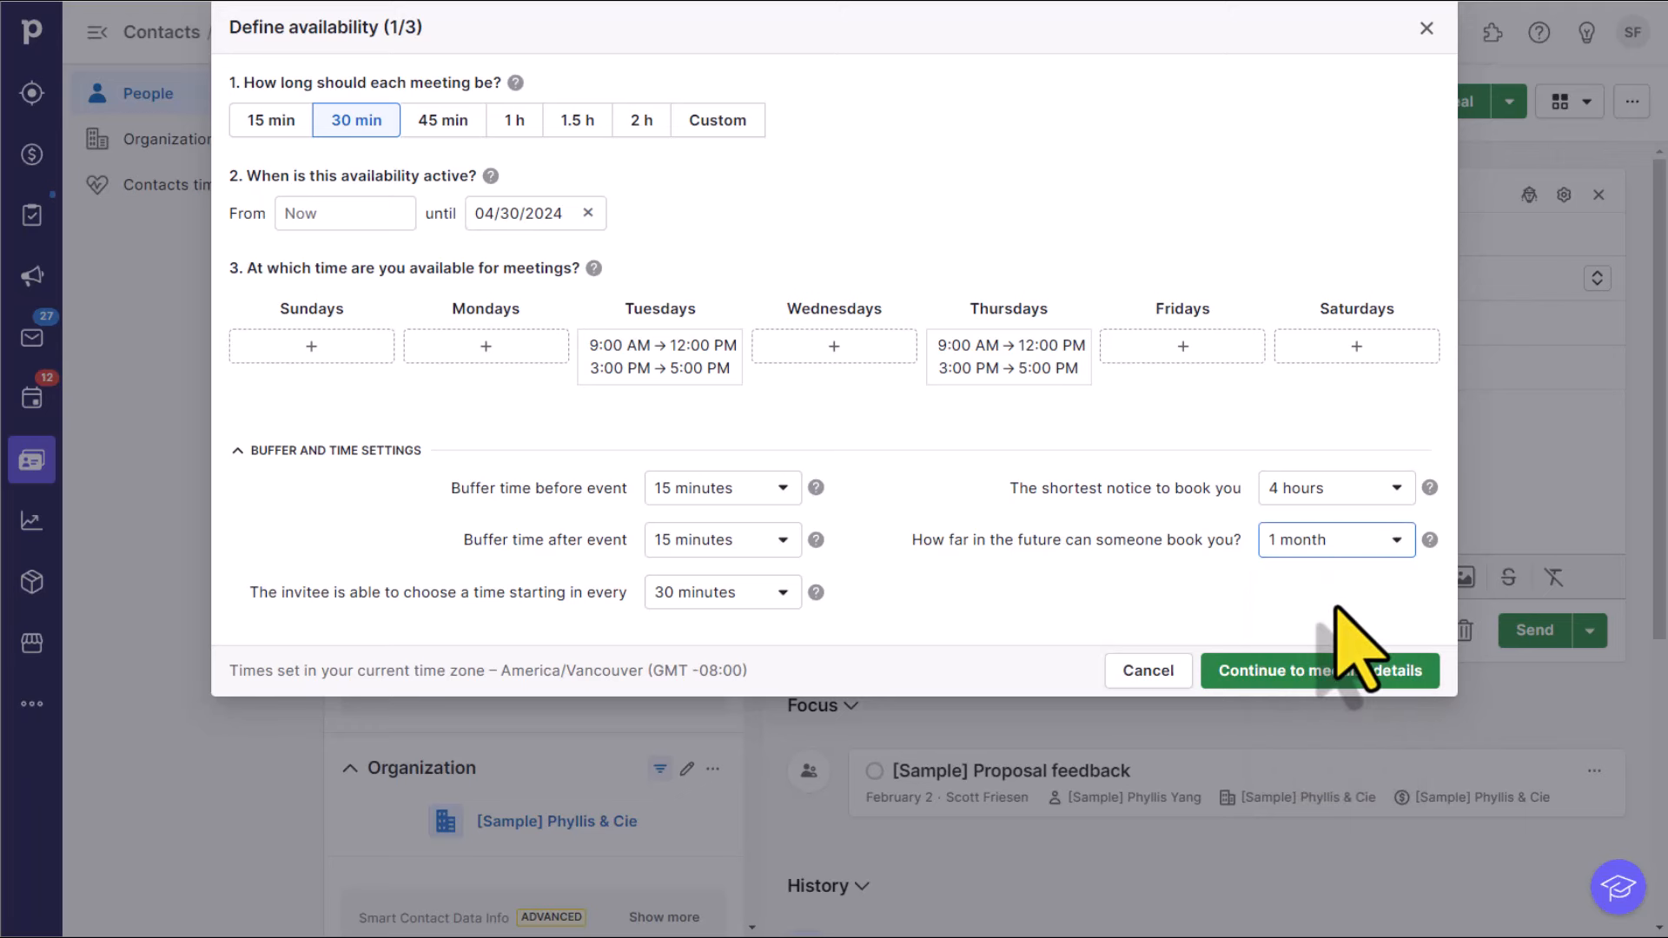
mouse_move(1352, 681)
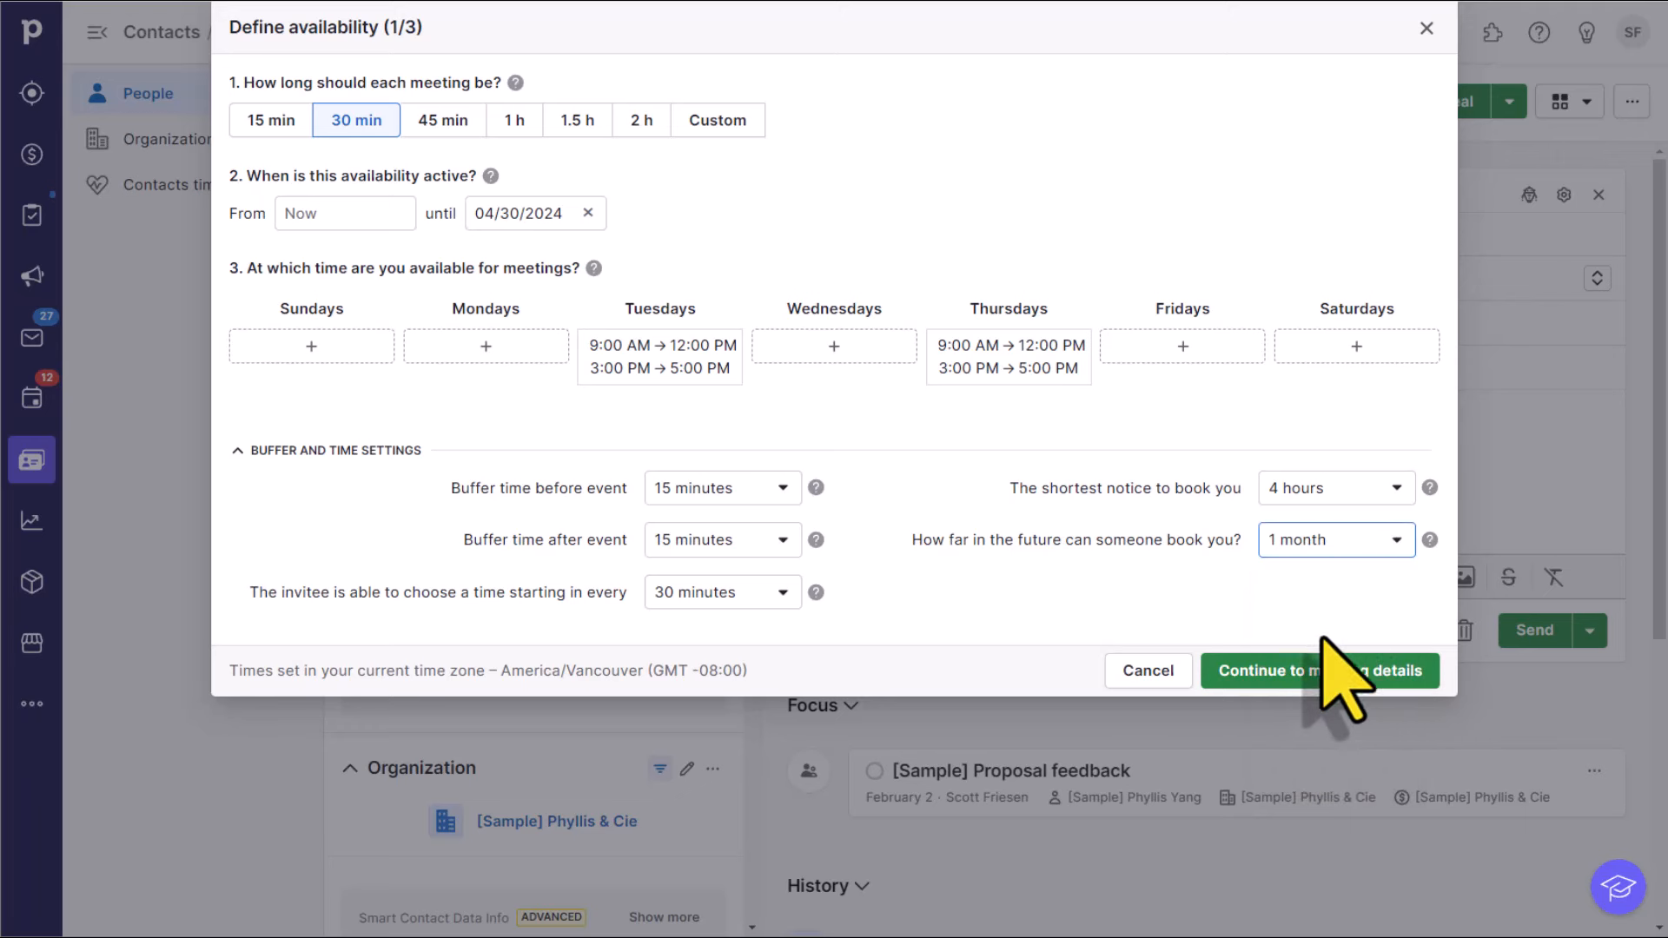
Step: Continue to meeting details and name the meeting '1:1 Meeting', moving on to the Location field
click(1318, 671)
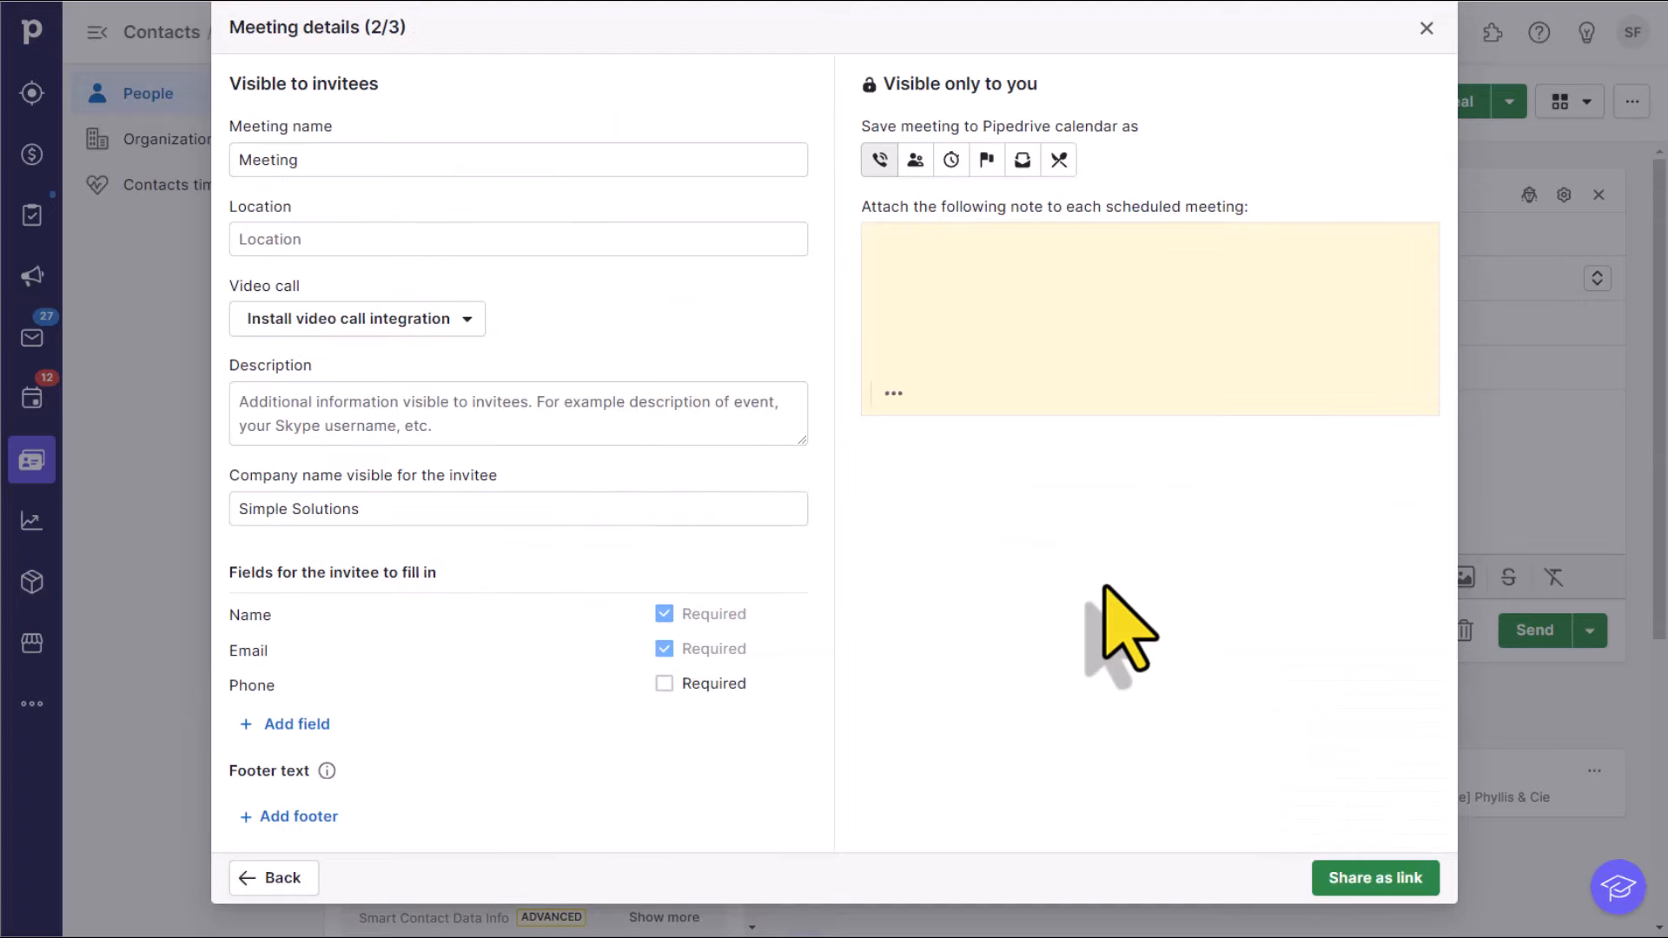
mouse_move(978, 628)
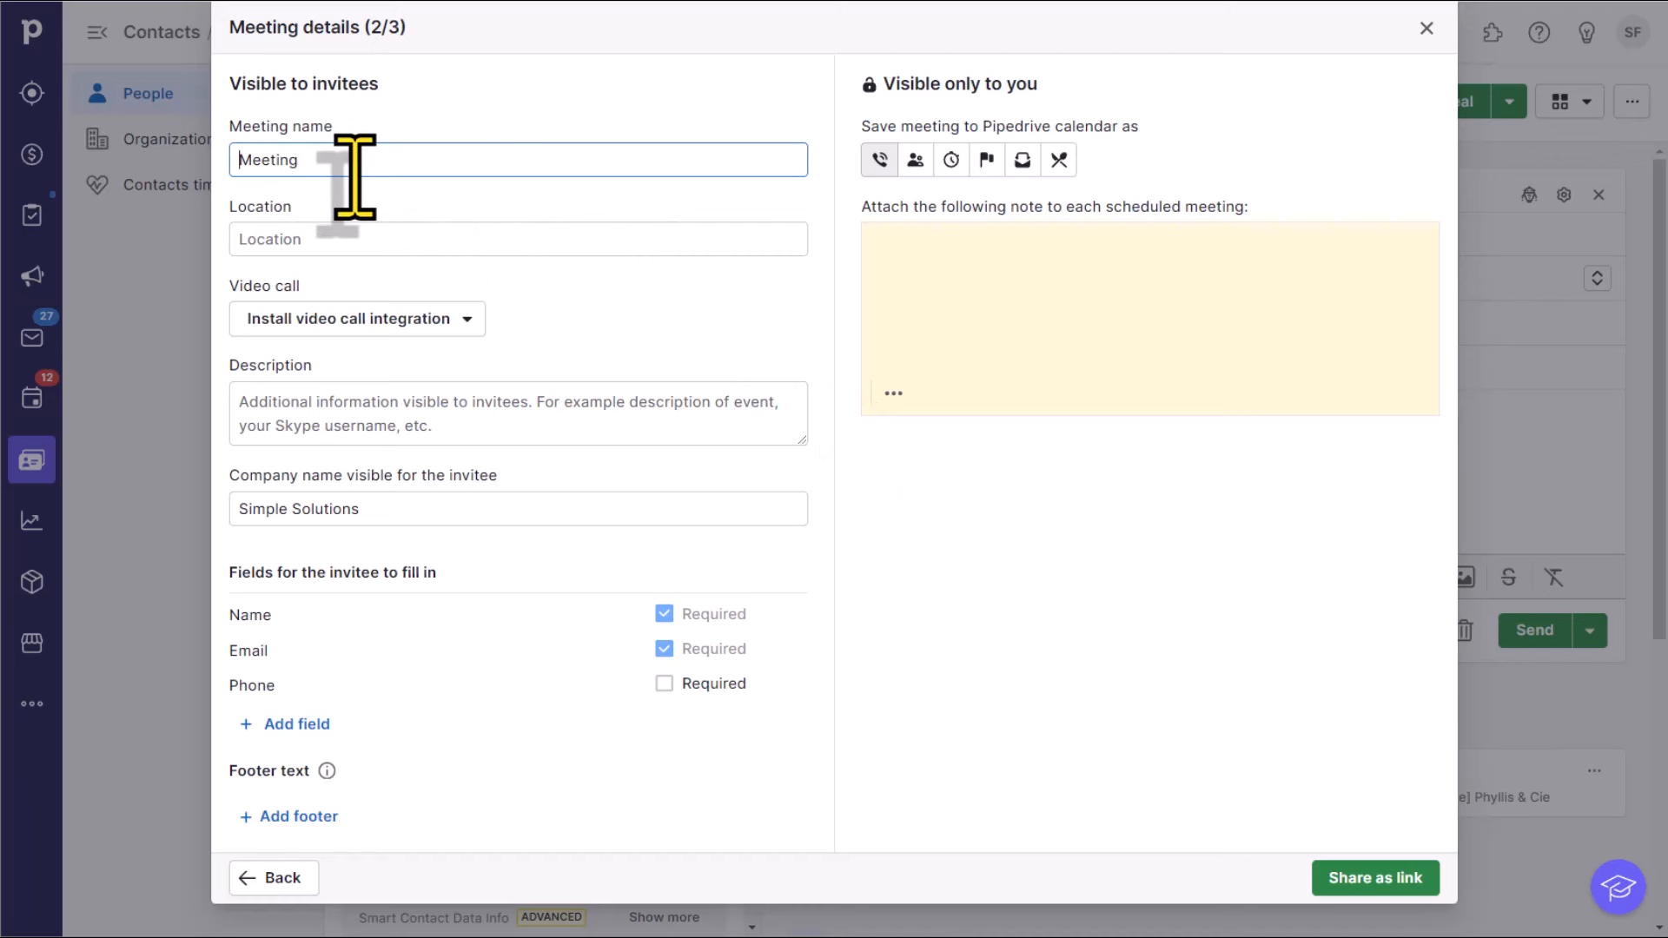
text(1:1)
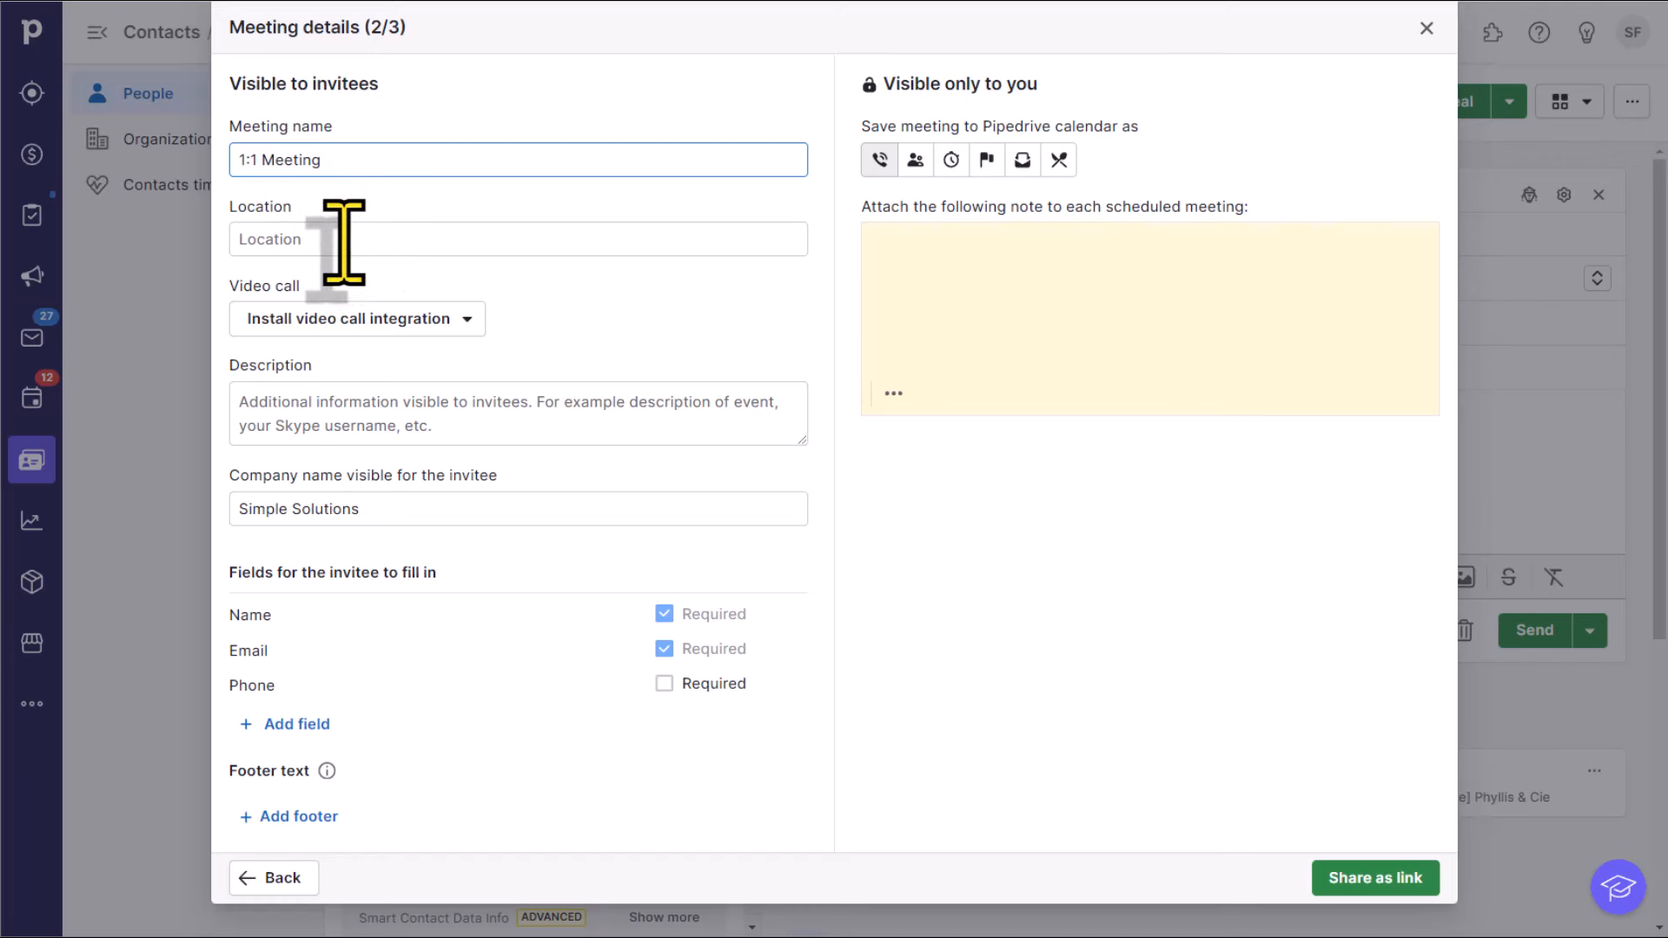
click(518, 238)
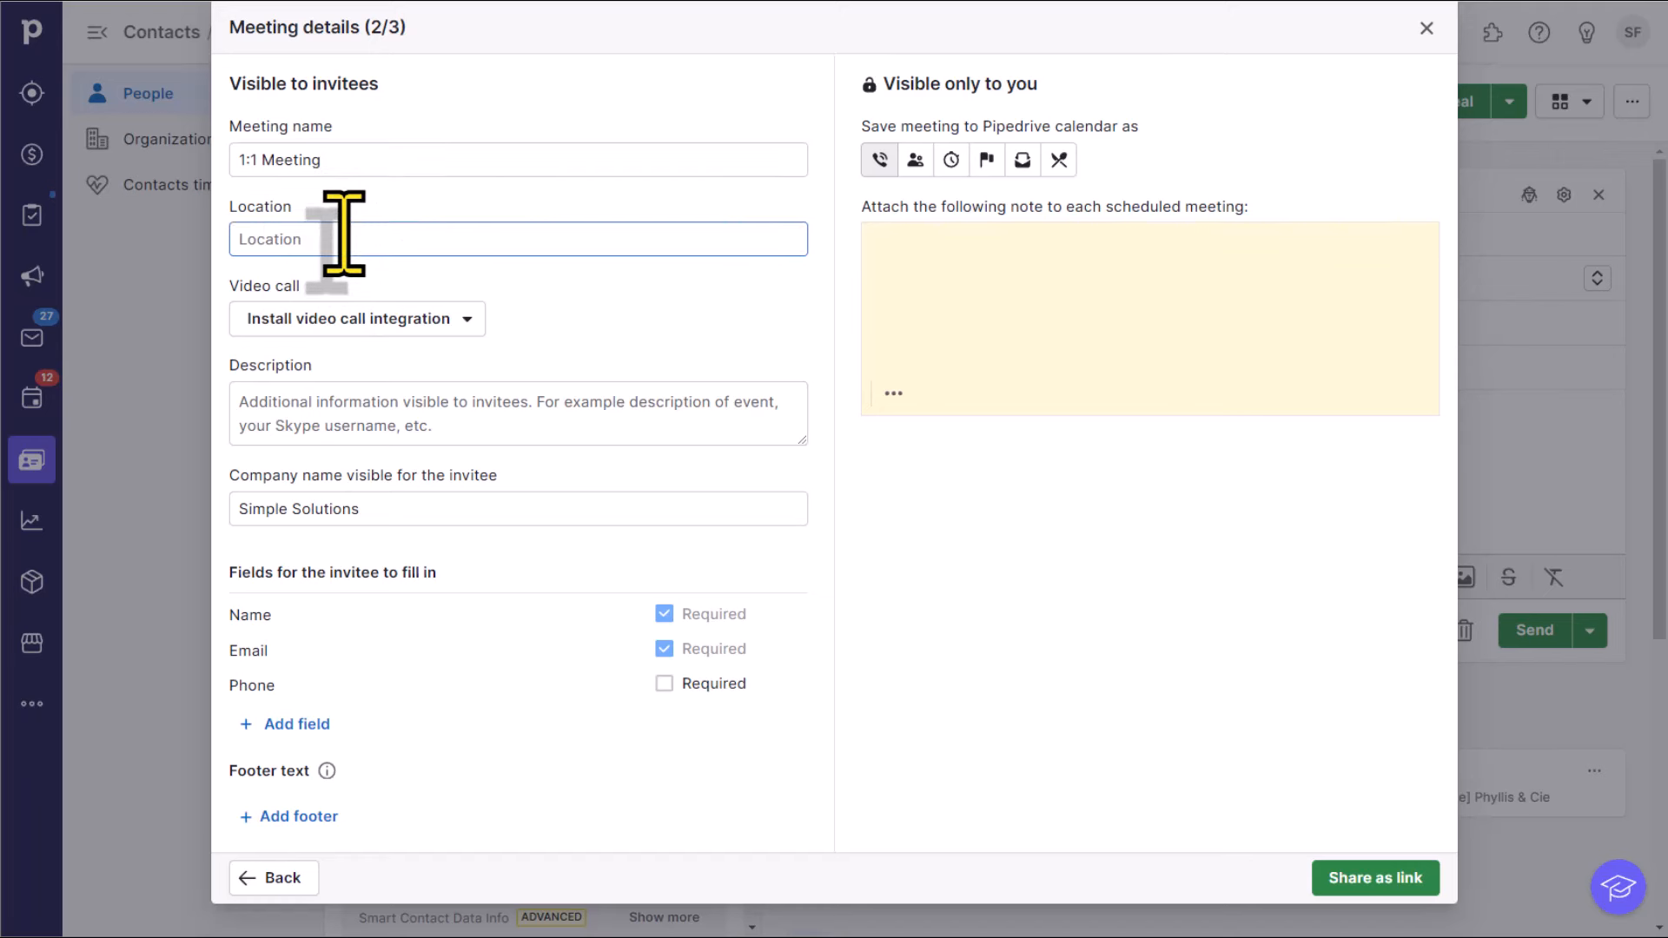
click(356, 318)
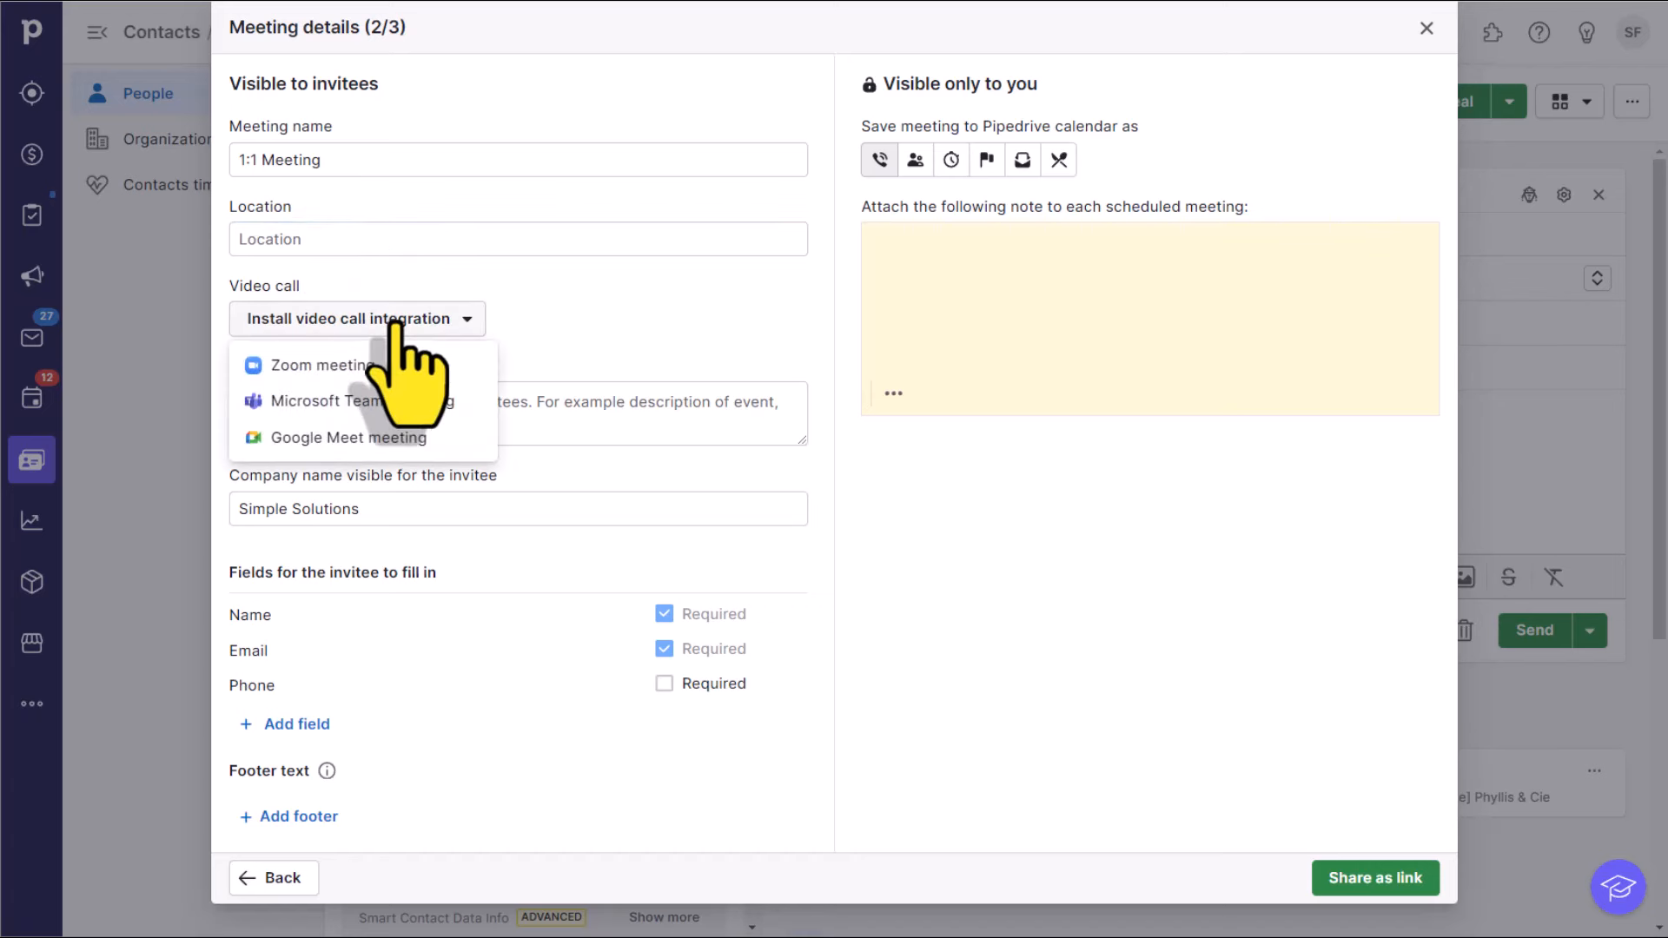
mouse_move(356, 401)
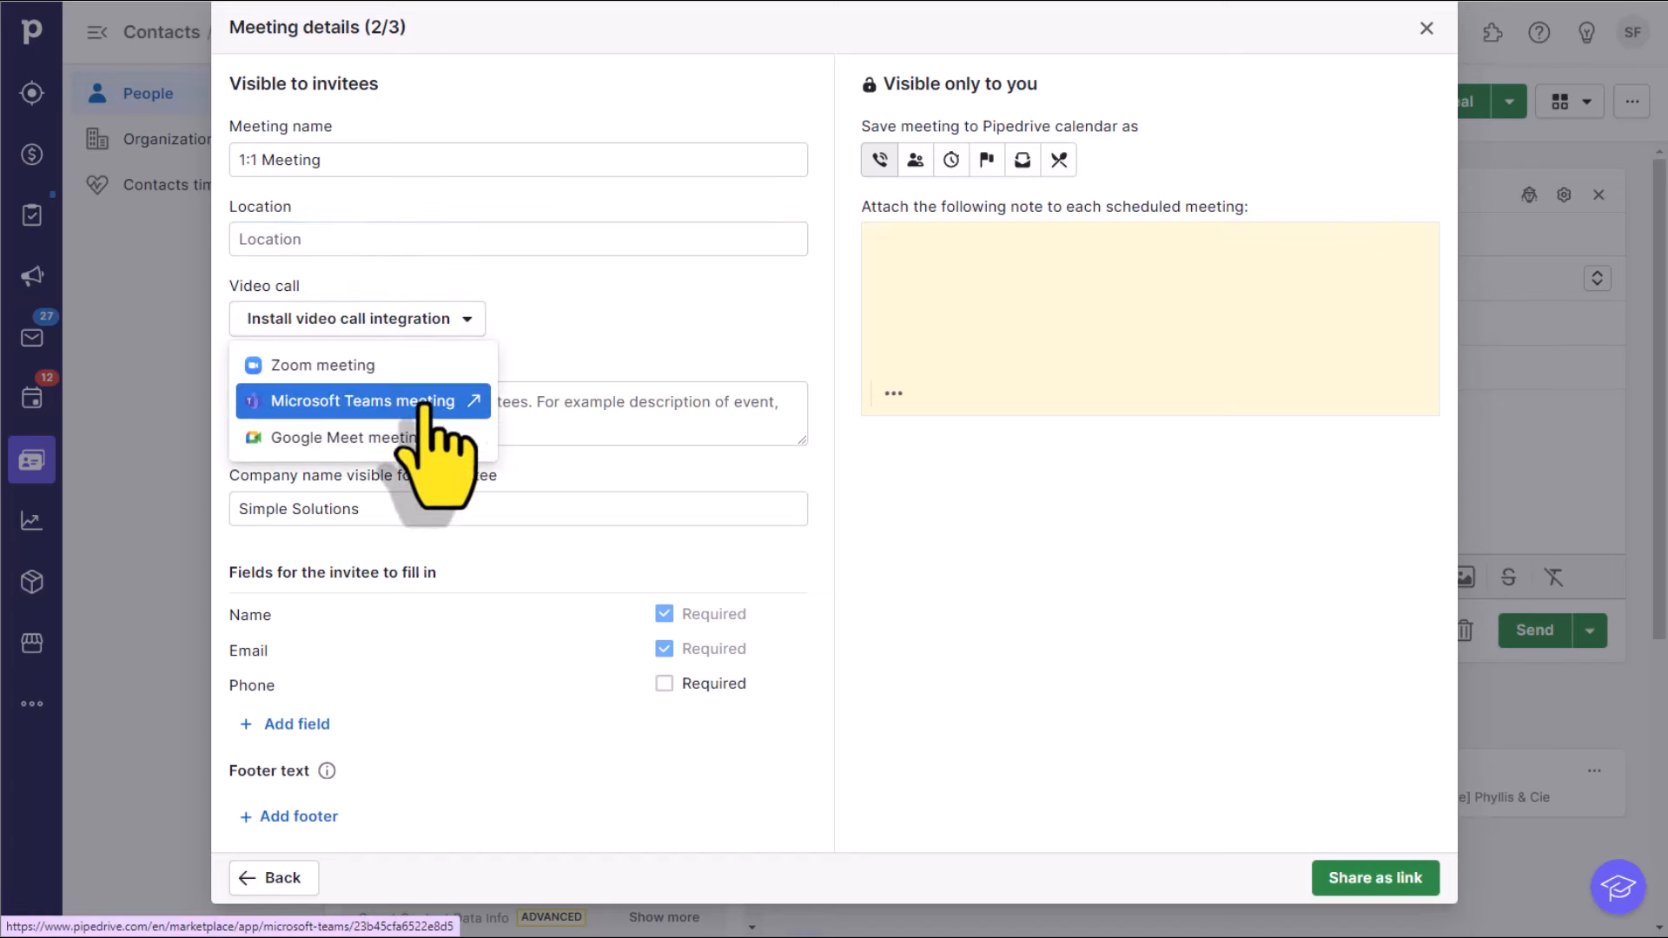
mouse_move(356, 365)
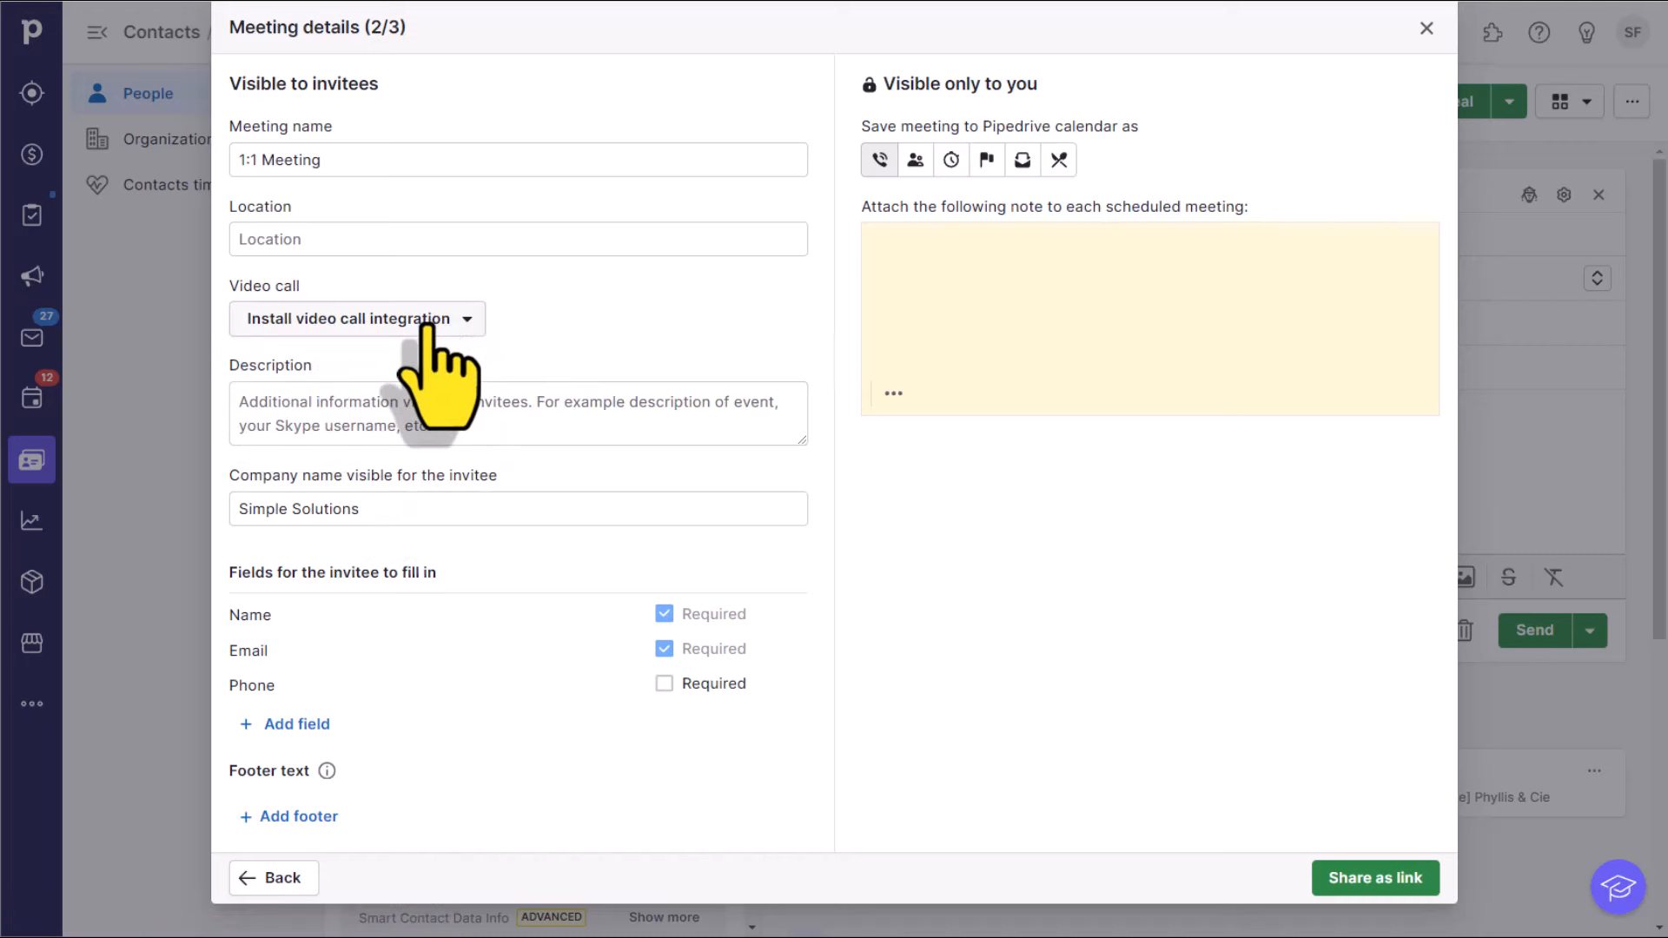
mouse_move(367, 522)
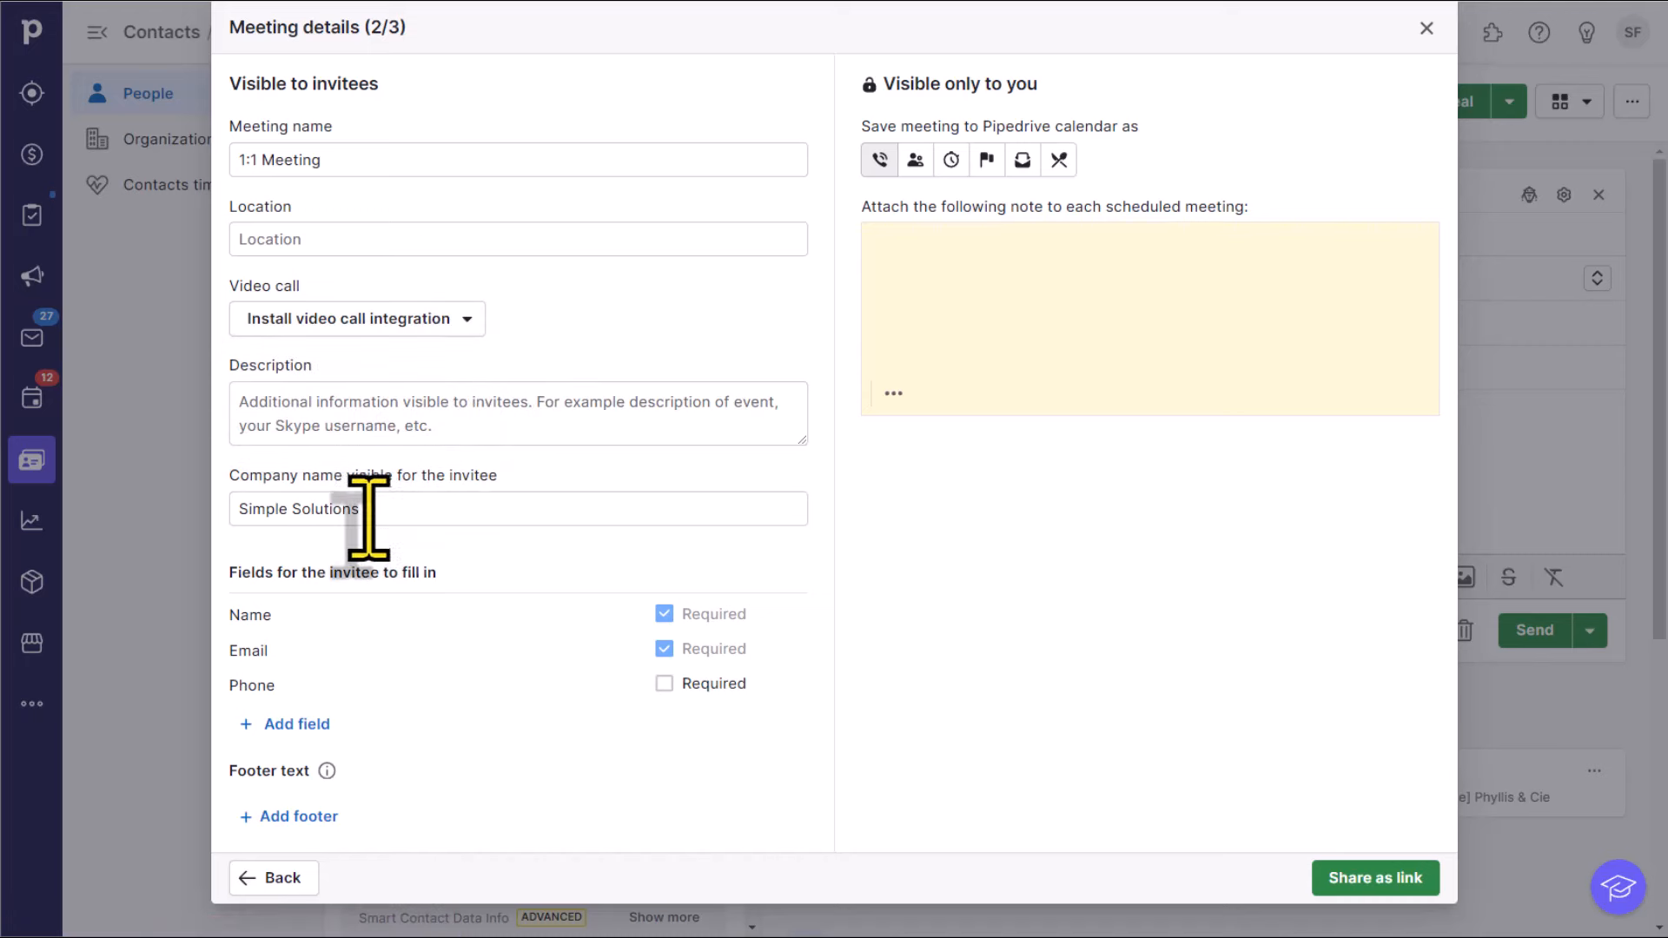
mouse_move(295, 526)
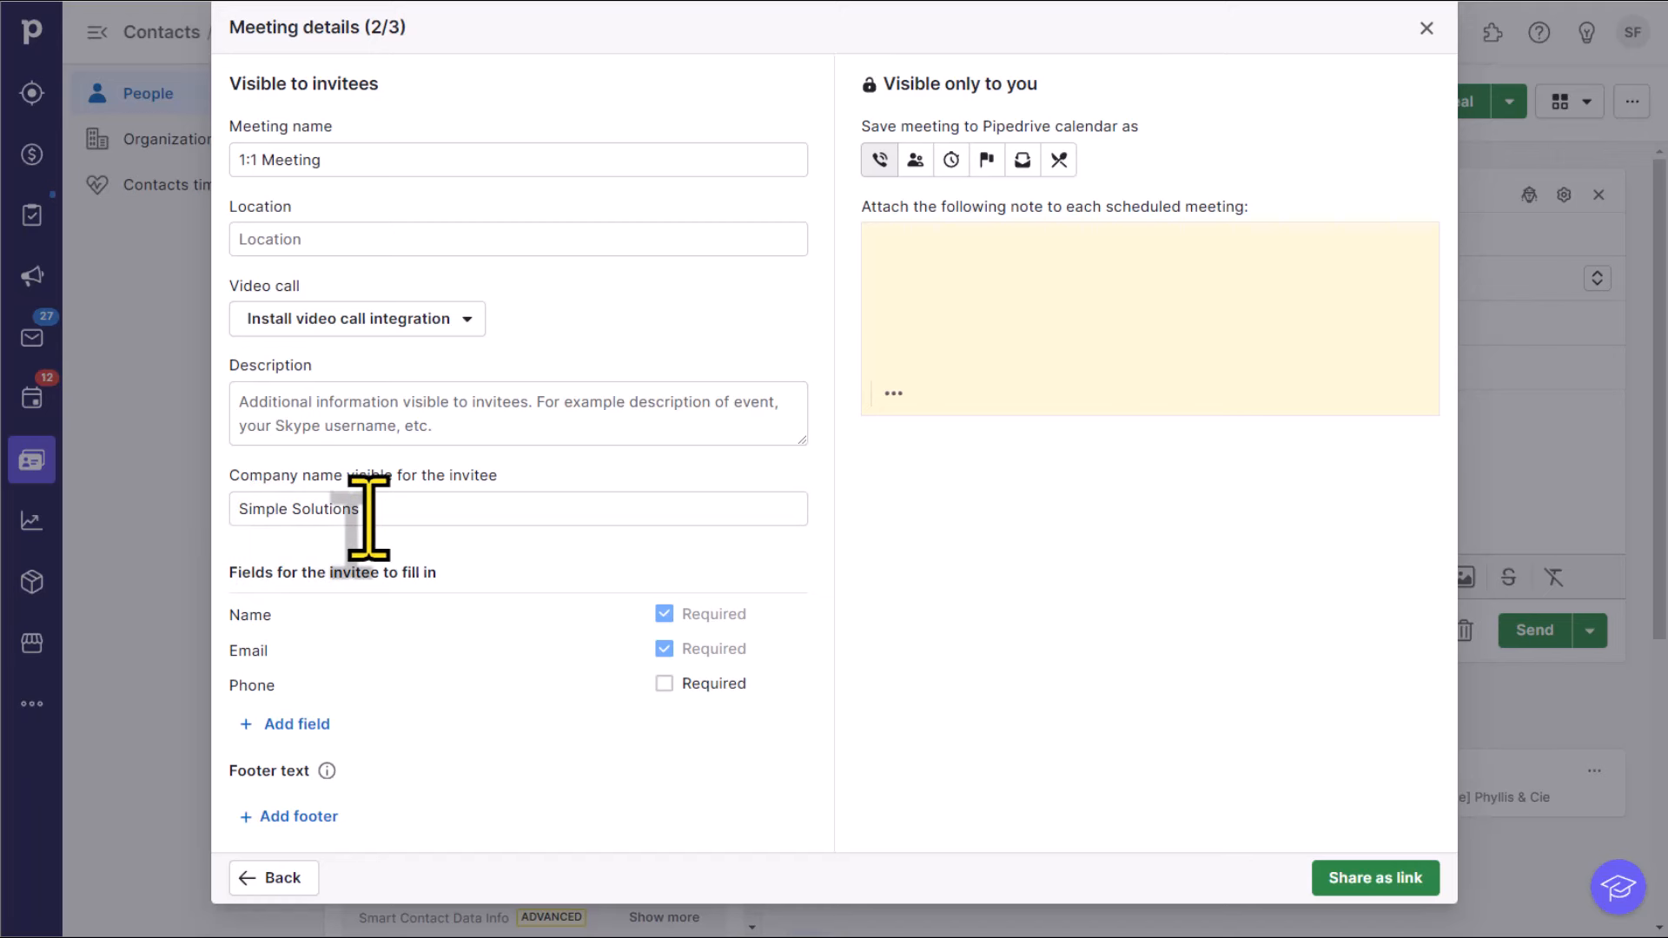
mouse_move(467, 740)
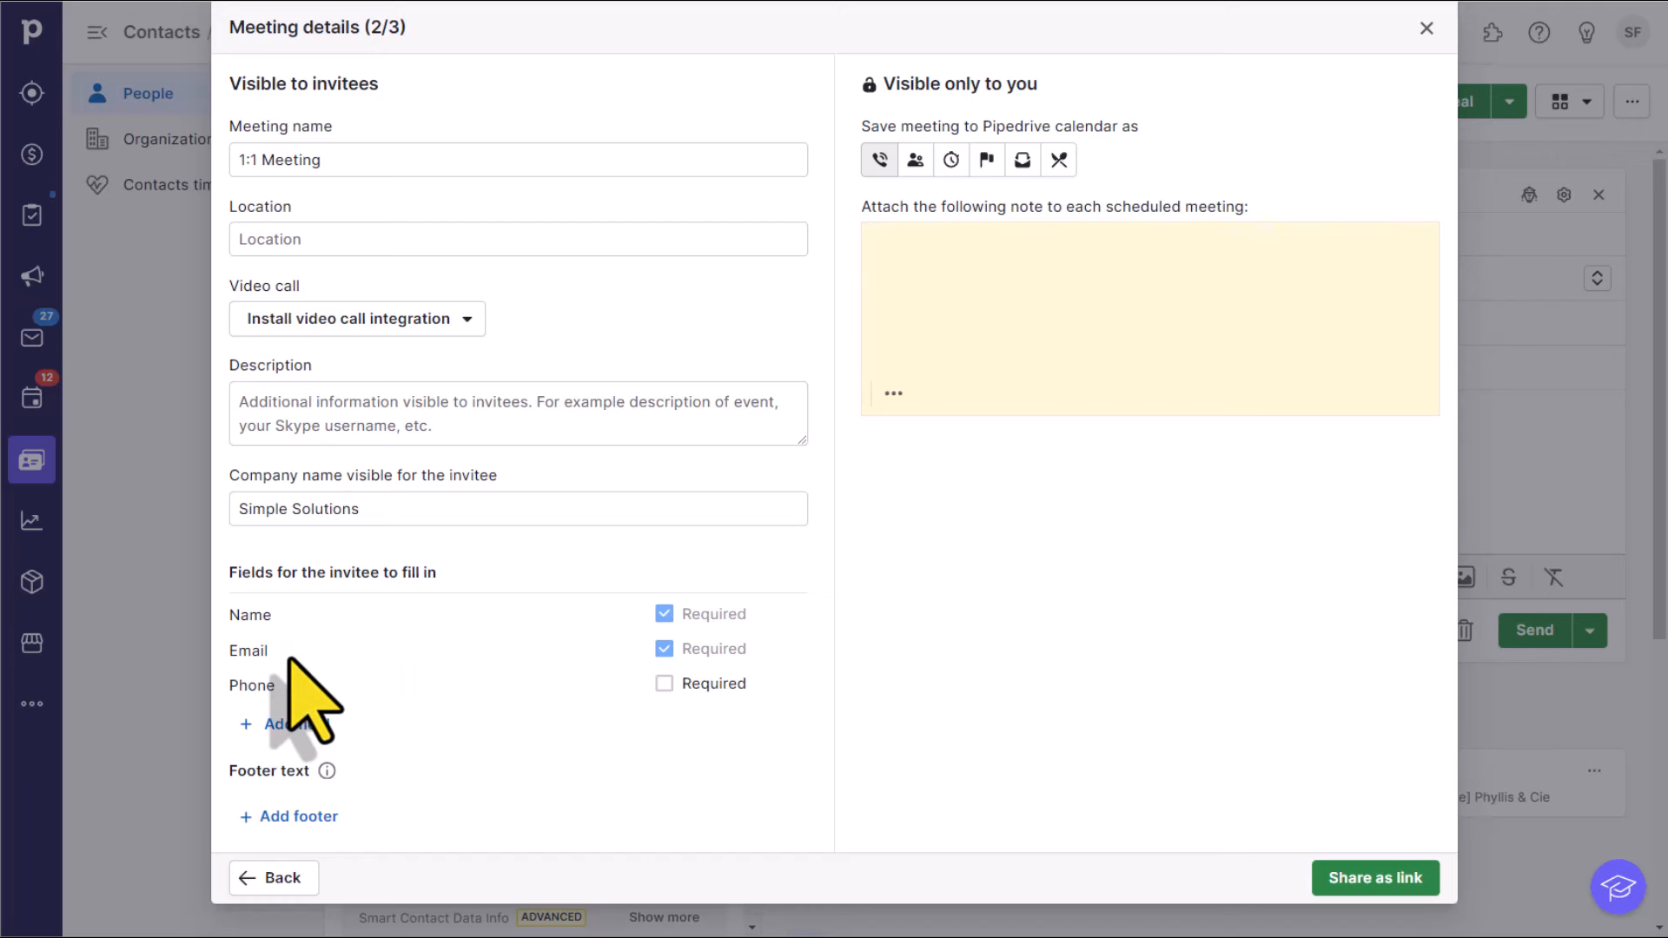
mouse_move(612, 745)
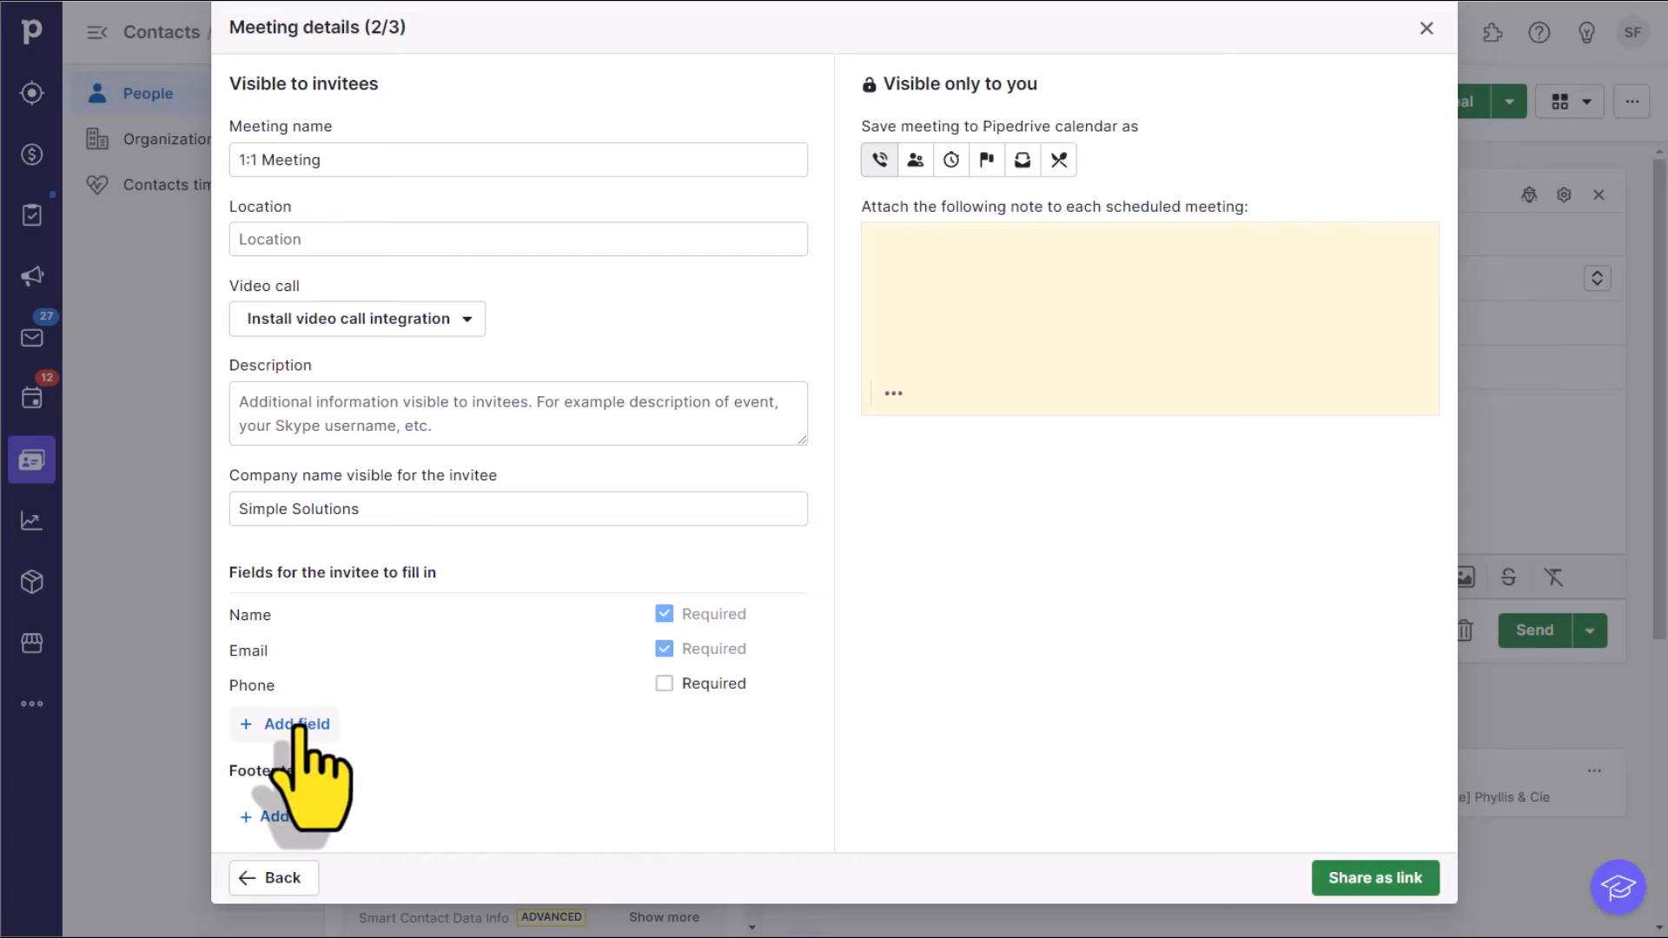
click(295, 724)
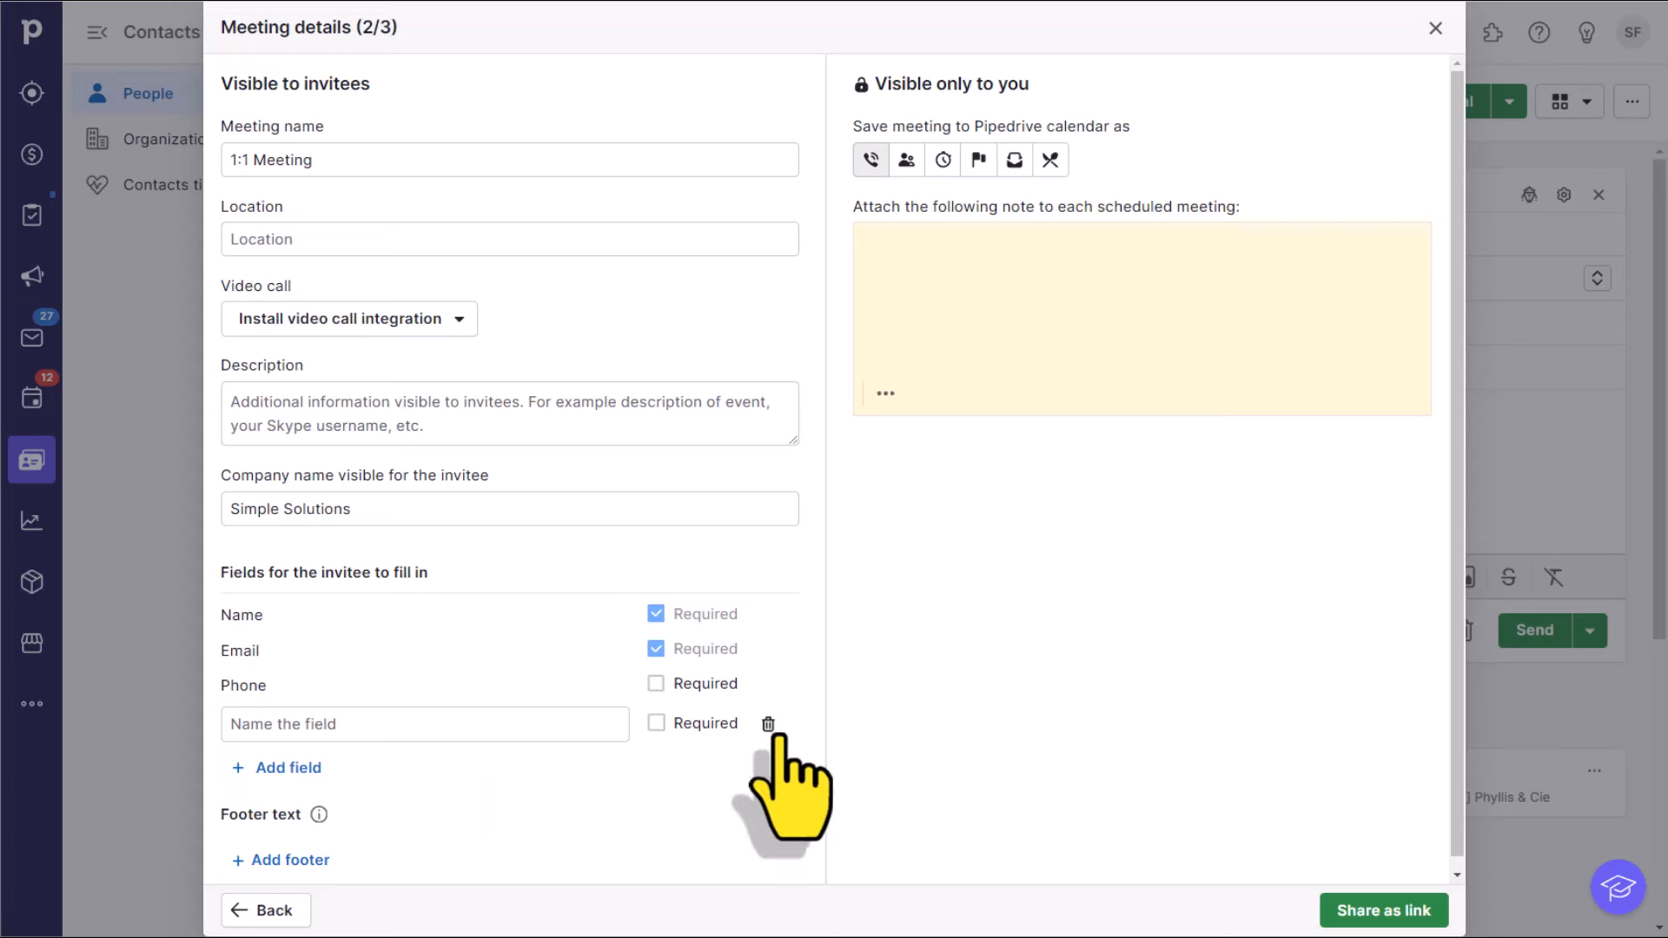
click(766, 723)
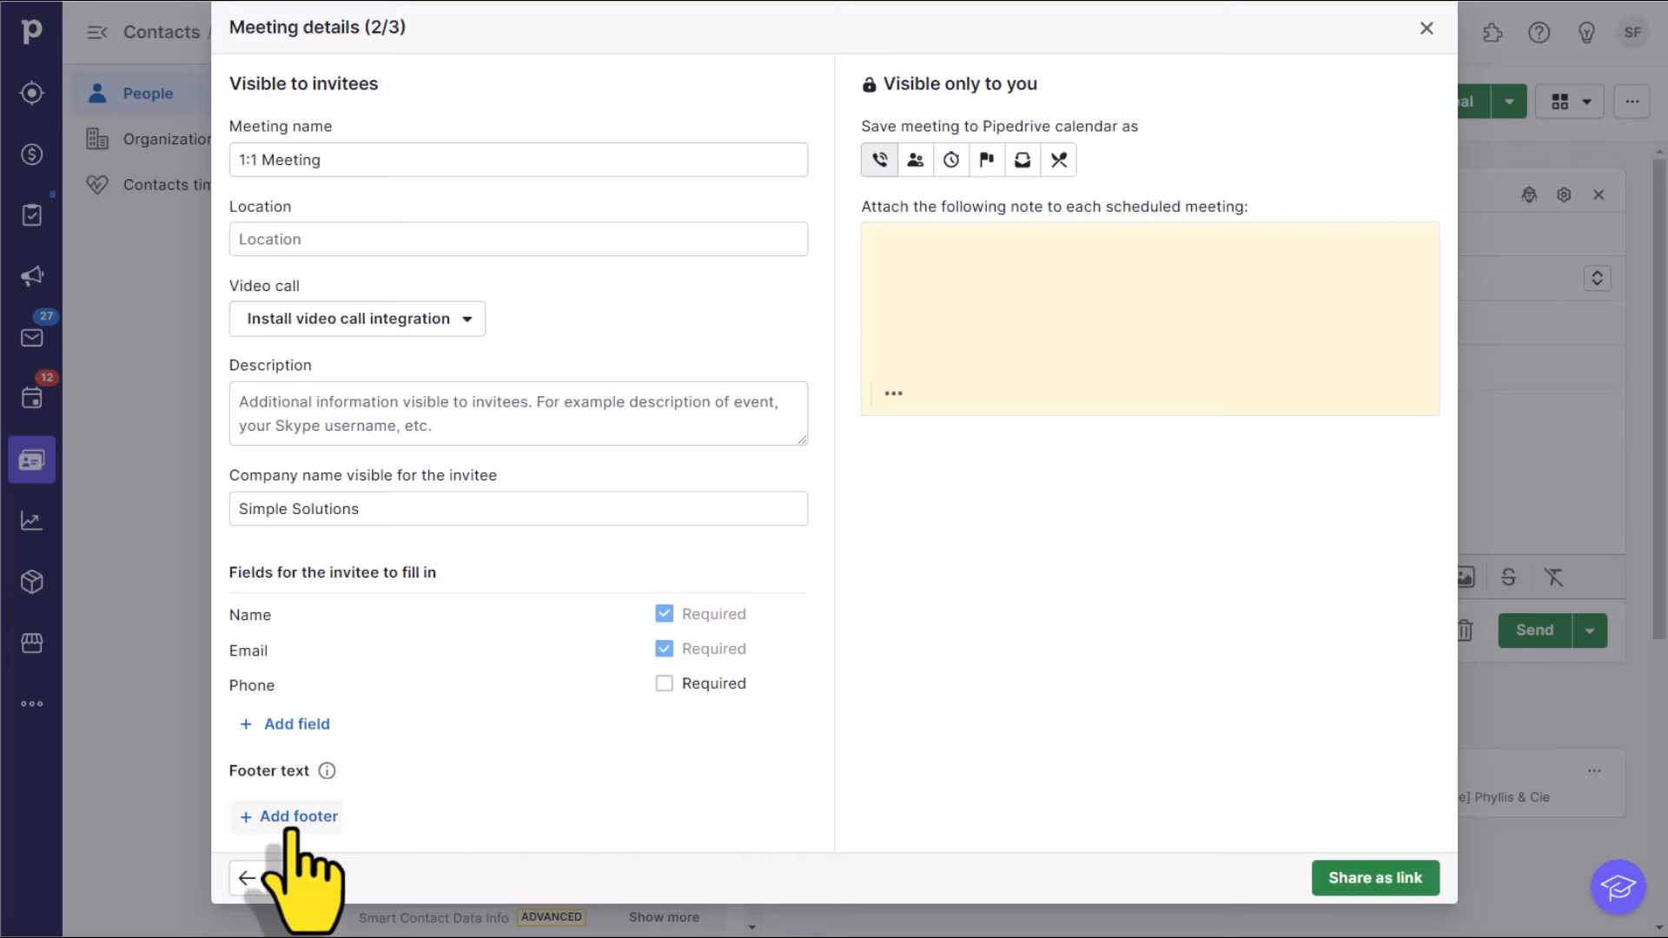
mouse_move(485, 852)
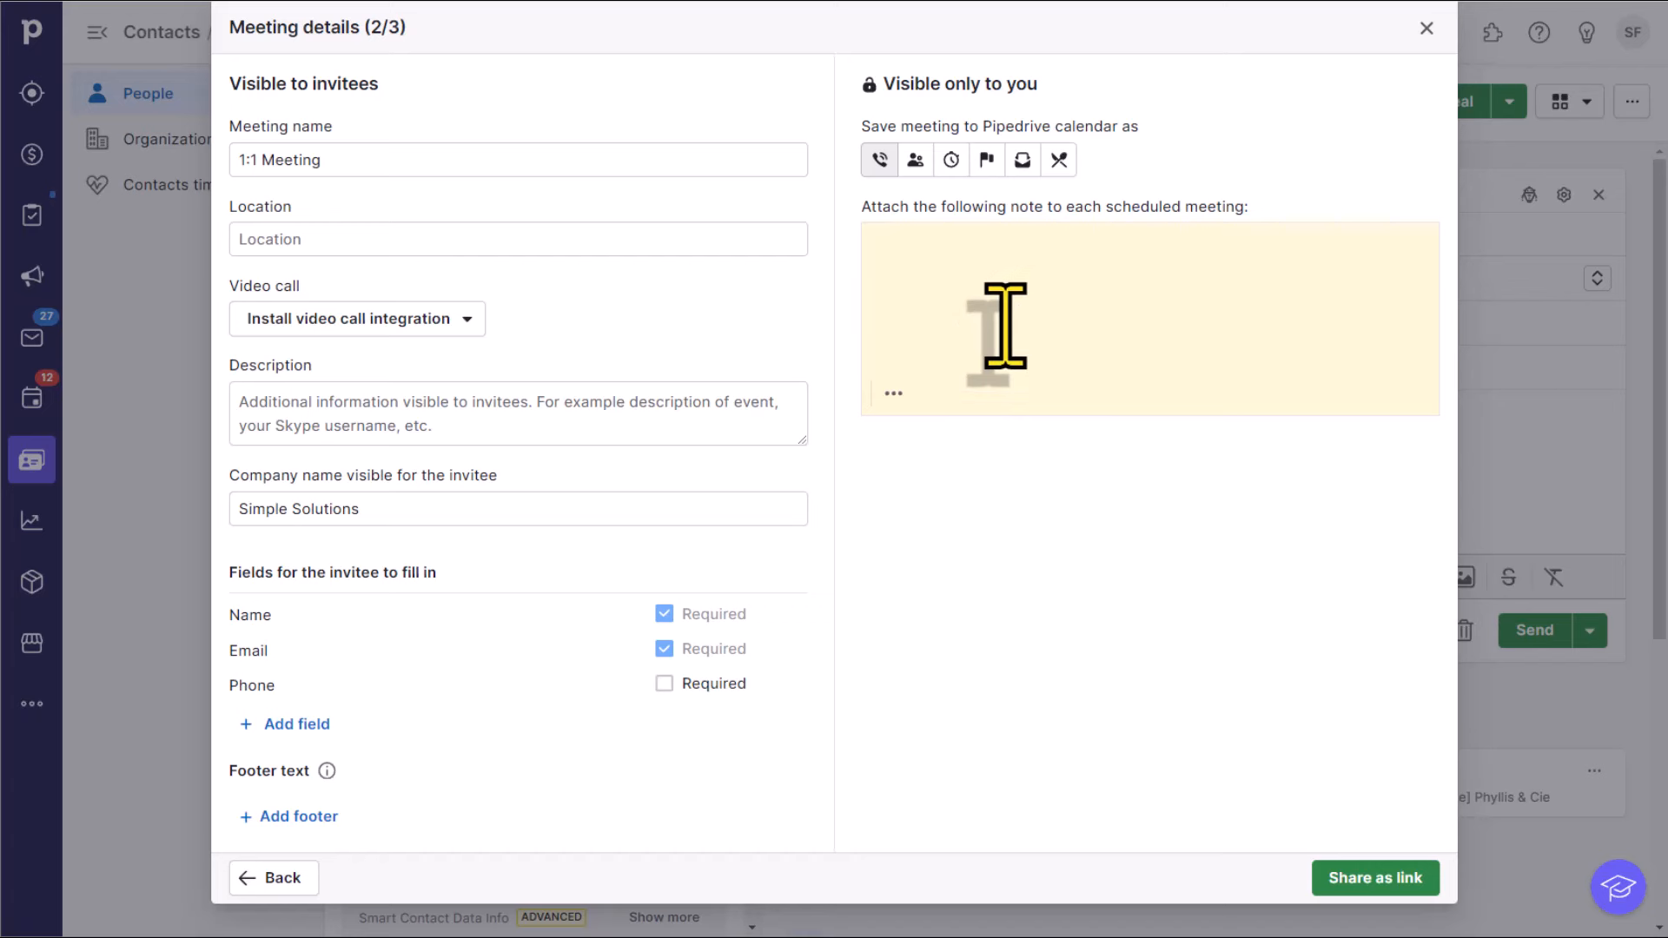
mouse_move(1143, 219)
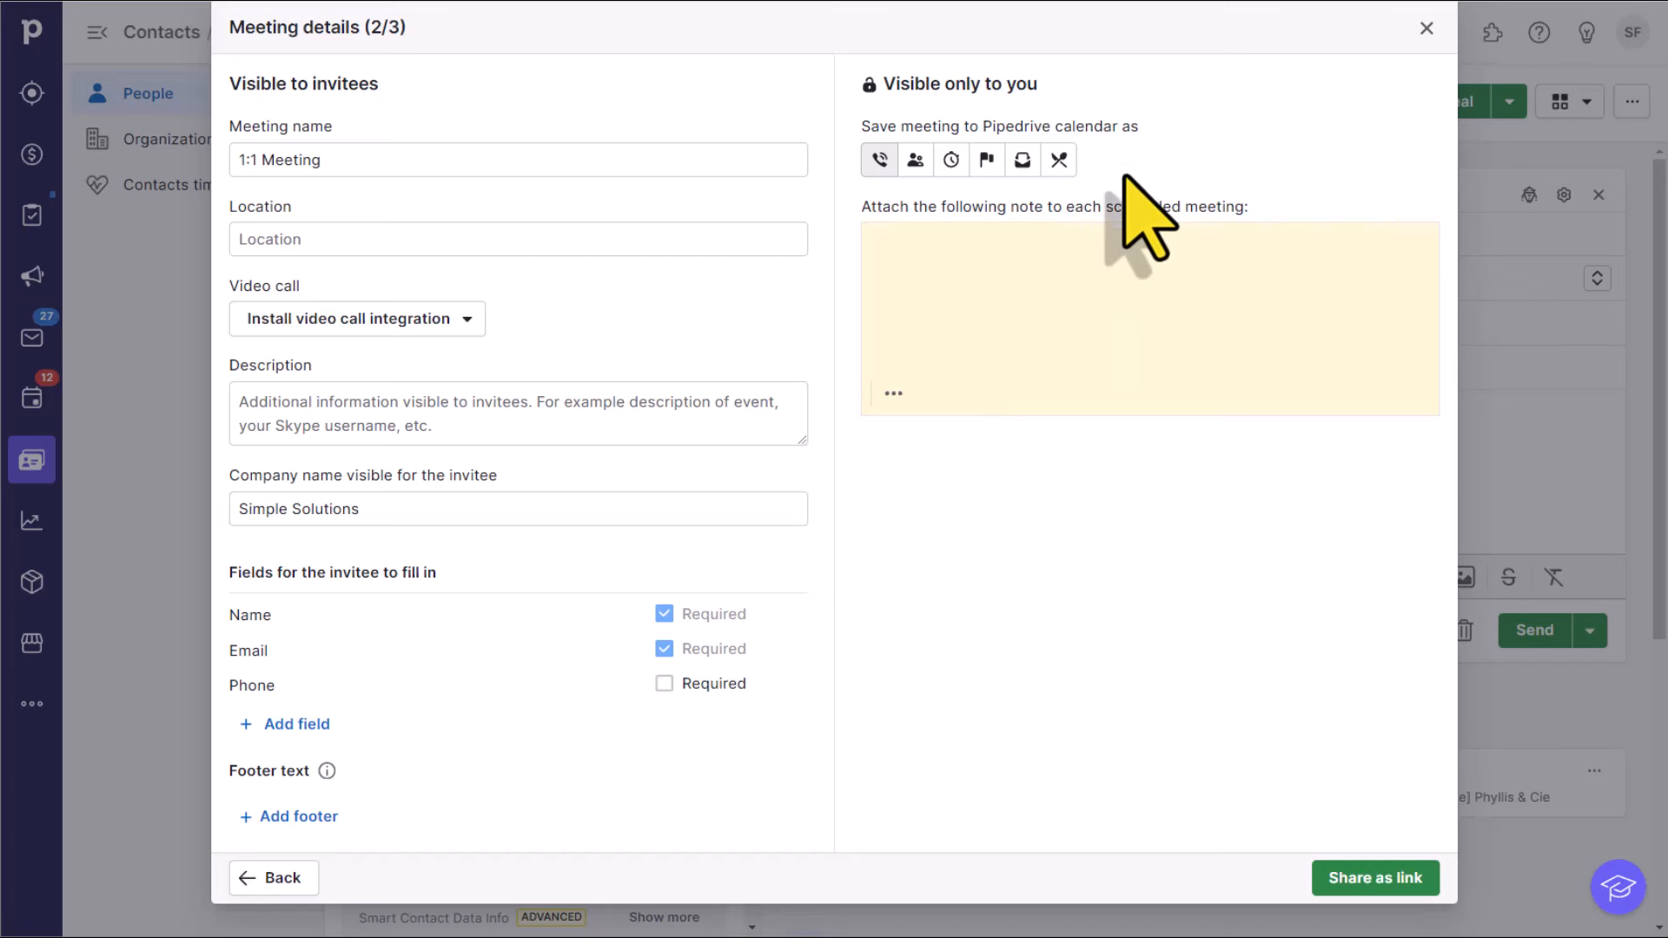
mouse_move(1047, 144)
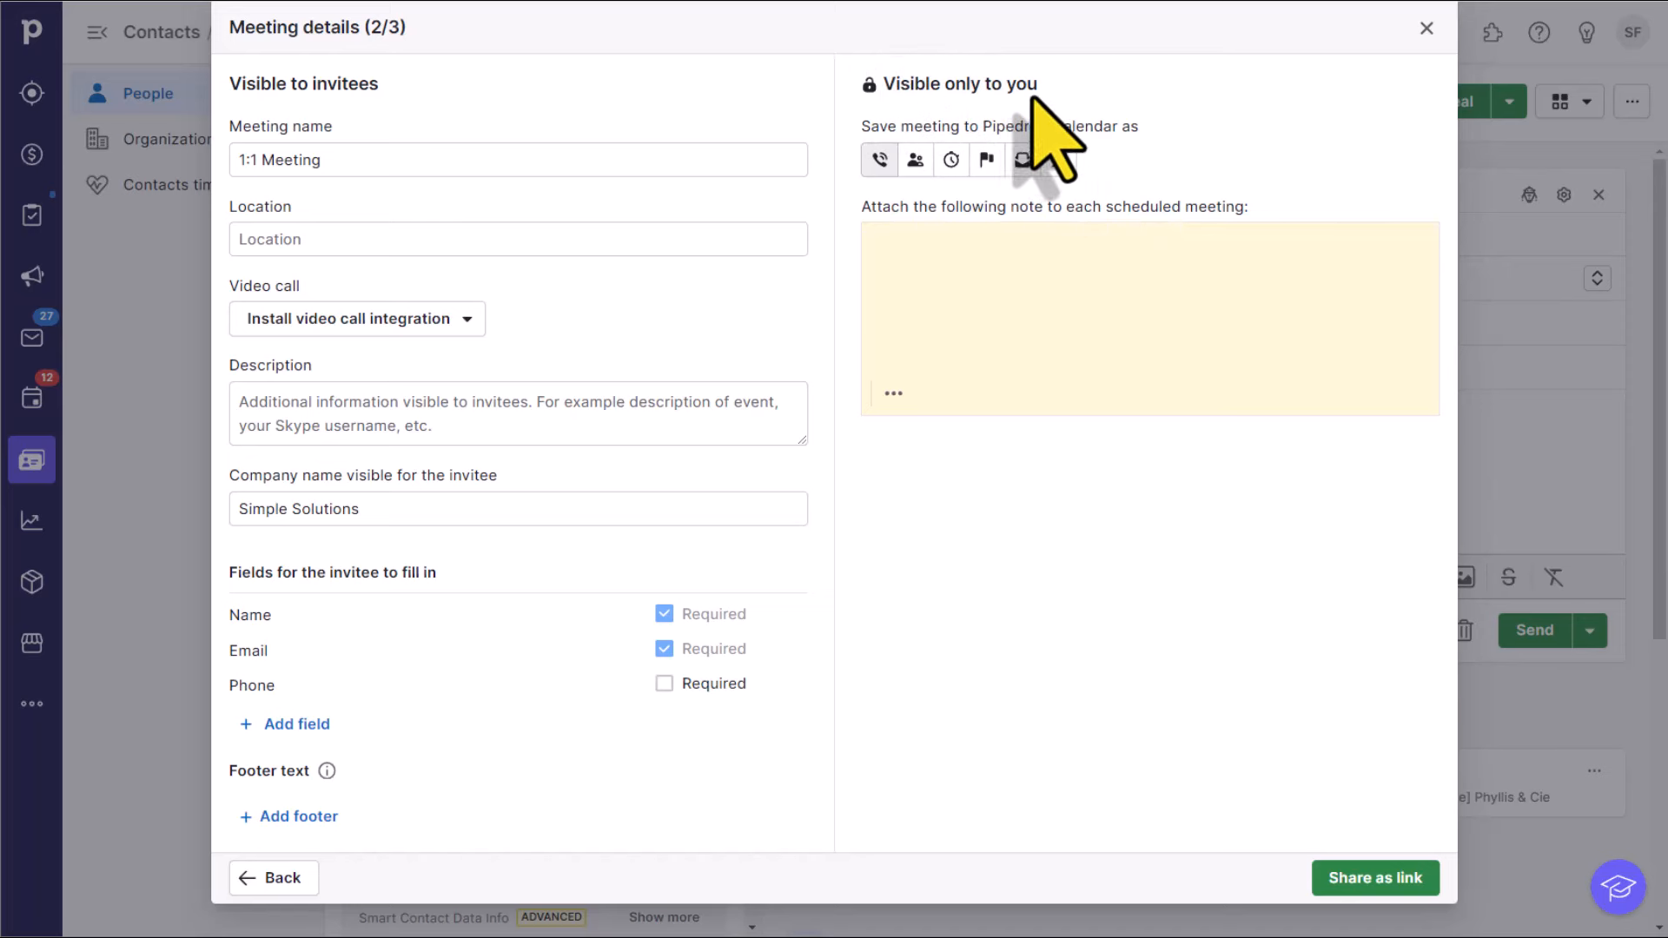
mouse_move(1047, 139)
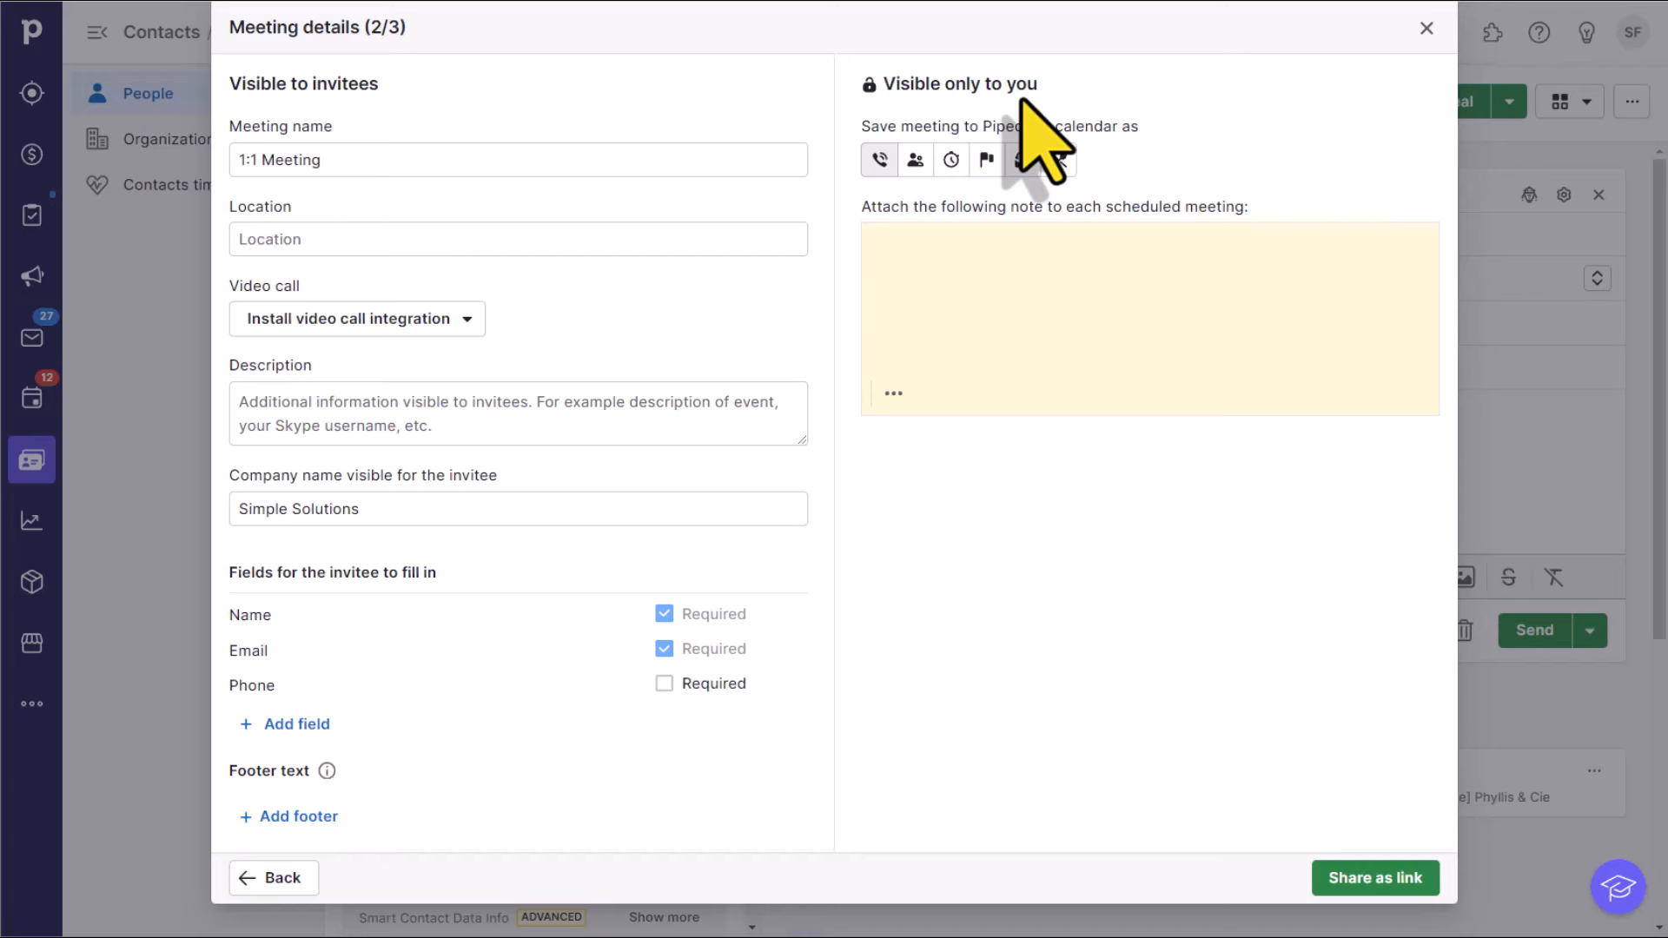
mouse_move(879, 159)
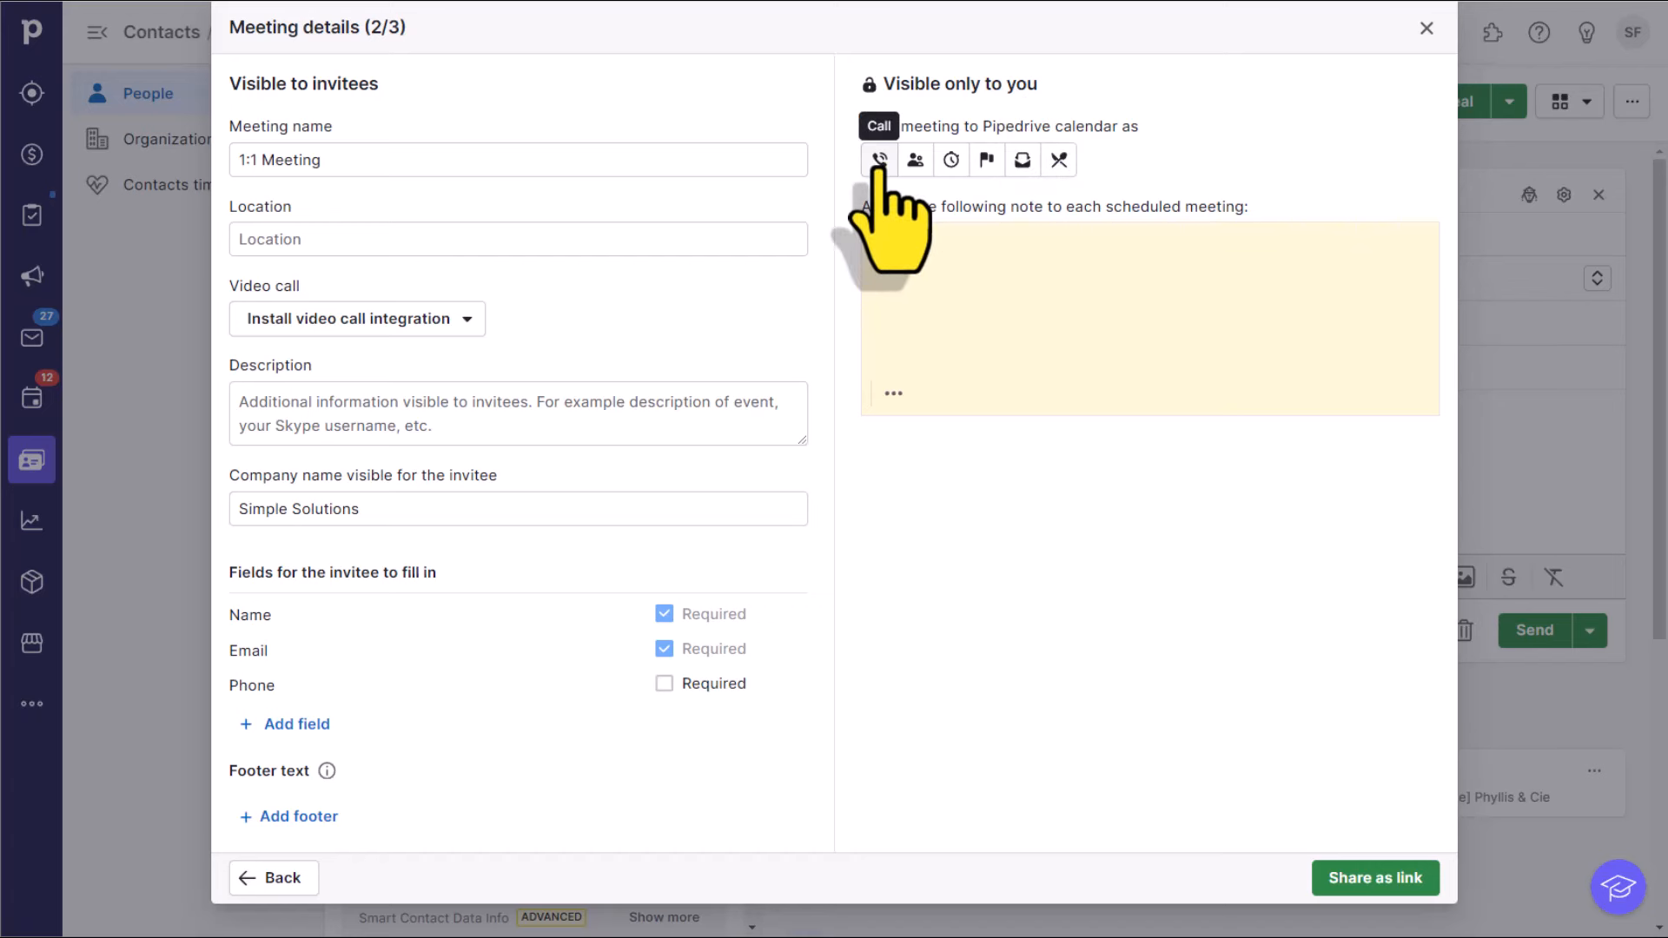
mouse_move(950, 160)
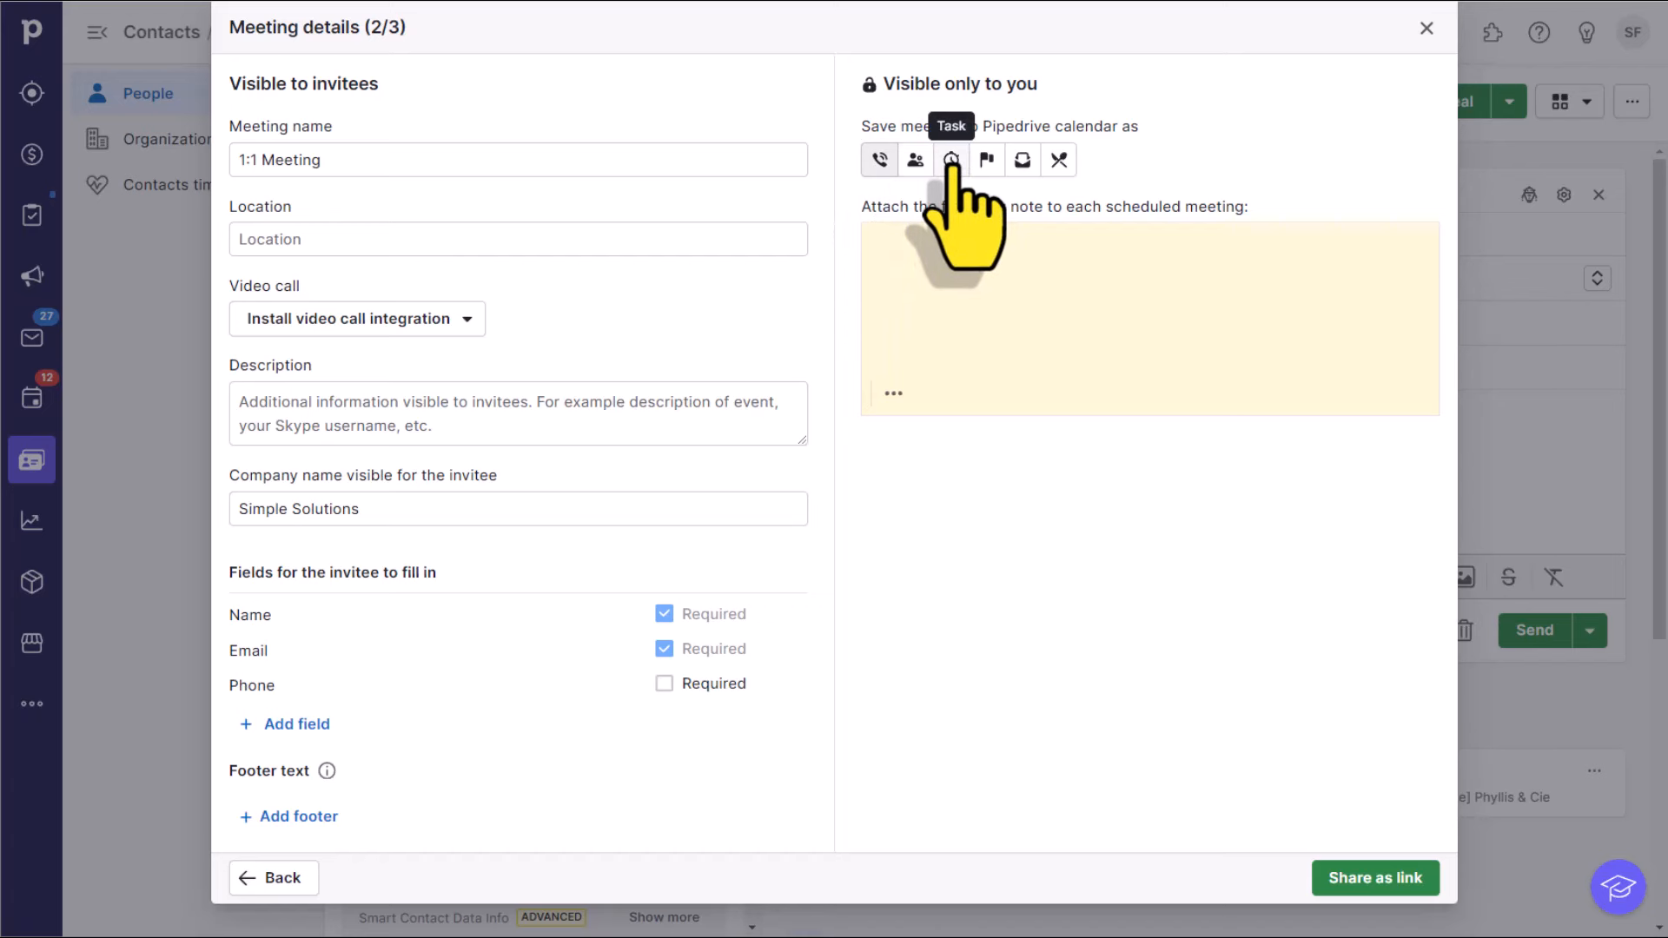
mouse_move(1021, 160)
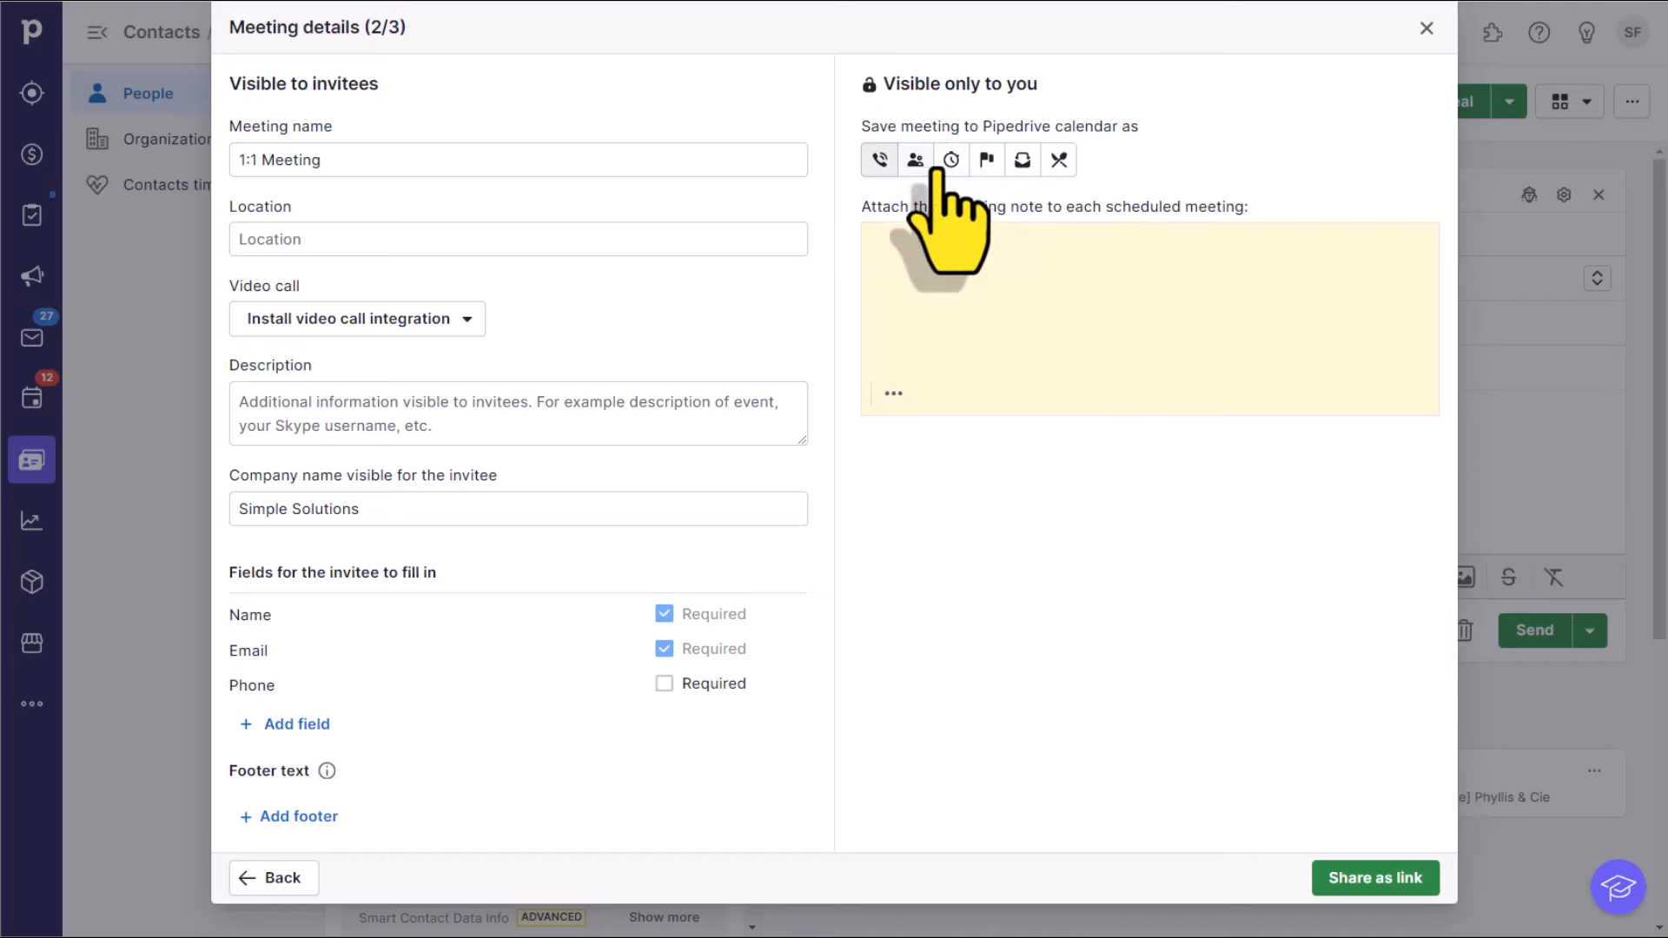
mouse_move(948, 160)
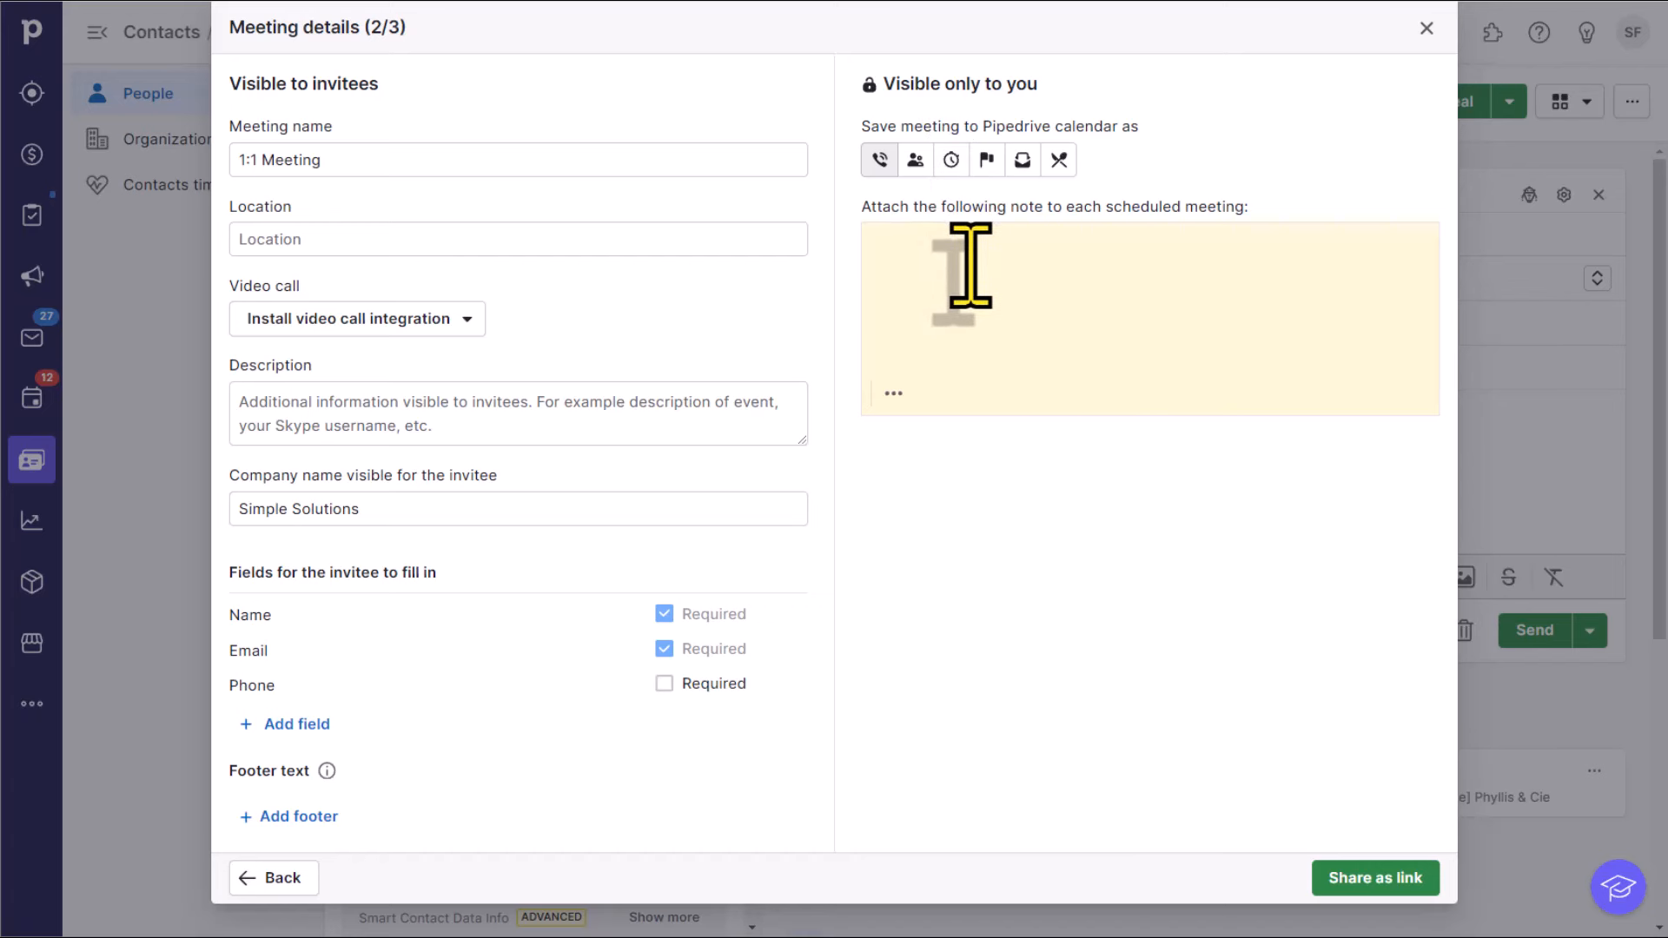
mouse_move(921, 271)
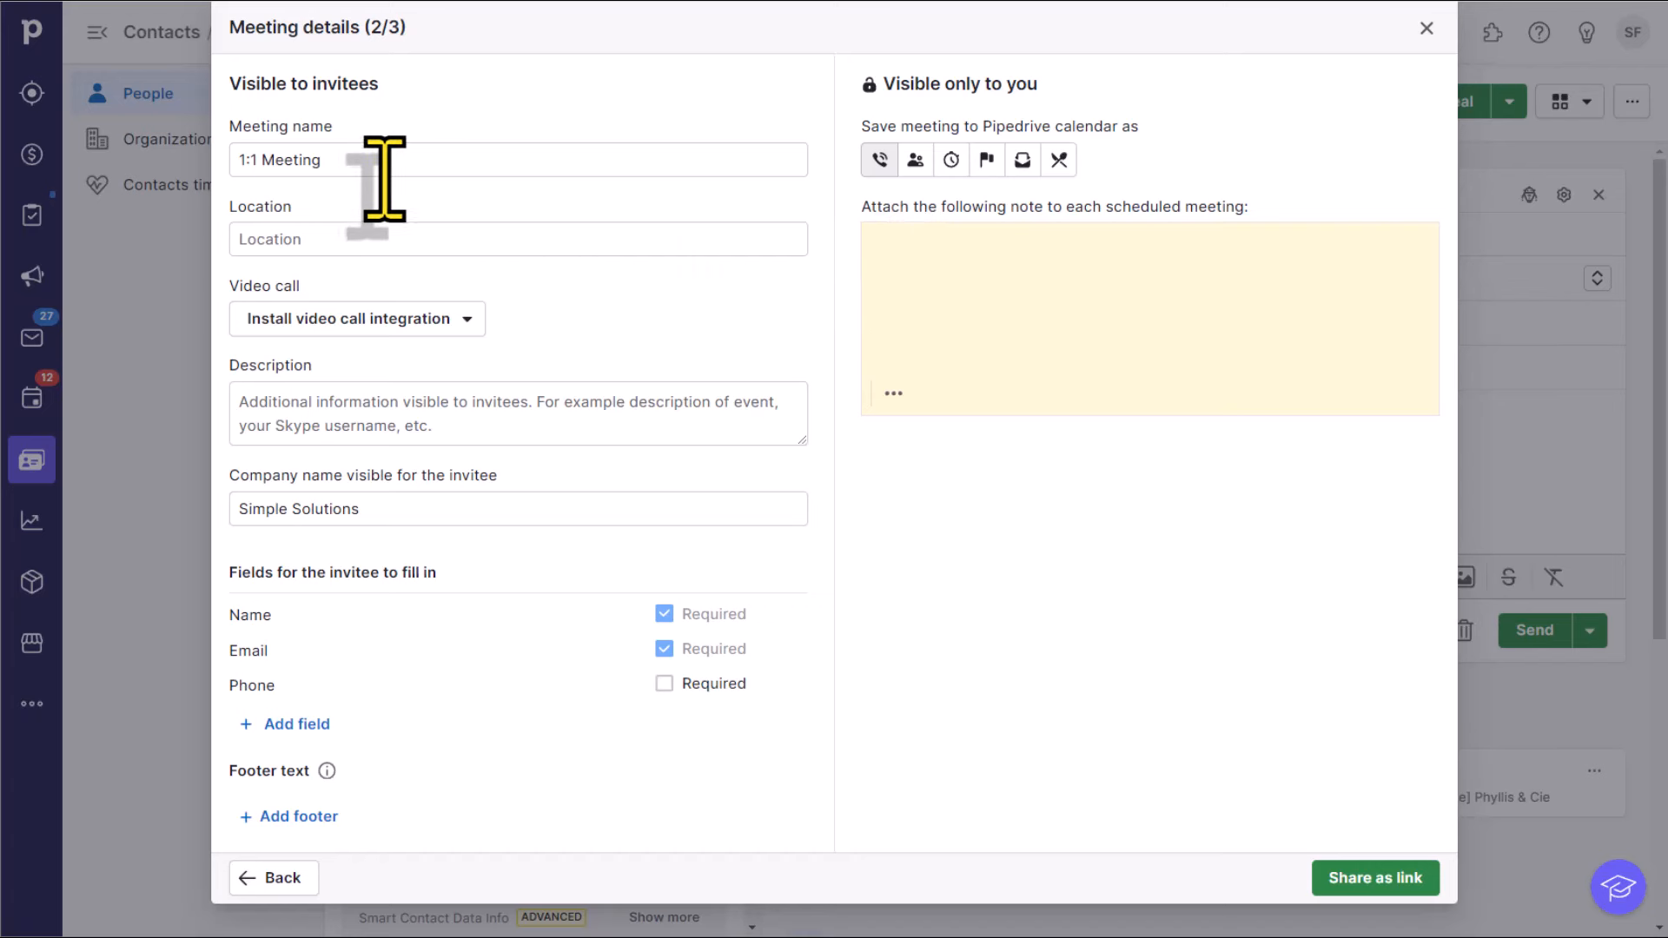
mouse_move(931, 264)
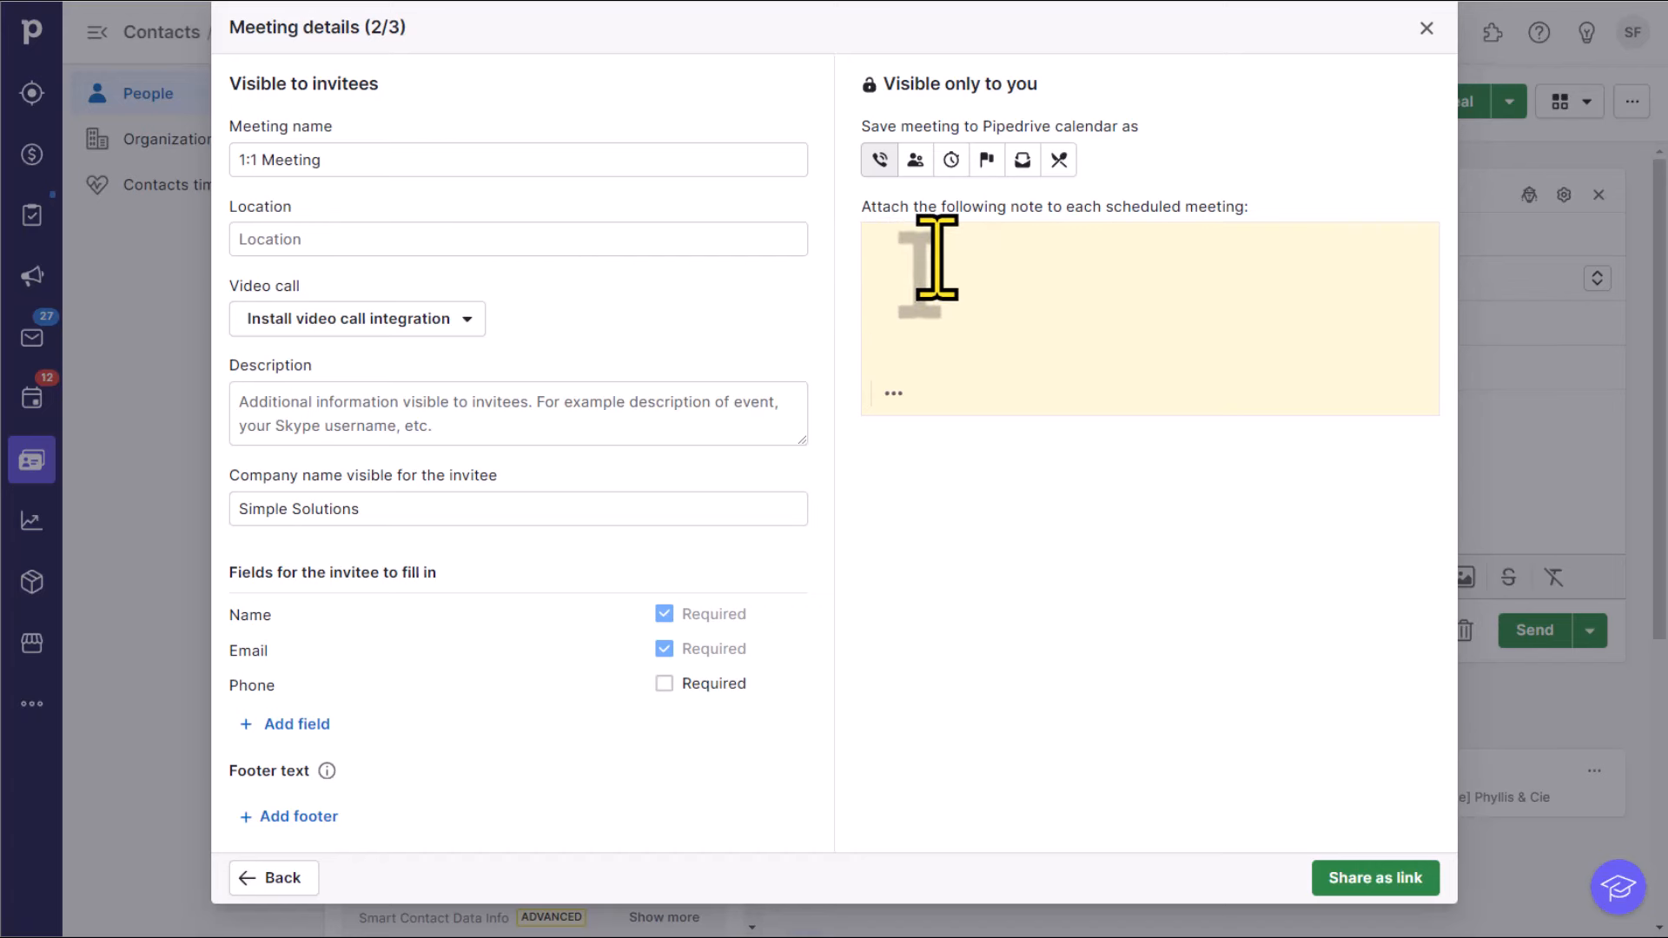
mouse_move(1272, 792)
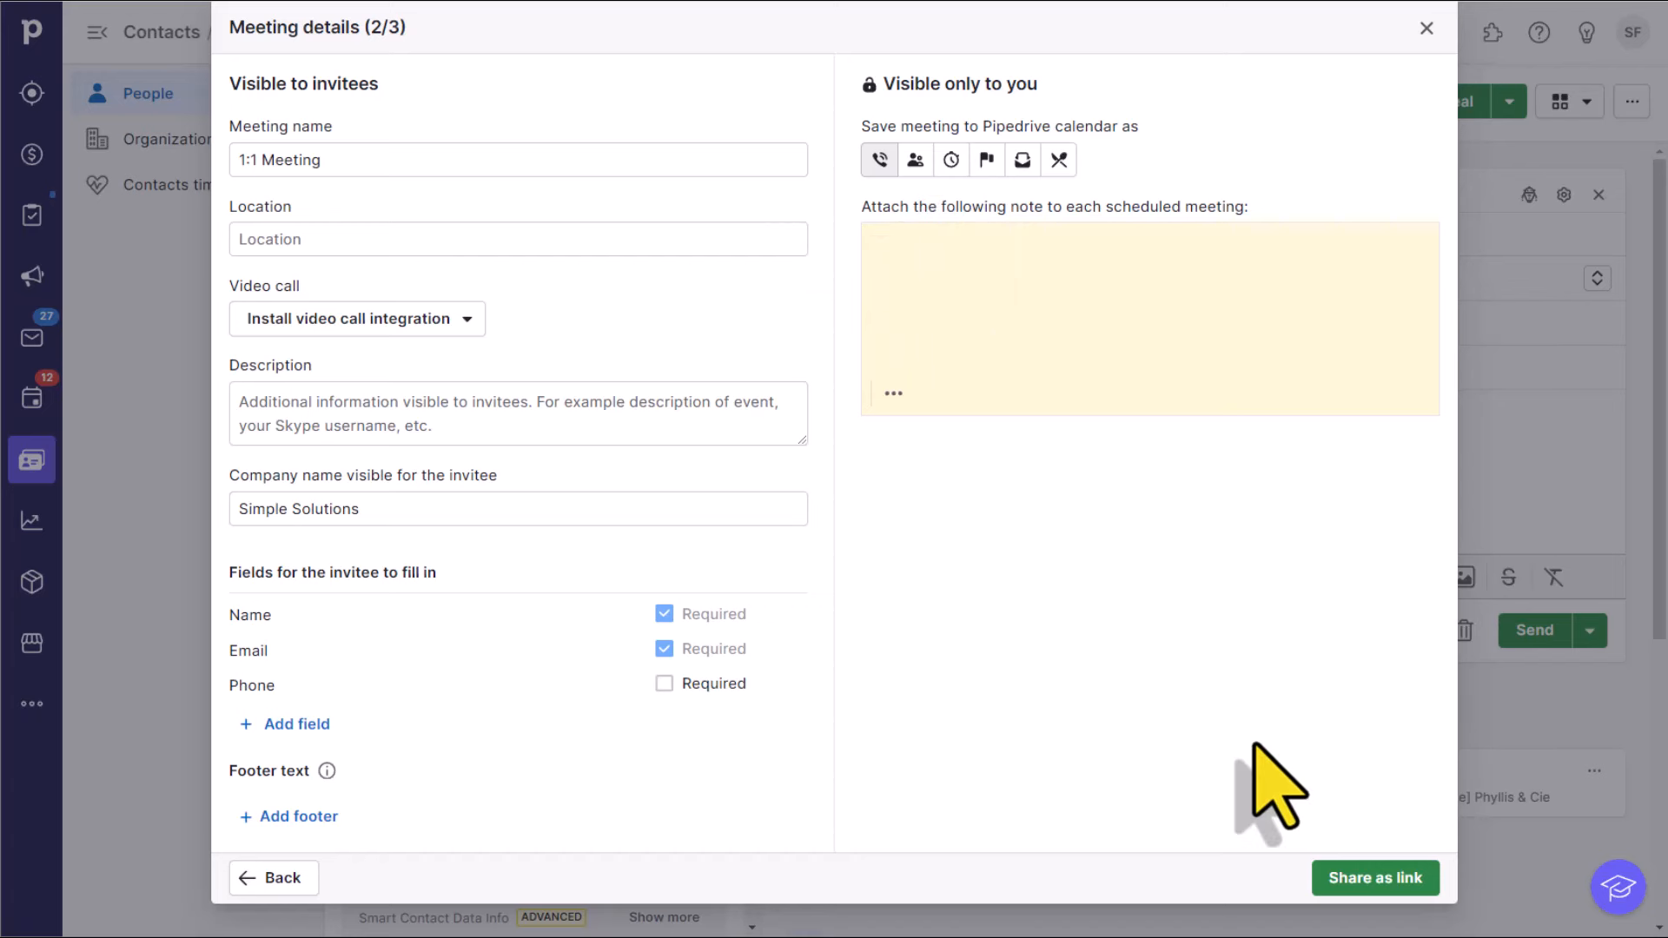
click(1373, 877)
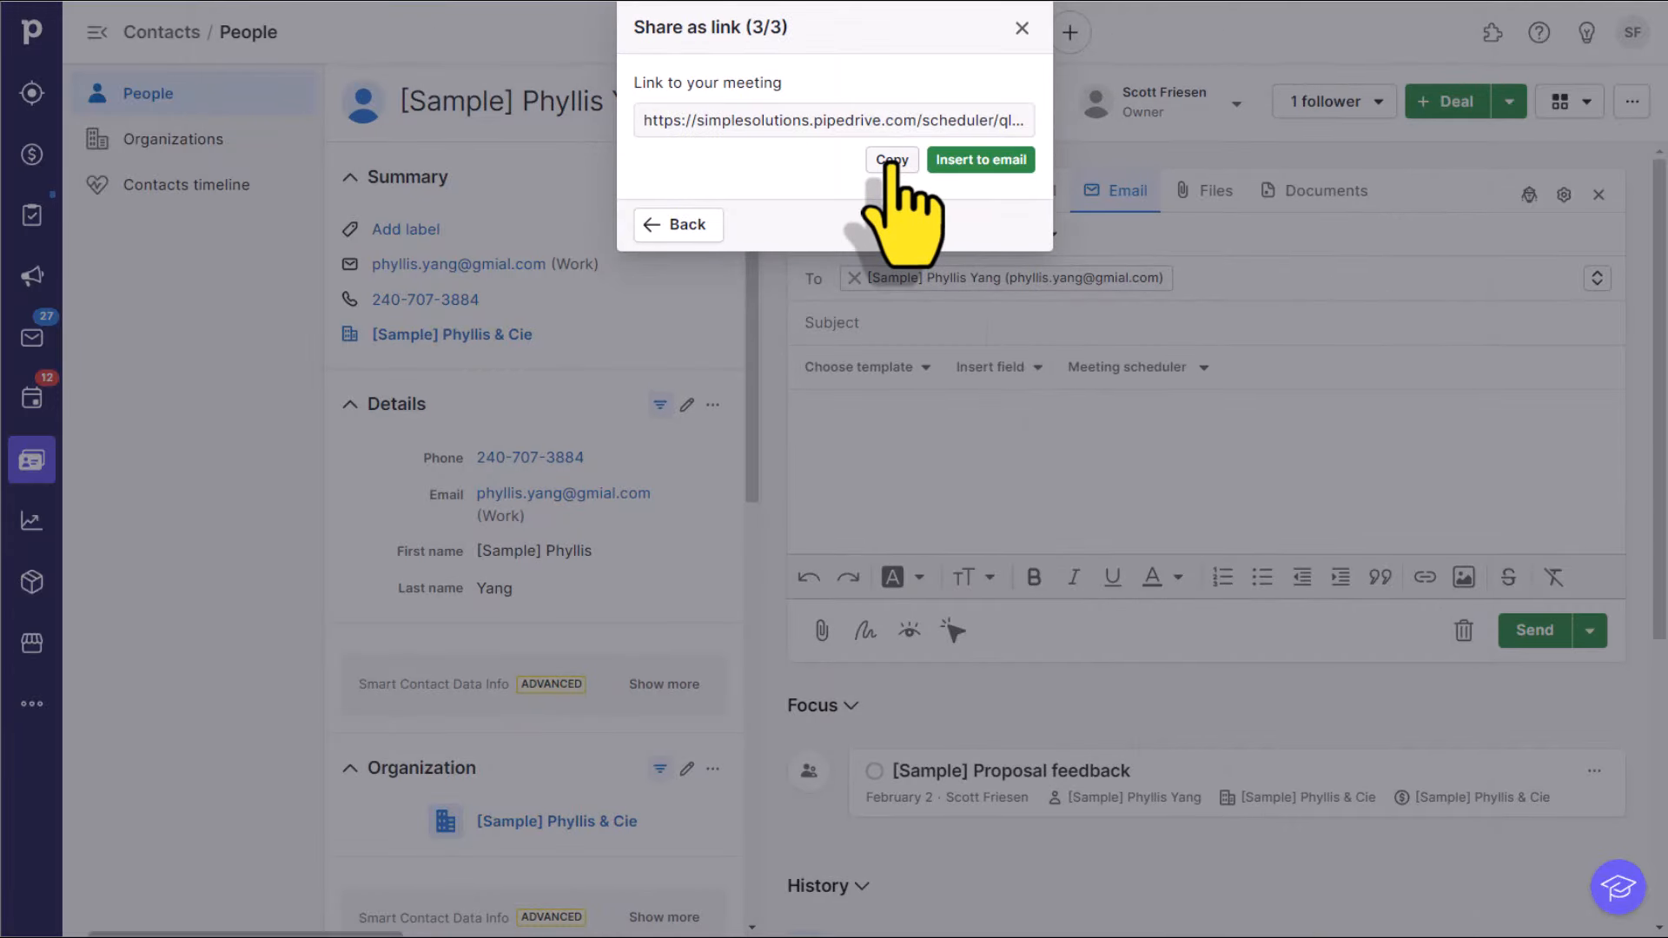
click(890, 160)
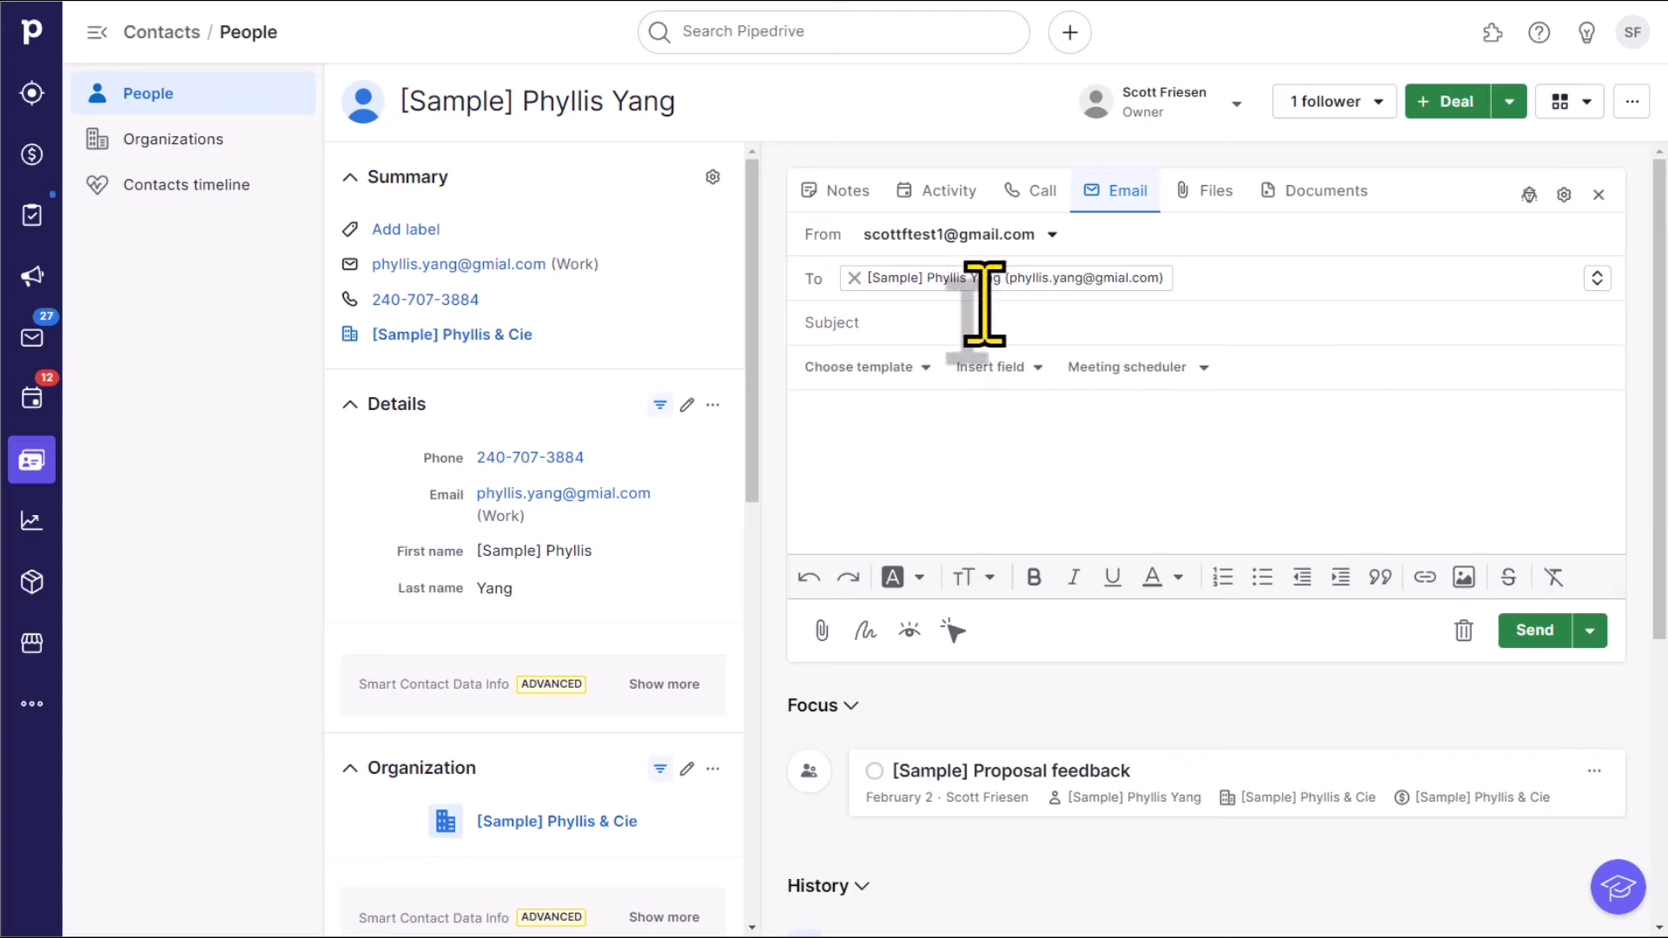
mouse_move(841, 351)
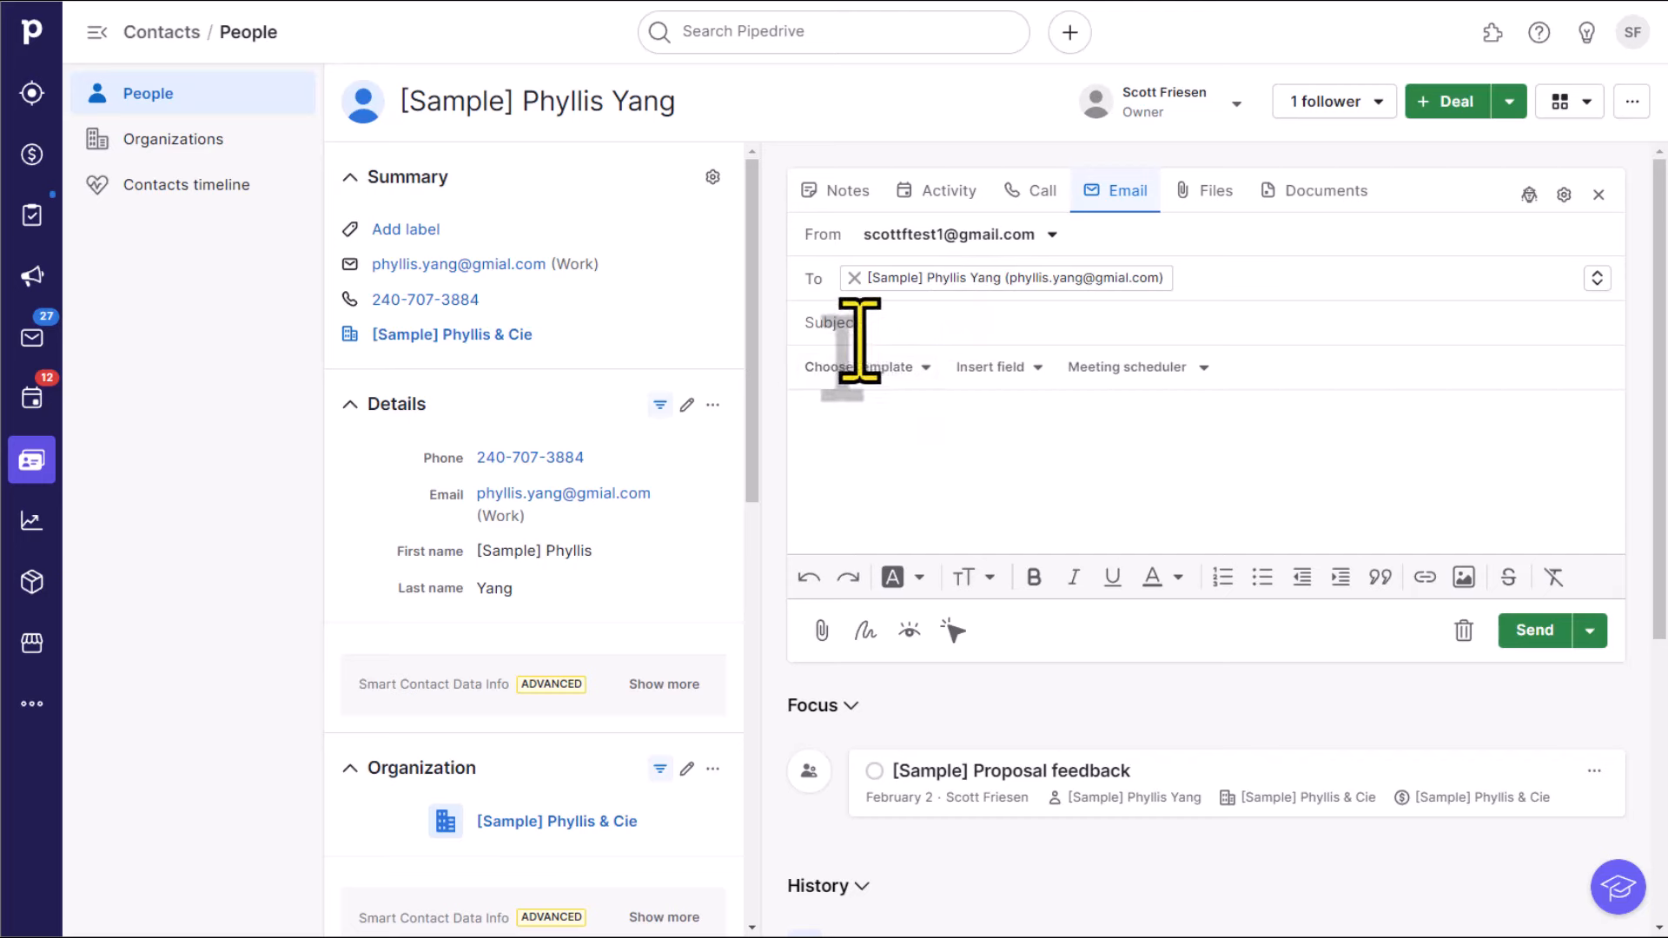
mouse_move(856, 425)
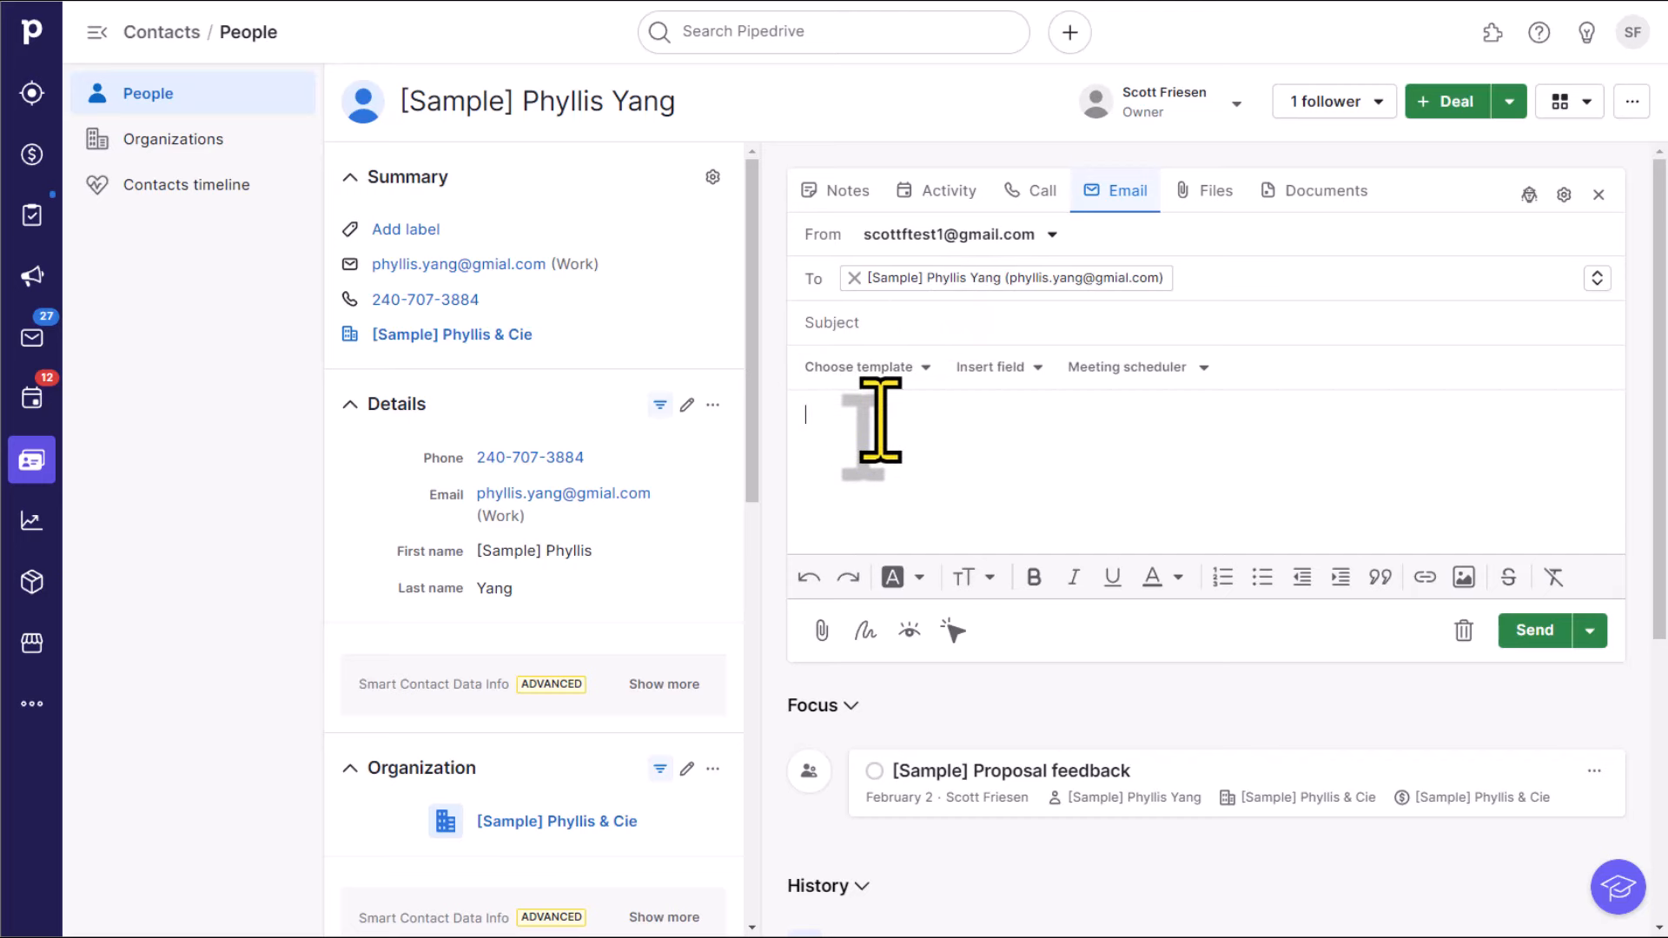
Step: Write "See my schedule and book a time here." in the email body and follow the booking link to test it
click(1131, 367)
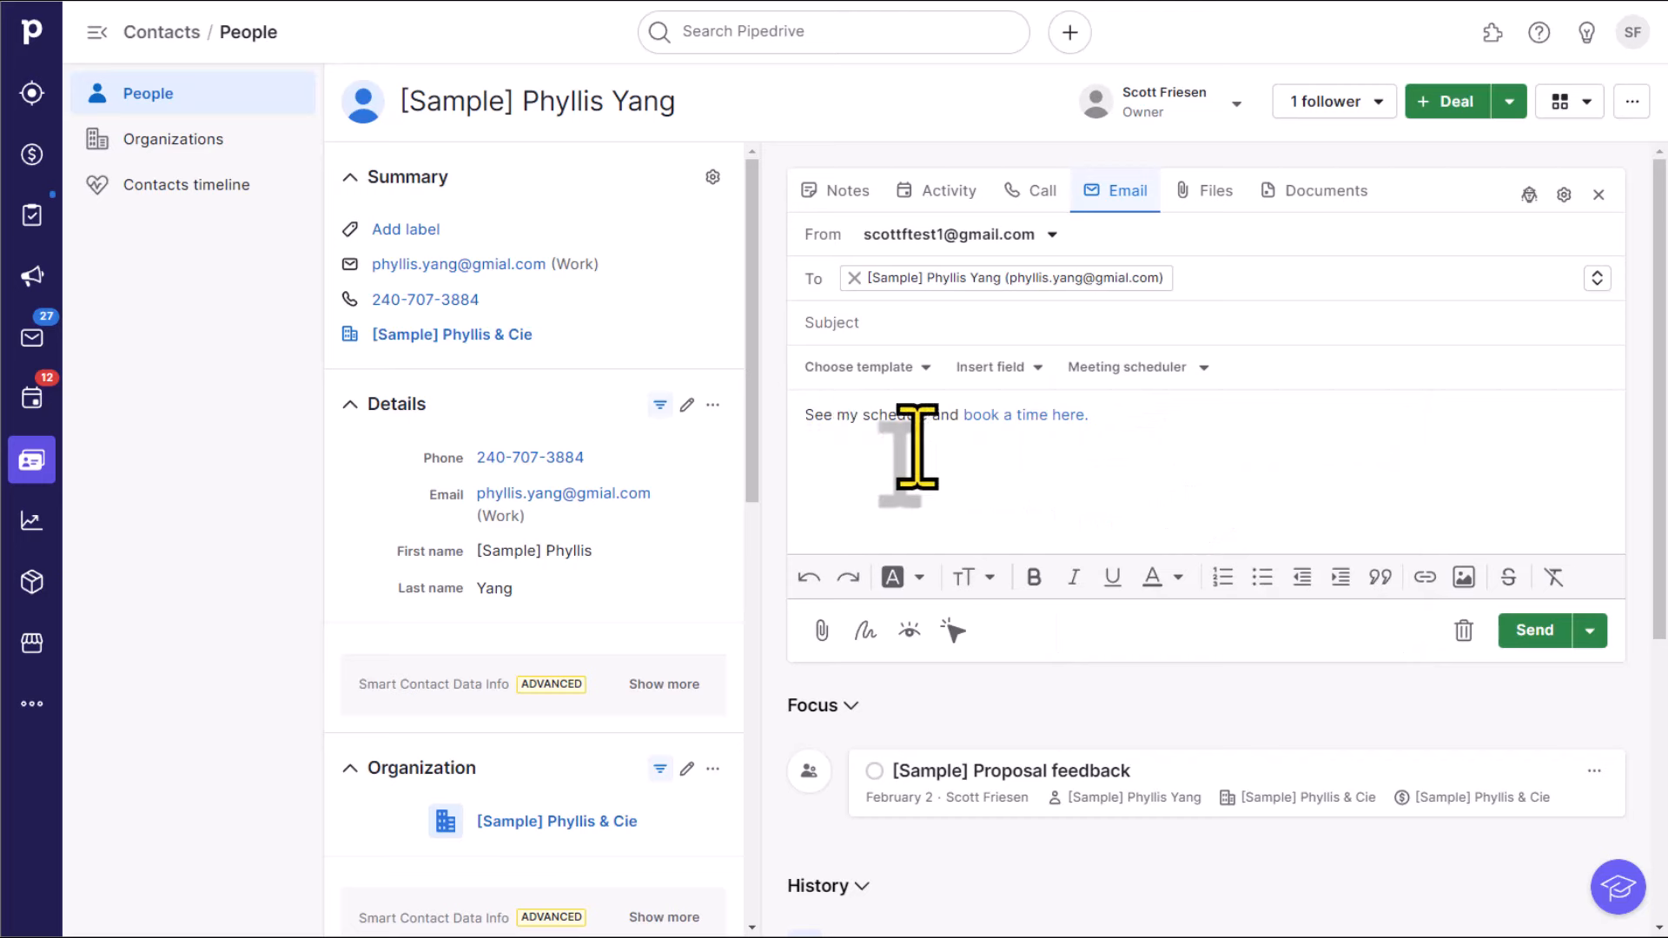
mouse_move(1027, 416)
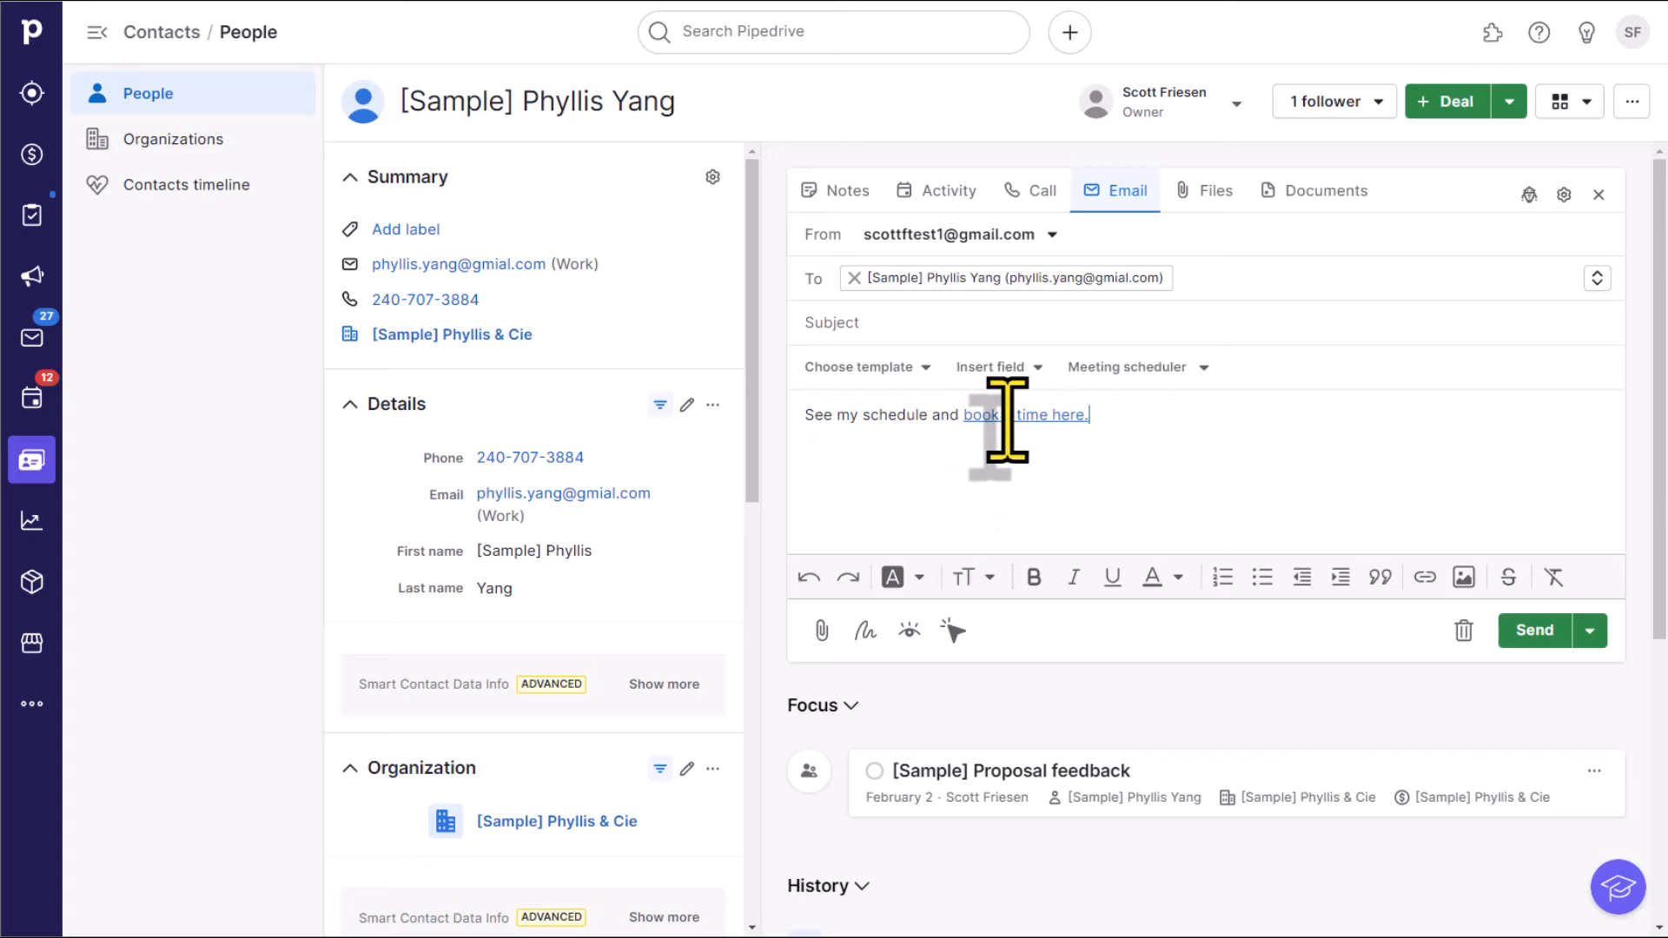
click(980, 415)
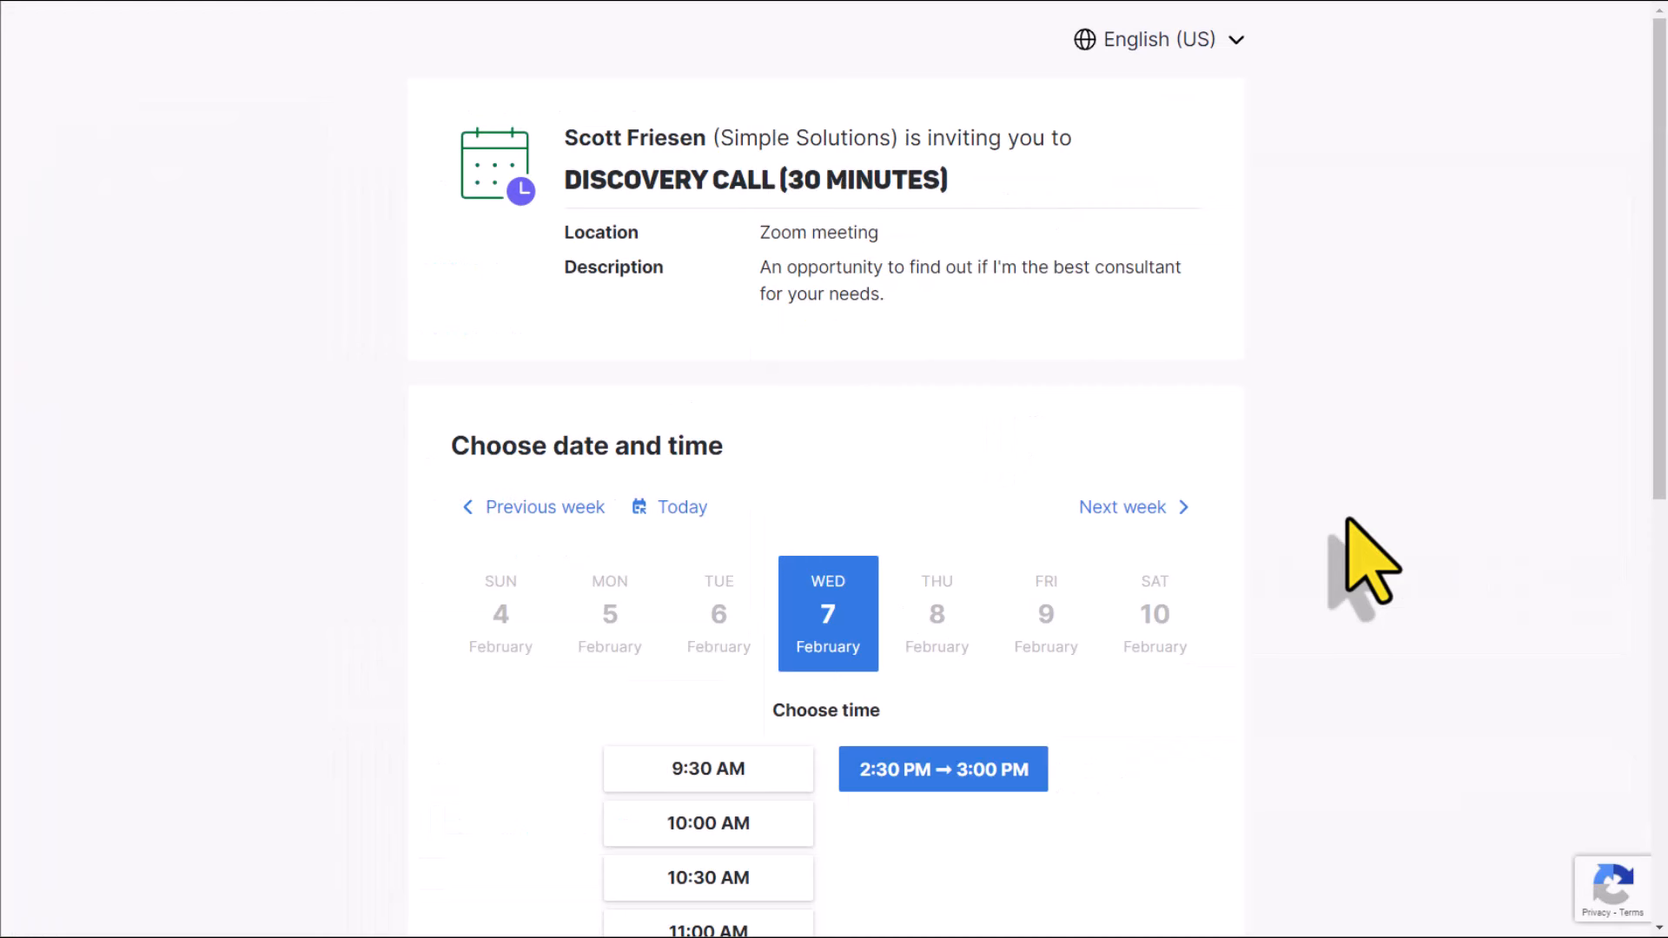
mouse_move(1046, 245)
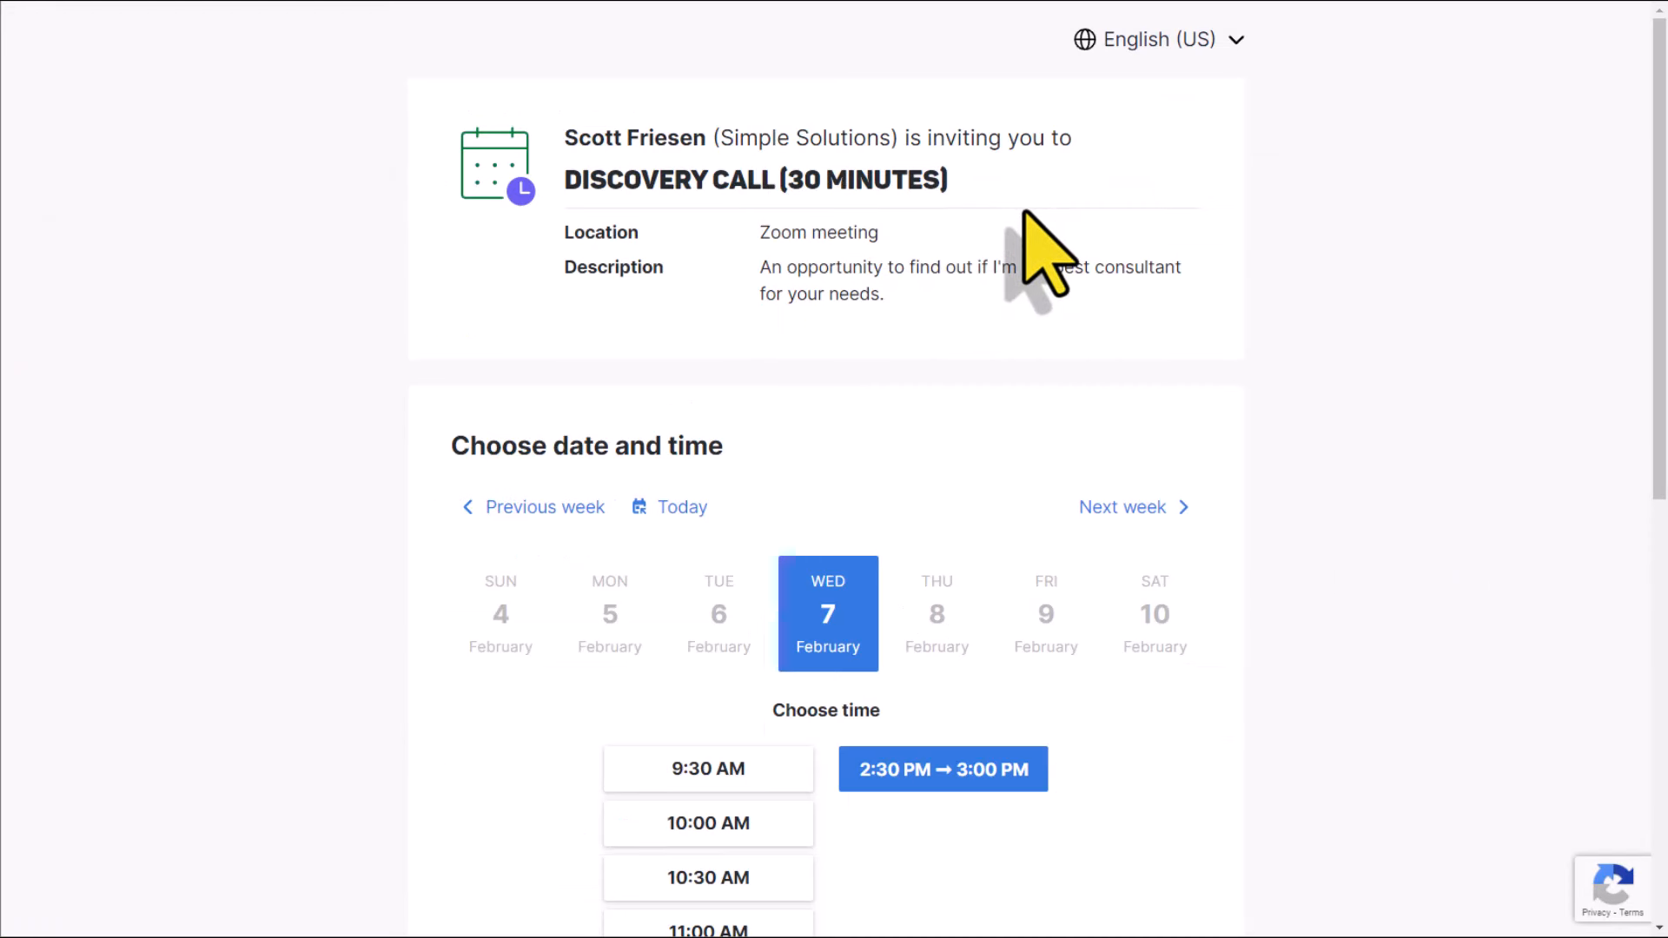
mouse_move(1345, 340)
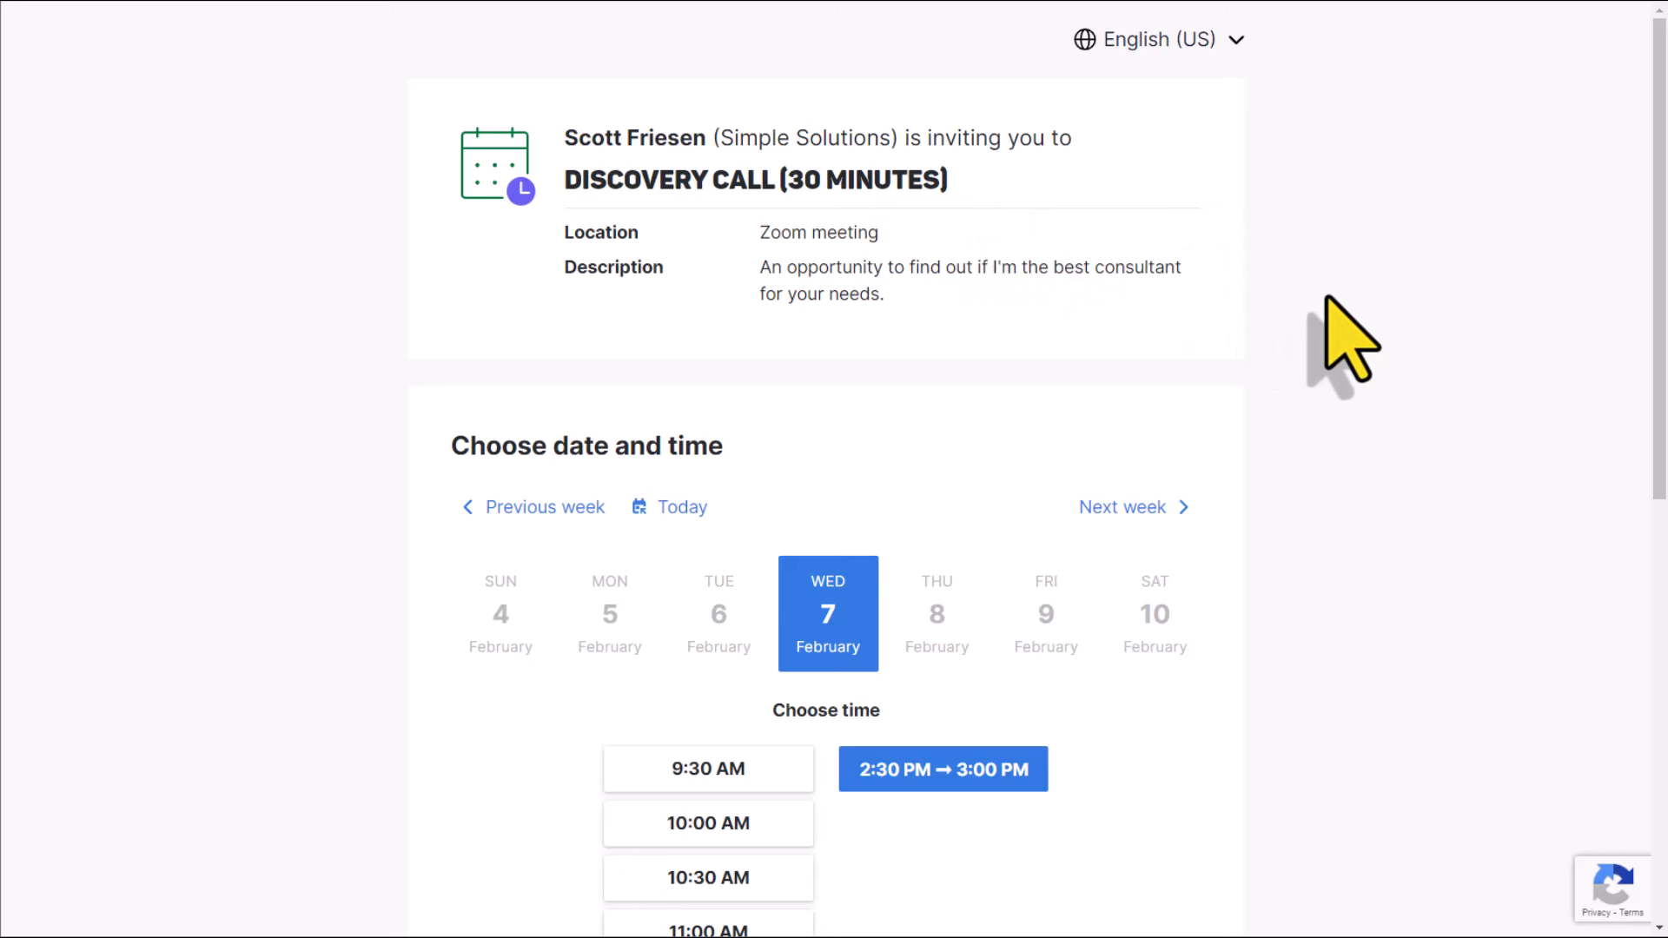
mouse_move(648, 256)
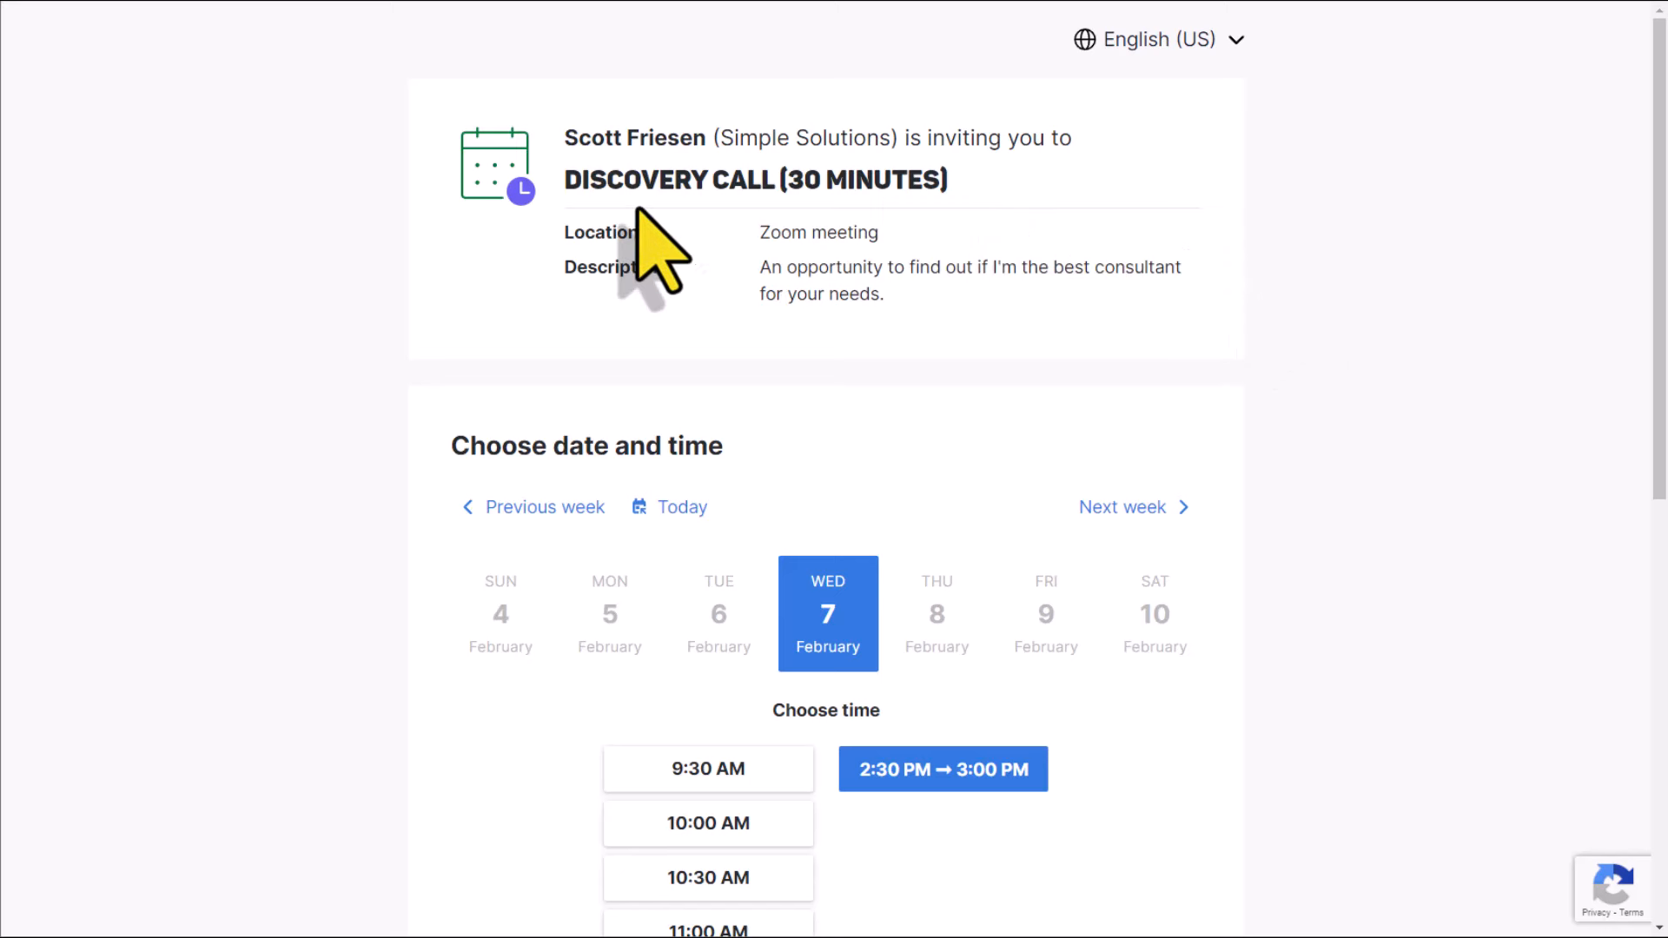
Step: Confirm a test Discovery Call booking for Wed 7 February 2024, 2:30–3:00 PM
scroll(down, 3)
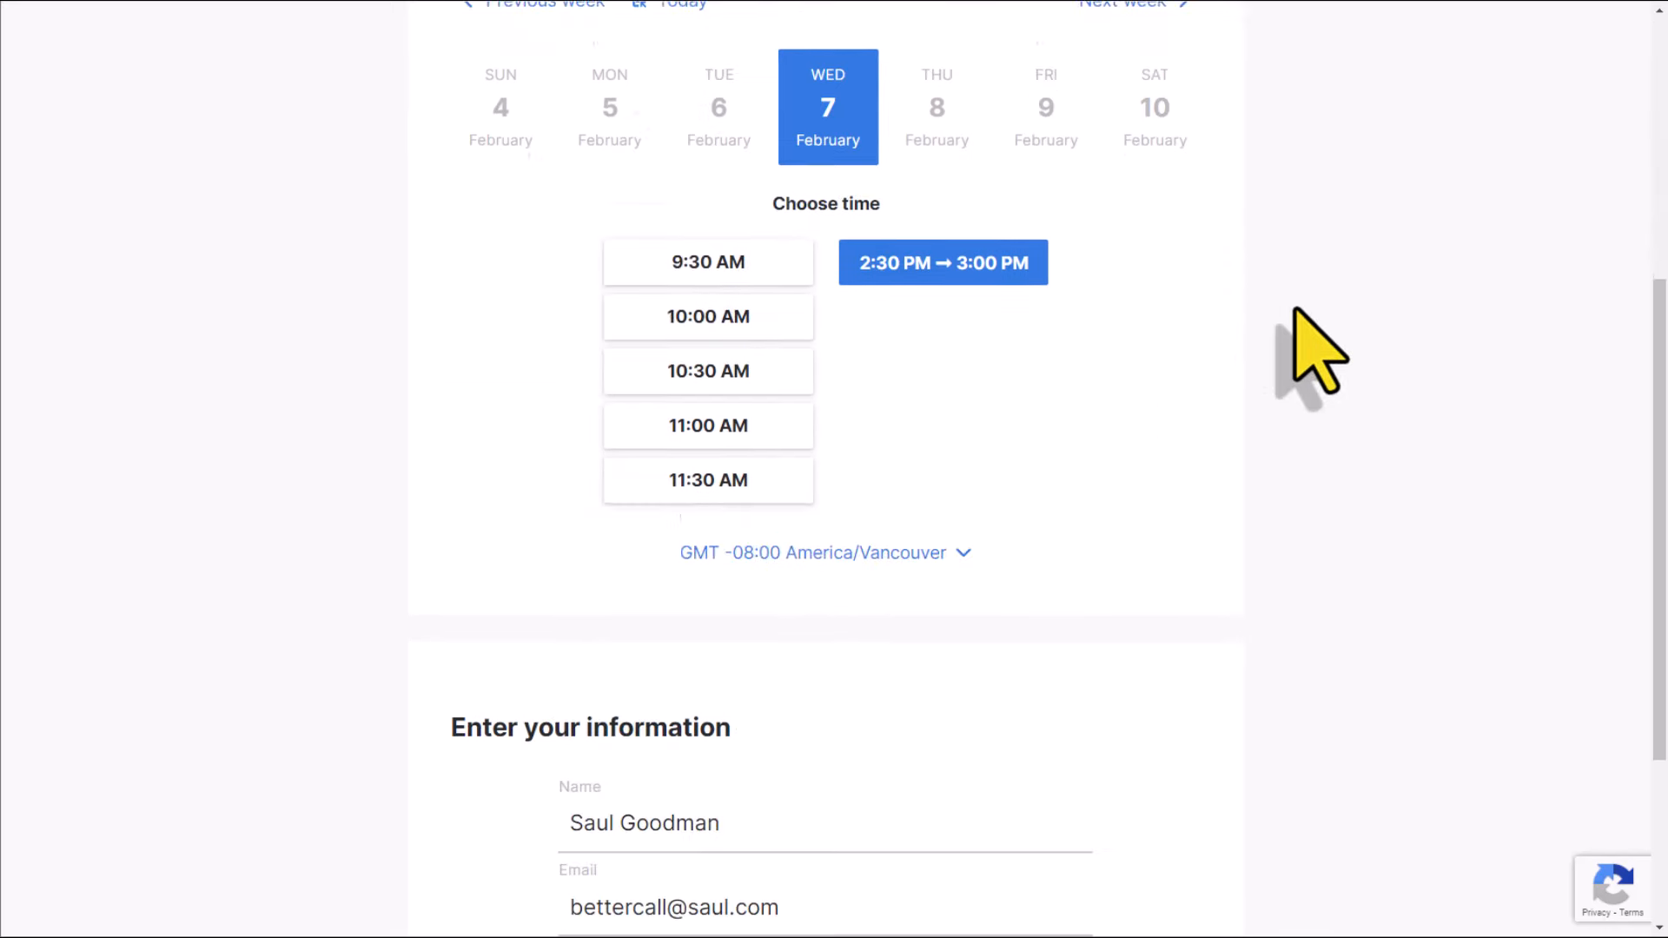
scroll(down, 3)
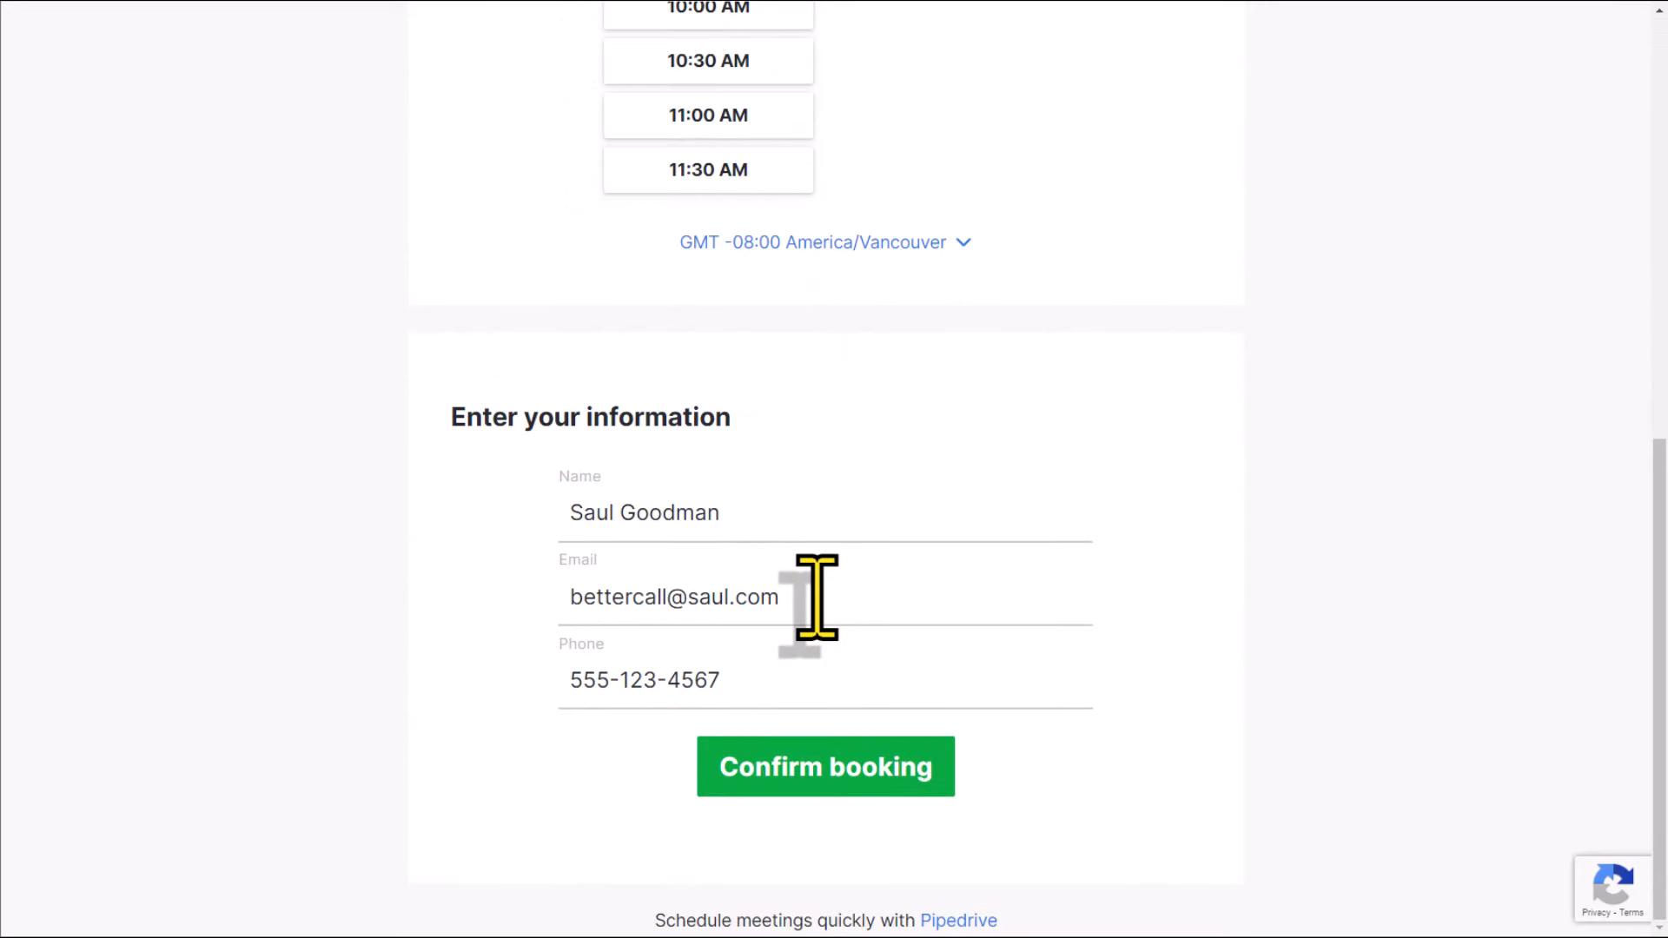
mouse_move(825, 766)
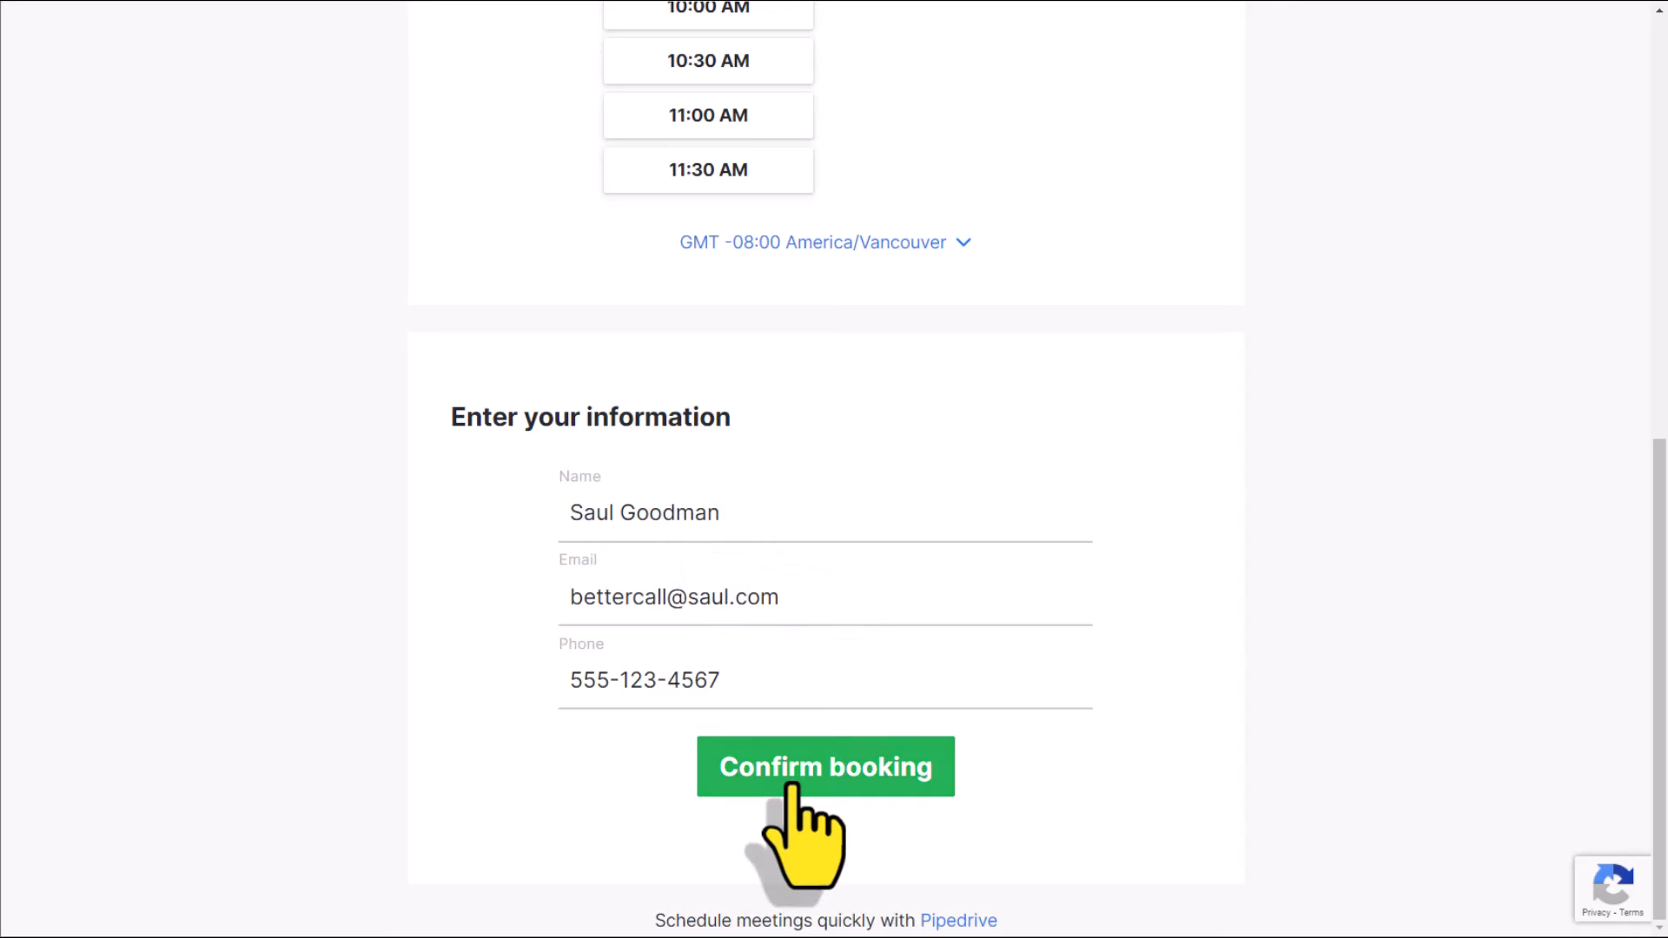
click(824, 766)
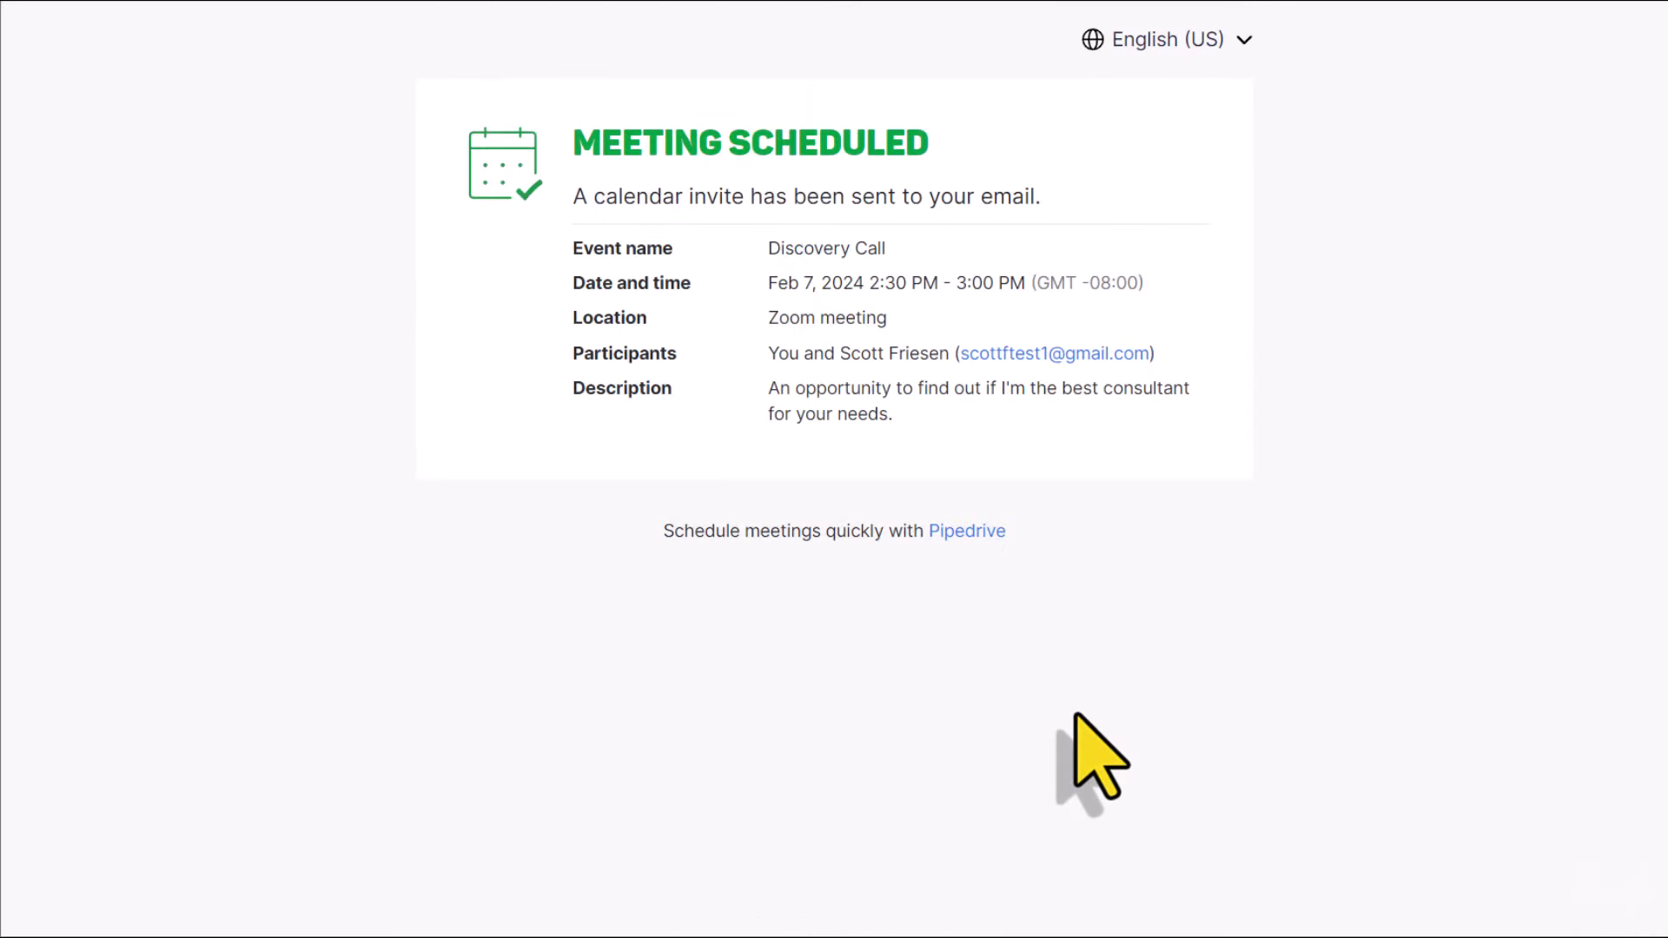
mouse_move(945, 361)
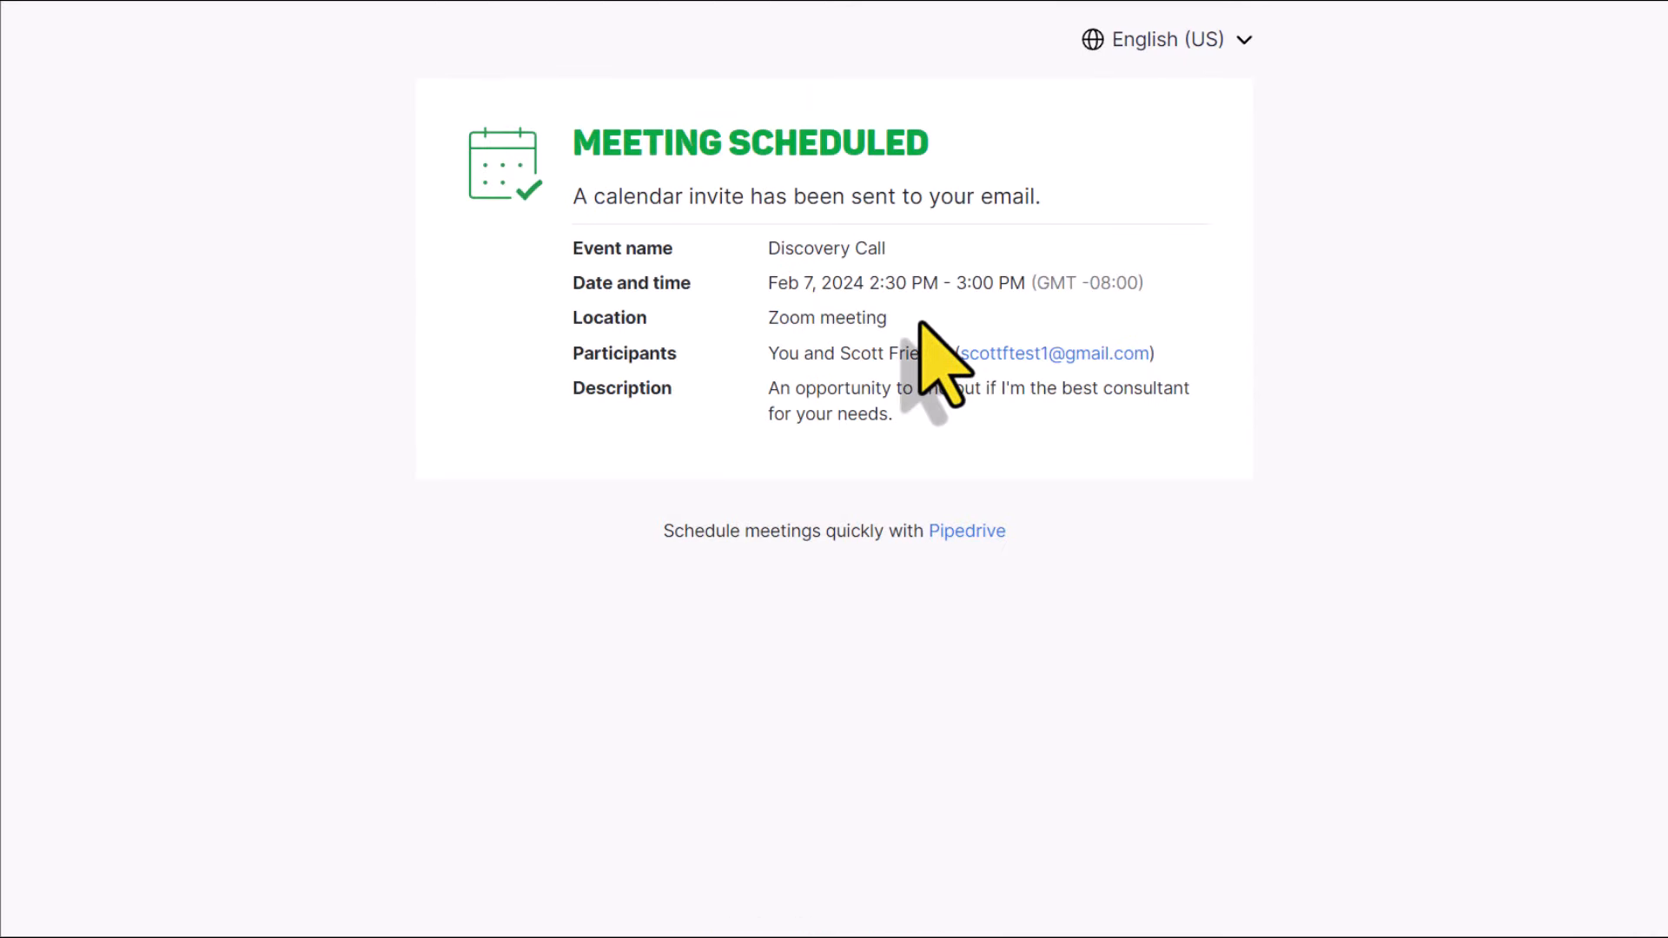
mouse_move(811, 207)
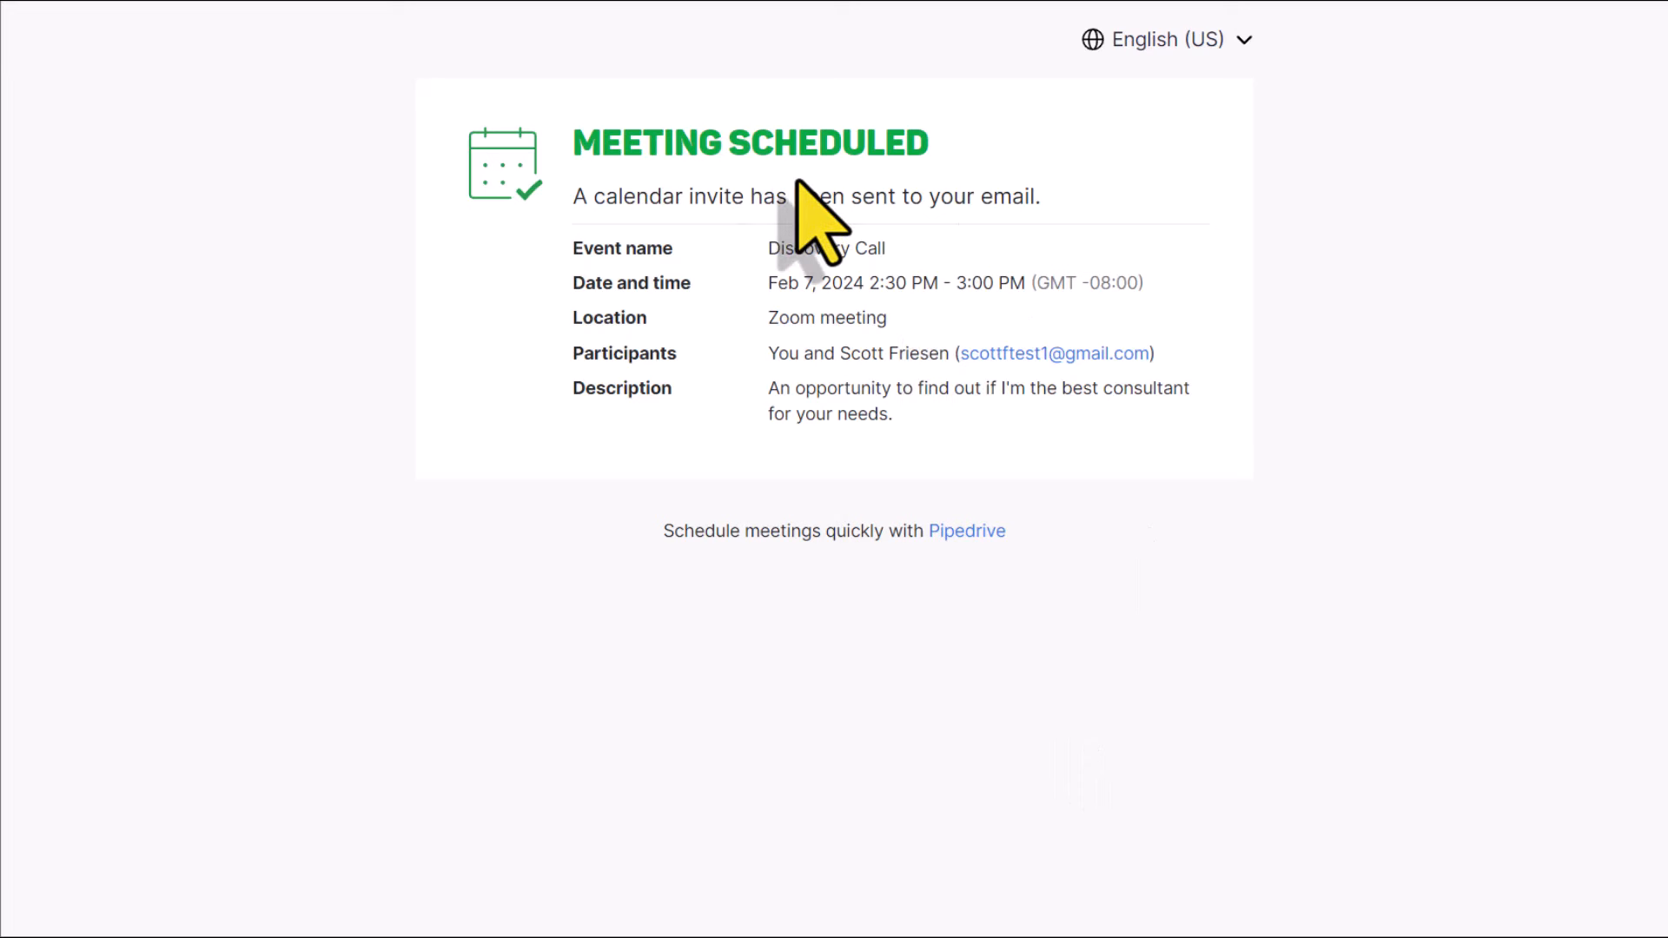
mouse_move(945, 210)
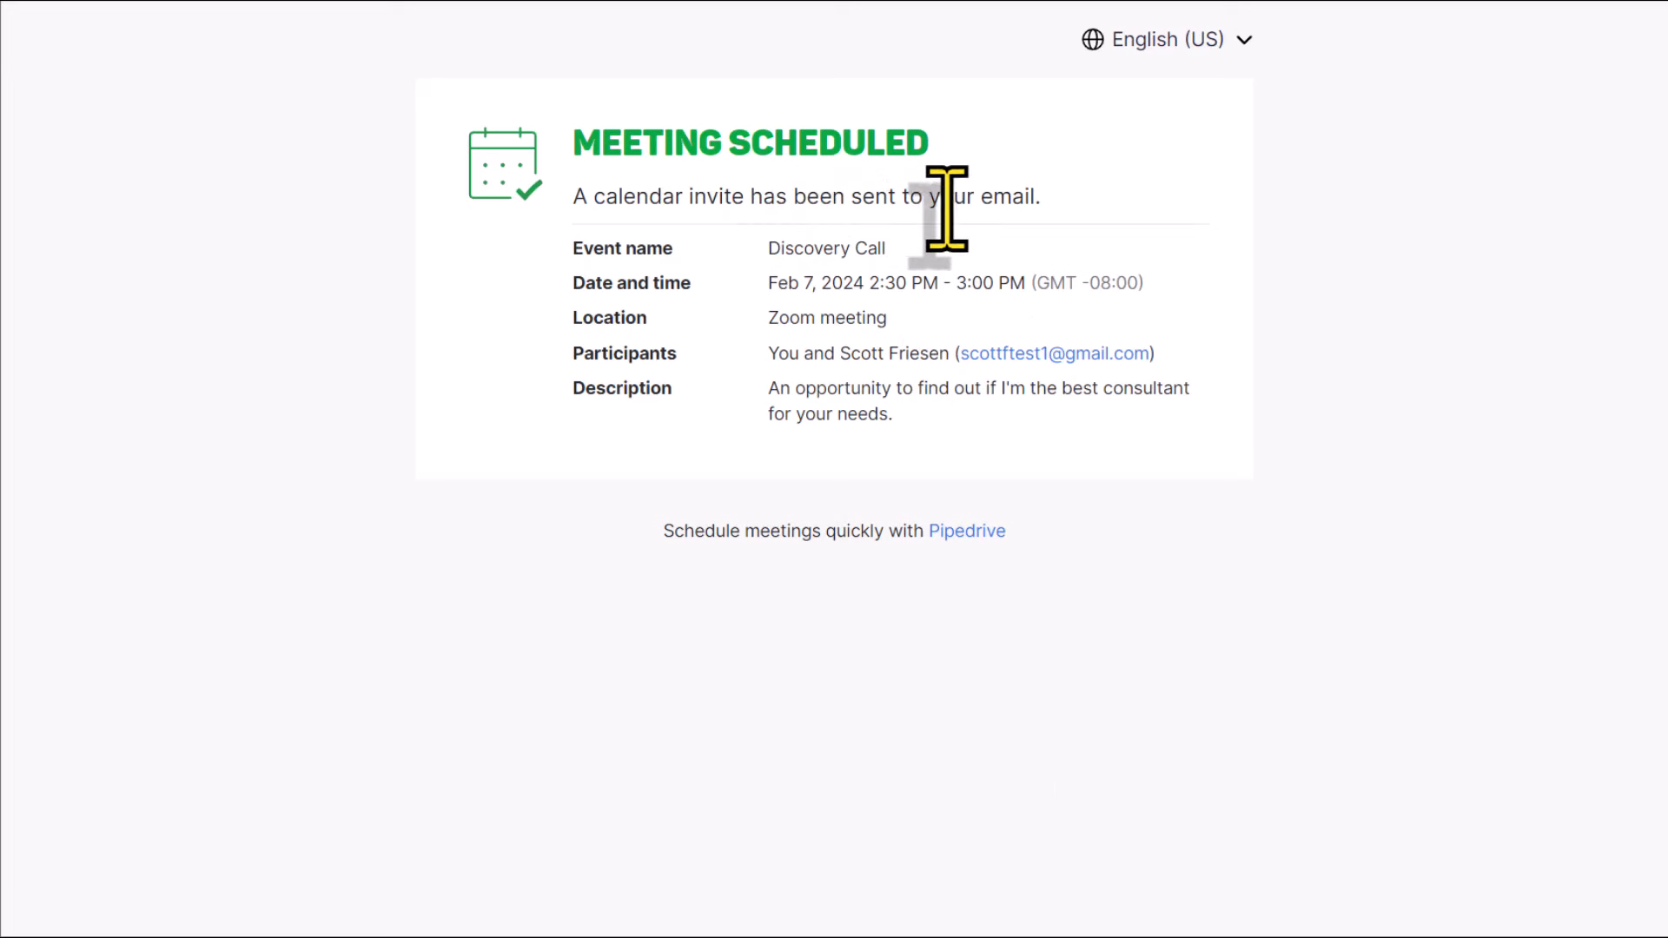
mouse_move(830, 382)
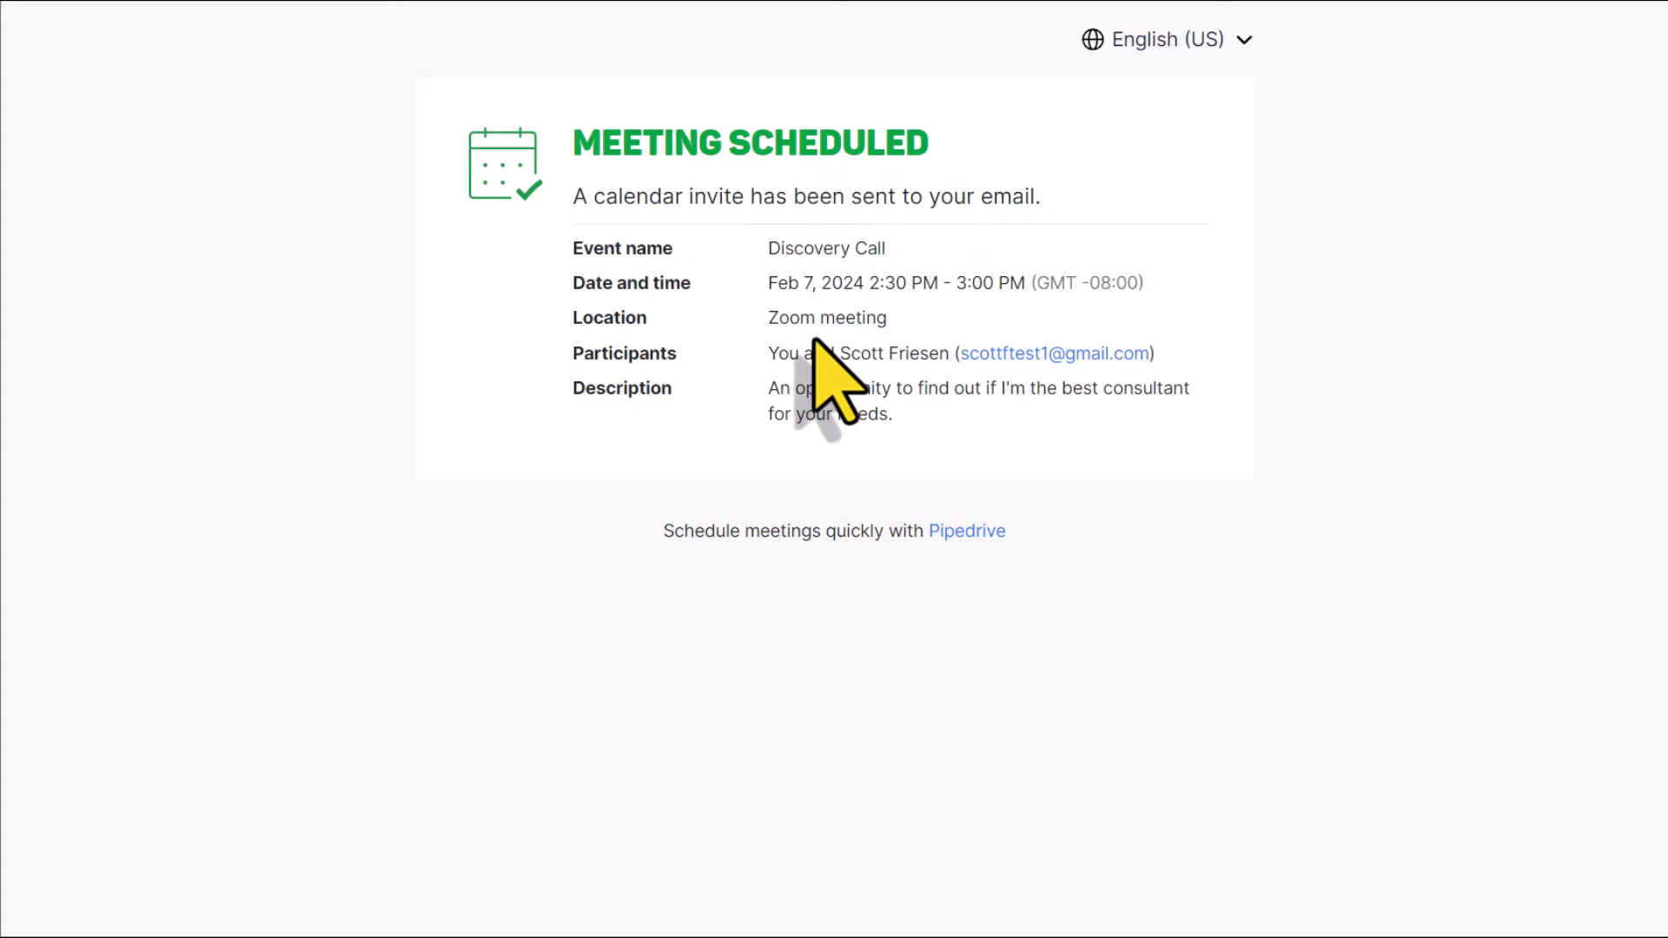
mouse_move(166, 21)
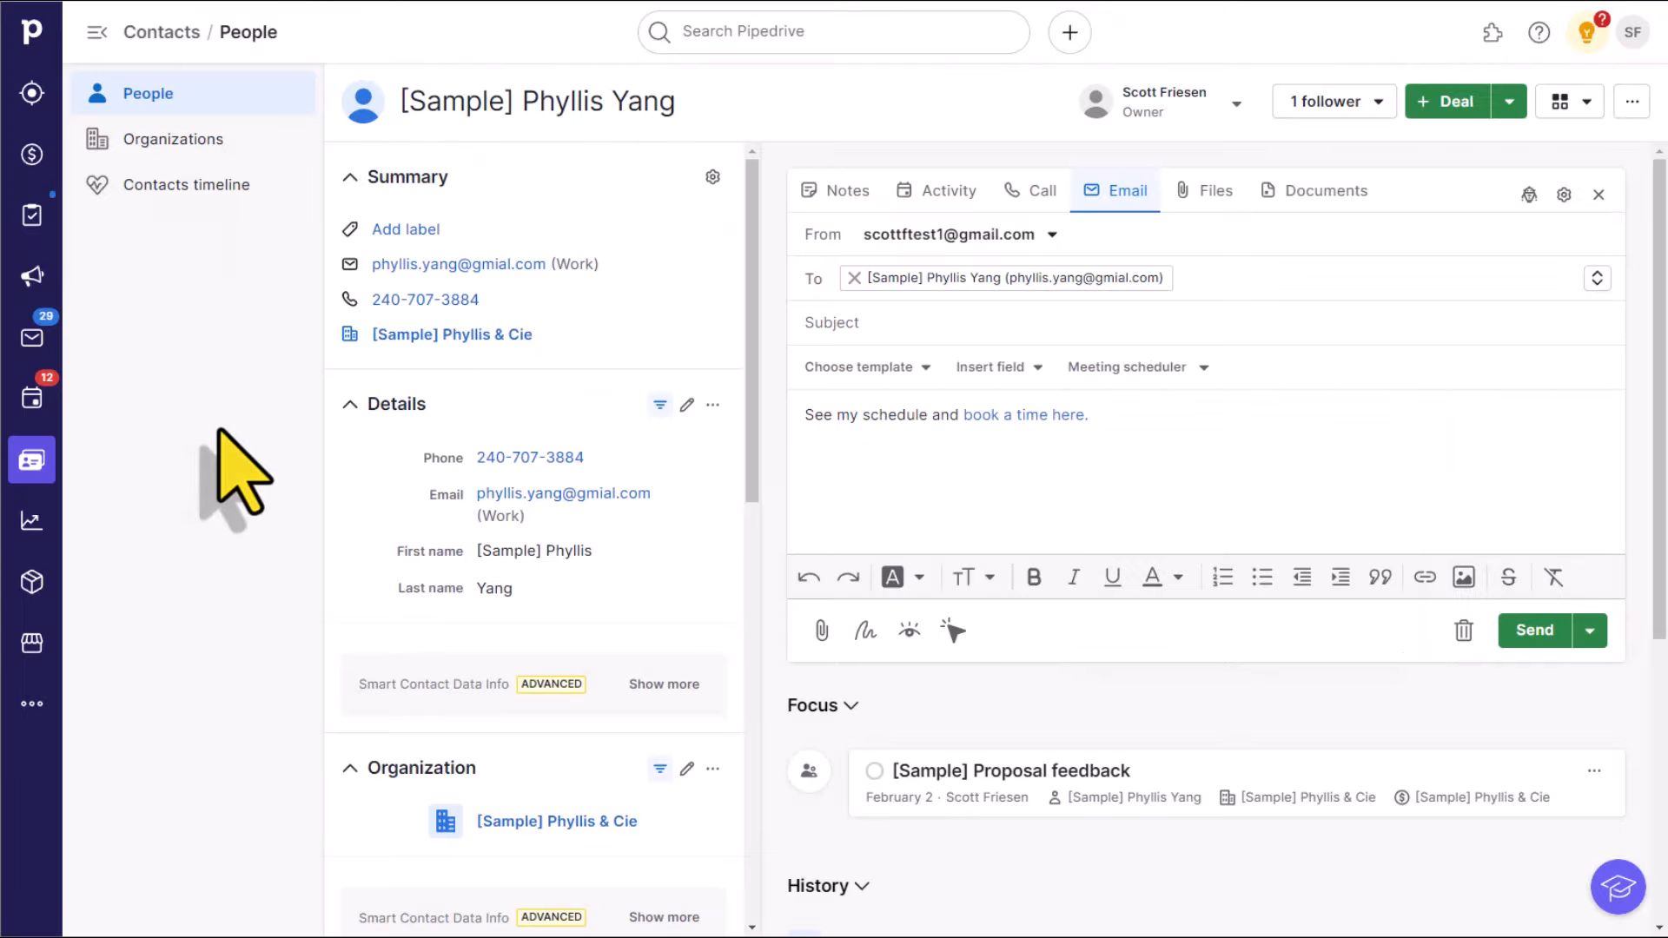
Step: Find the test invitee Saul Goodman at the bottom of the People list and select his name
click(146, 92)
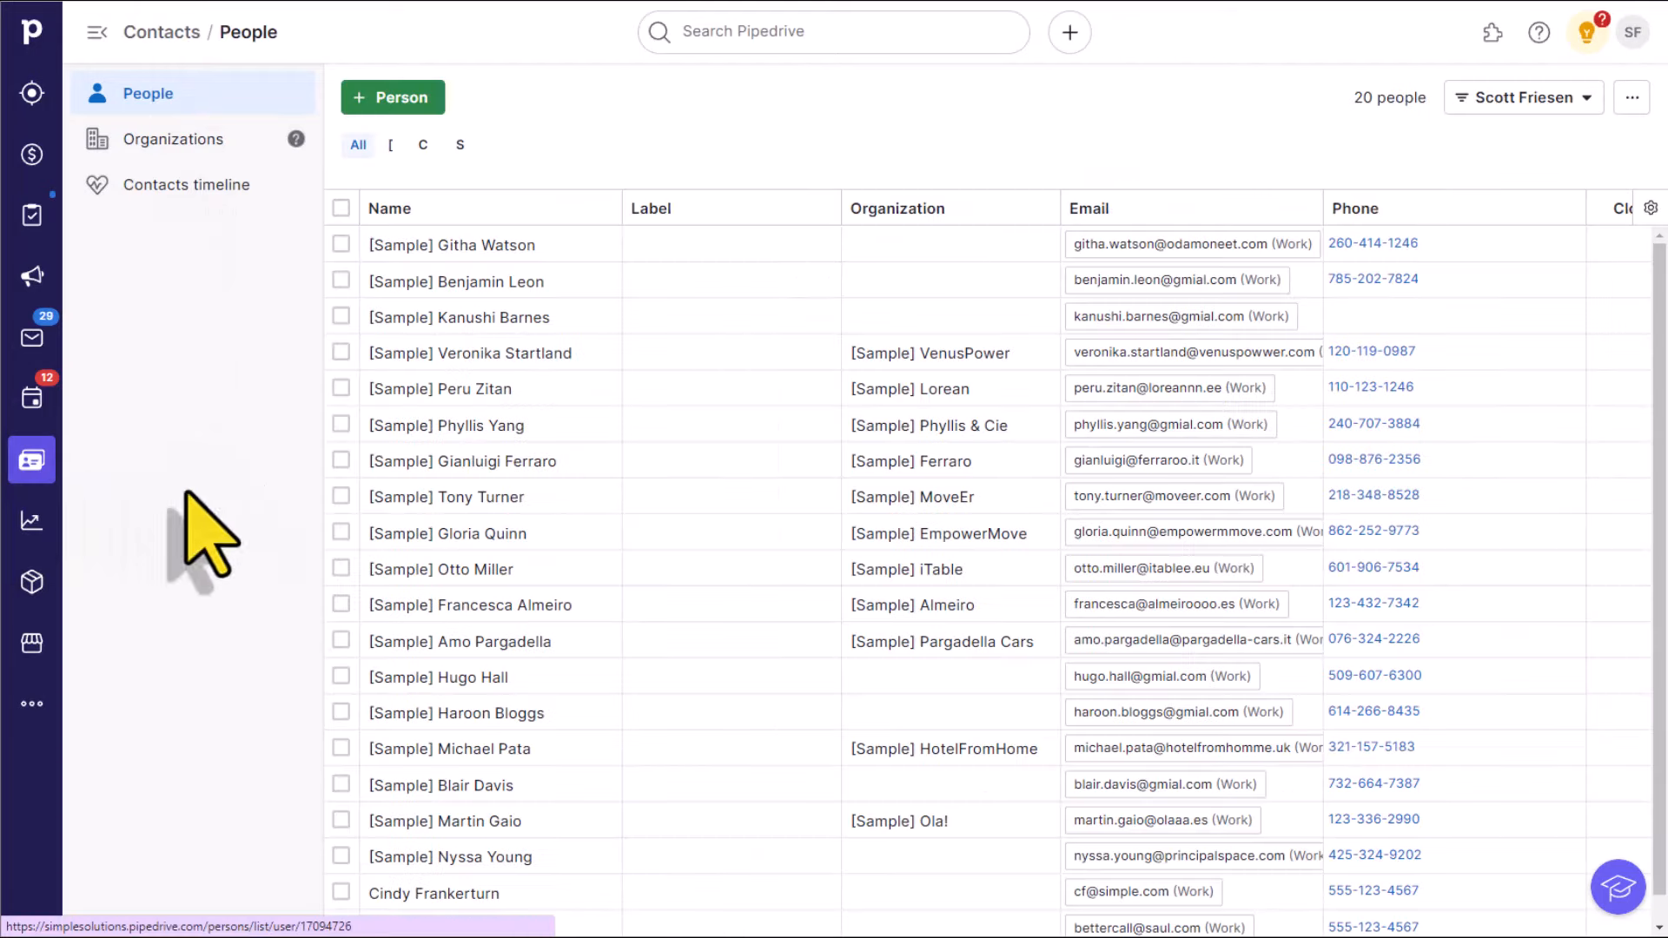
scroll(down, 3)
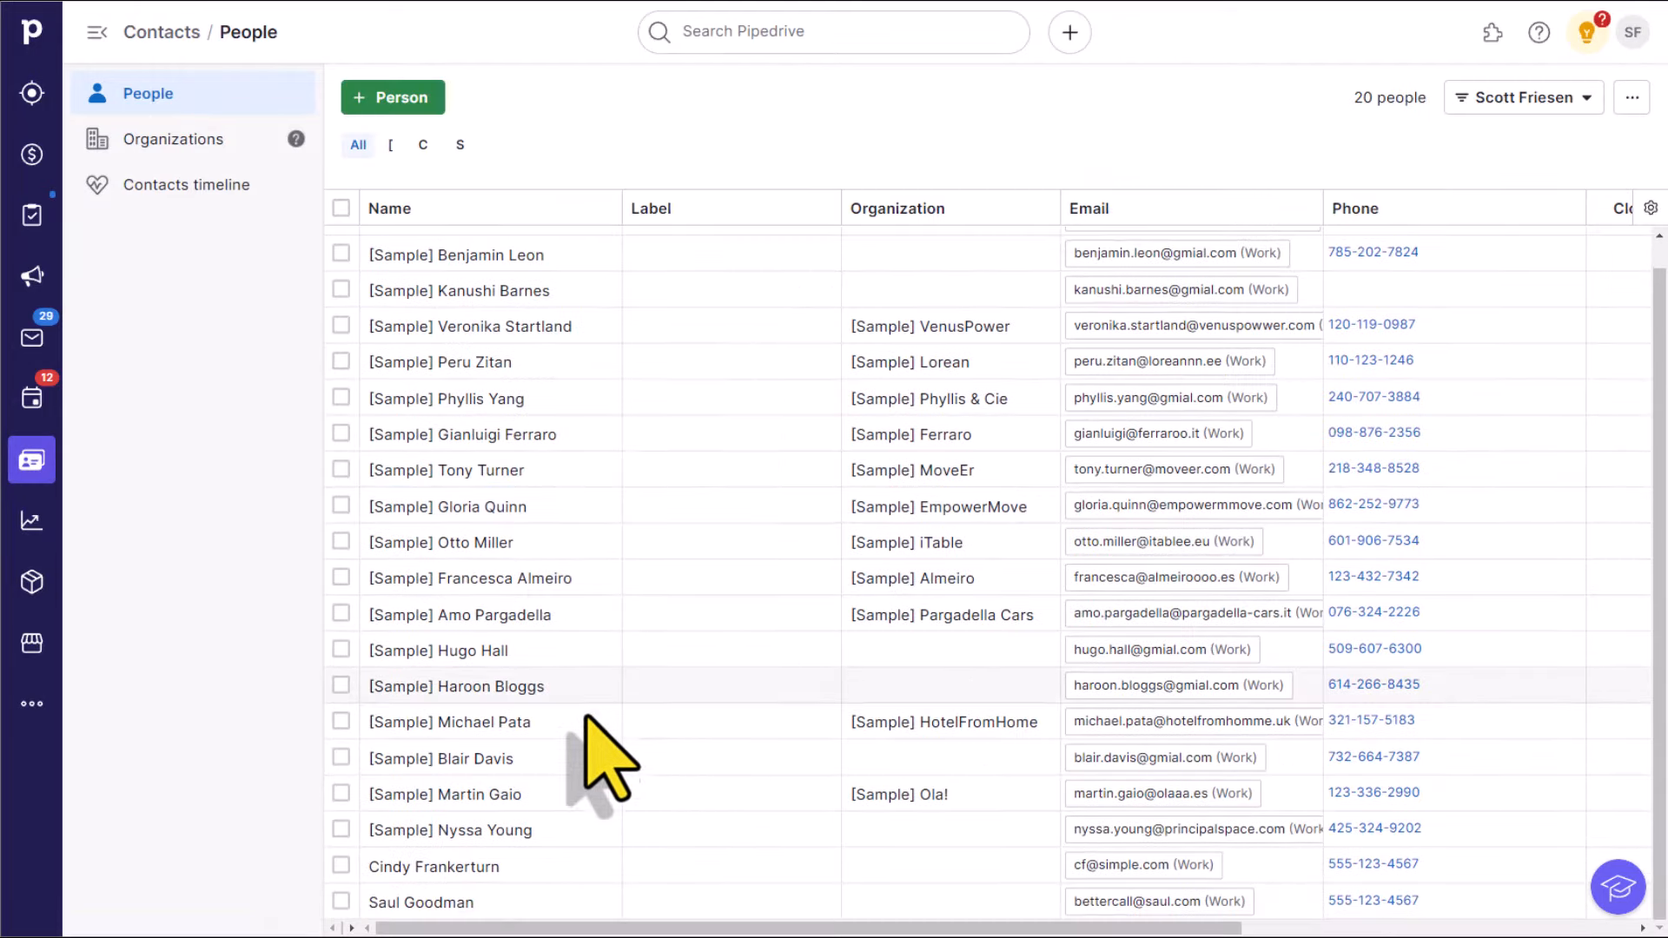
click(457, 902)
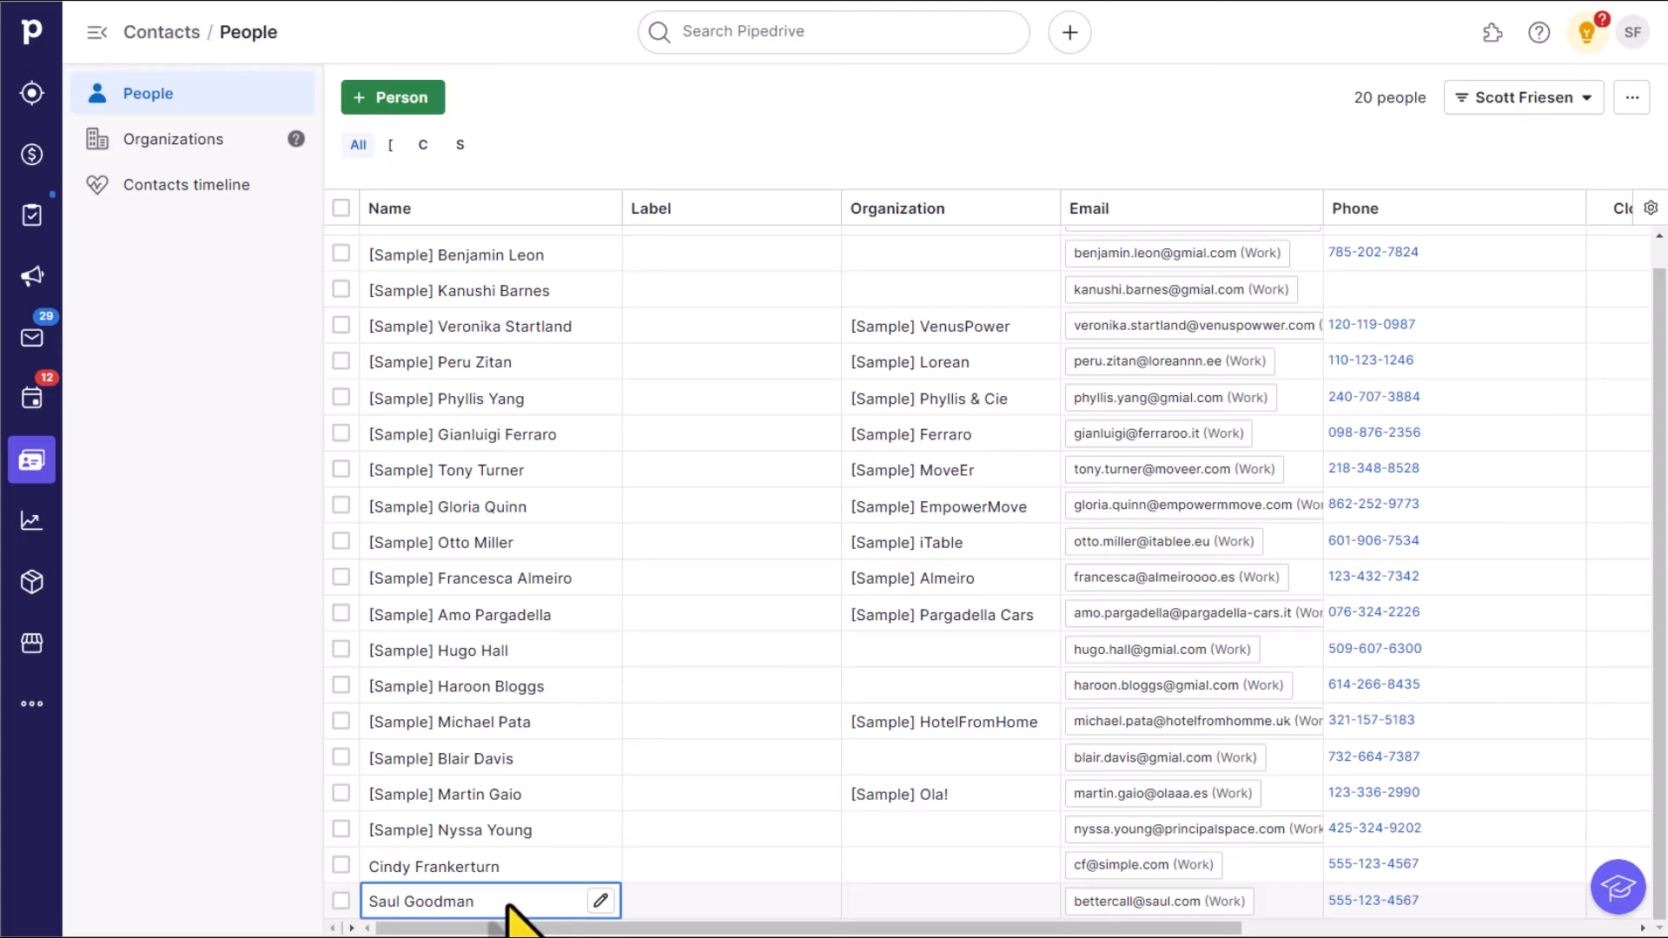
mouse_move(1157, 900)
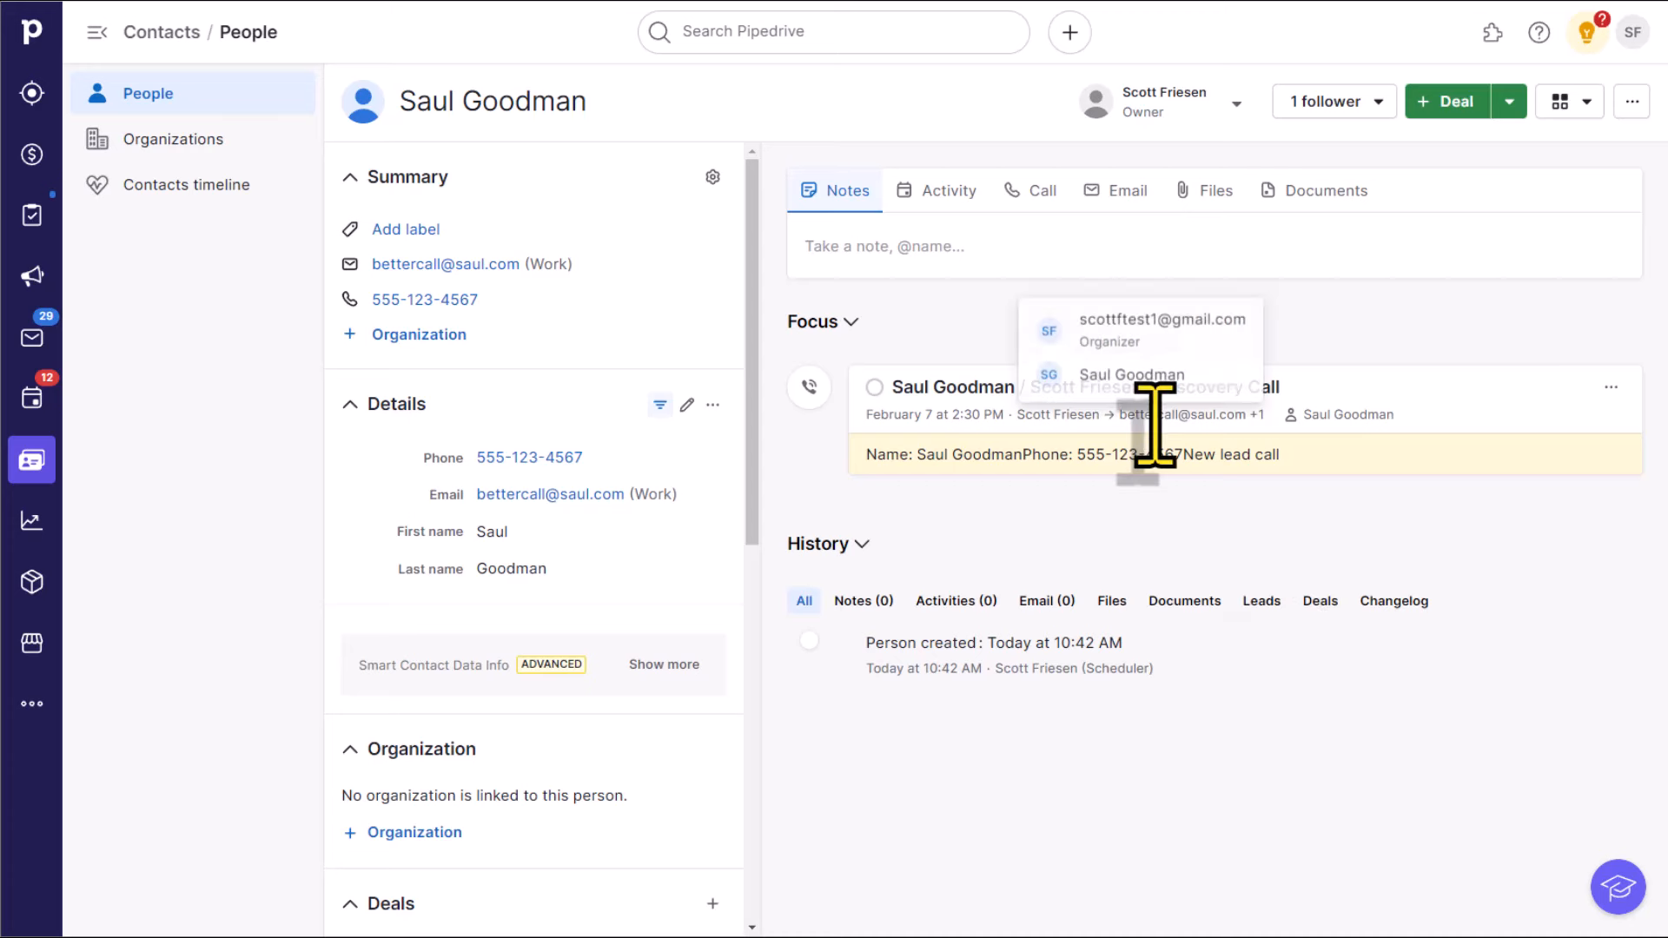
mouse_move(1000, 341)
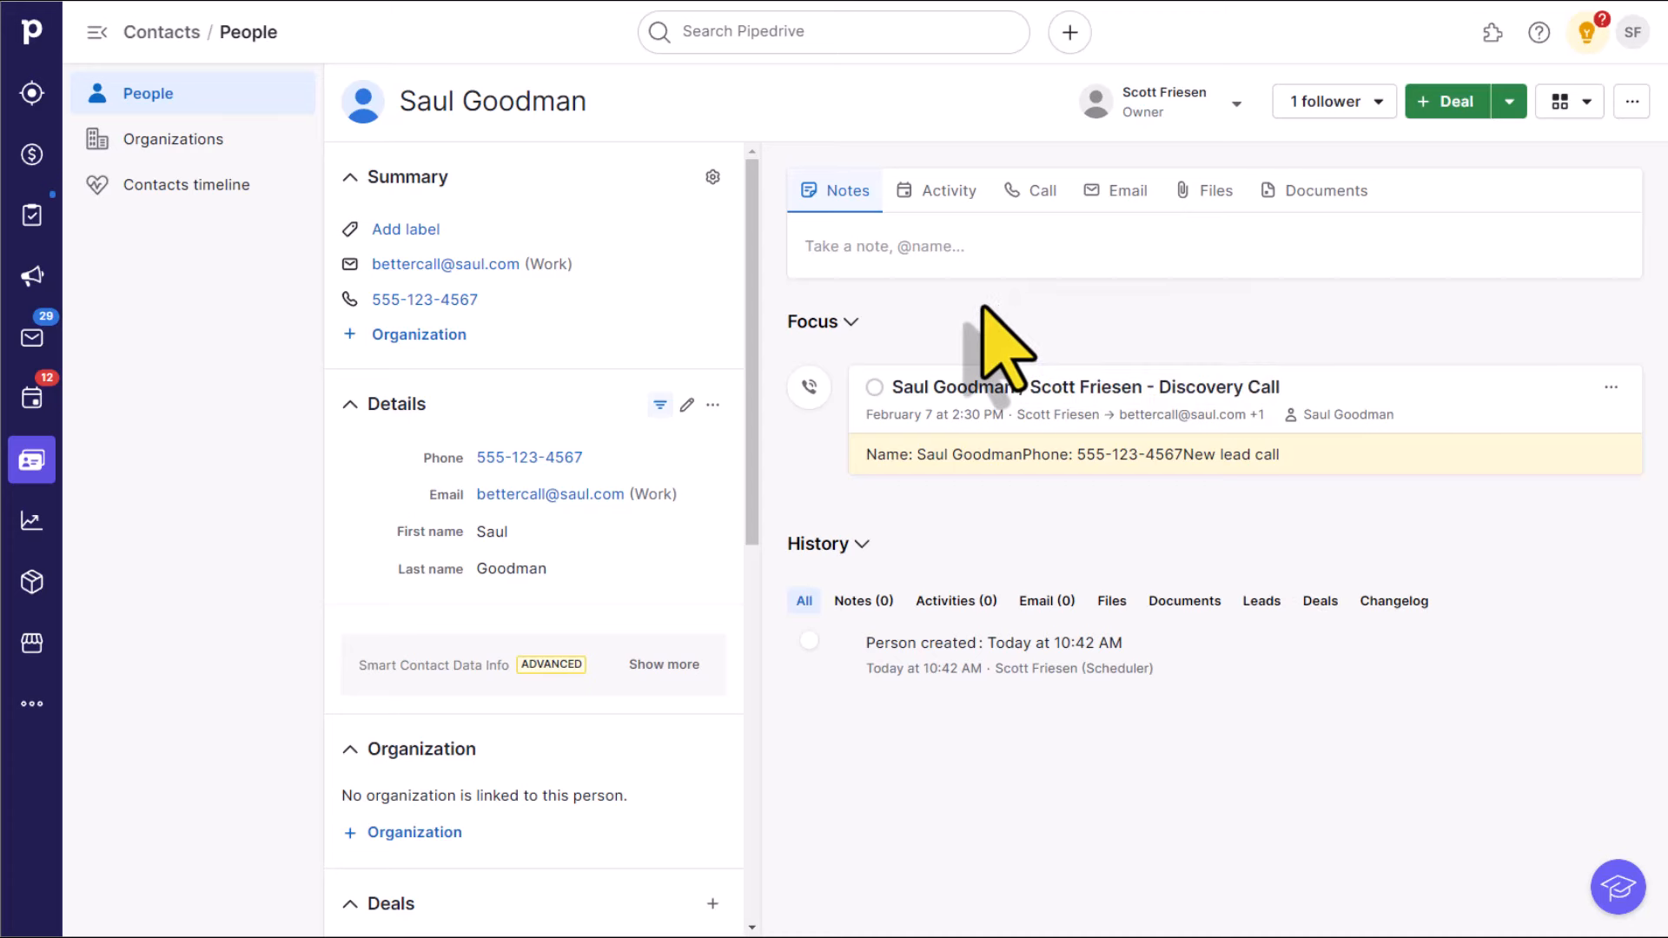